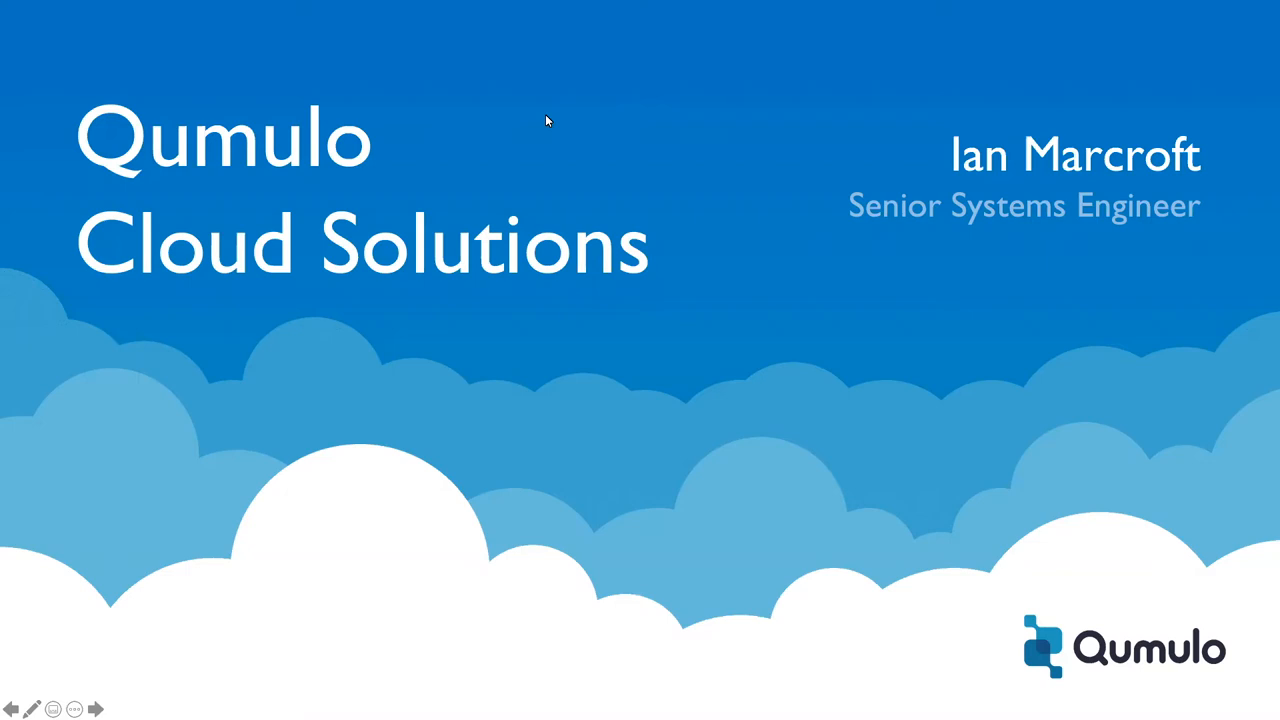
pyautogui.moveTo(642, 178)
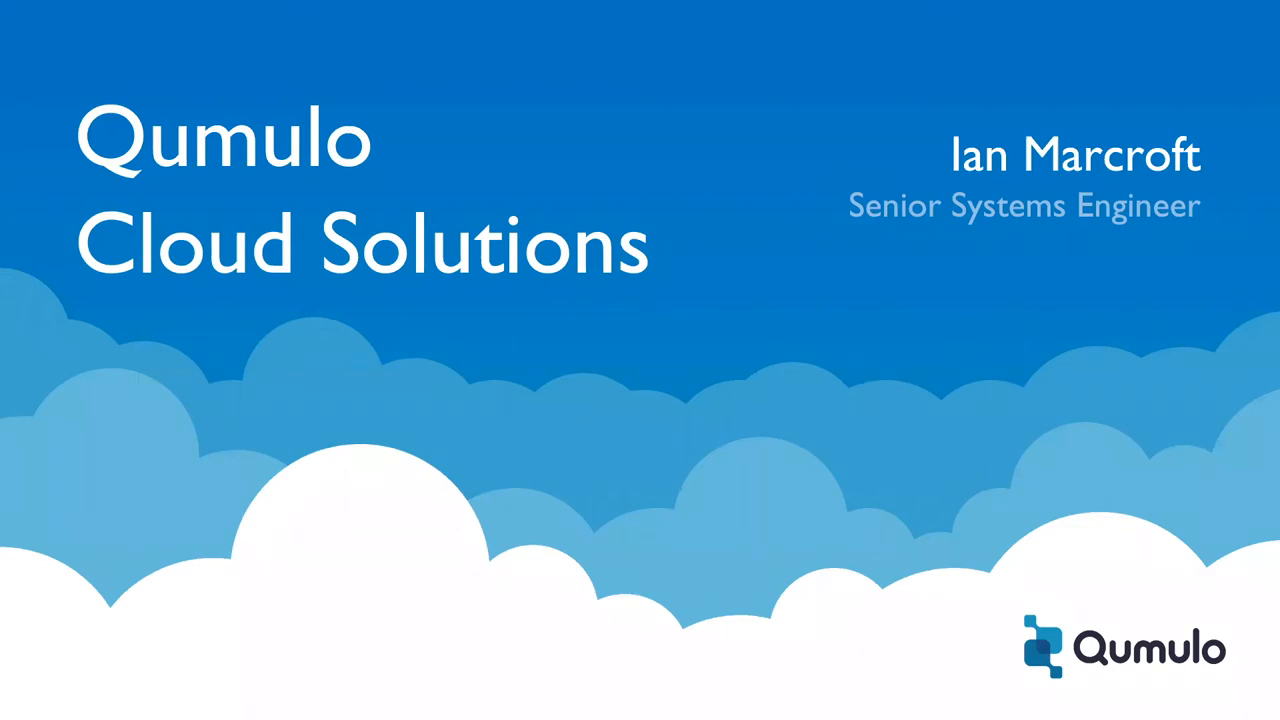
pyautogui.moveTo(965, 365)
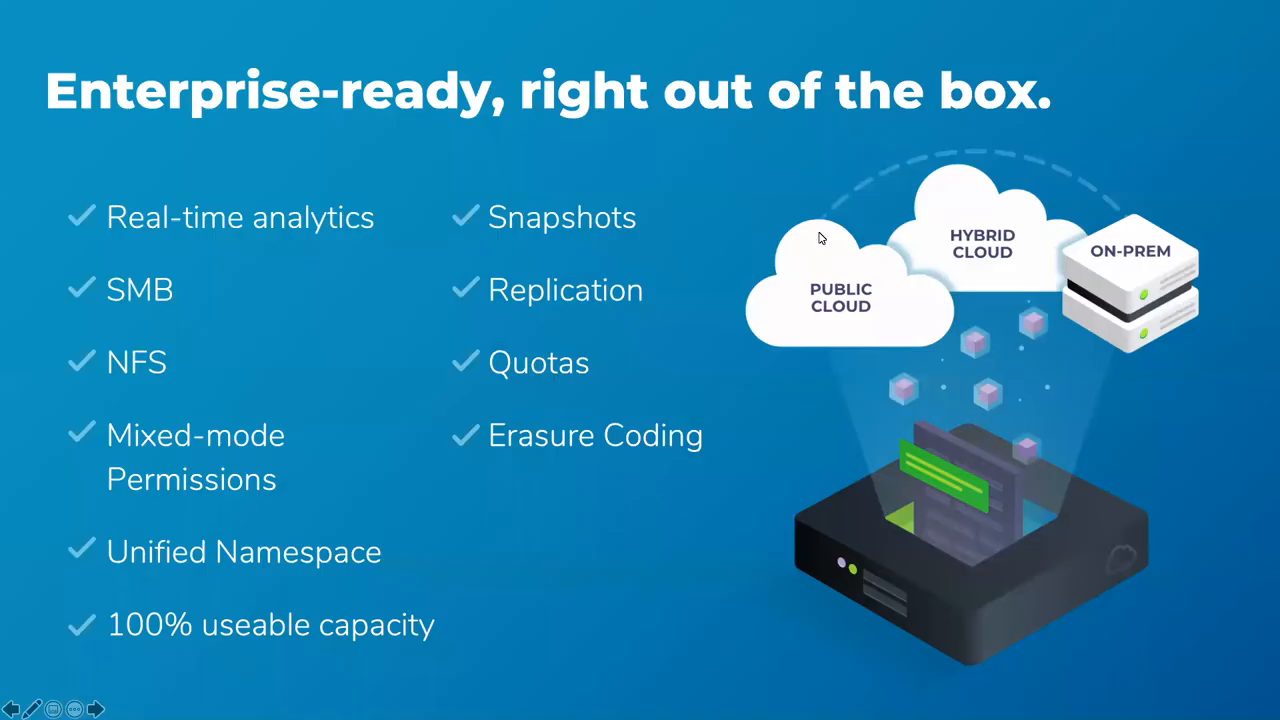
pyautogui.moveTo(654, 199)
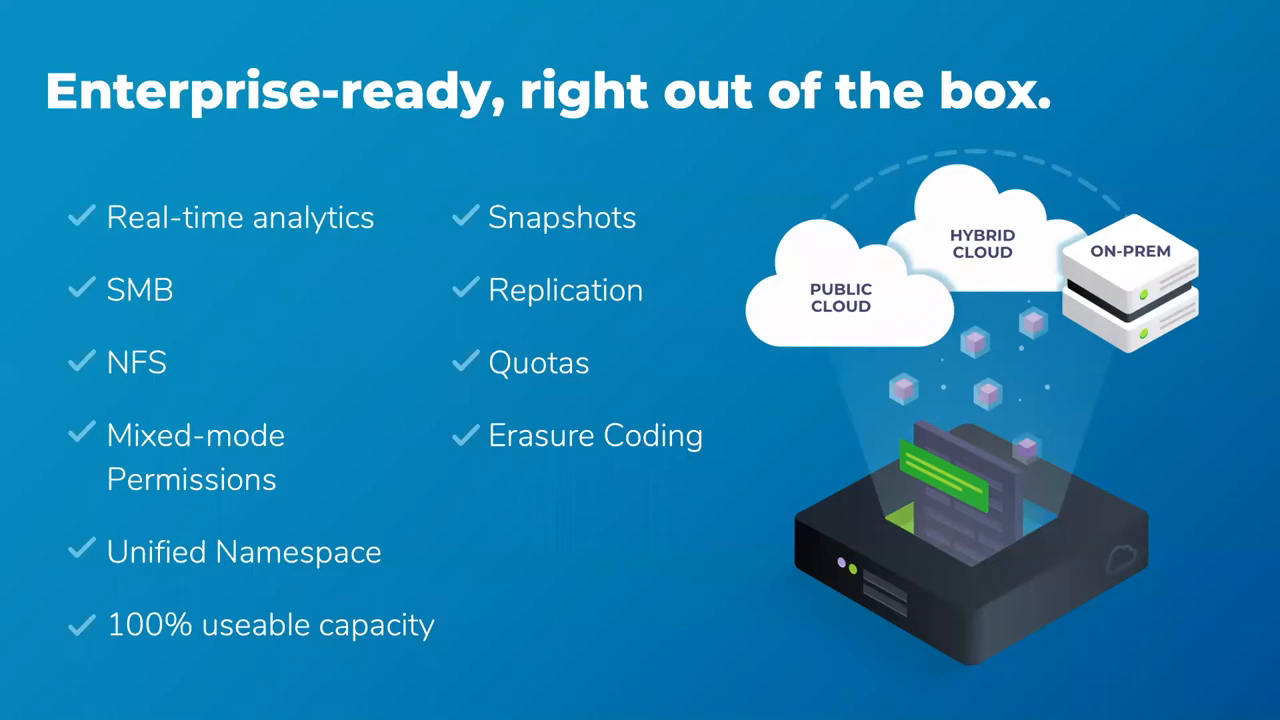
# Advance the slideshow past the enterprise-ready features slide to the Qumulo Cloud Solutions Demo slide
pyautogui.press('right')
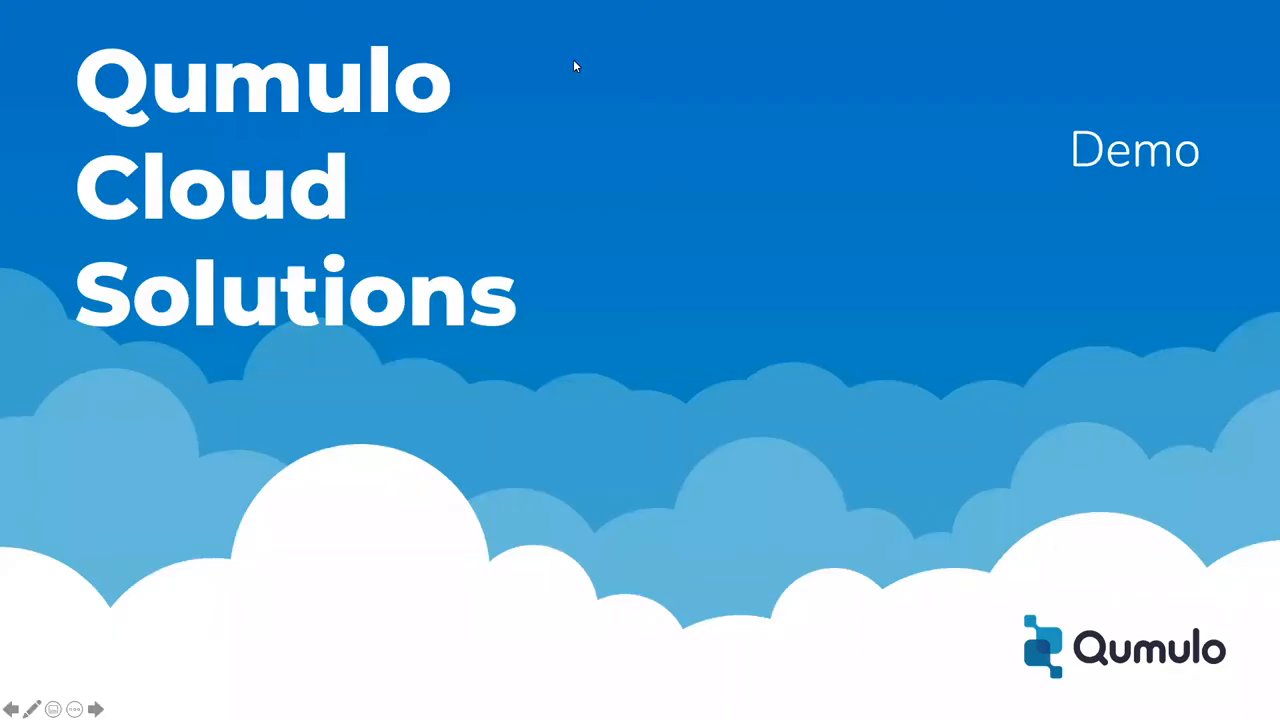
pyautogui.moveTo(550, 110)
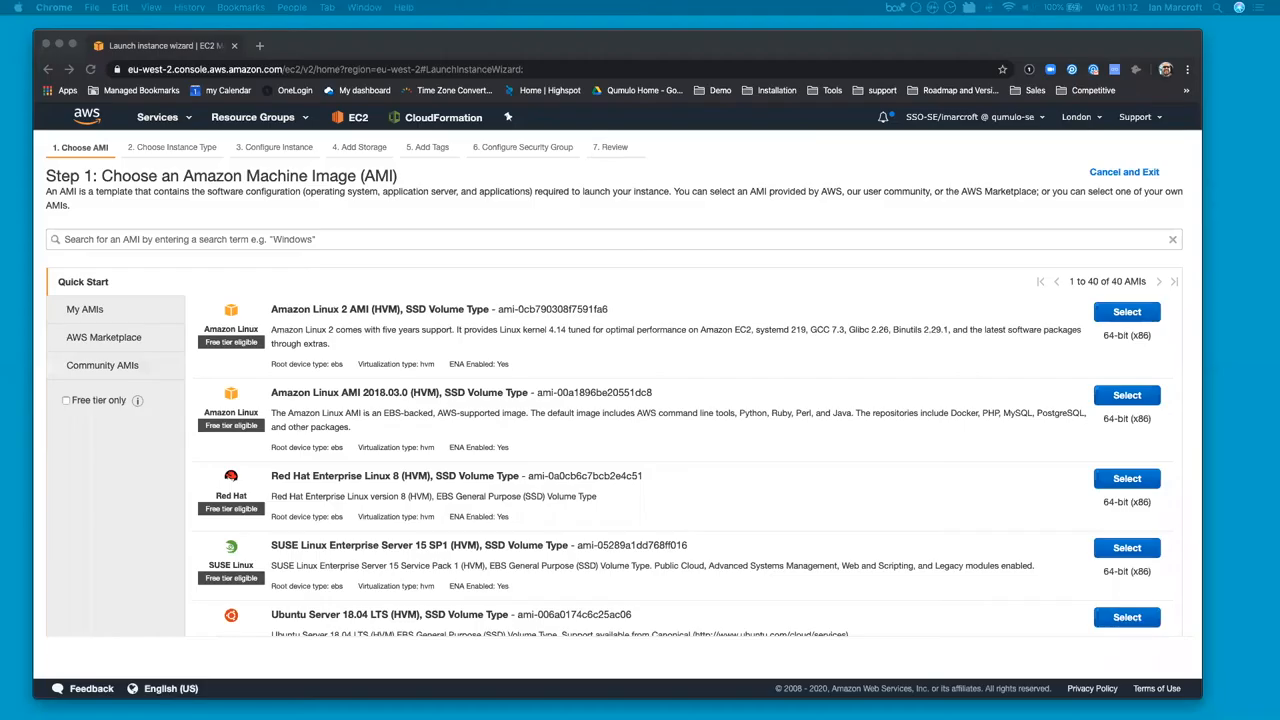
pyautogui.moveTo(1226, 325)
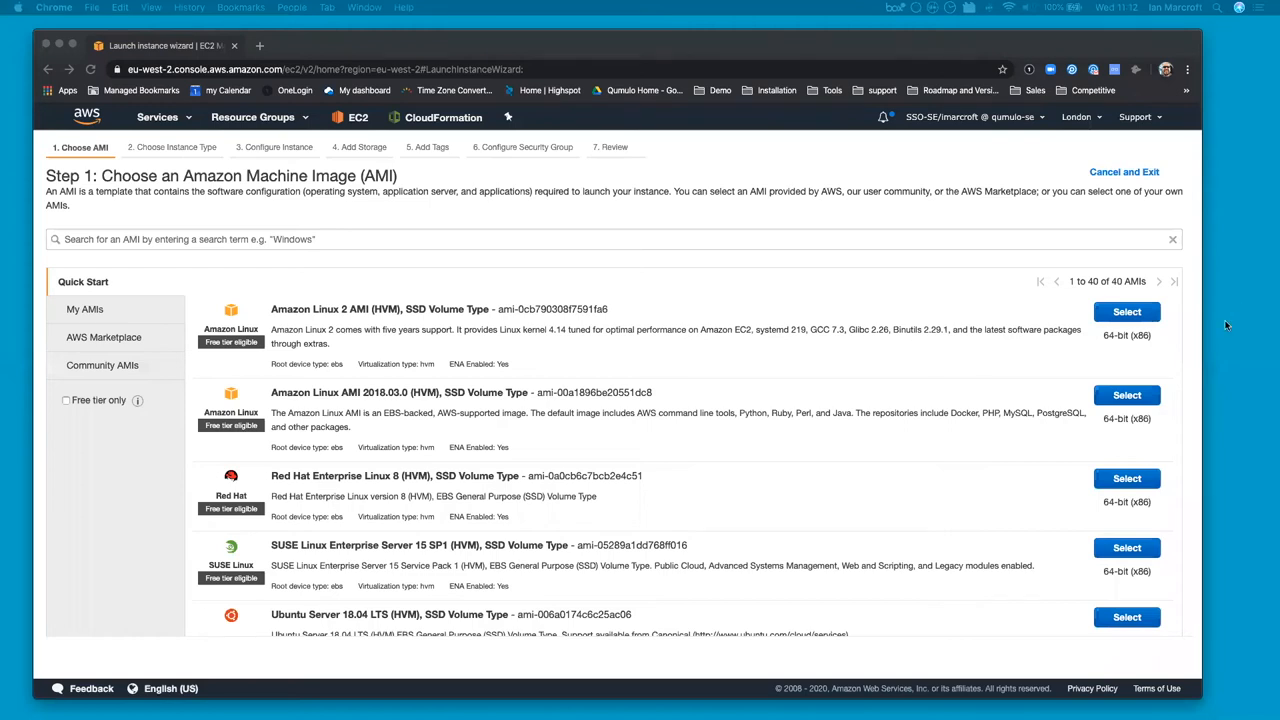
pyautogui.moveTo(553, 243)
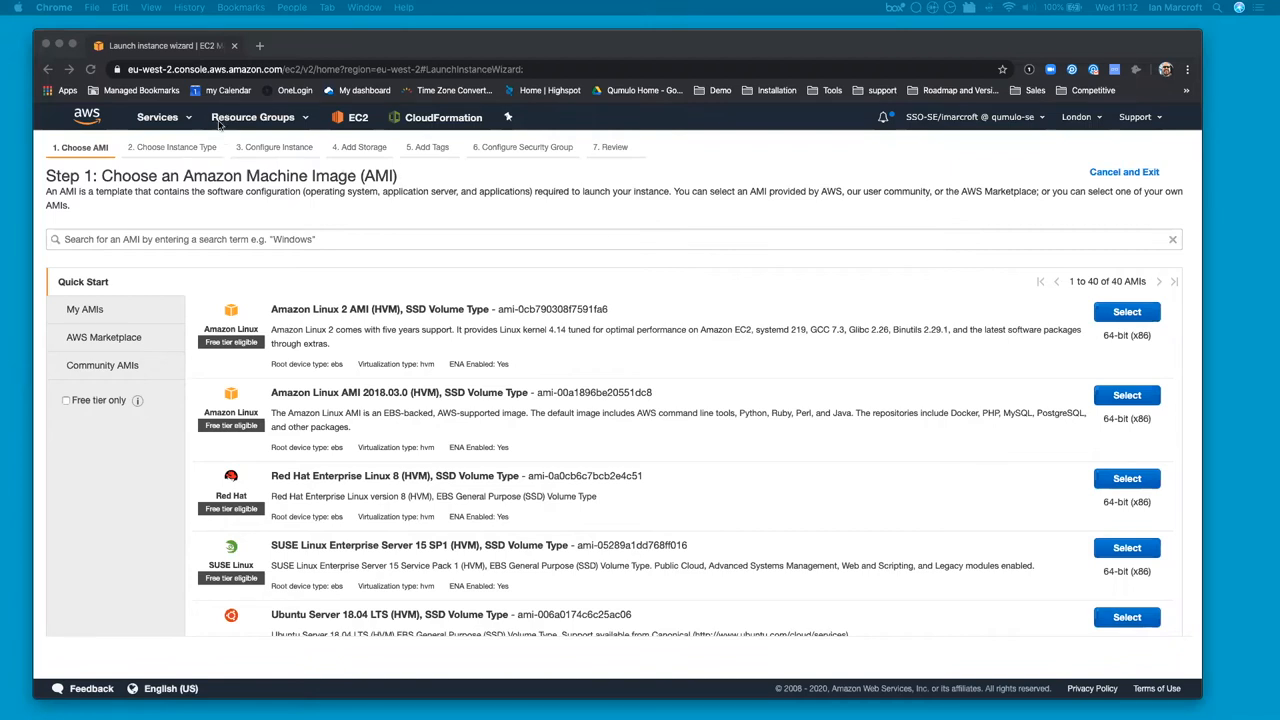
pyautogui.moveTo(382, 242)
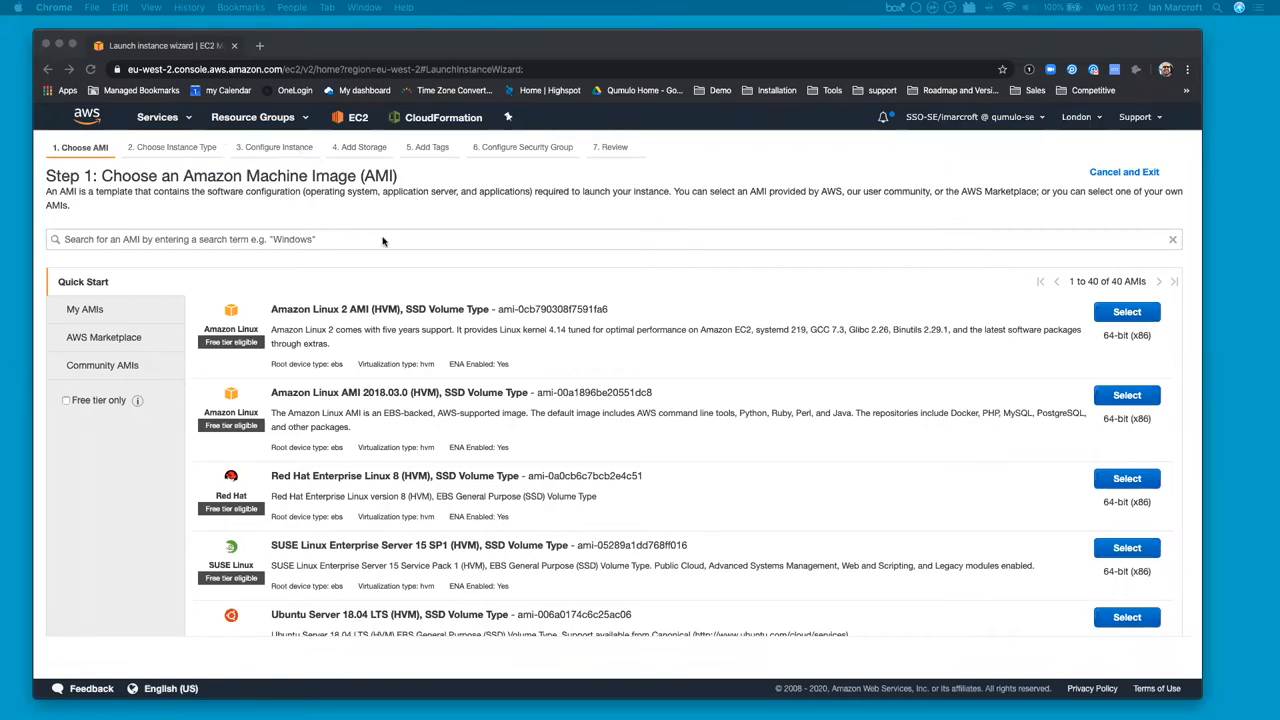
pyautogui.moveTo(382, 240)
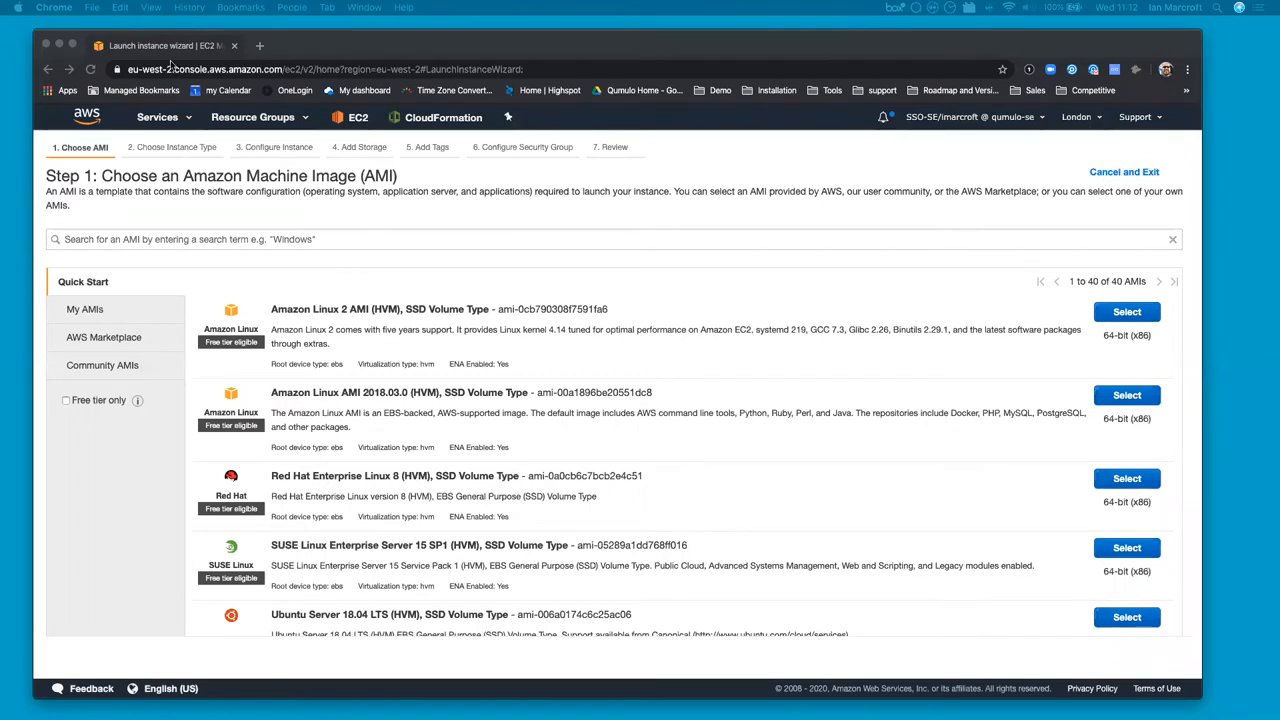
pyautogui.moveTo(97, 252)
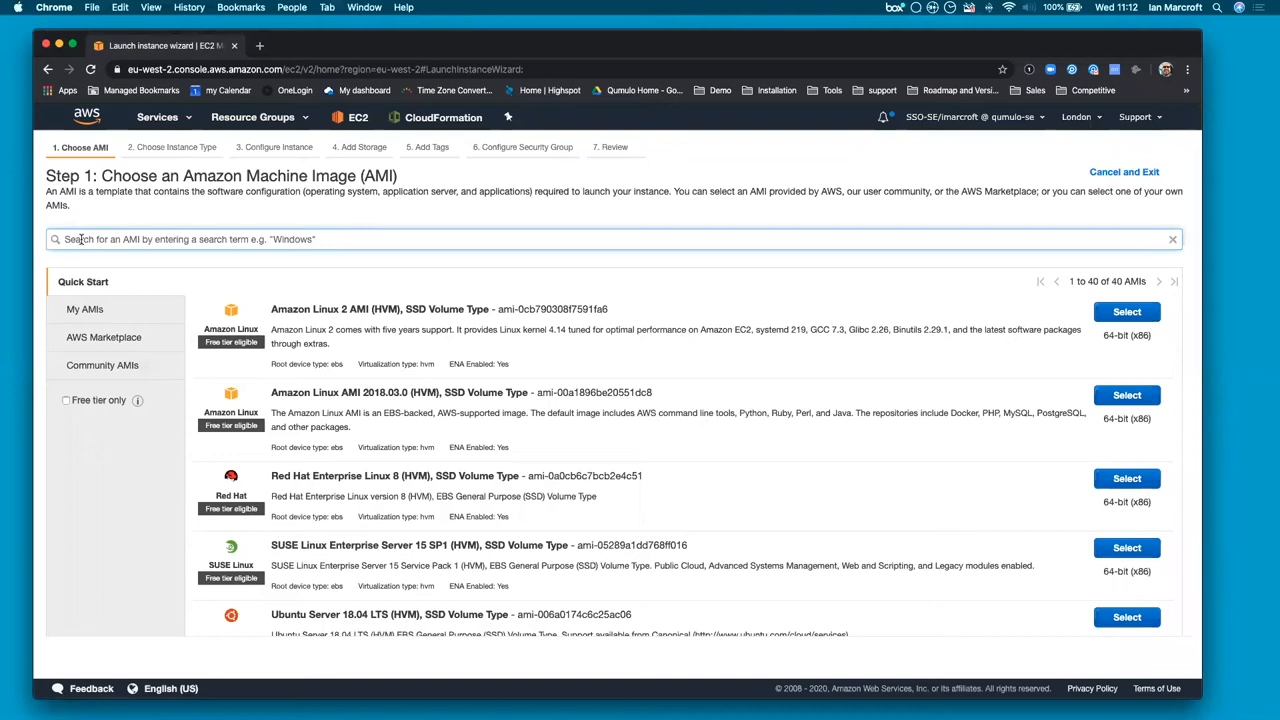
# Search AMIs for 'teradici' and select Teradici Cloud Access Software for Windows Server 2016
pyautogui.write('teradici')
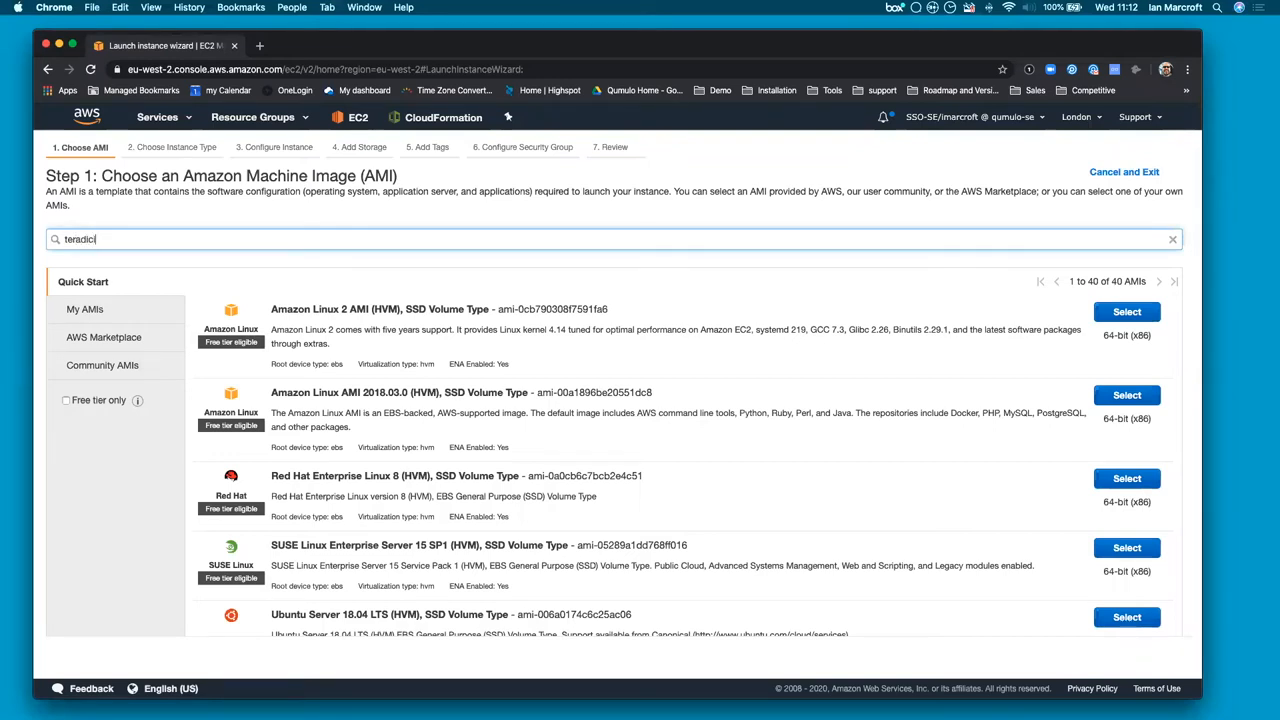
pyautogui.write('teradici')
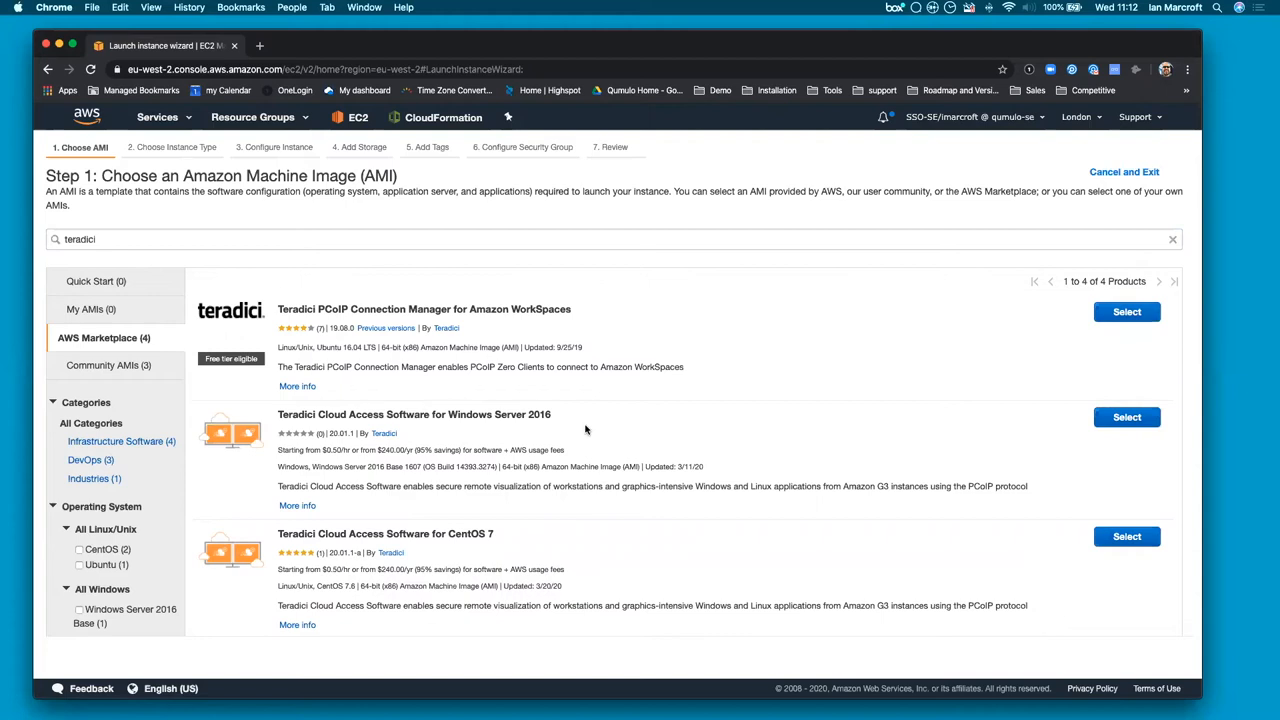
pyautogui.click(1127, 311)
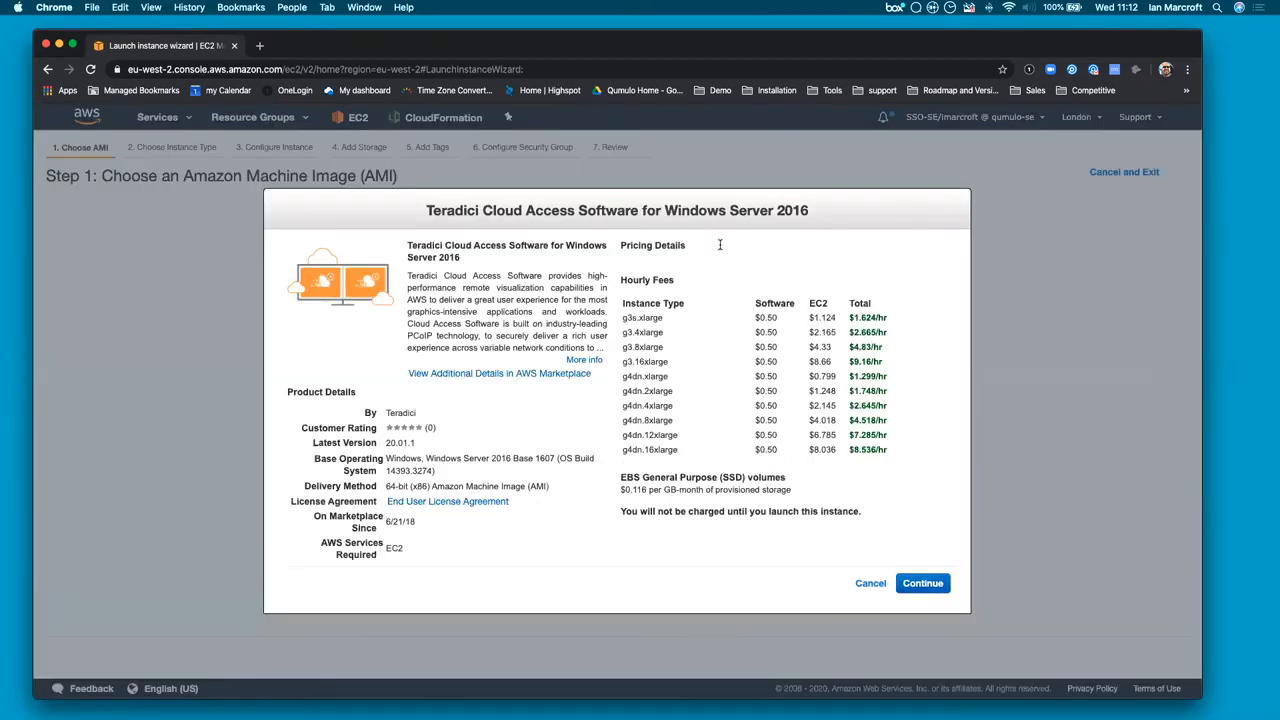
pyautogui.moveTo(737, 477)
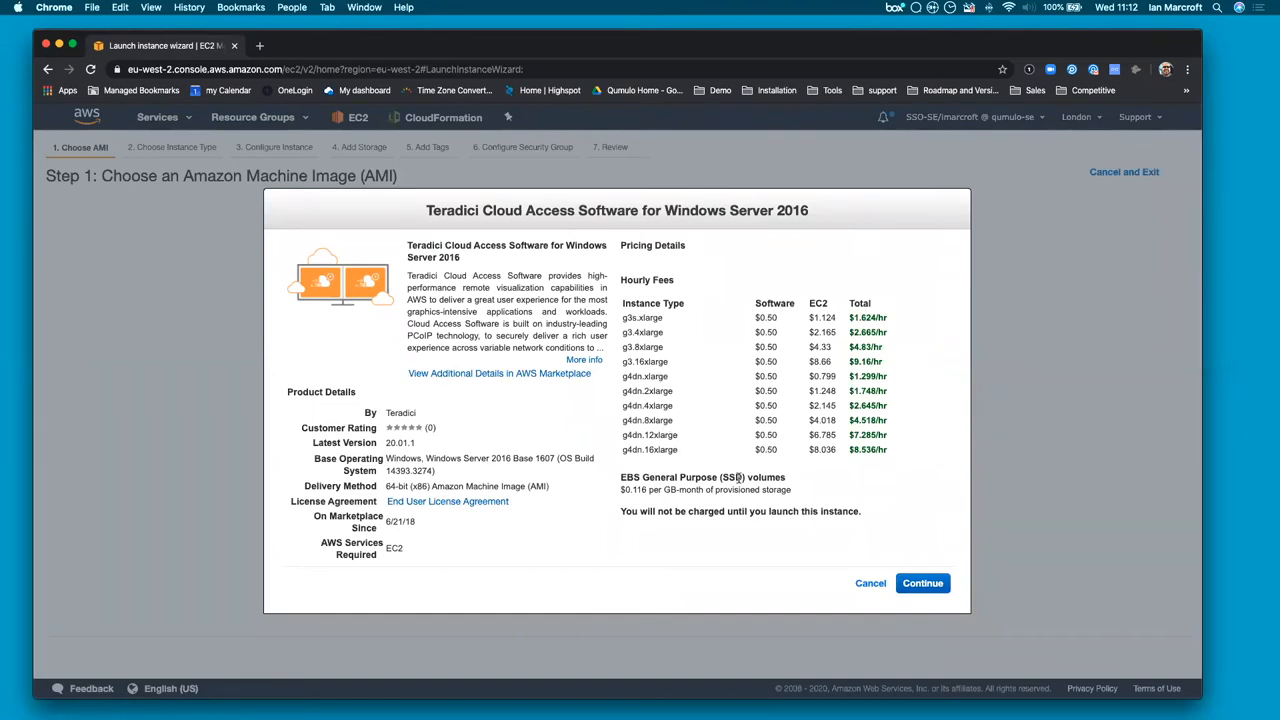
pyautogui.moveTo(922, 583)
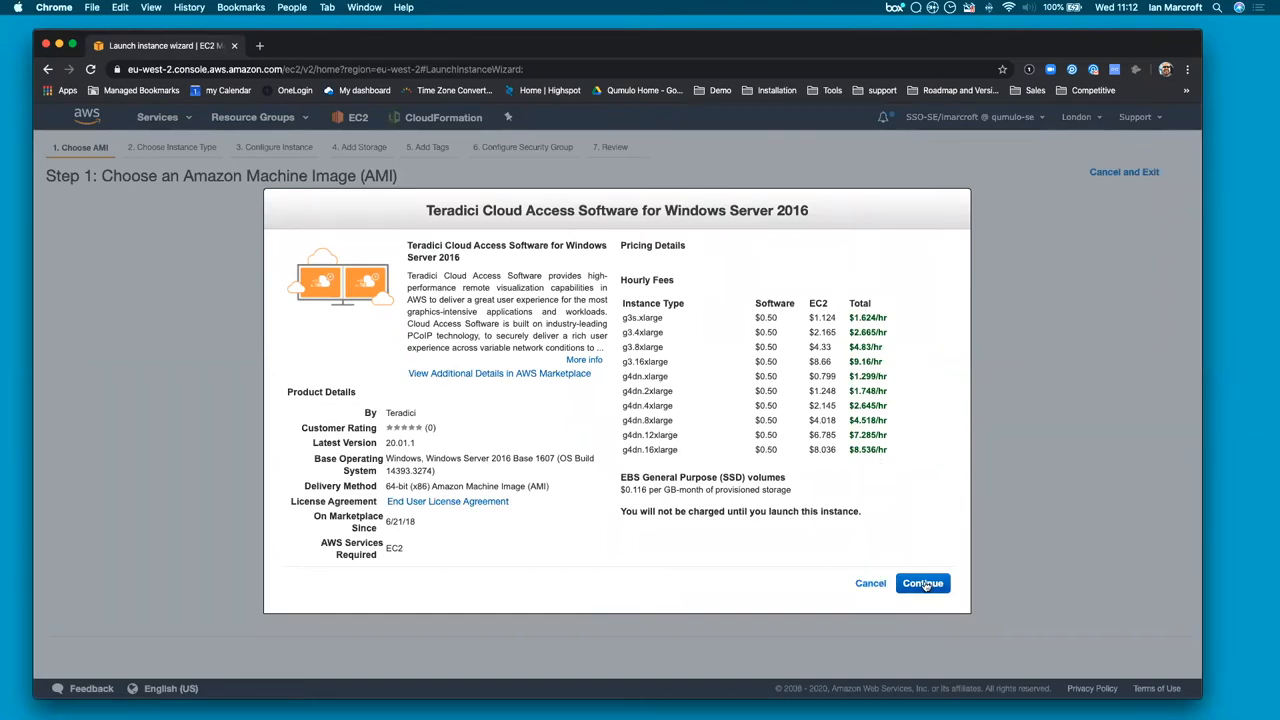
pyautogui.click(922, 583)
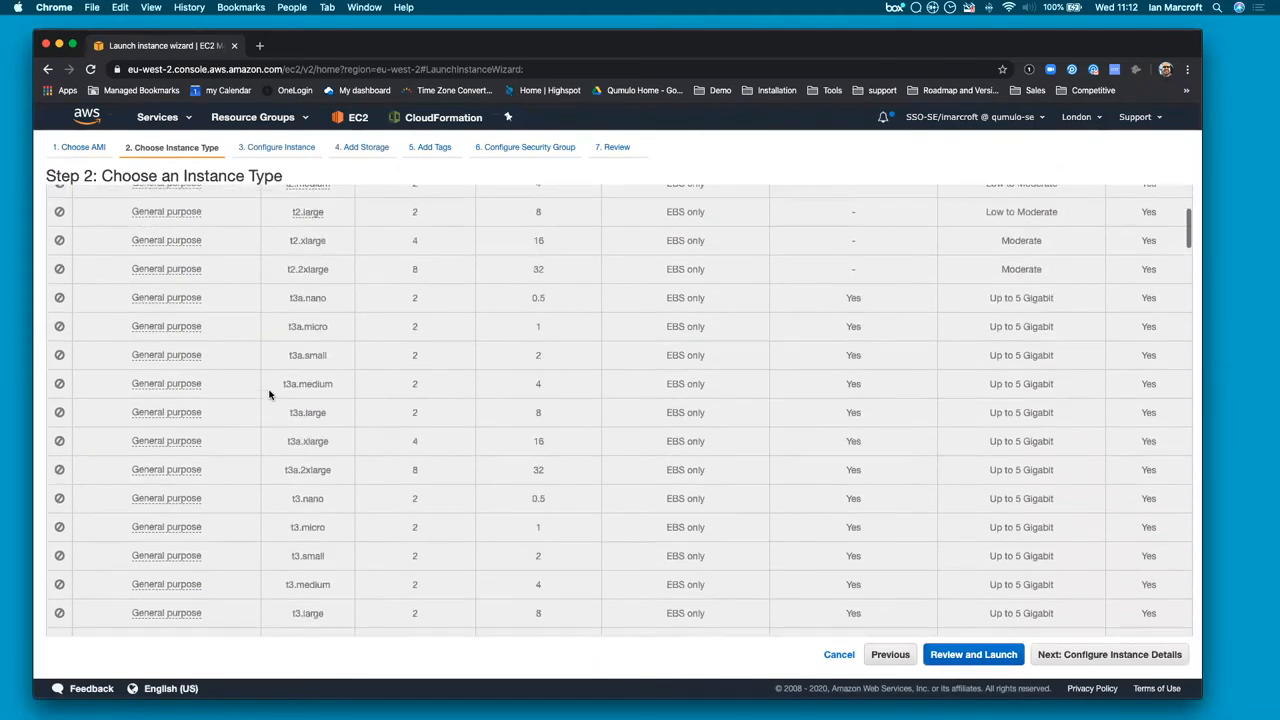
# Scroll the instance type list, keeping g3s.xlarge selected
pyautogui.scroll(-3)
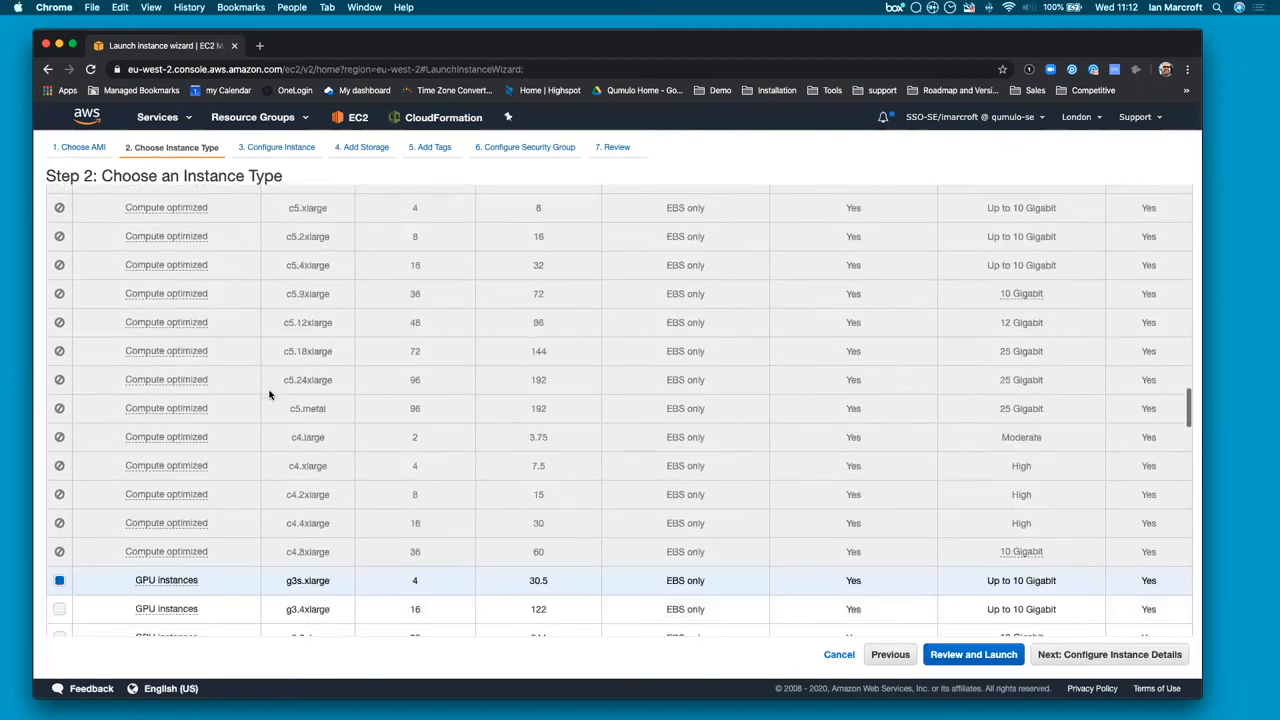
pyautogui.scroll(-3)
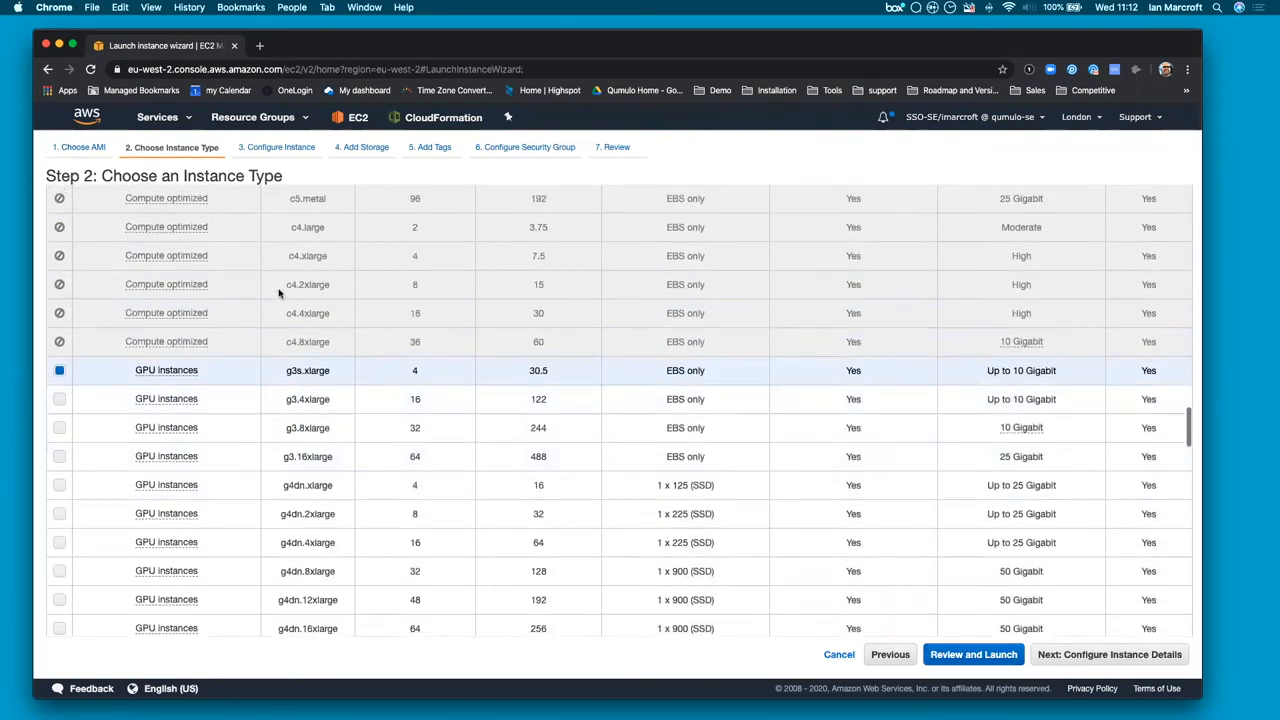
pyautogui.moveTo(1122, 146)
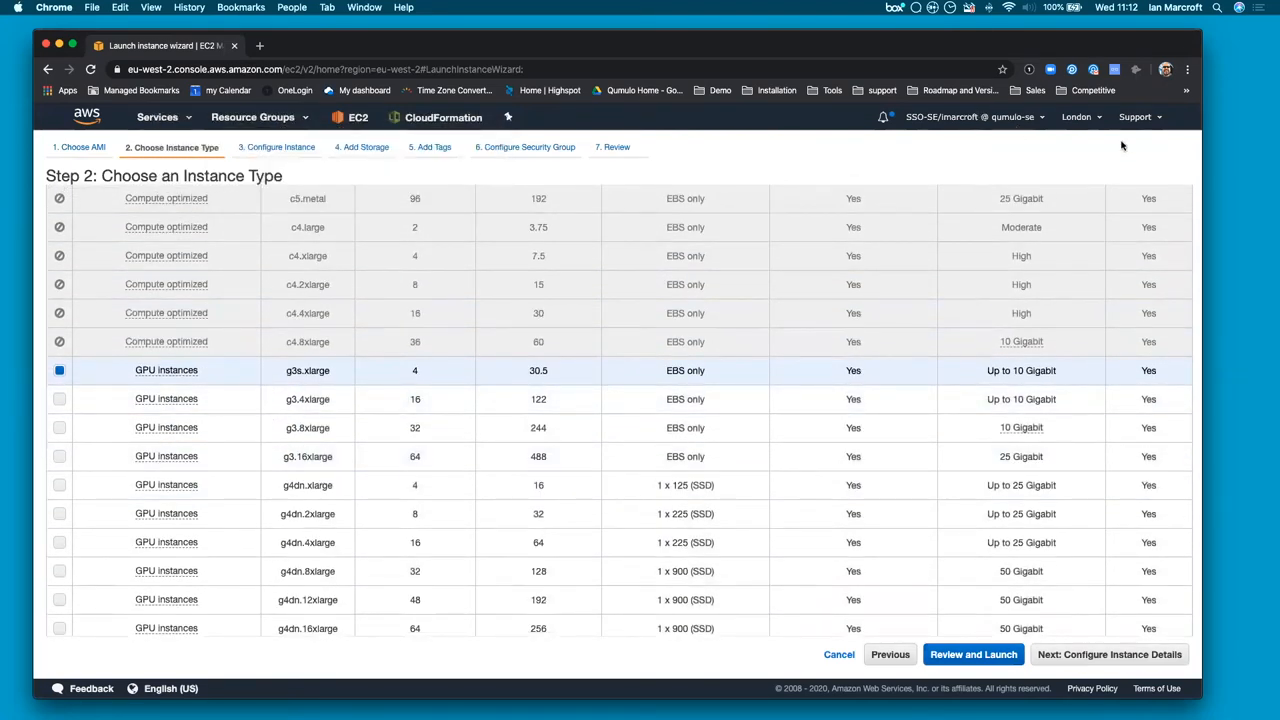
pyautogui.moveTo(1075, 117)
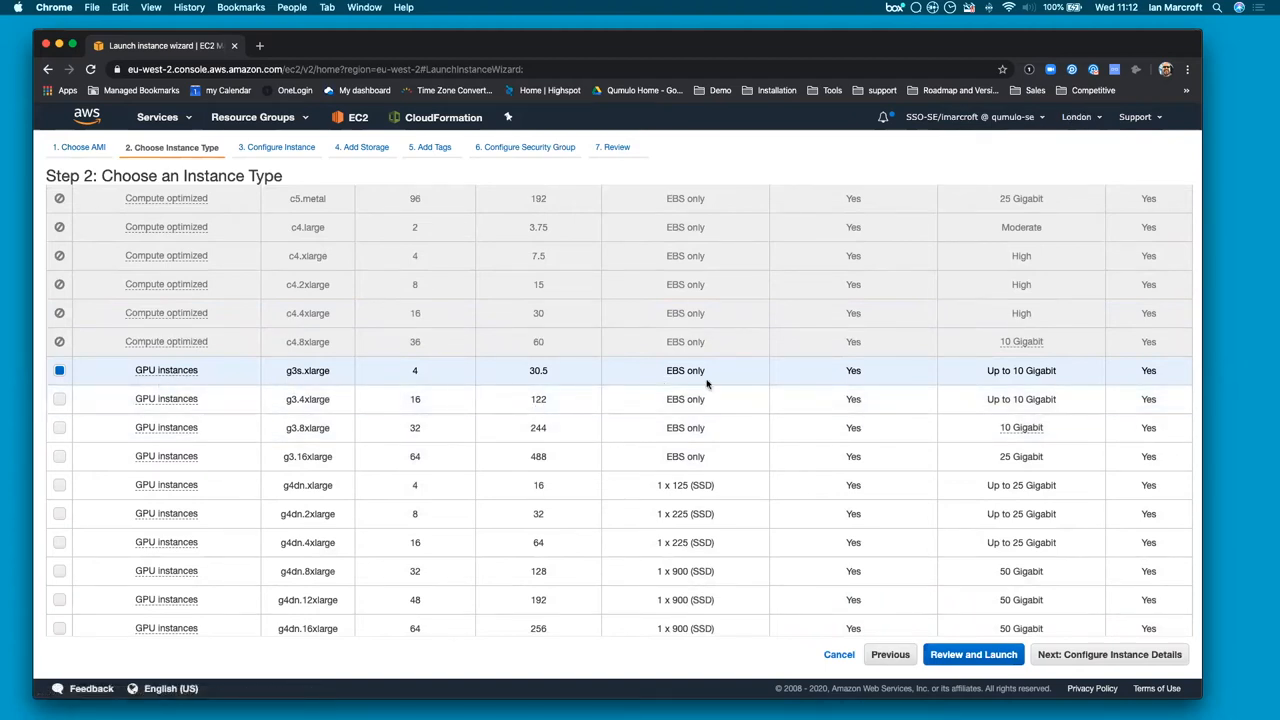
pyautogui.moveTo(243, 384)
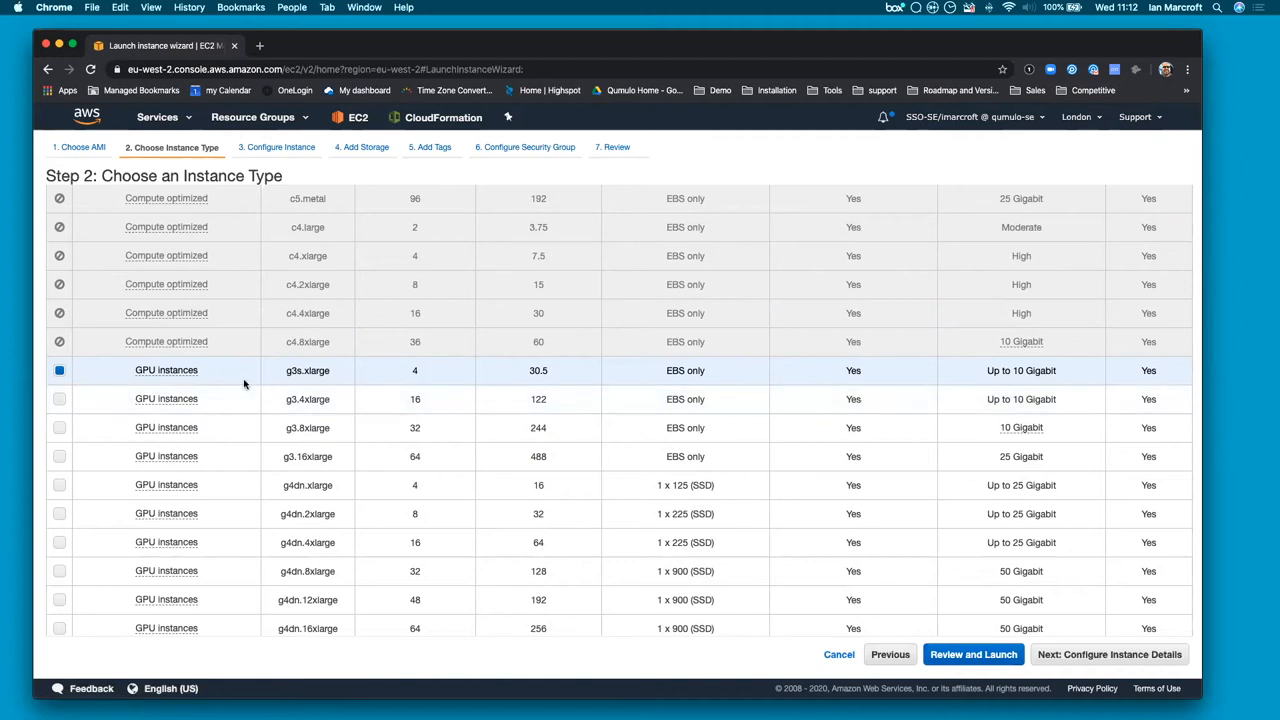
pyautogui.moveTo(303, 362)
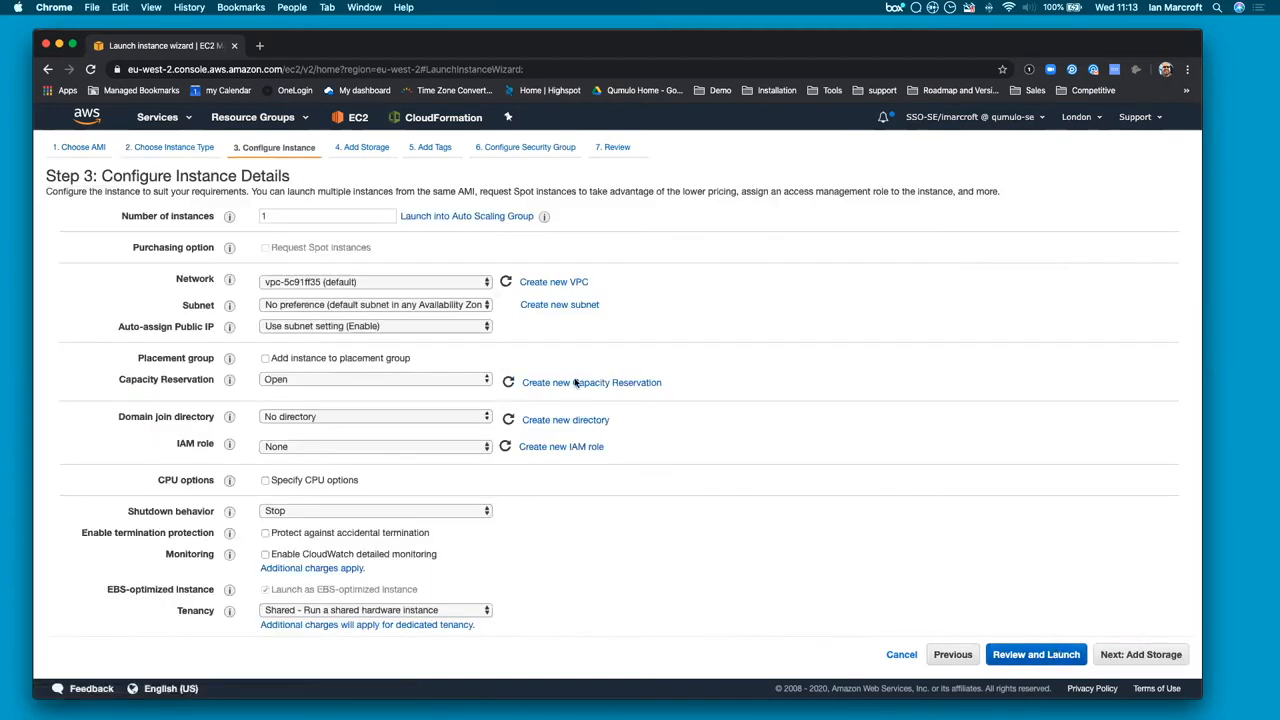
# Set the subnet to subnet-49209404, Default in eu-west-2b, then go to review
pyautogui.click(283, 215)
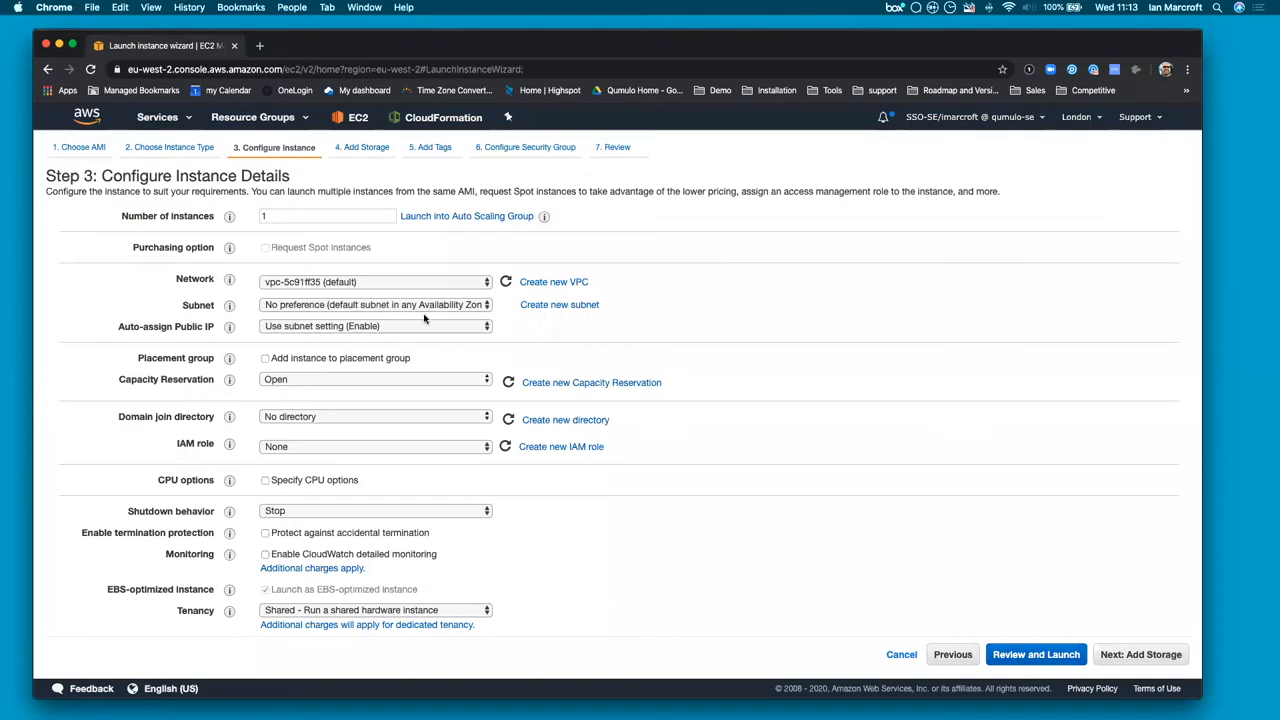
pyautogui.moveTo(488, 308)
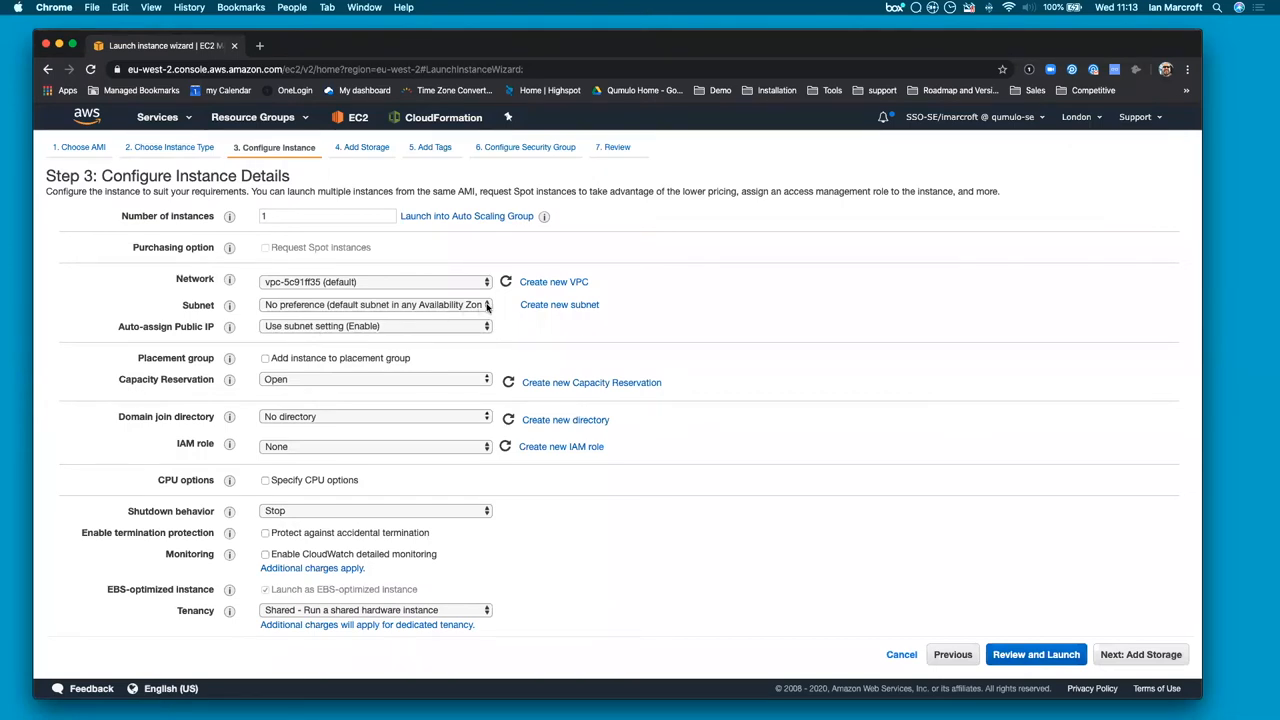
pyautogui.click(375, 304)
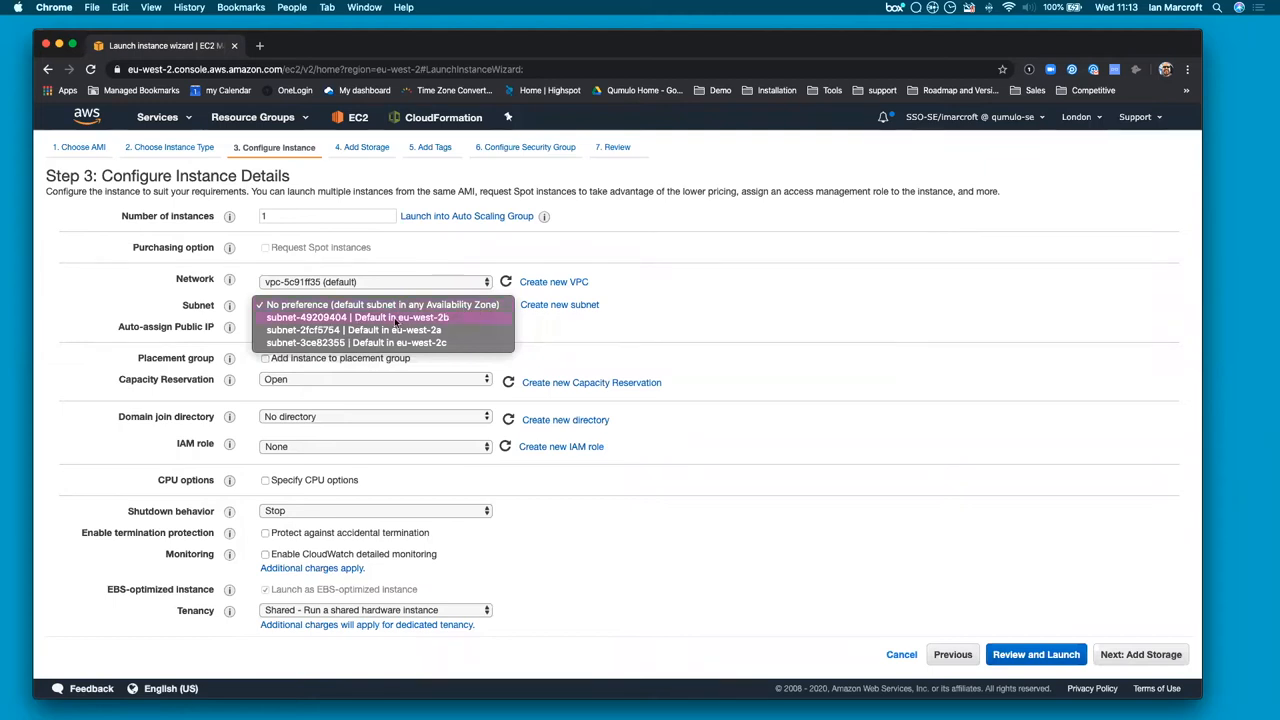
pyautogui.click(380, 317)
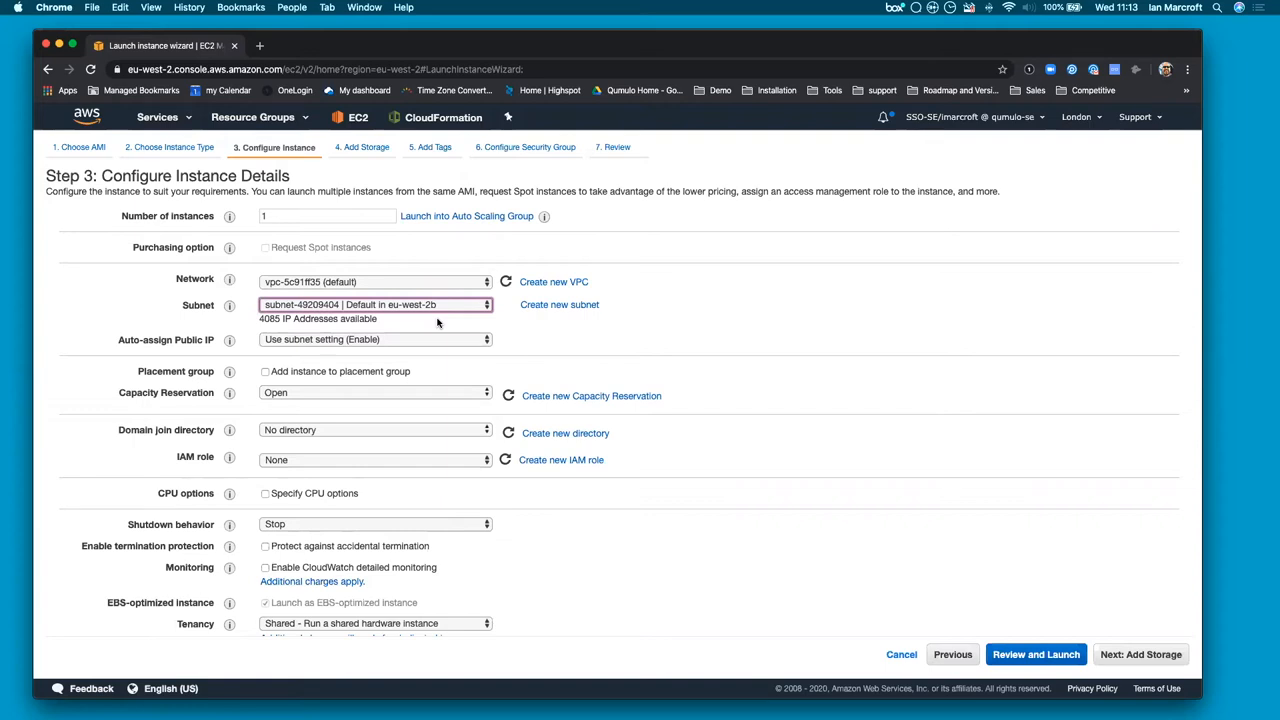
pyautogui.moveTo(440, 324)
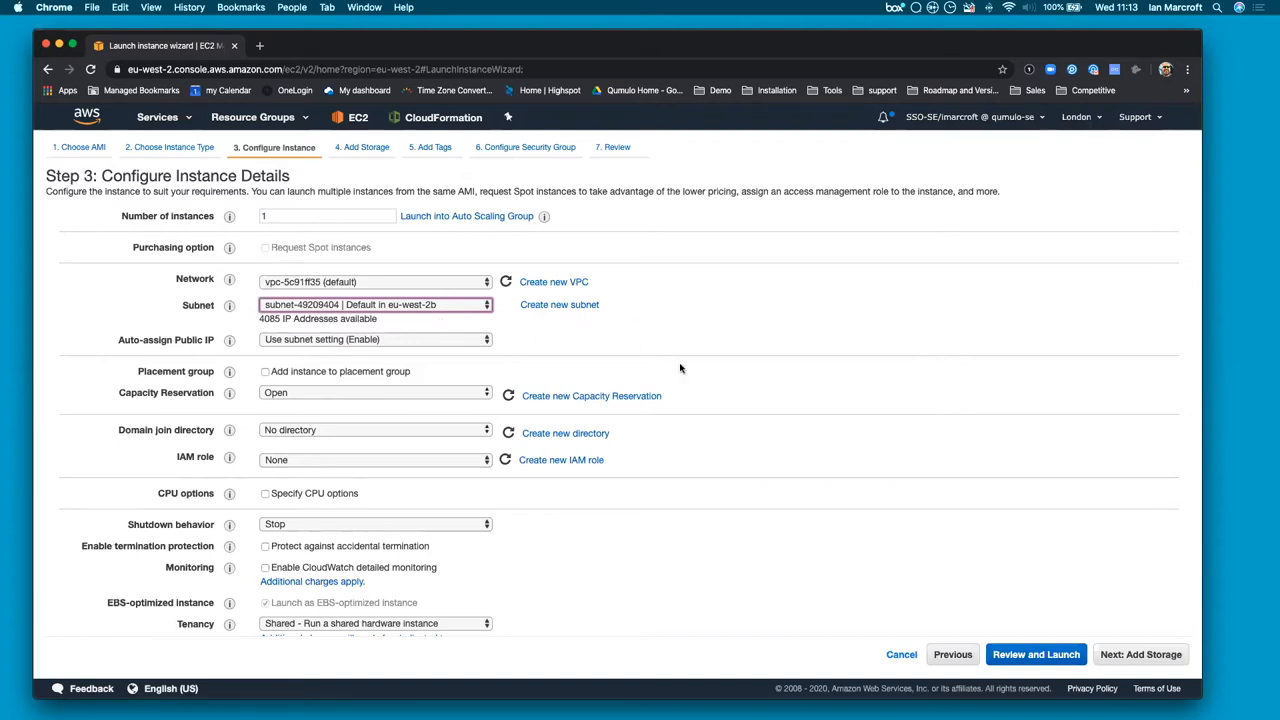
pyautogui.click(1036, 654)
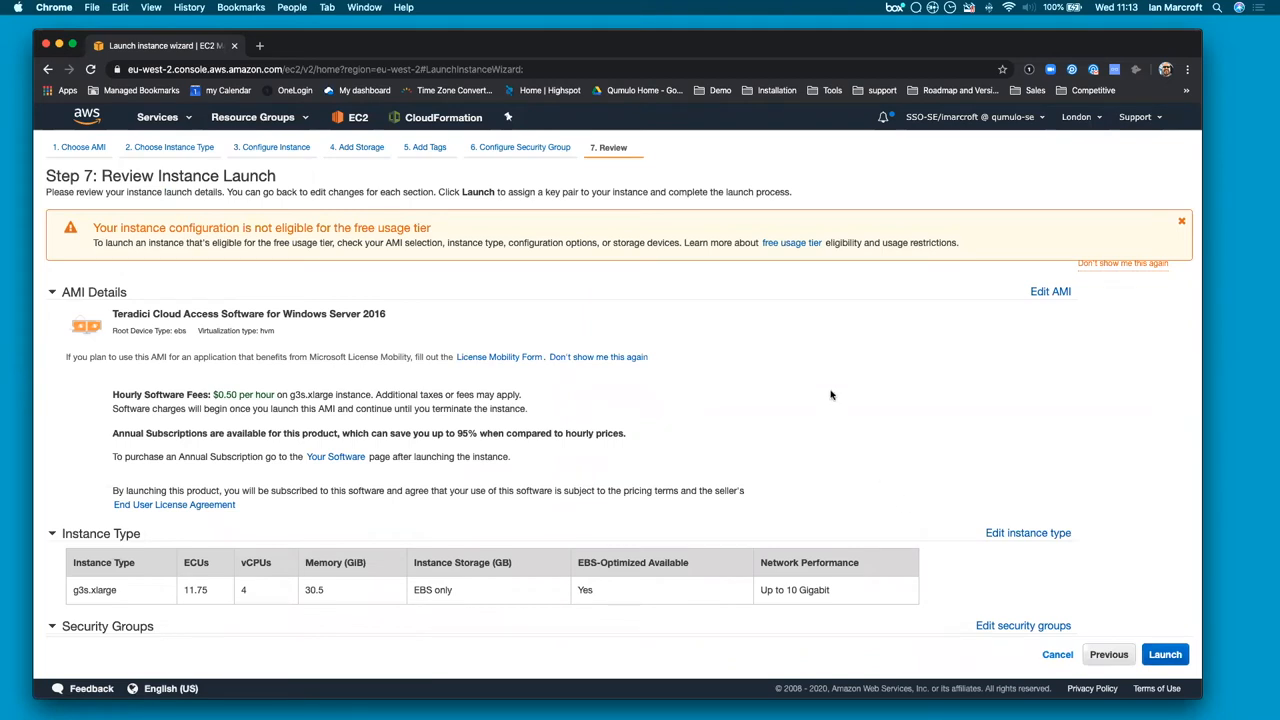
pyautogui.moveTo(828, 395)
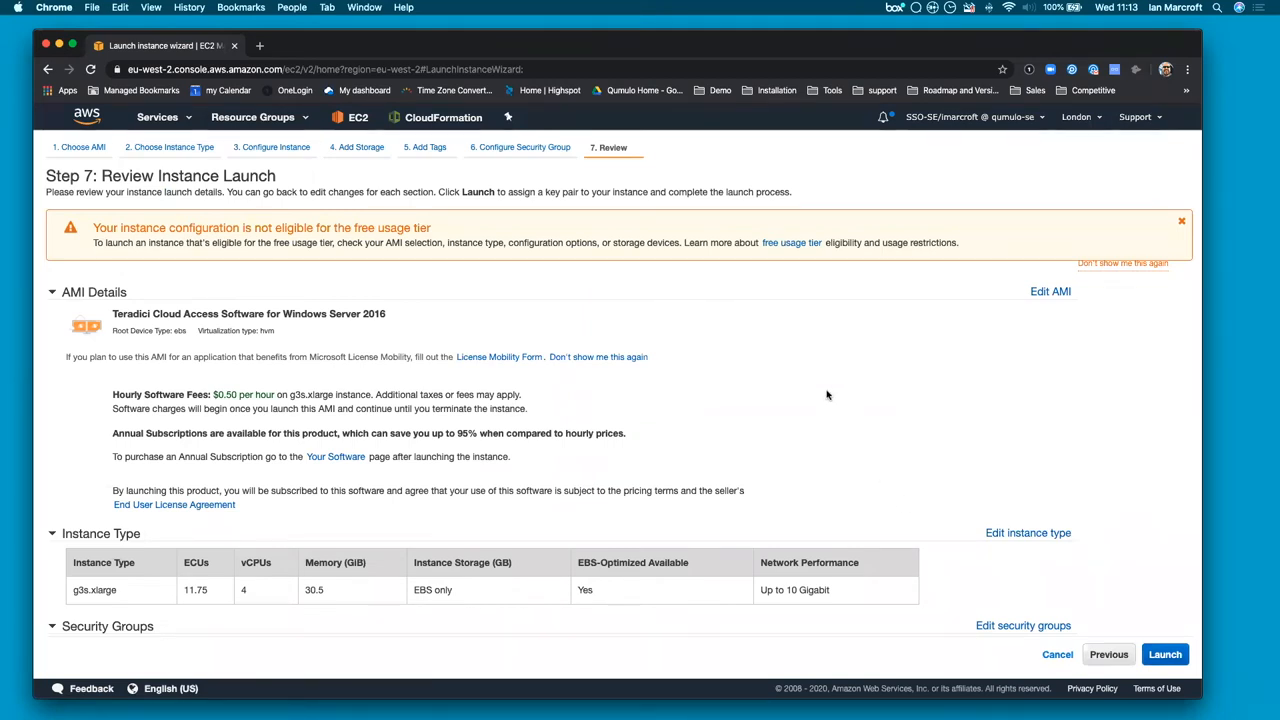
# Launch the instance with the ian-aws-qumulo key pair, acknowledging access to its private key
pyautogui.scroll(-3)
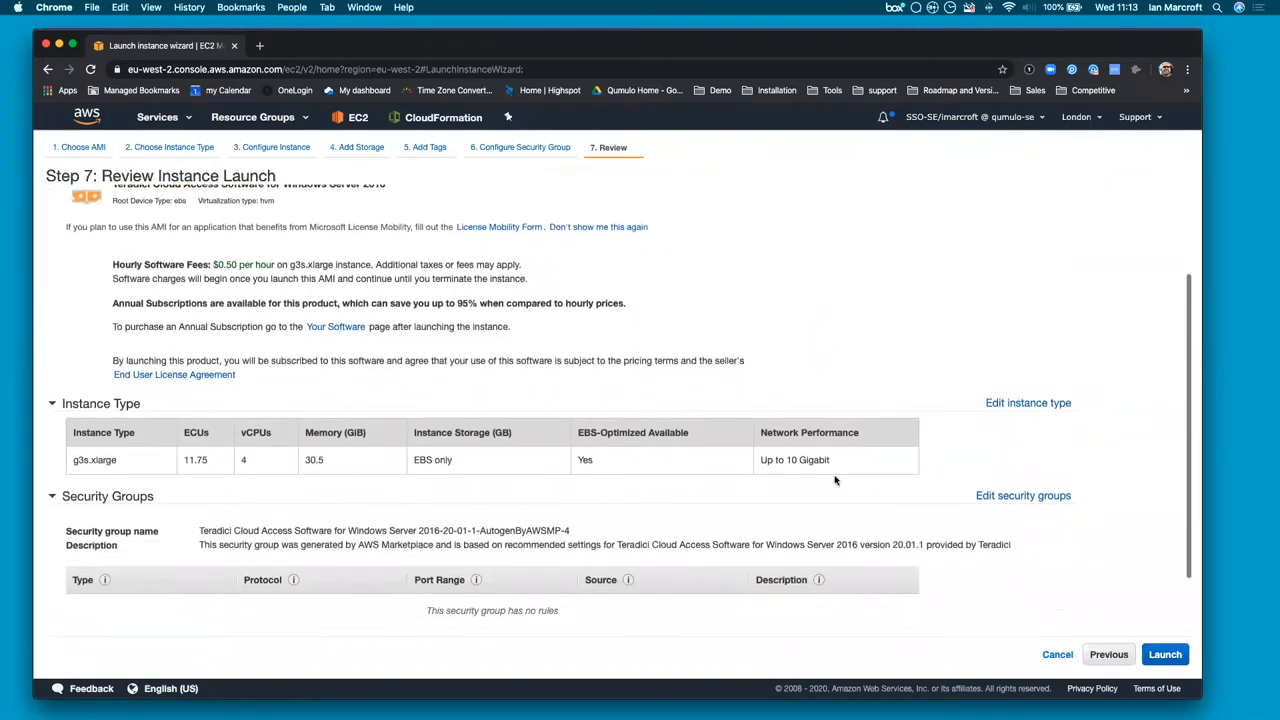
pyautogui.click(1165, 654)
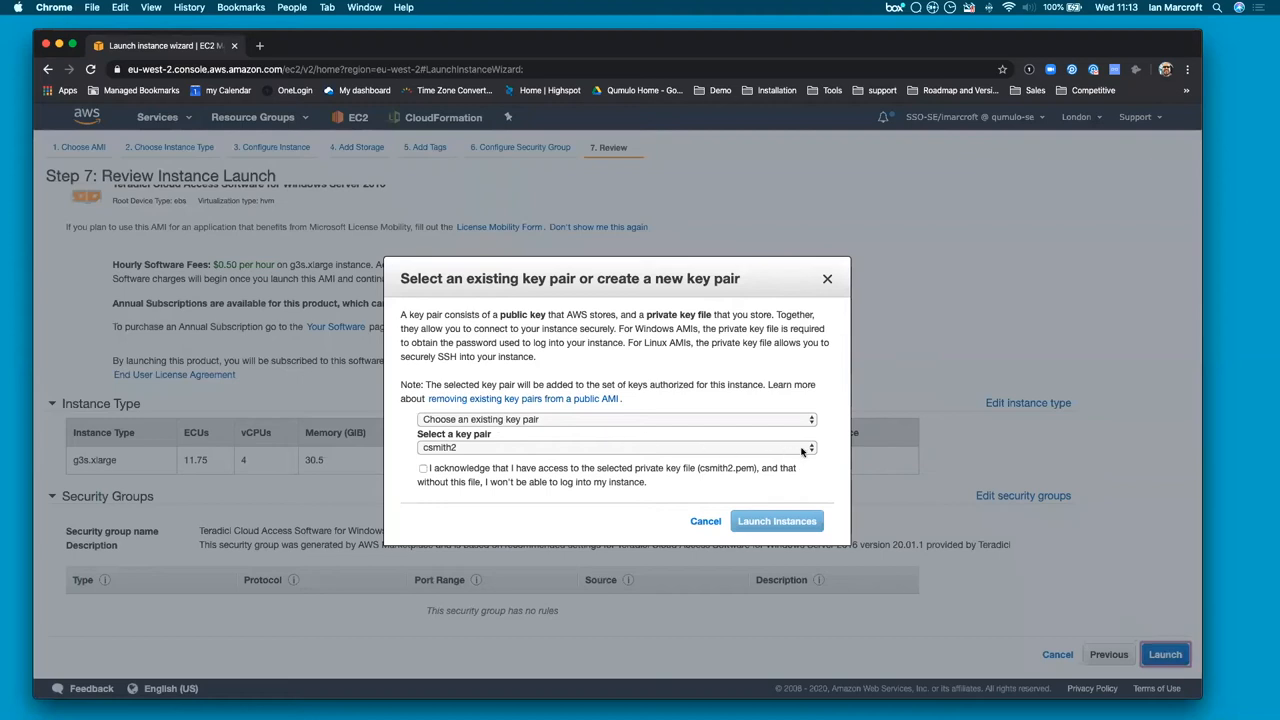
pyautogui.click(613, 447)
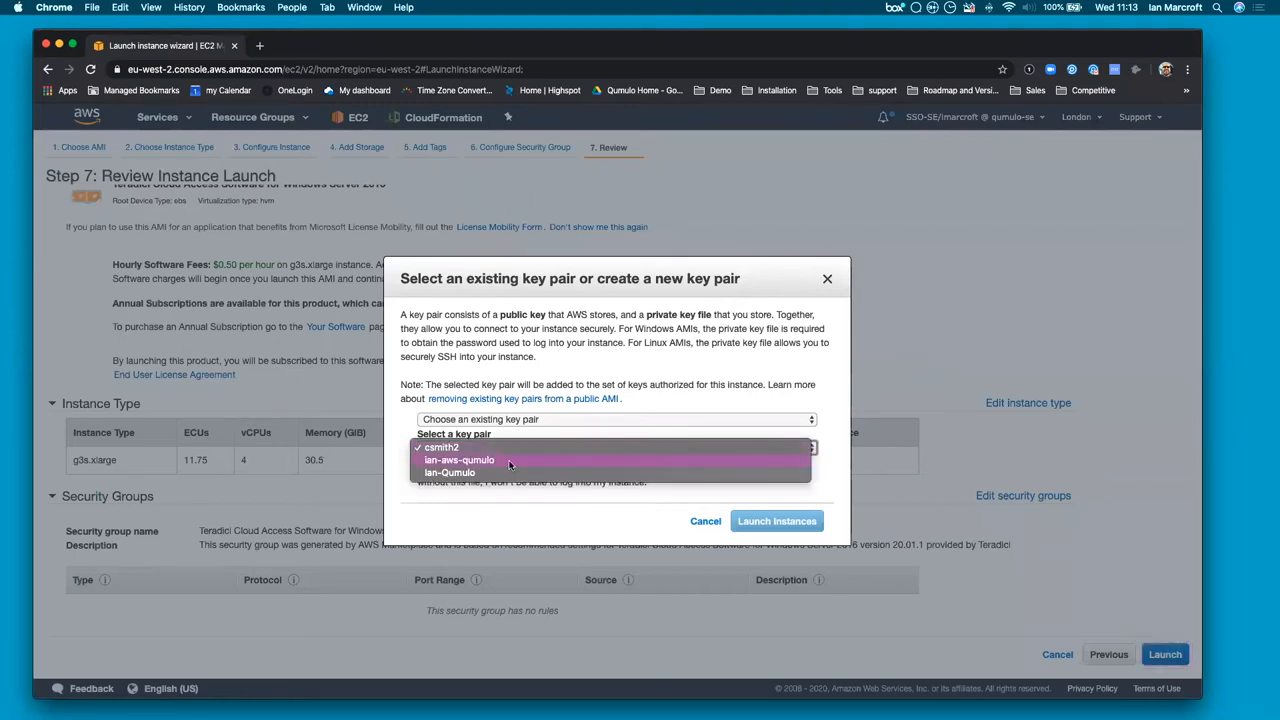
pyautogui.click(459, 459)
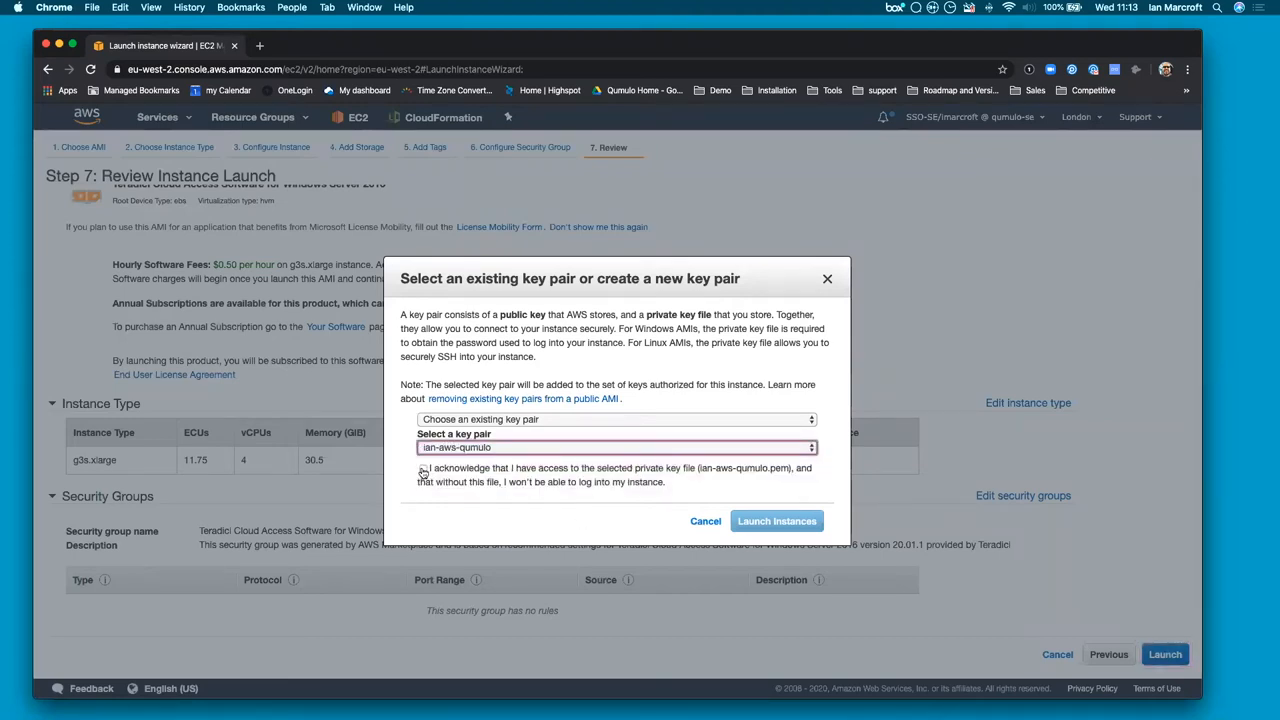
pyautogui.click(423, 468)
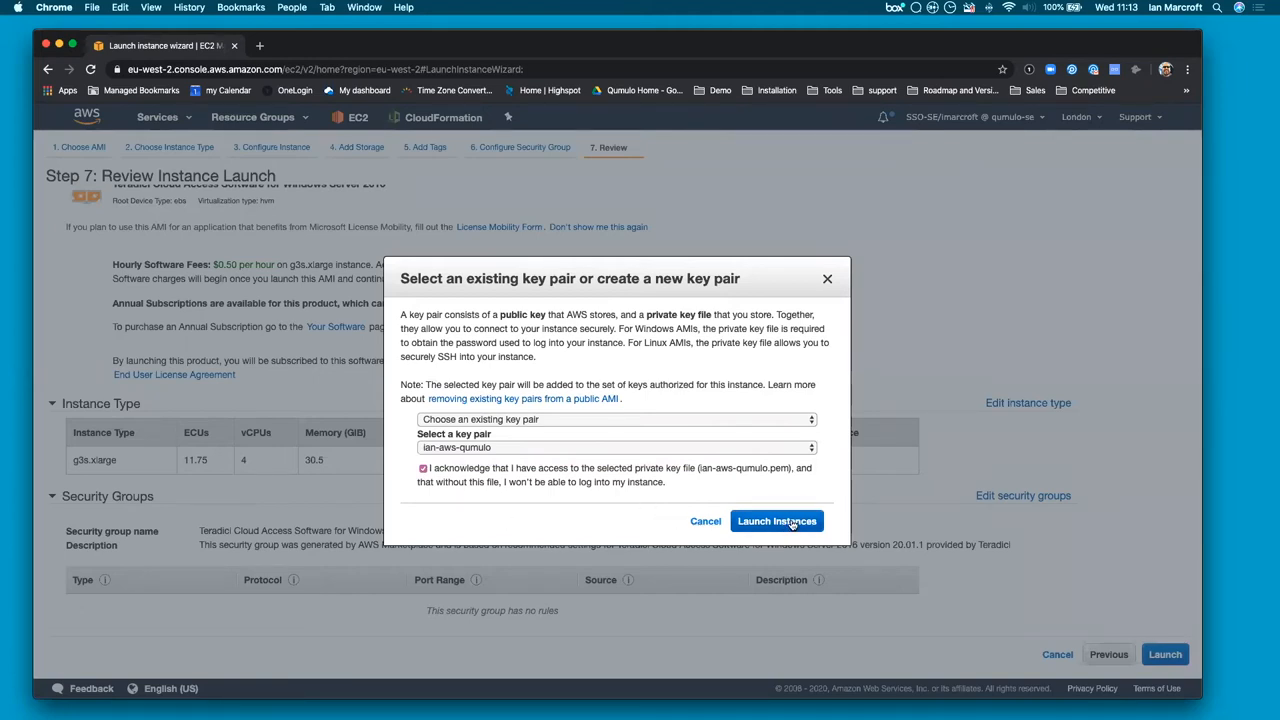
pyautogui.click(777, 521)
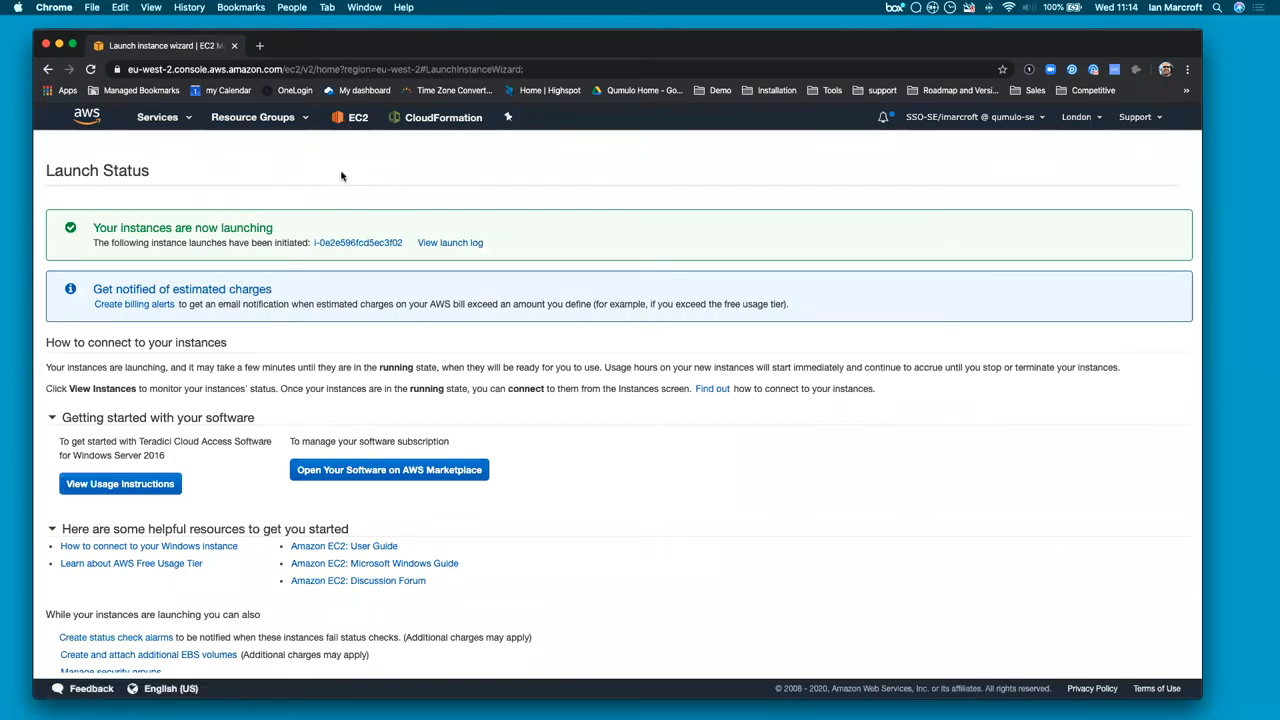
pyautogui.moveTo(357, 117)
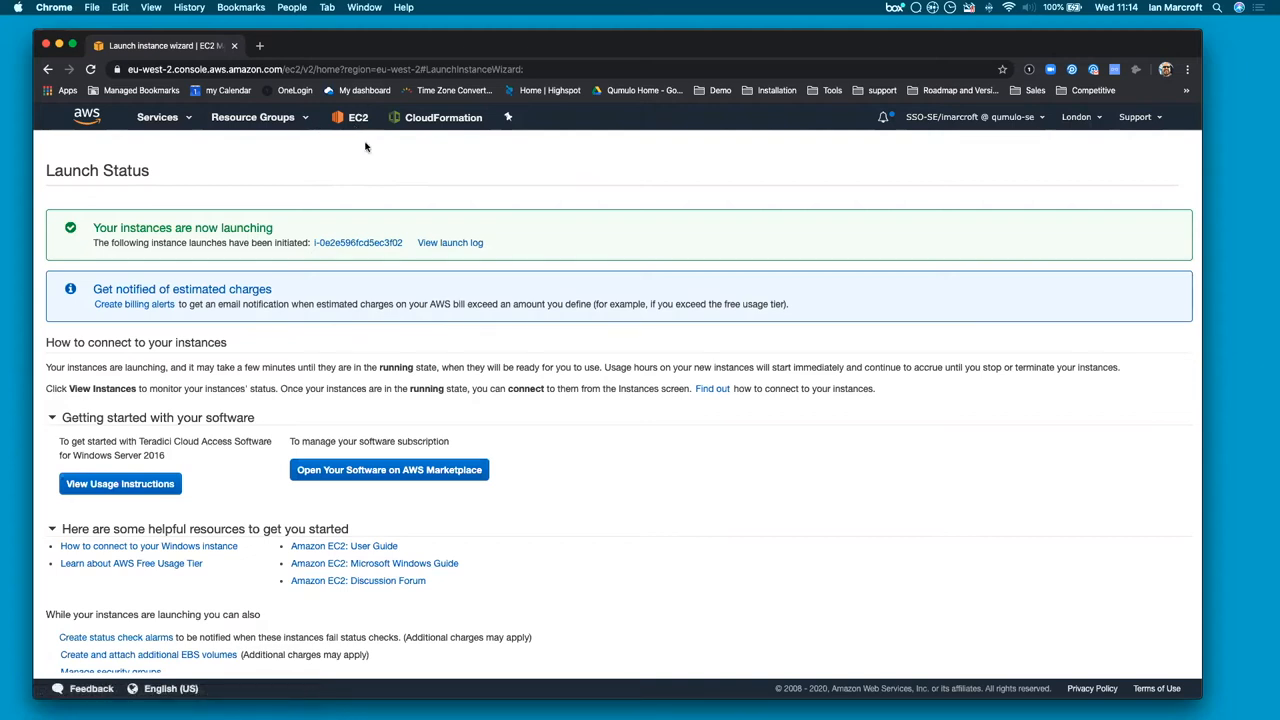
pyautogui.moveTo(246, 173)
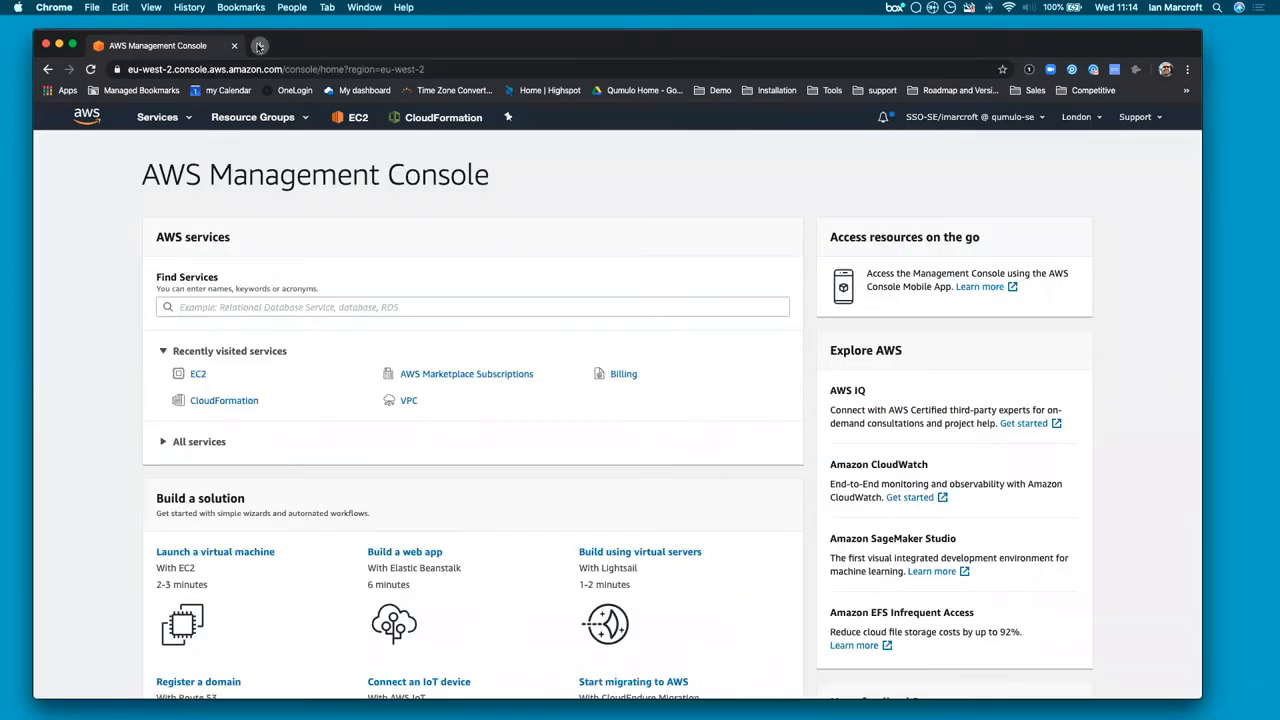
# Google 'qumulo amazon marketplace' in a new browser tab
pyautogui.click(259, 45)
pyautogui.write('qumulo')
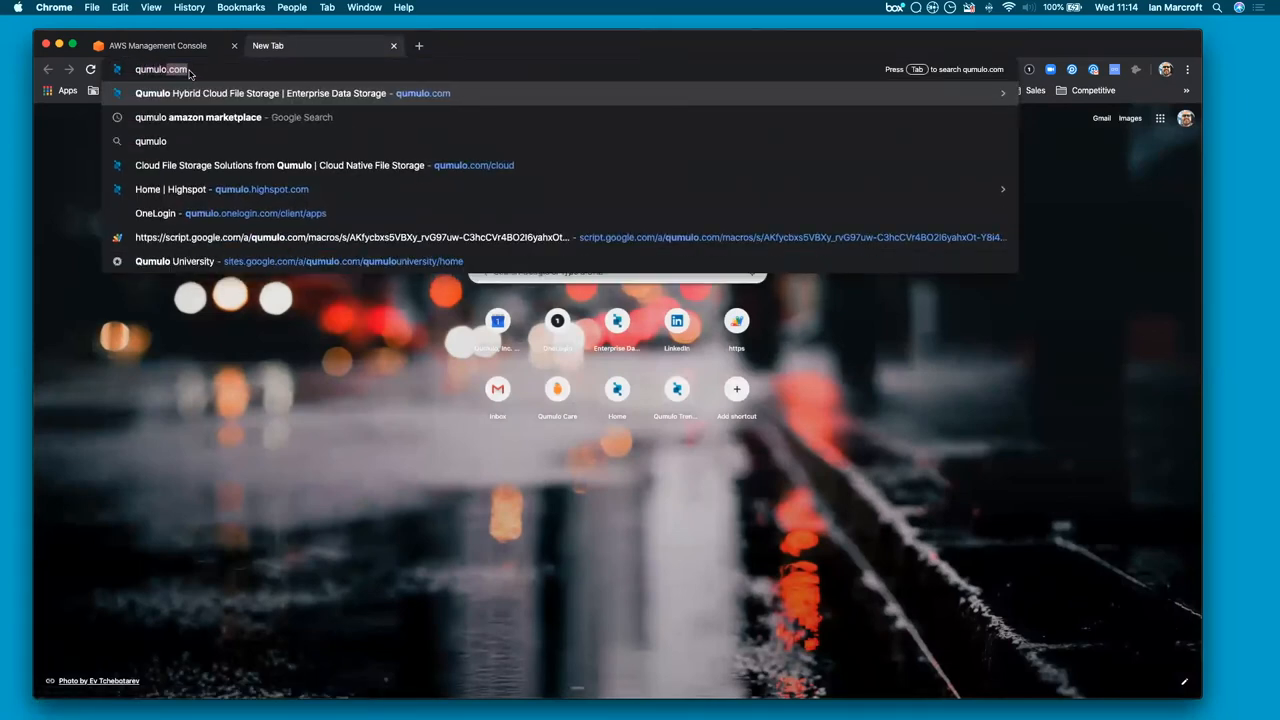
pyautogui.click(197, 117)
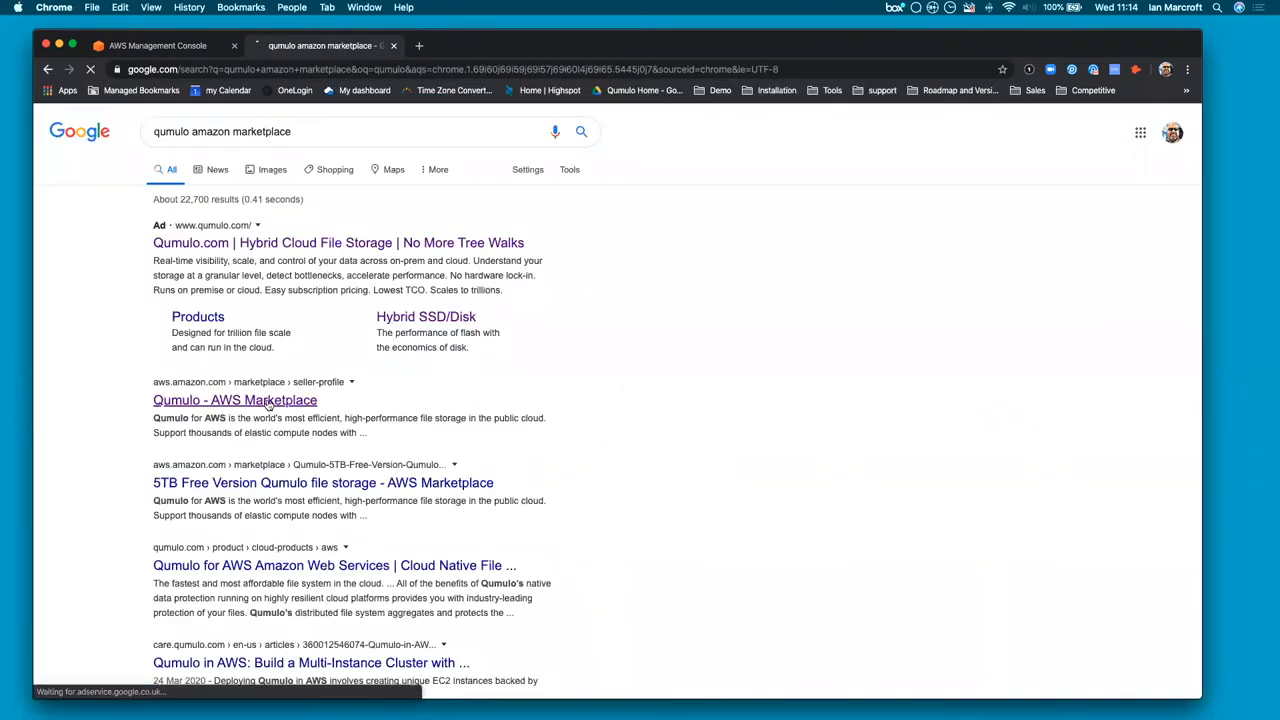
# Browse Qumulo's seller page (5TB, 600GB, 20TB, 30TB) and open the 20TB listing
pyautogui.click(234, 400)
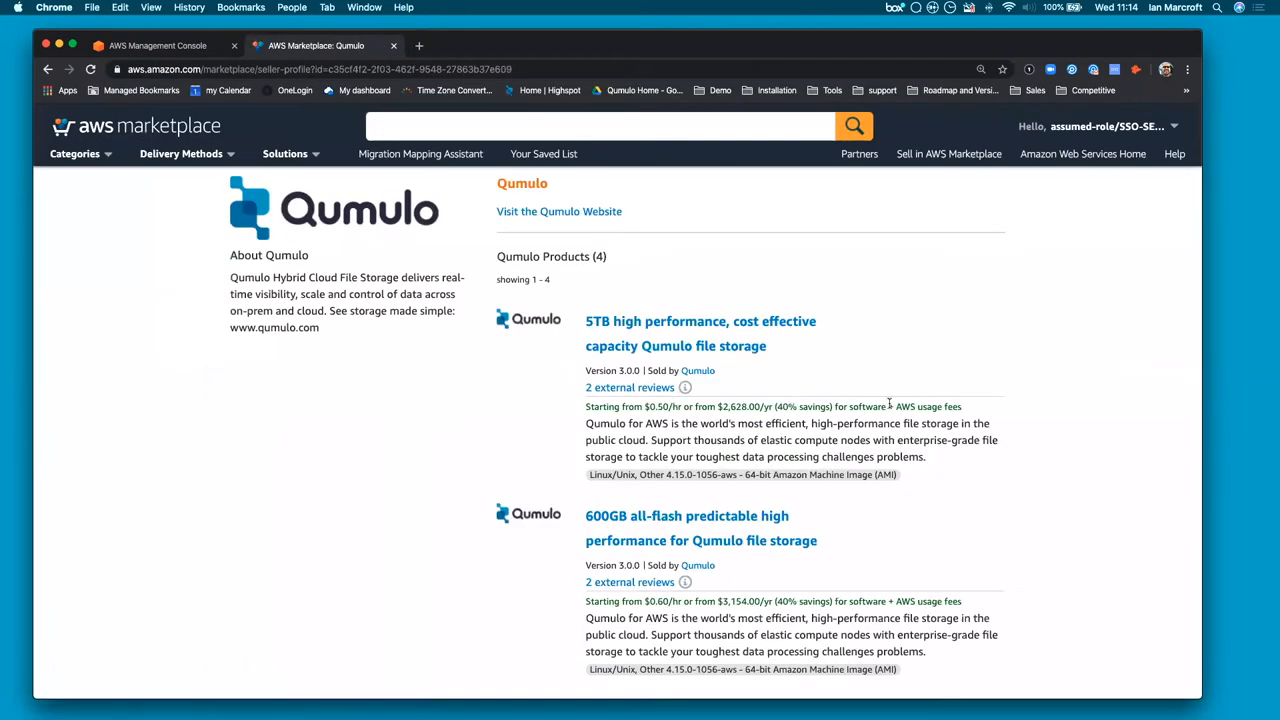
pyautogui.scroll(-3)
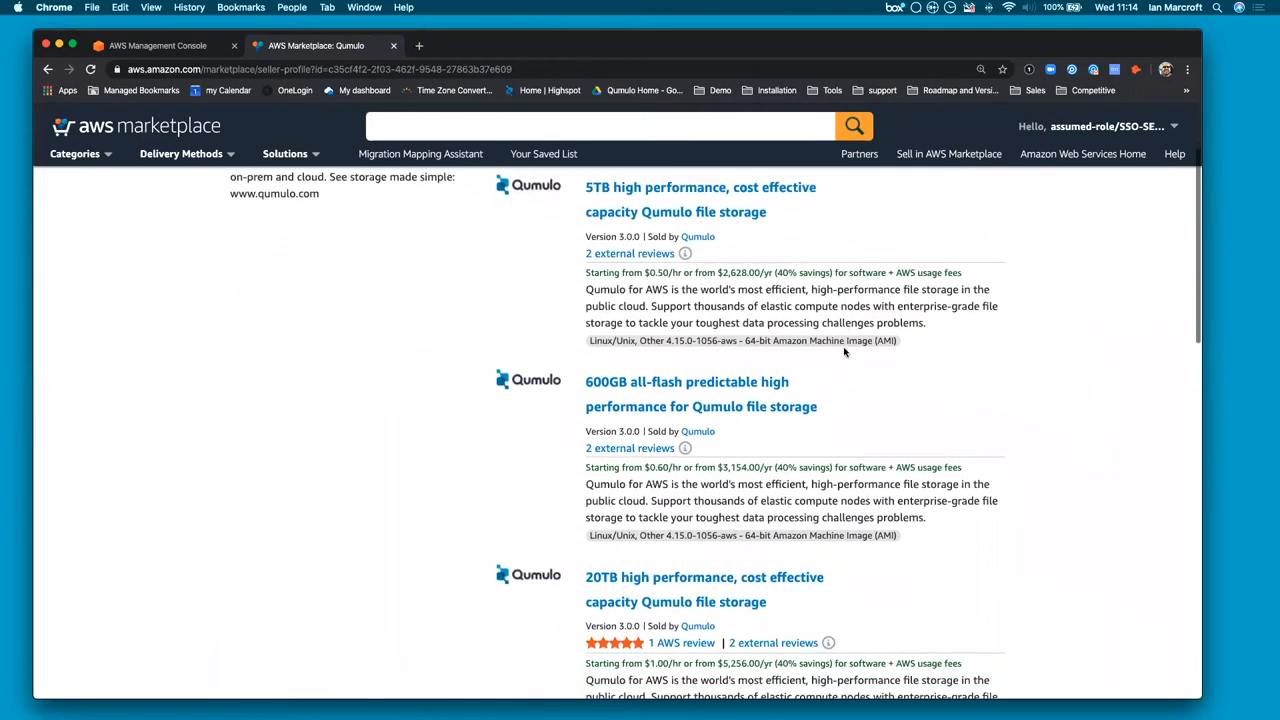
pyautogui.scroll(-3)
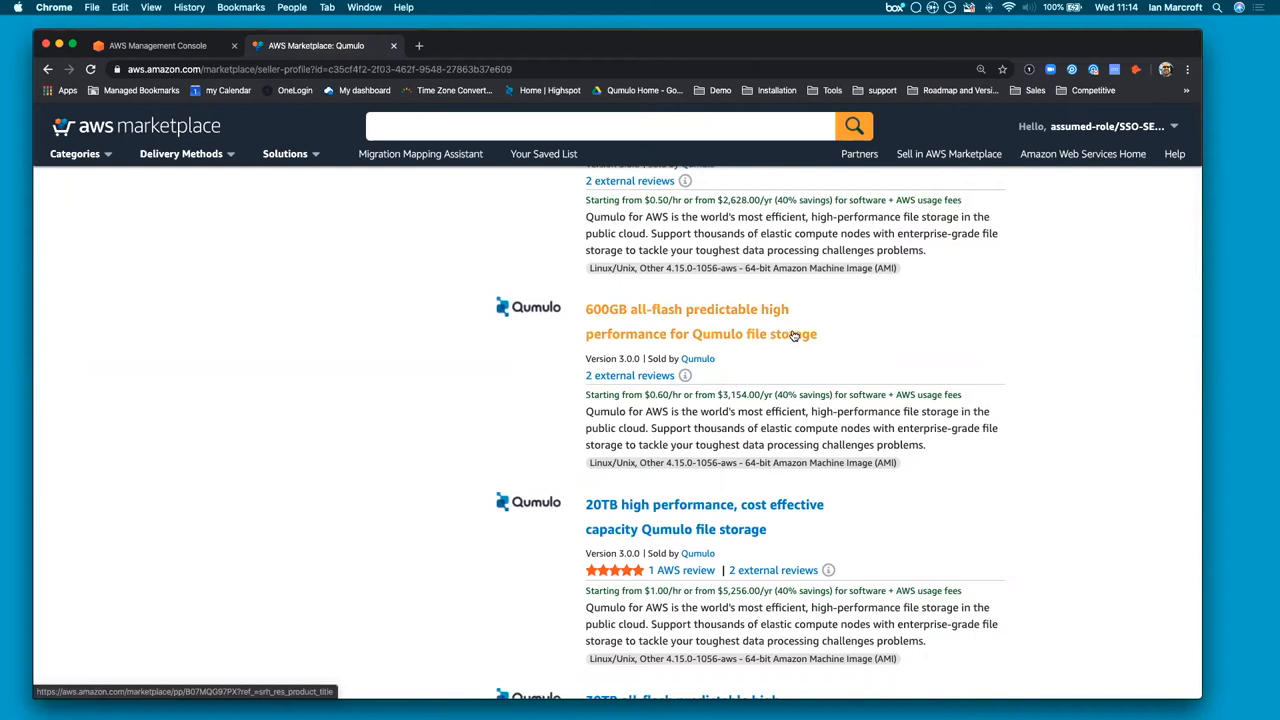
pyautogui.moveTo(838, 347)
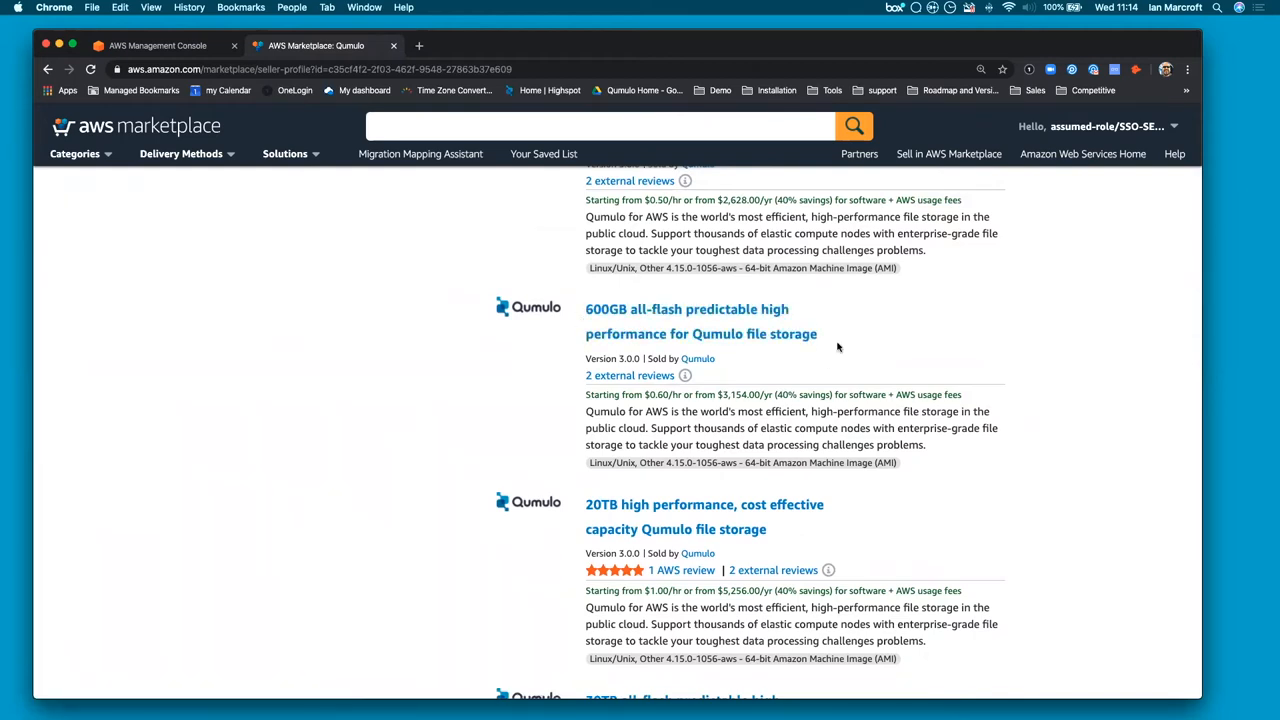
pyautogui.scroll(-3)
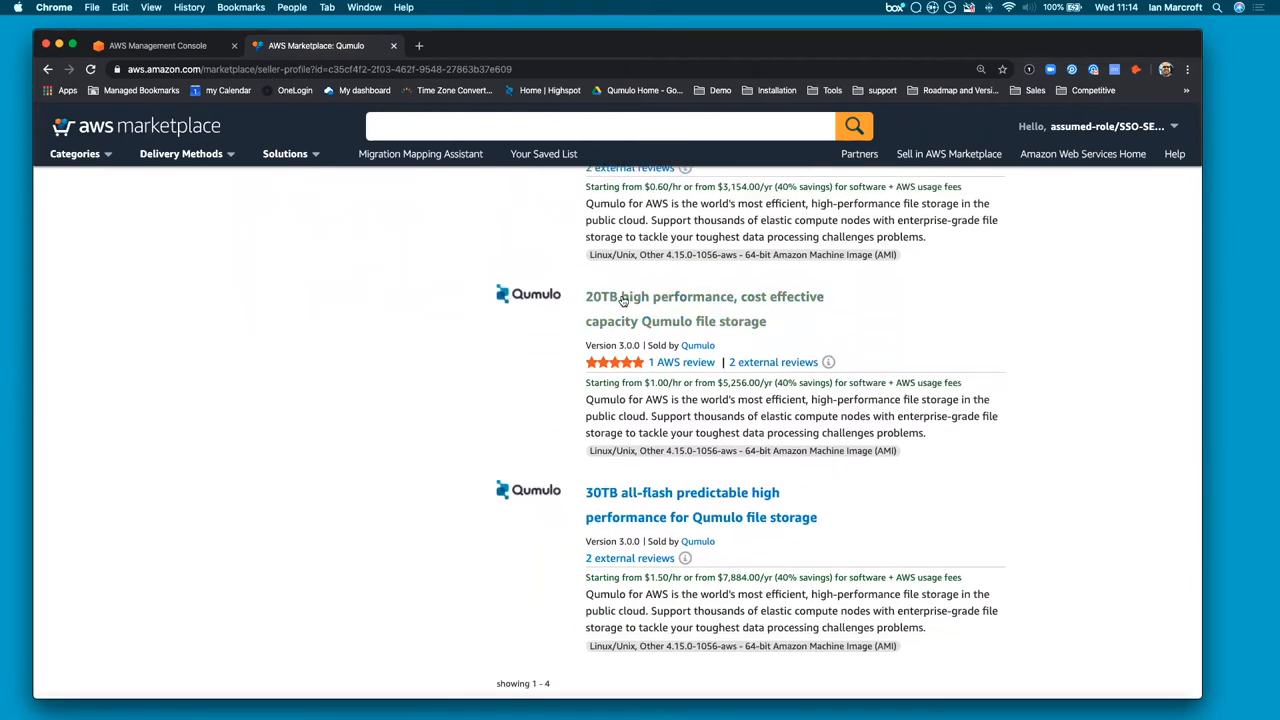
pyautogui.moveTo(912, 327)
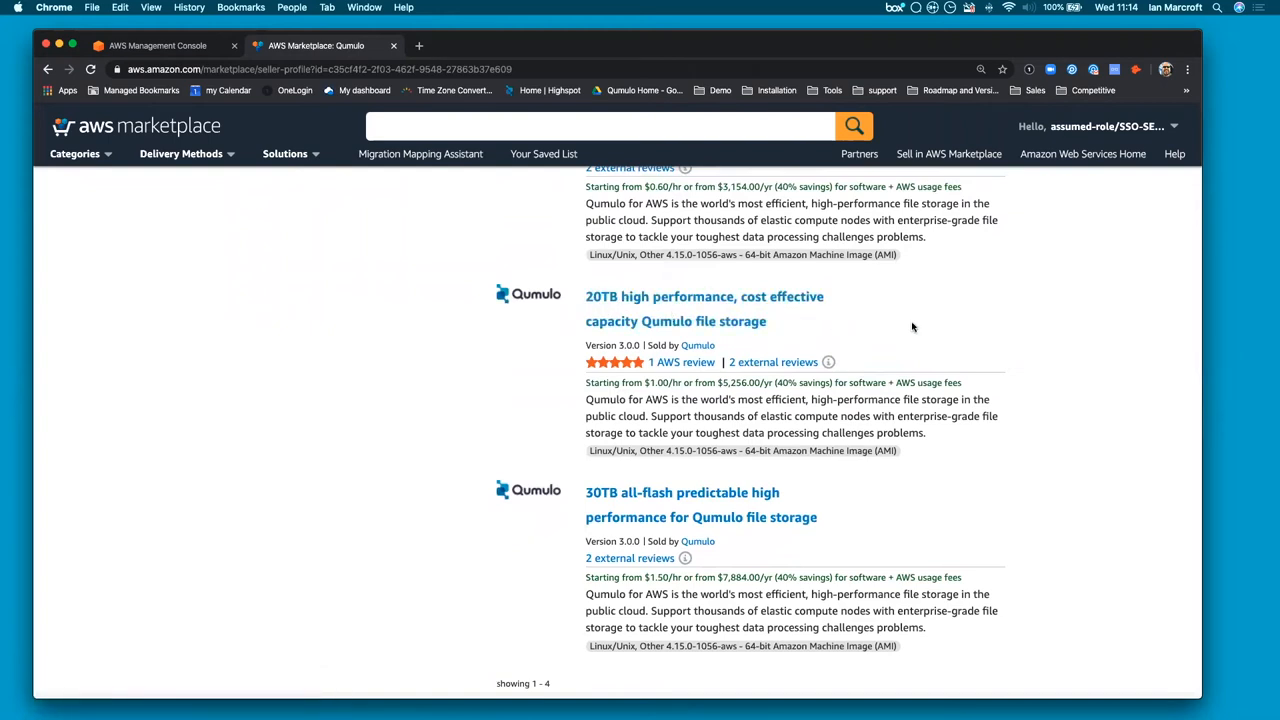
pyautogui.scroll(-3)
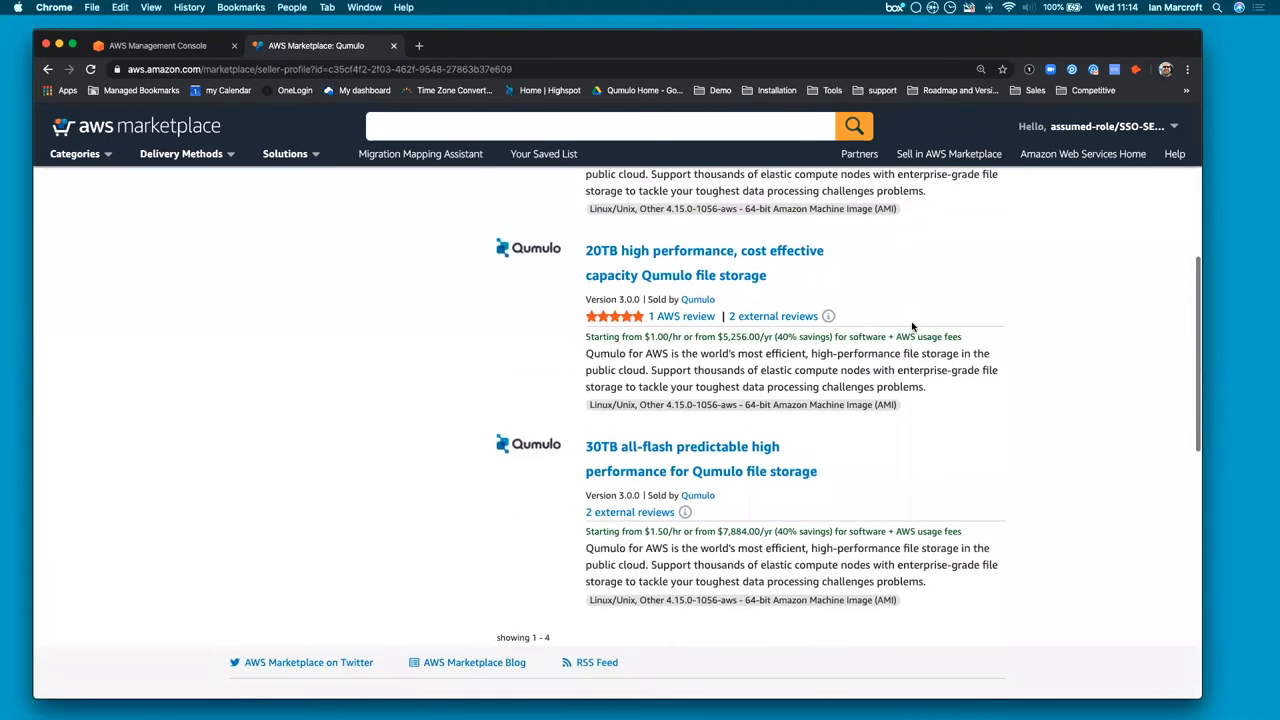
pyautogui.scroll(-3)
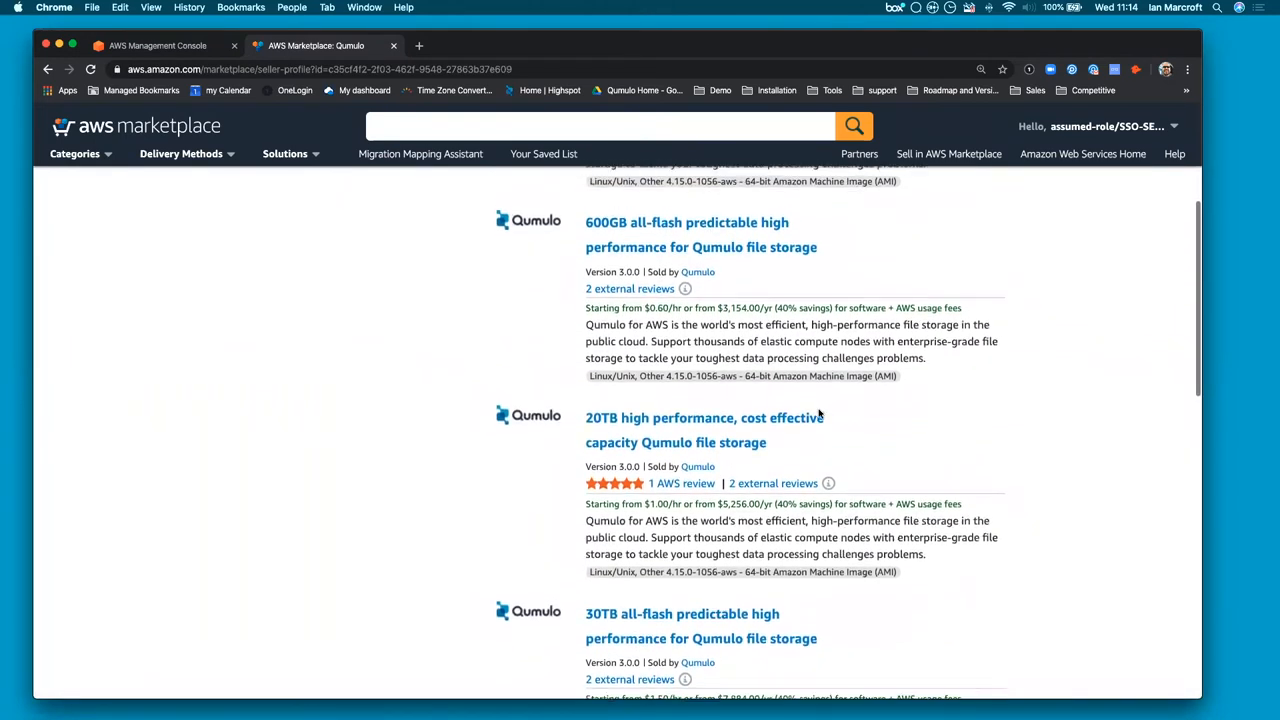
pyautogui.click(704, 417)
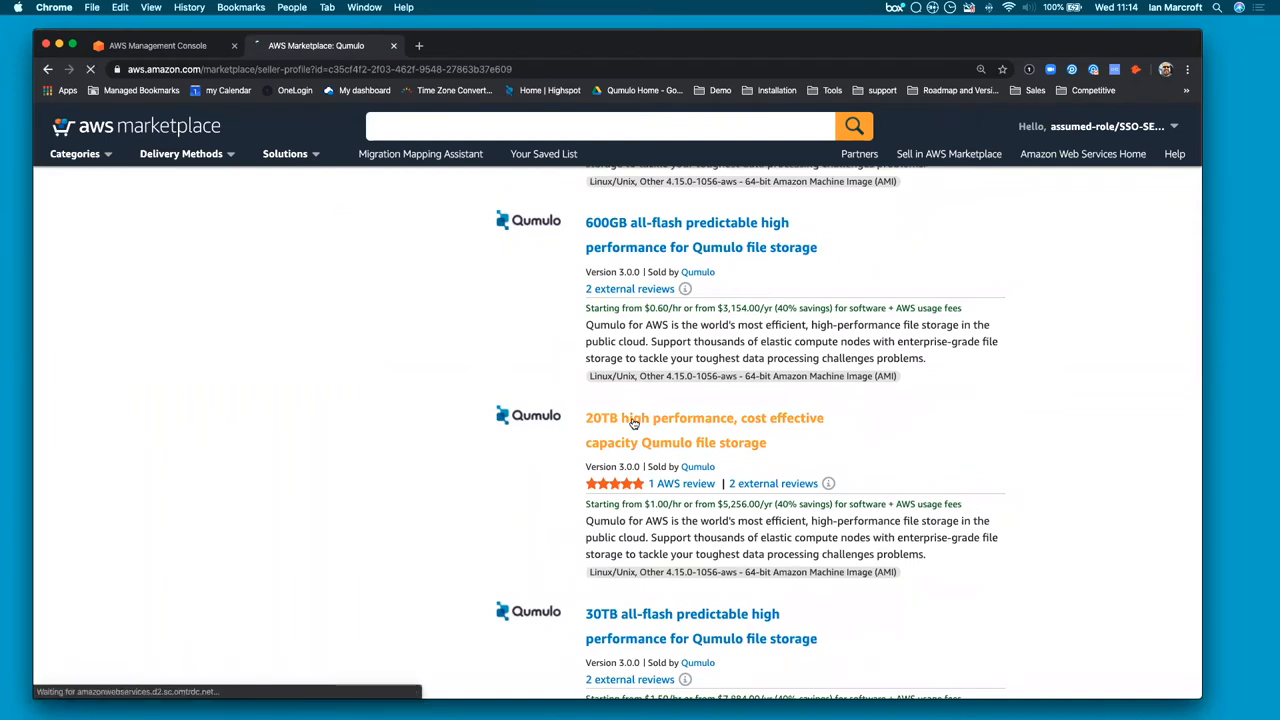
# Download the QF2 120TB cluster CloudFormation template from Fulfillment Options
pyautogui.click(704, 417)
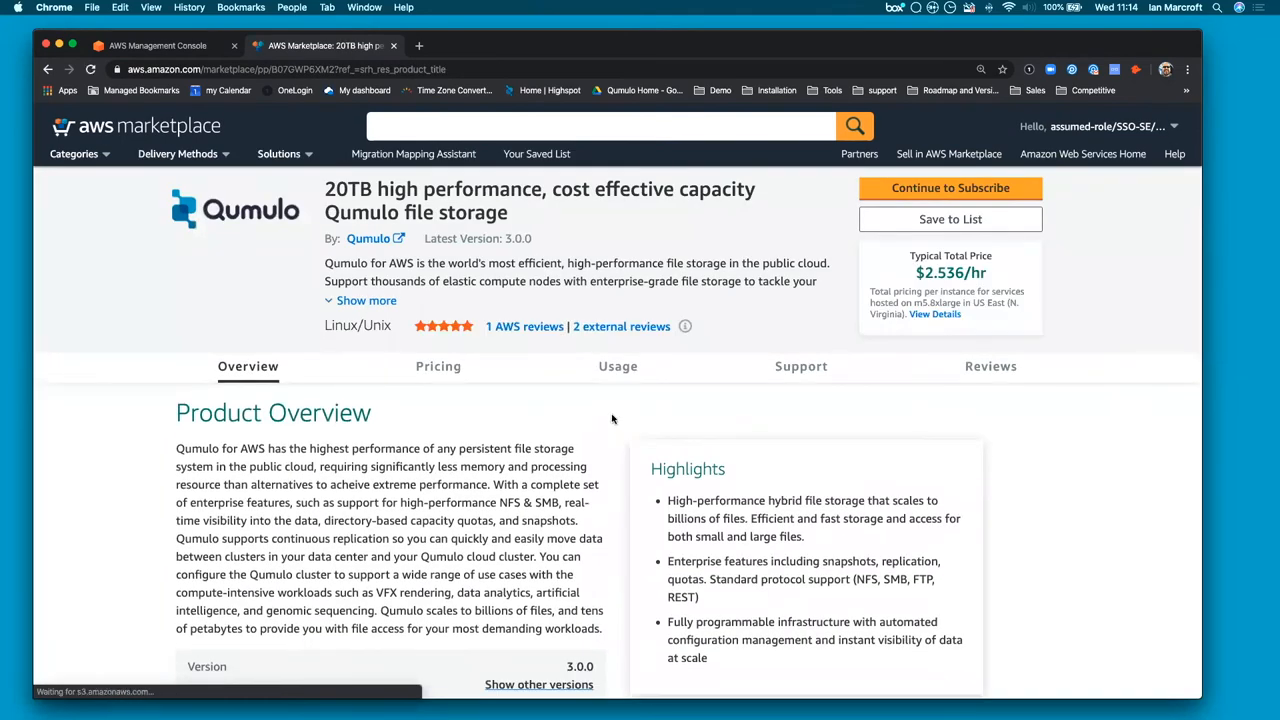
pyautogui.scroll(-3)
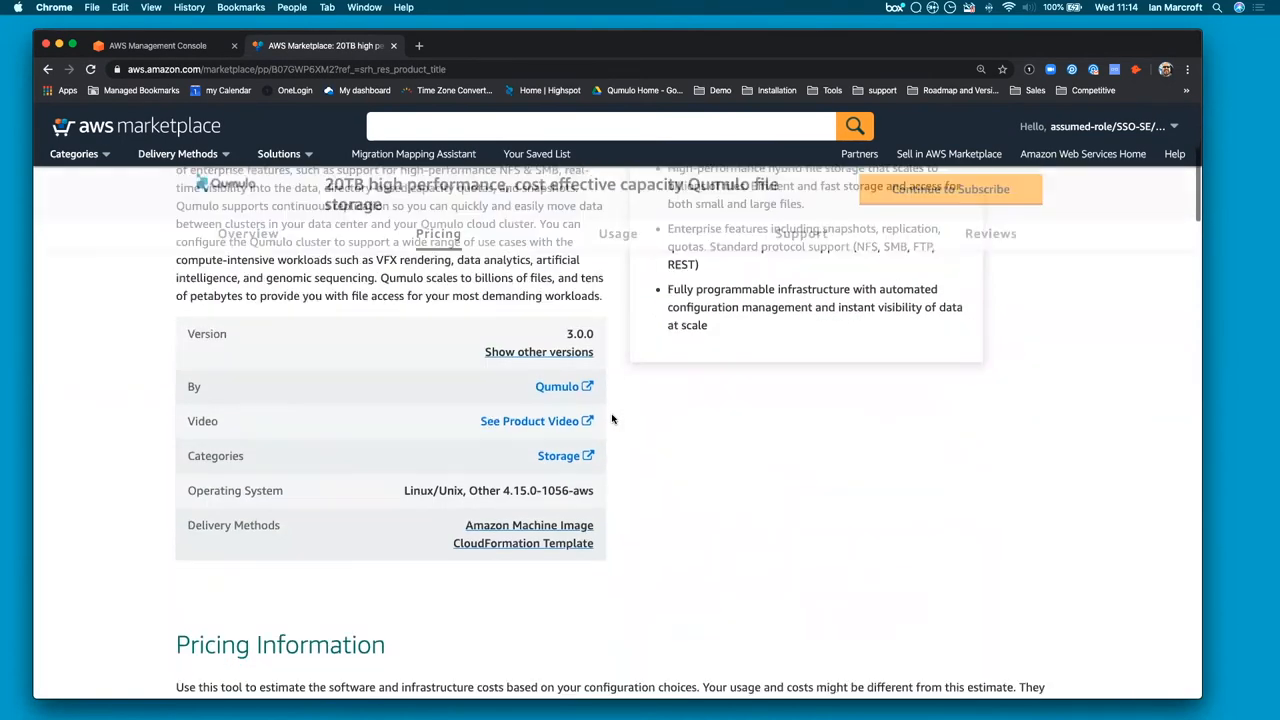
pyautogui.click(617, 233)
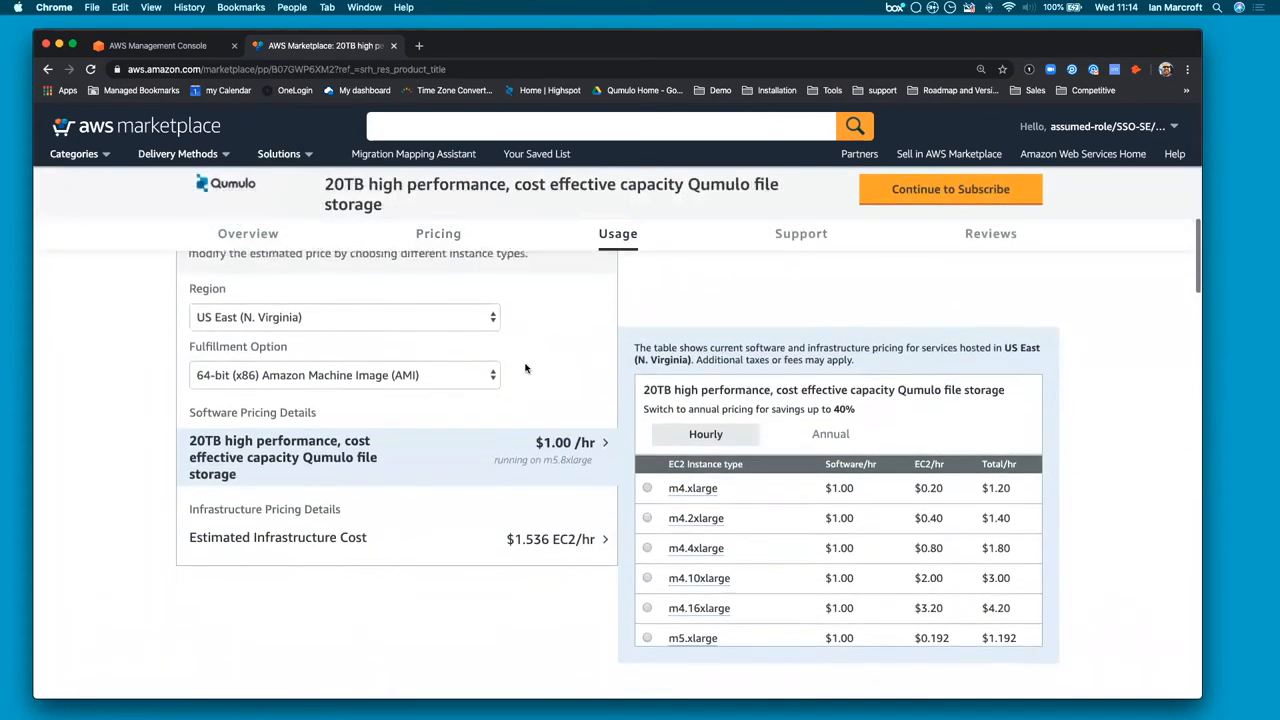
pyautogui.scroll(-3)
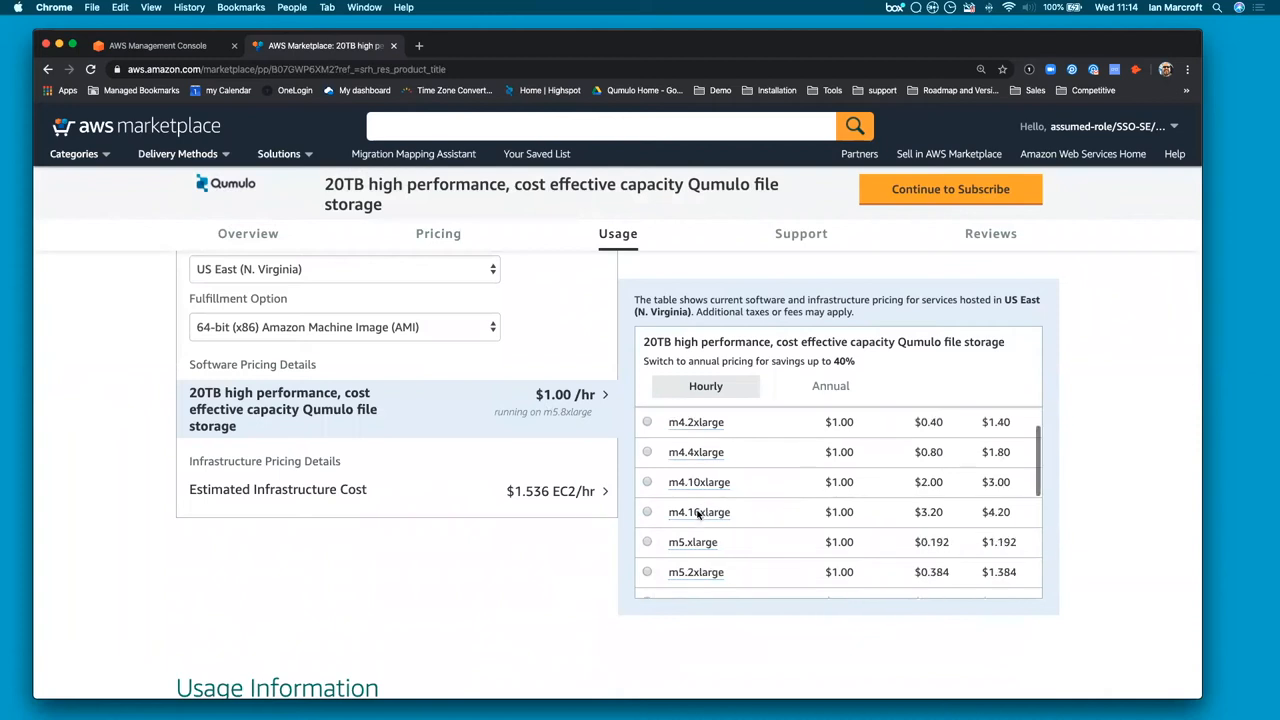
pyautogui.scroll(-3)
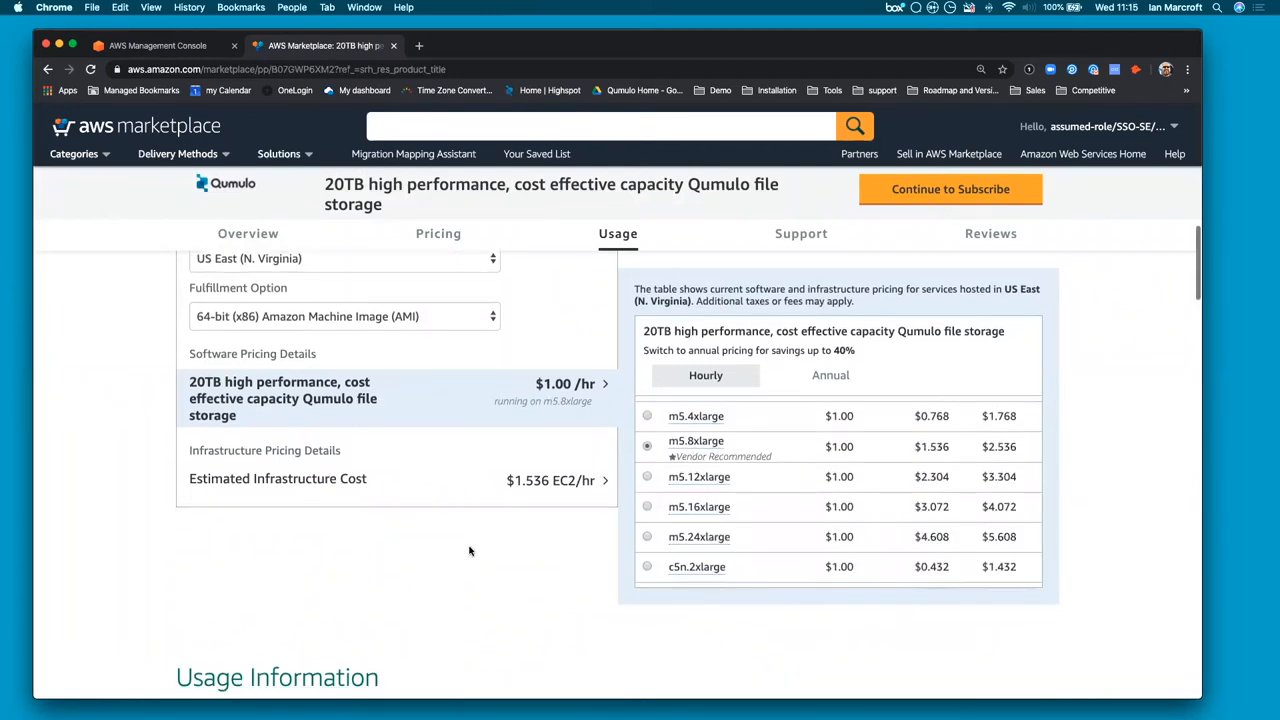
pyautogui.scroll(-3)
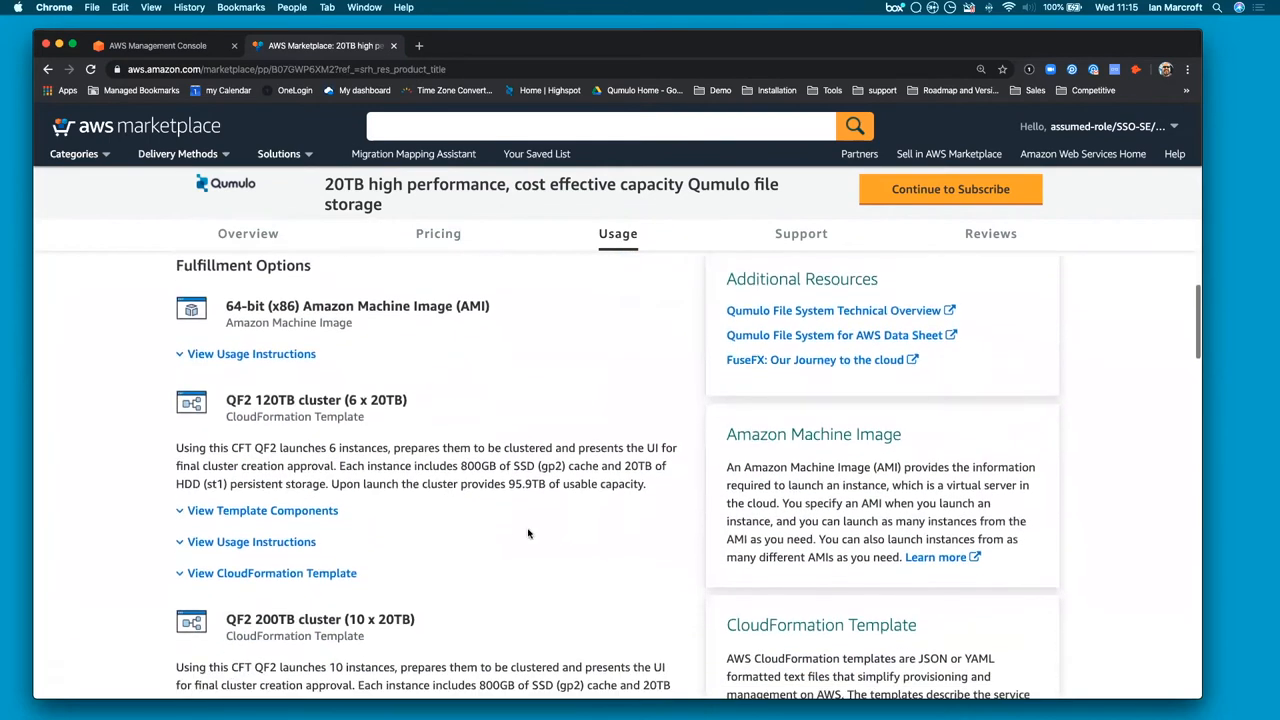
pyautogui.scroll(-3)
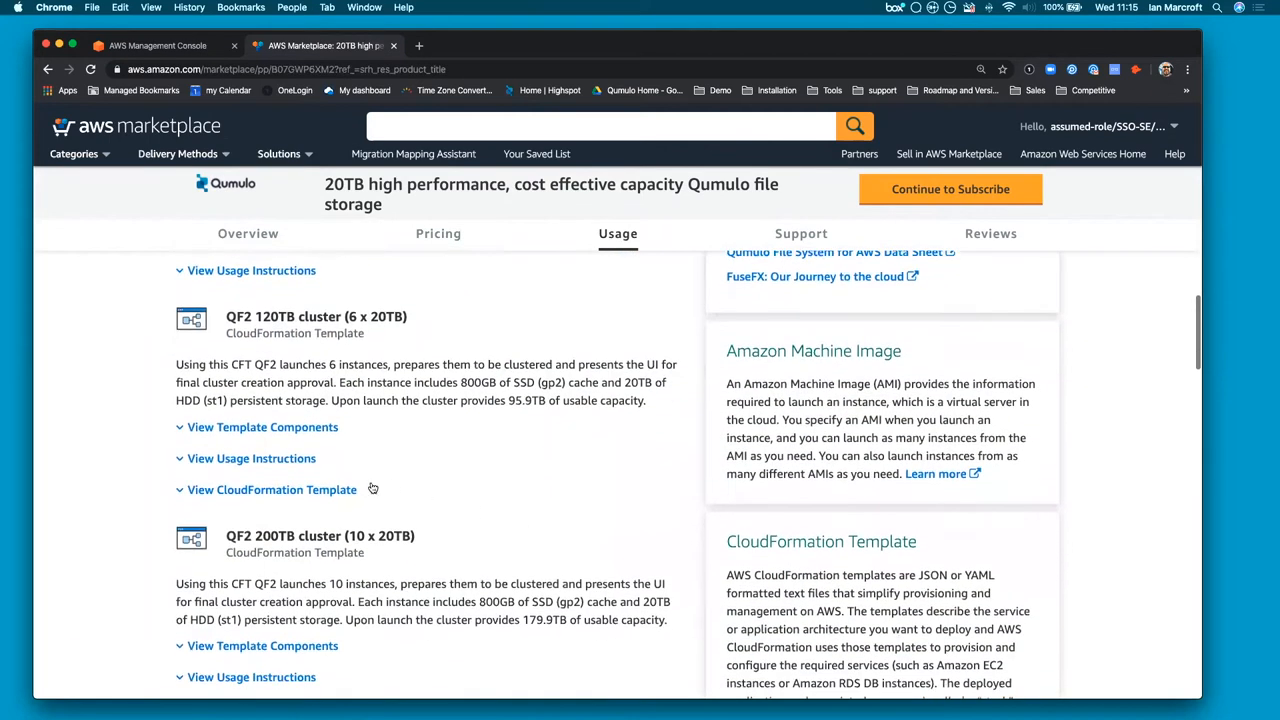
pyautogui.click(271, 489)
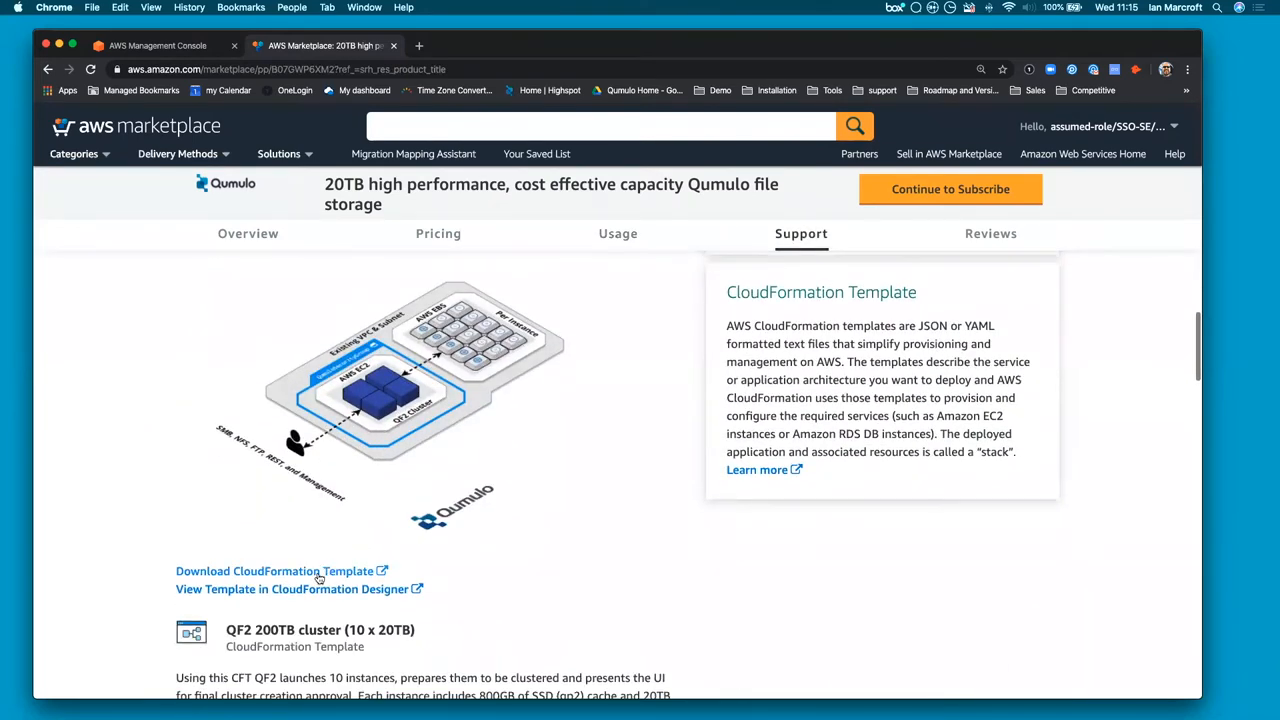
pyautogui.click(273, 570)
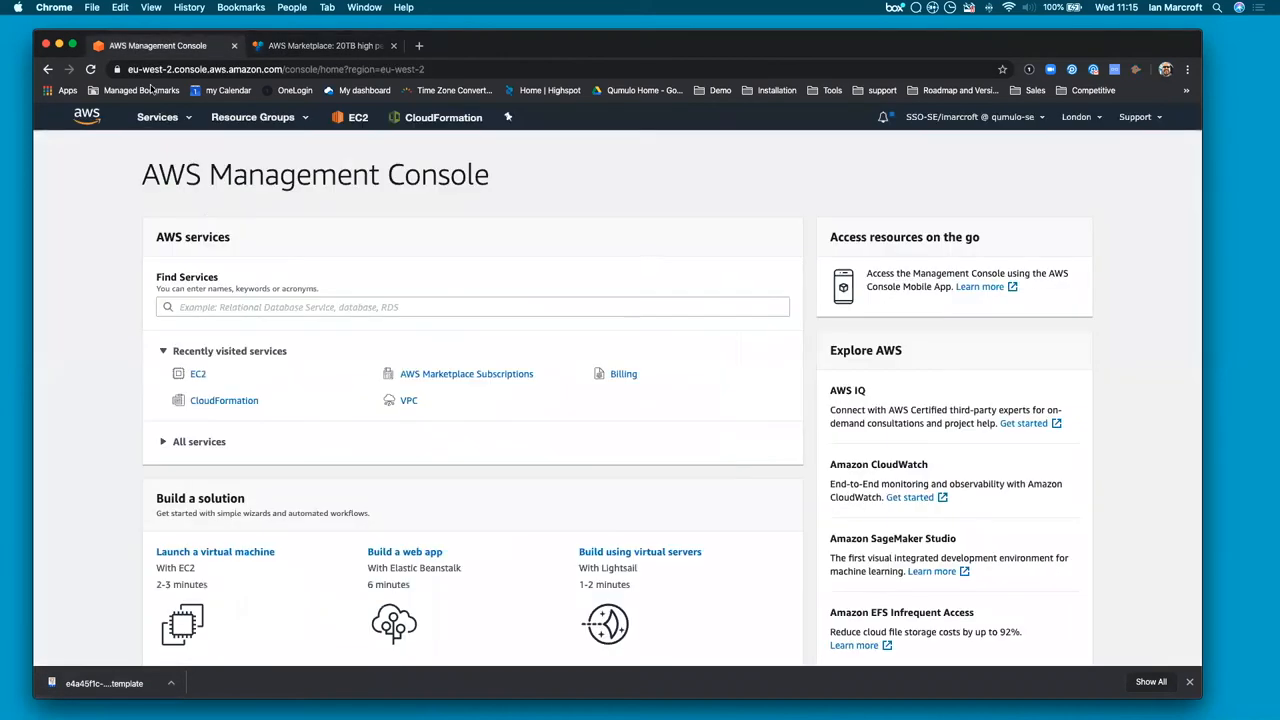
# Create a CloudFormation stack from the downloaded .template file in Downloads and continue
pyautogui.click(357, 117)
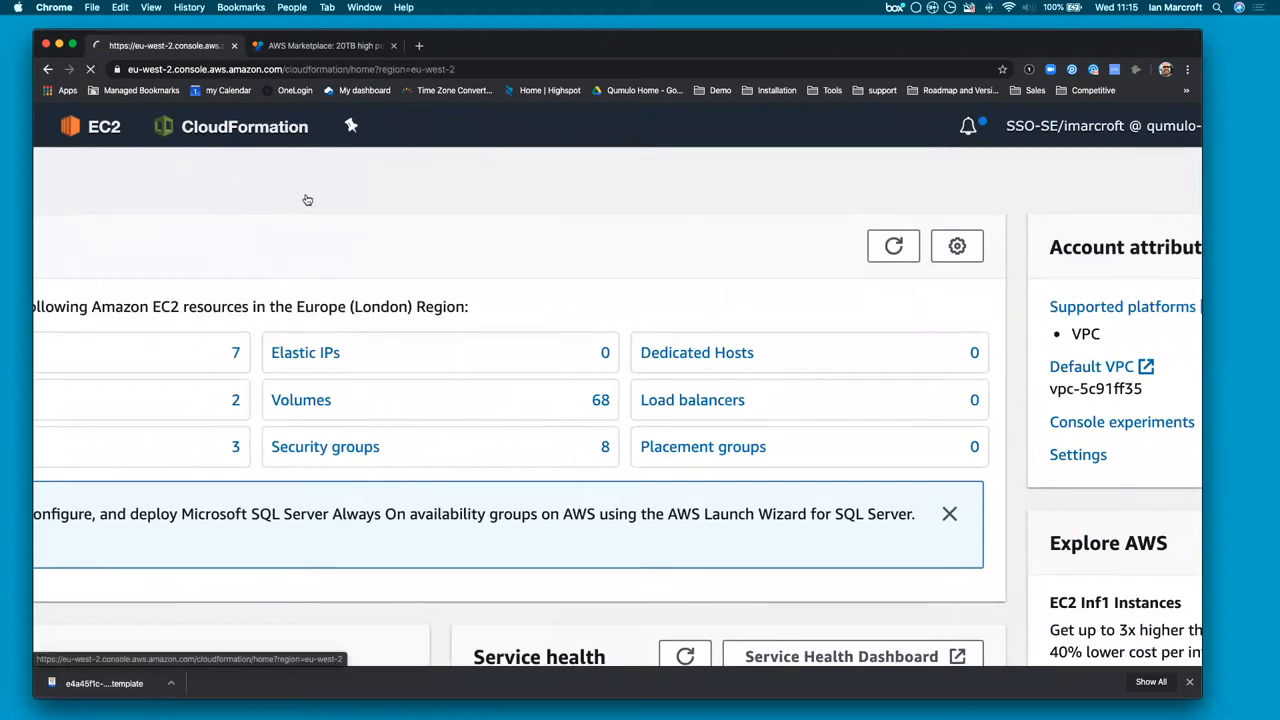
pyautogui.click(244, 126)
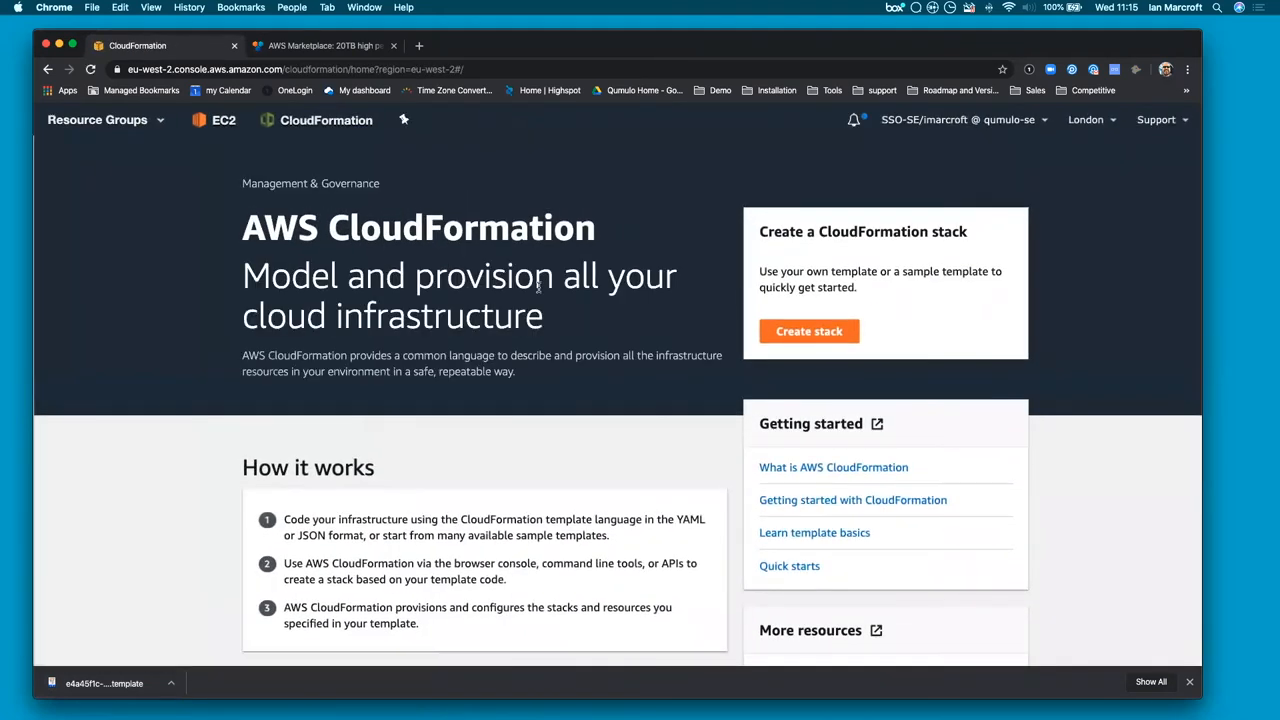
pyautogui.click(808, 331)
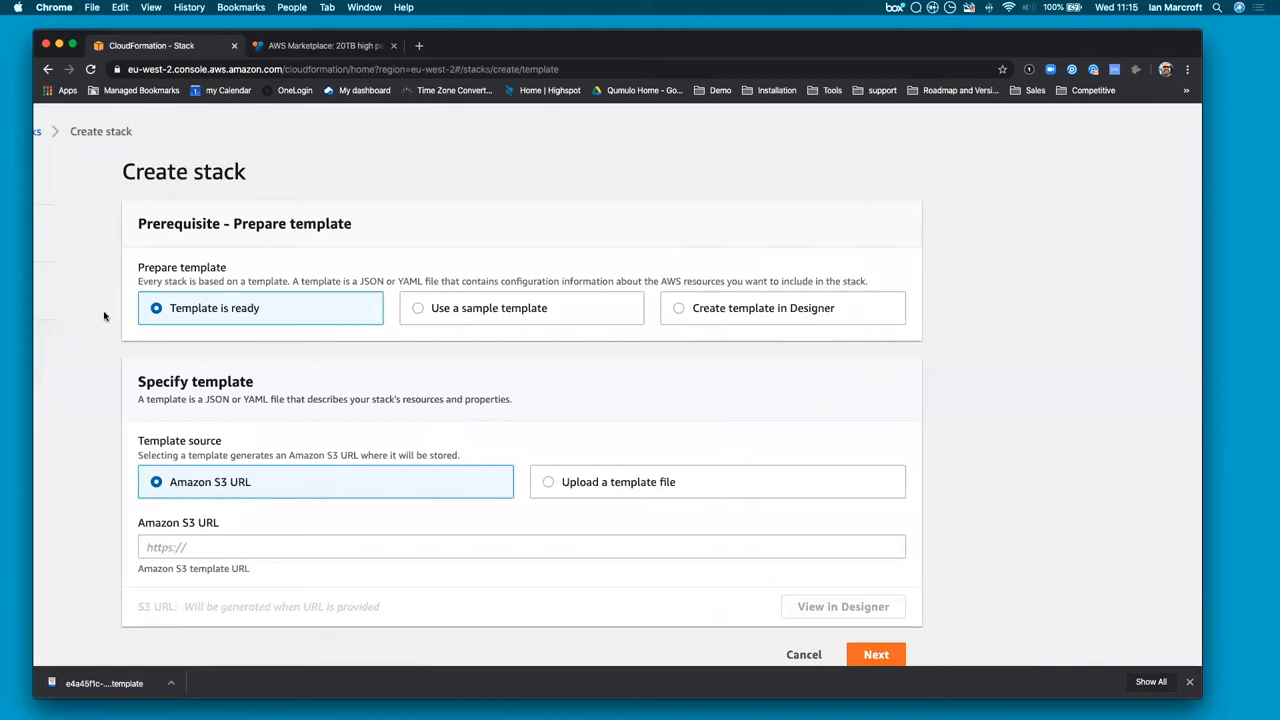
pyautogui.moveTo(548, 481)
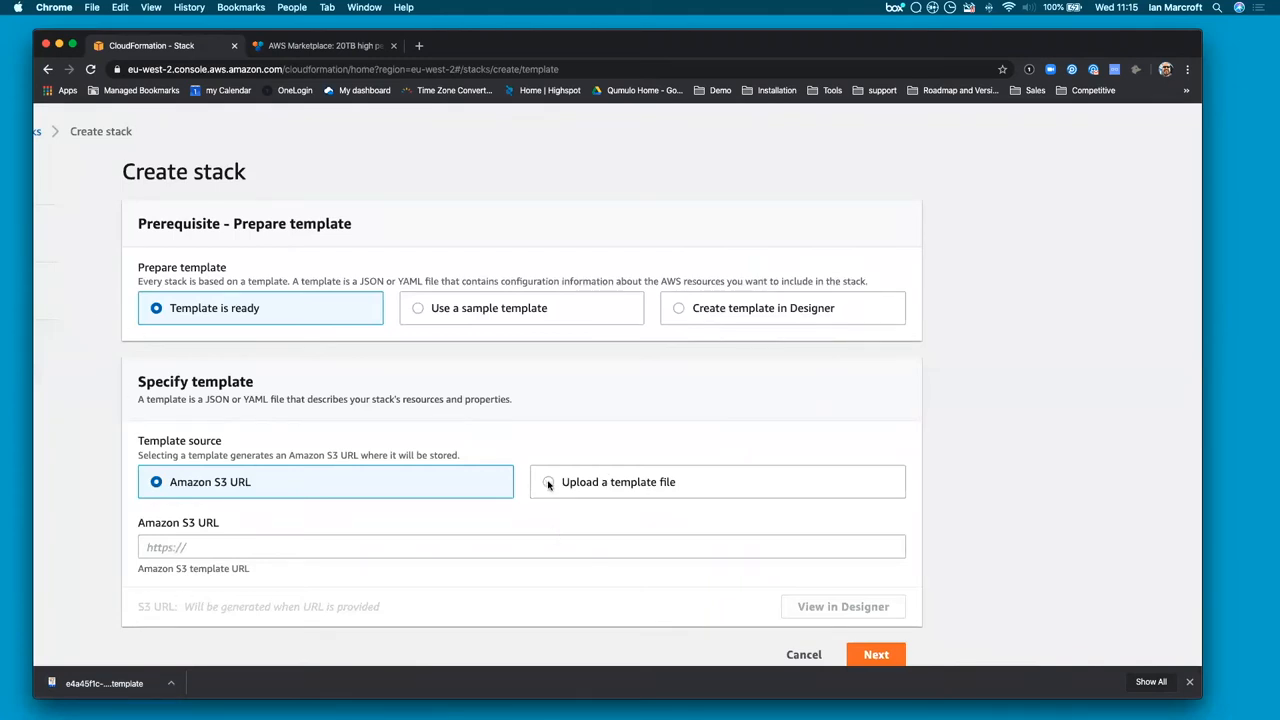
pyautogui.click(548, 481)
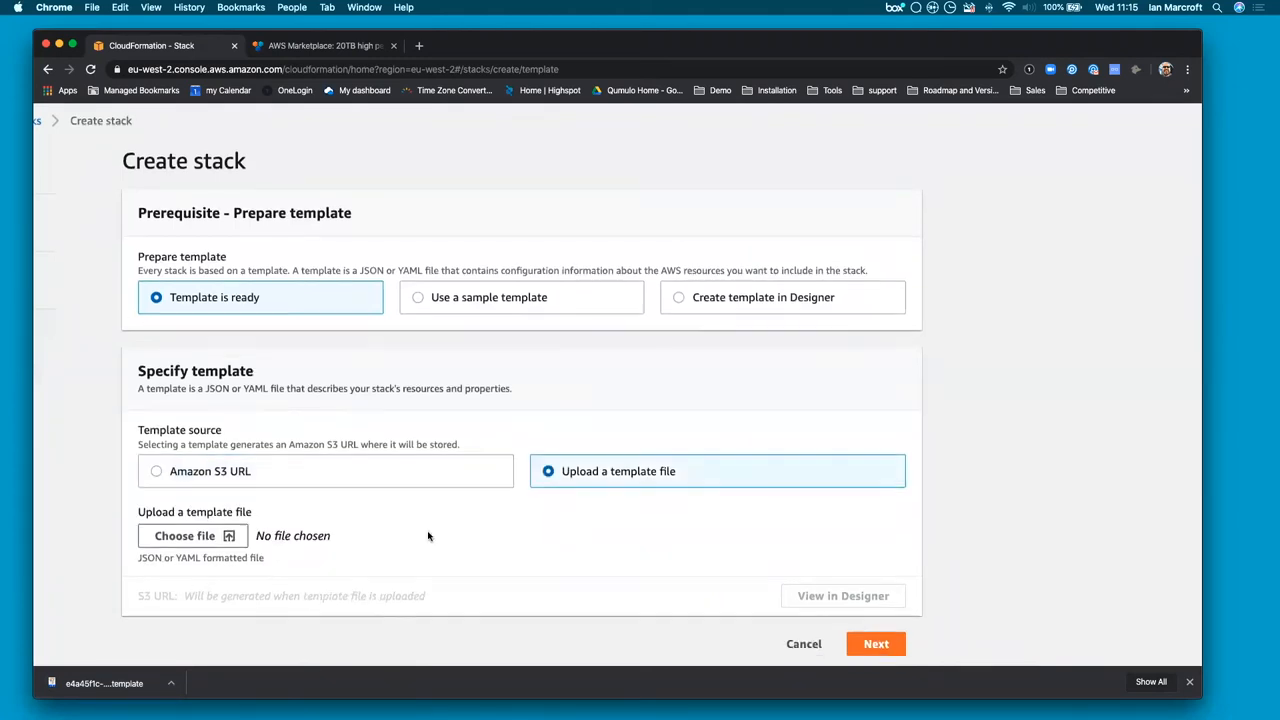
pyautogui.click(192, 535)
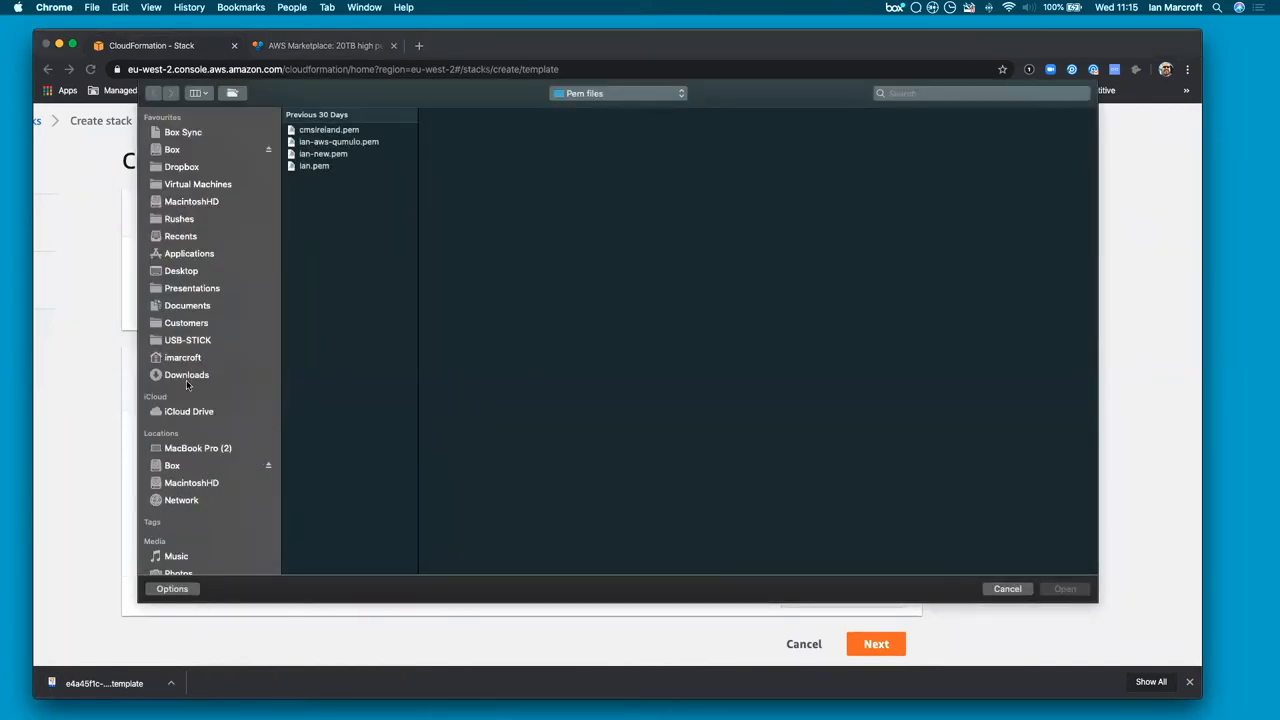
pyautogui.click(186, 374)
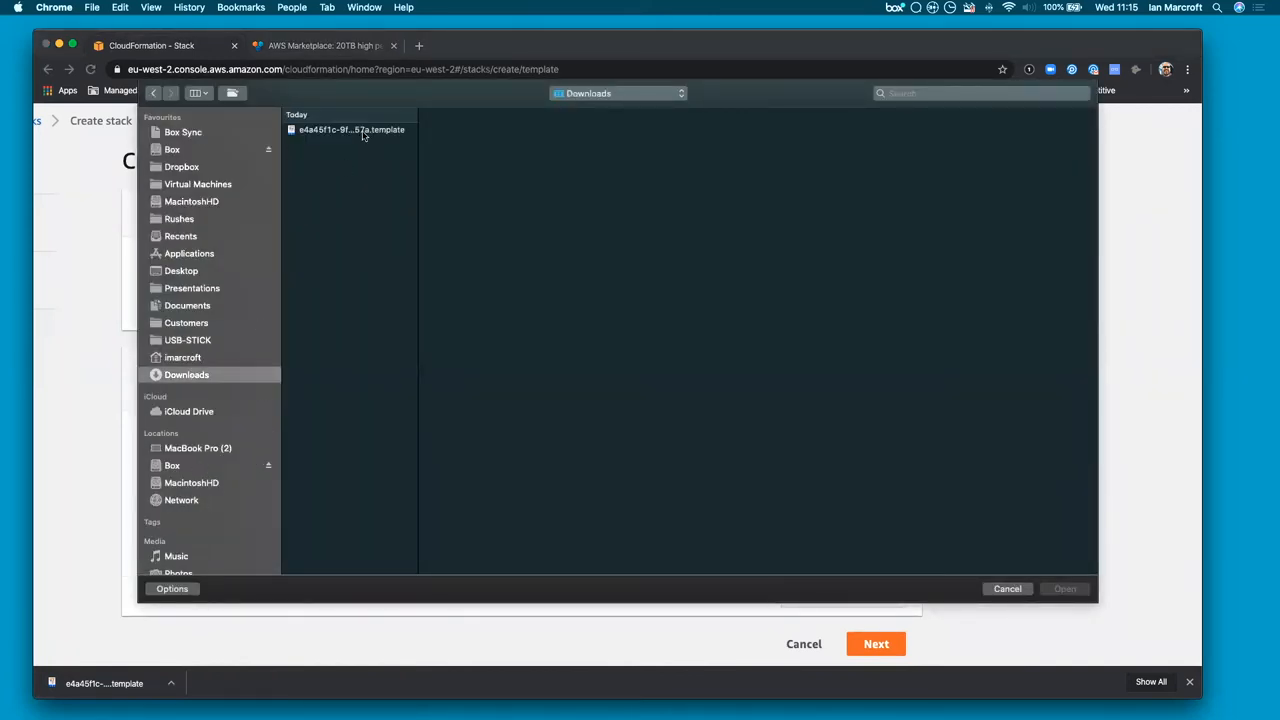
pyautogui.click(350, 130)
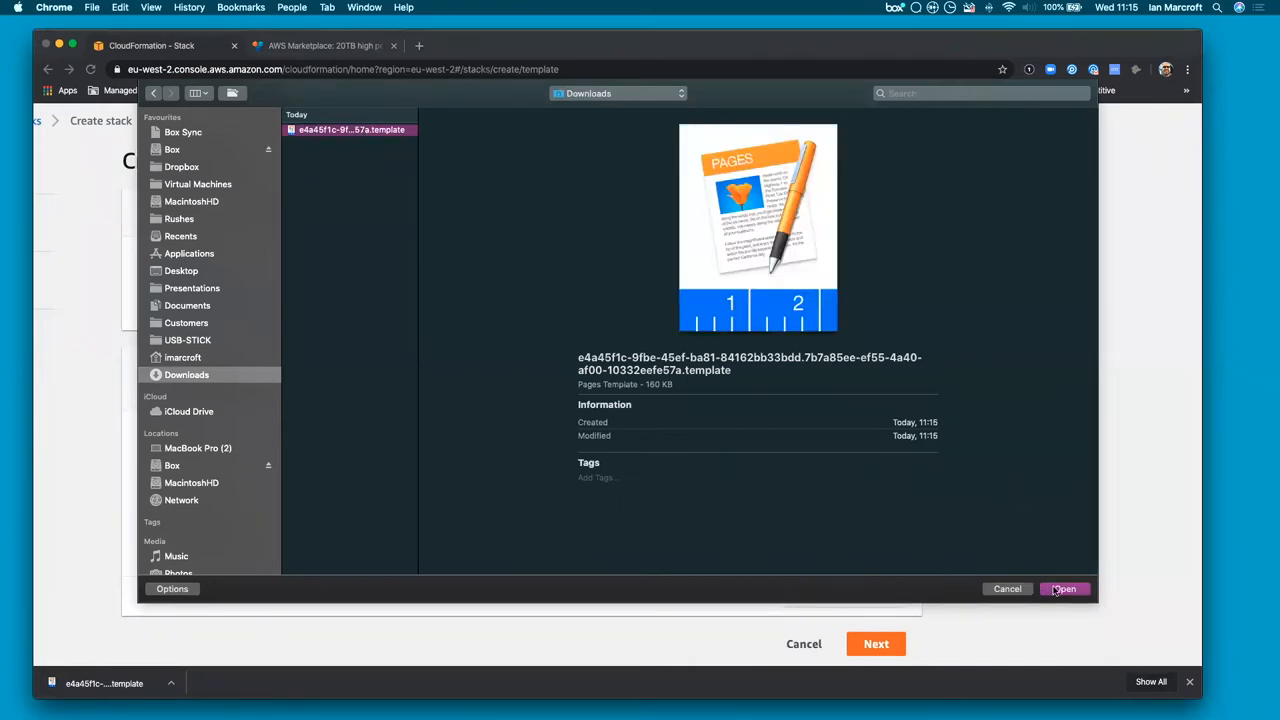
pyautogui.click(1064, 588)
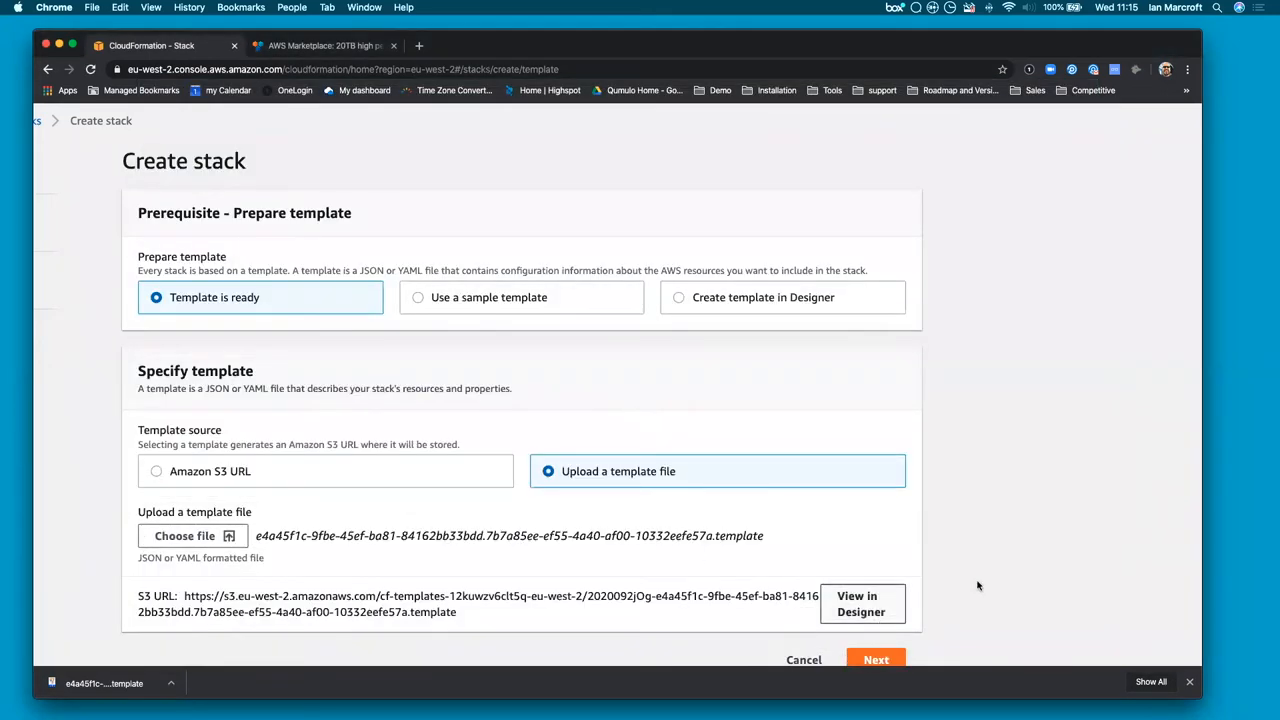
pyautogui.click(875, 659)
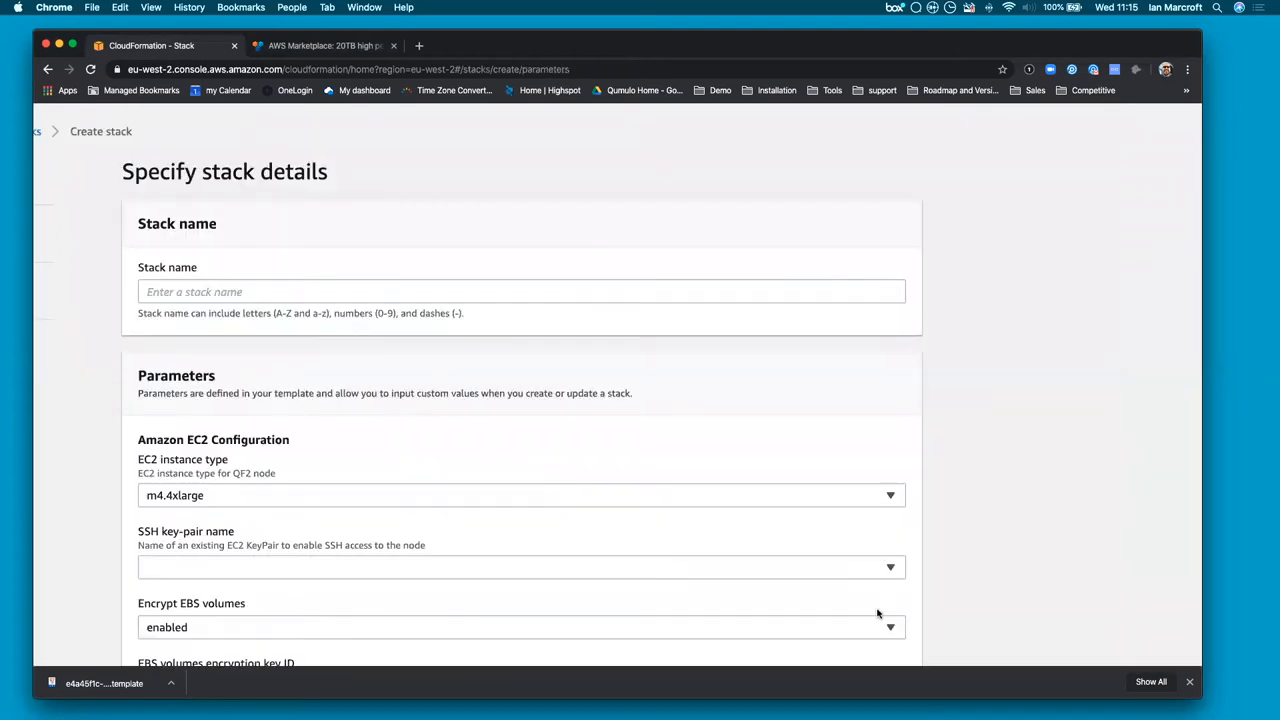
# Name the stack s1 and browse the EC2 instance type options
pyautogui.click(521, 291)
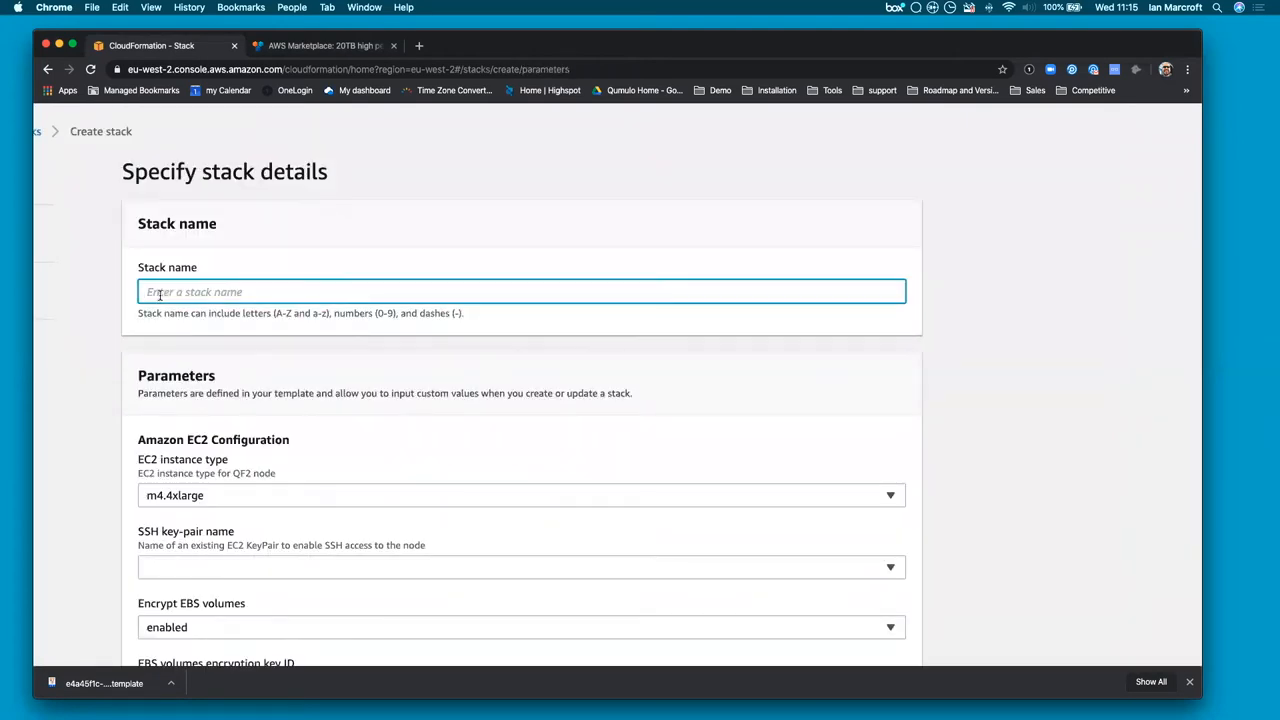
pyautogui.write('s1')
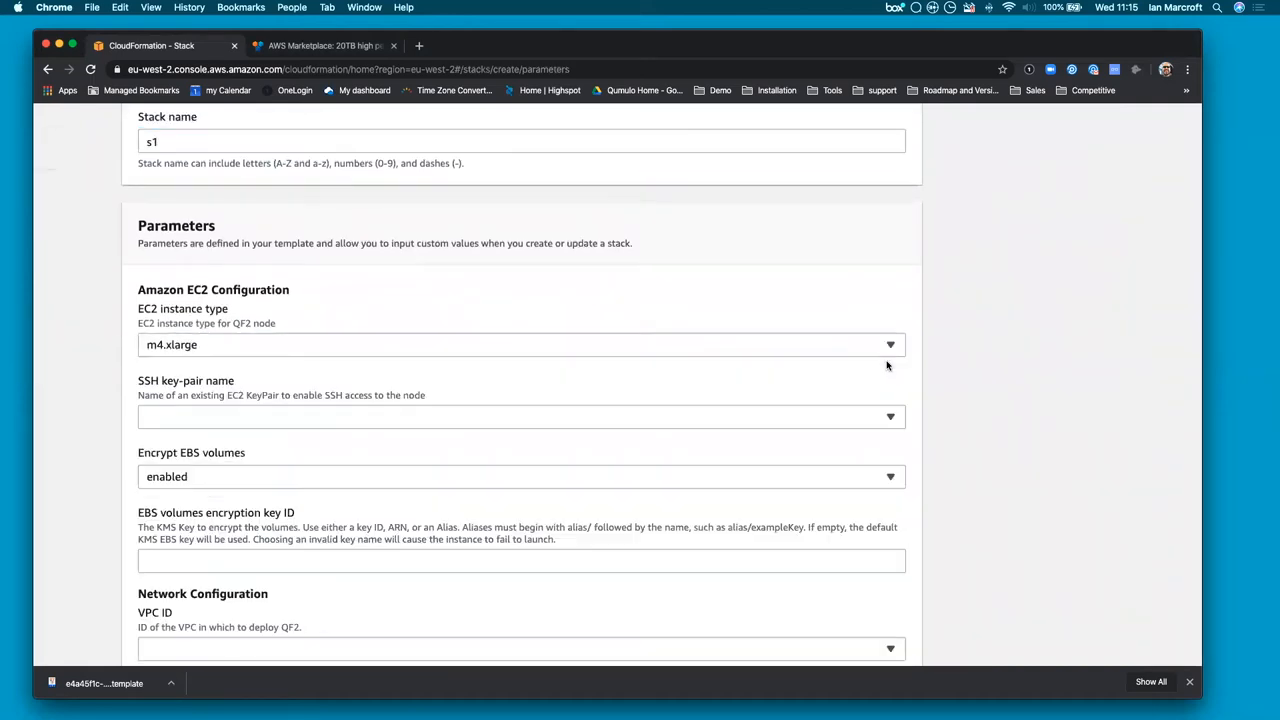
pyautogui.click(520, 344)
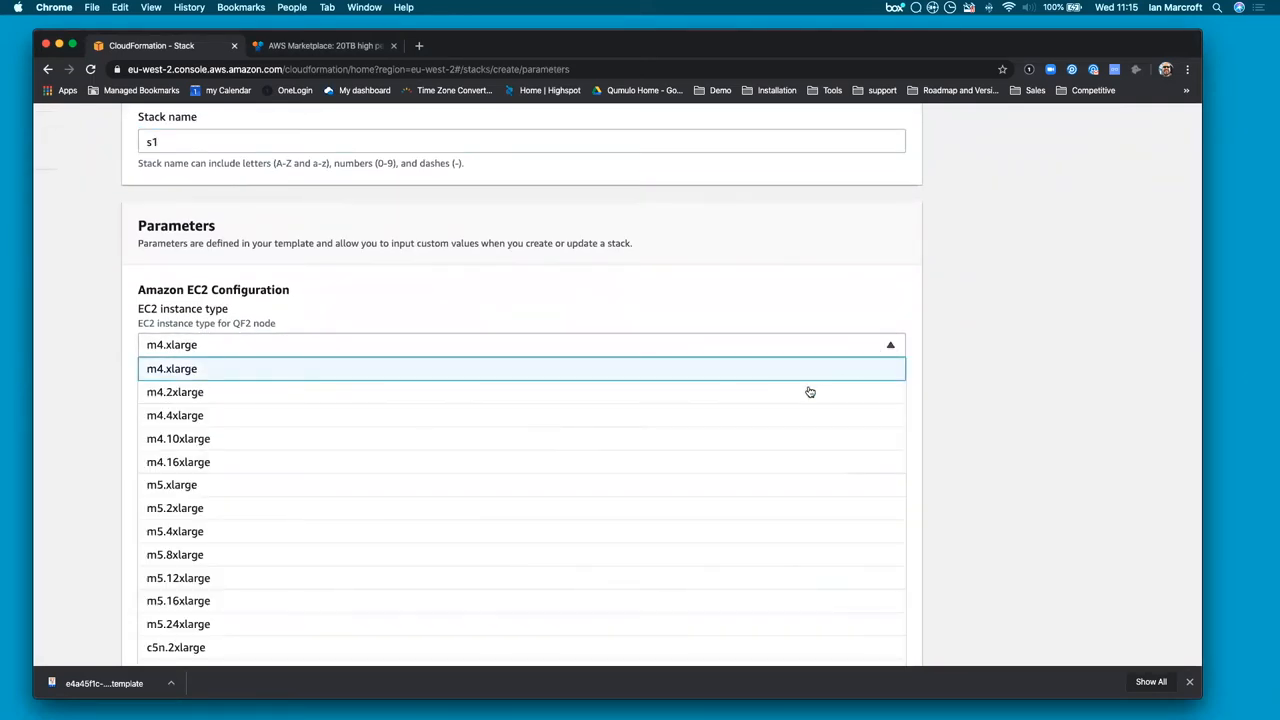
pyautogui.scroll(-3)
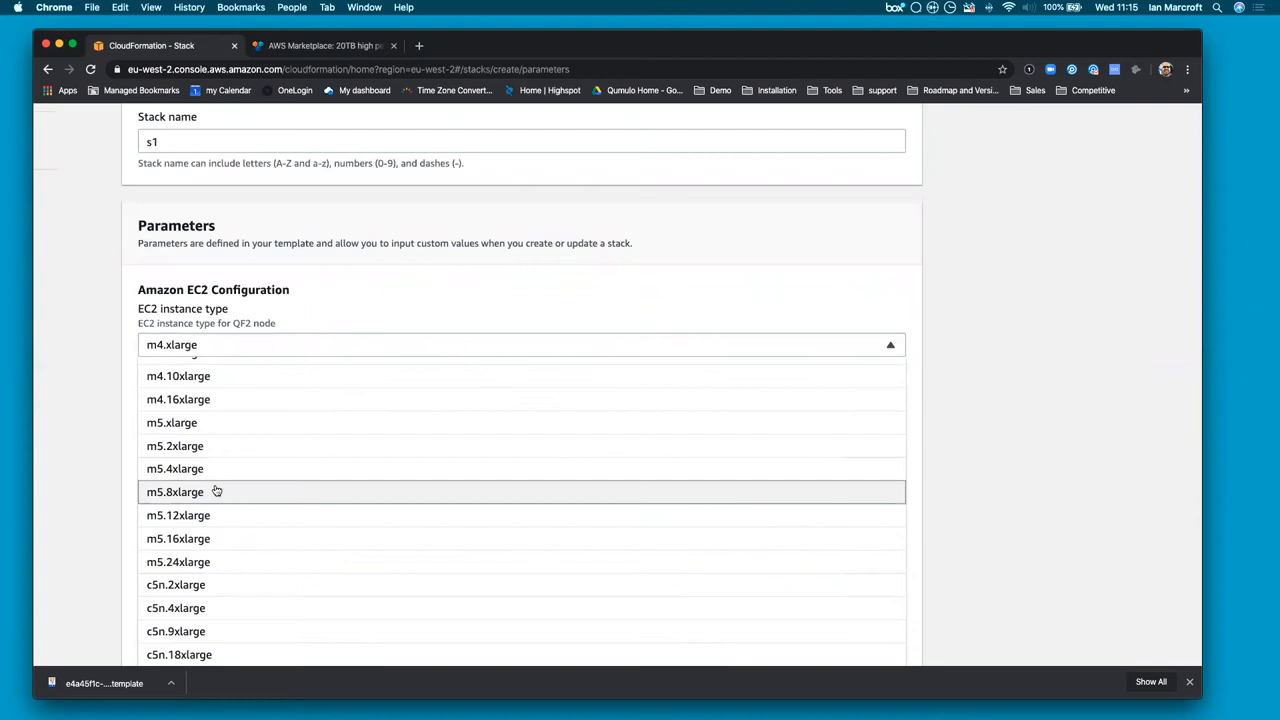
pyautogui.moveTo(215, 491)
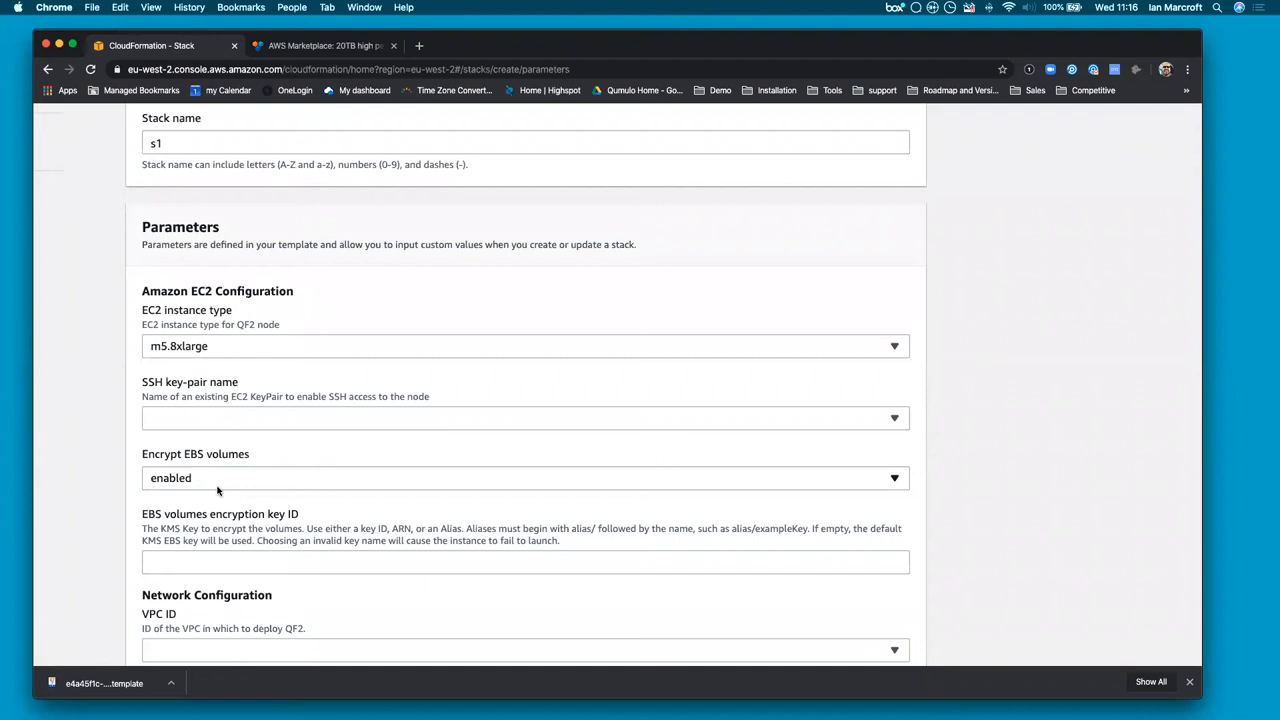
pyautogui.moveTo(220, 343)
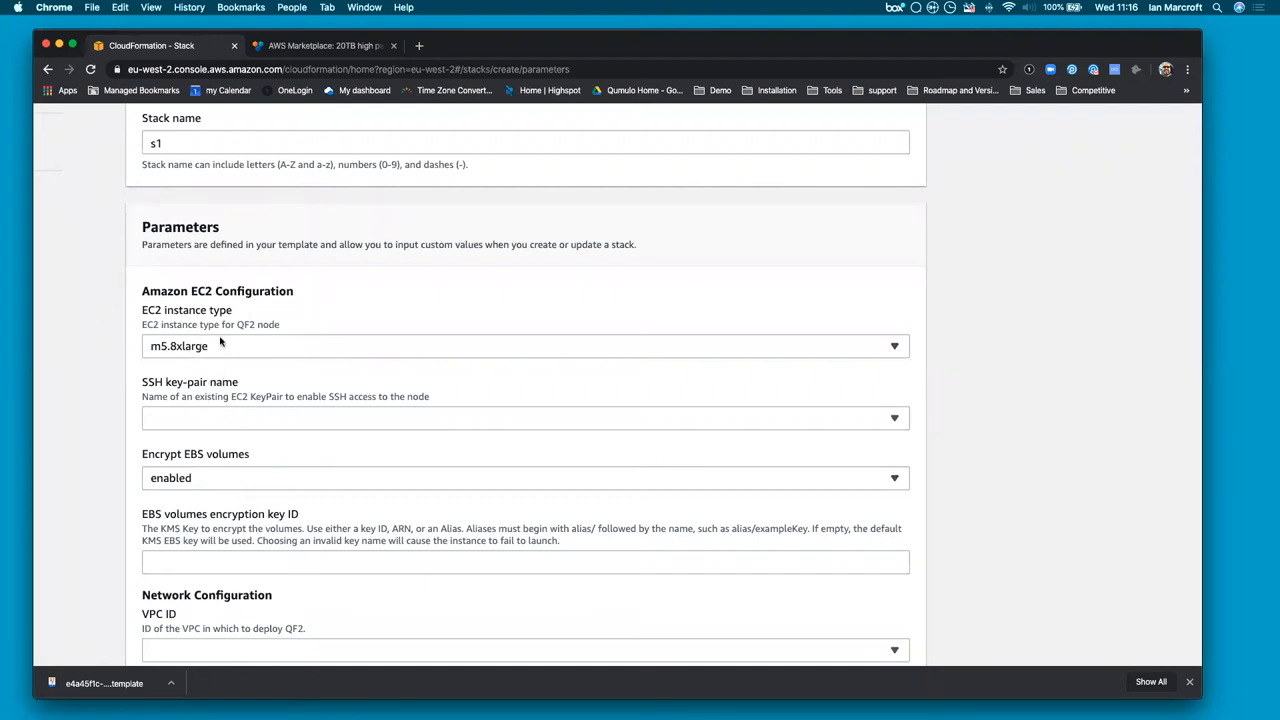
pyautogui.moveTo(186, 380)
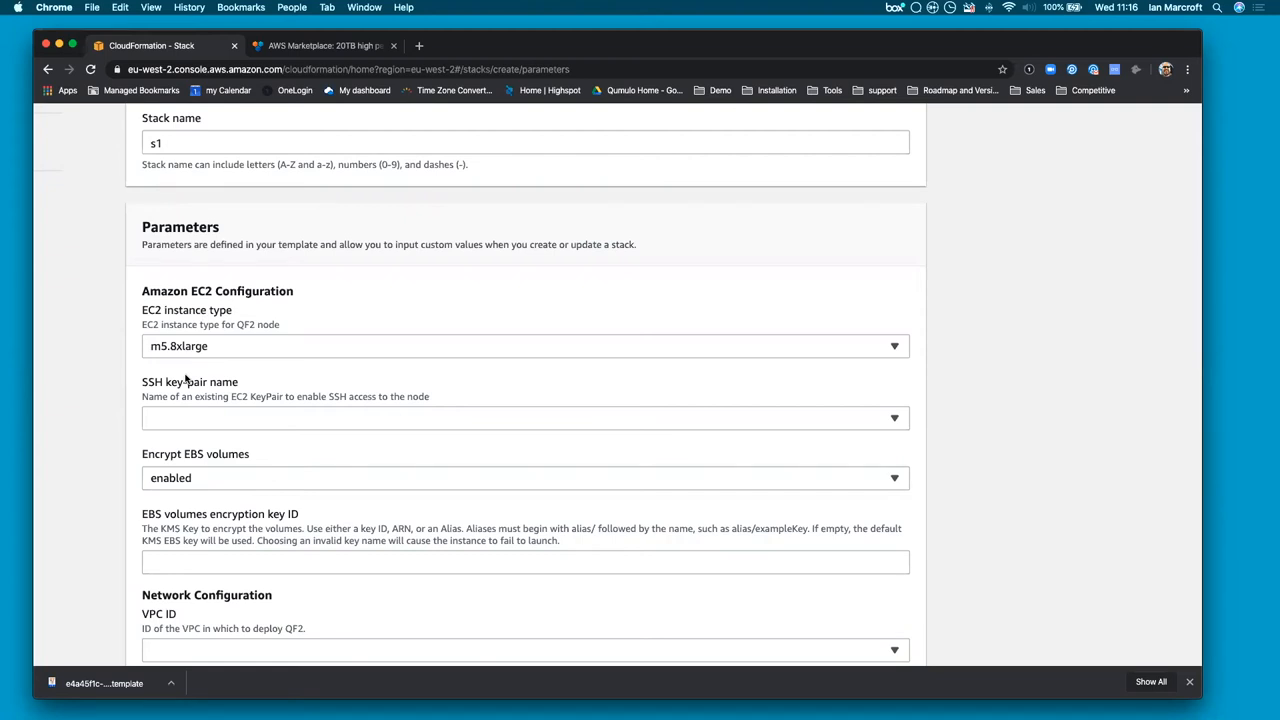
pyautogui.moveTo(905, 420)
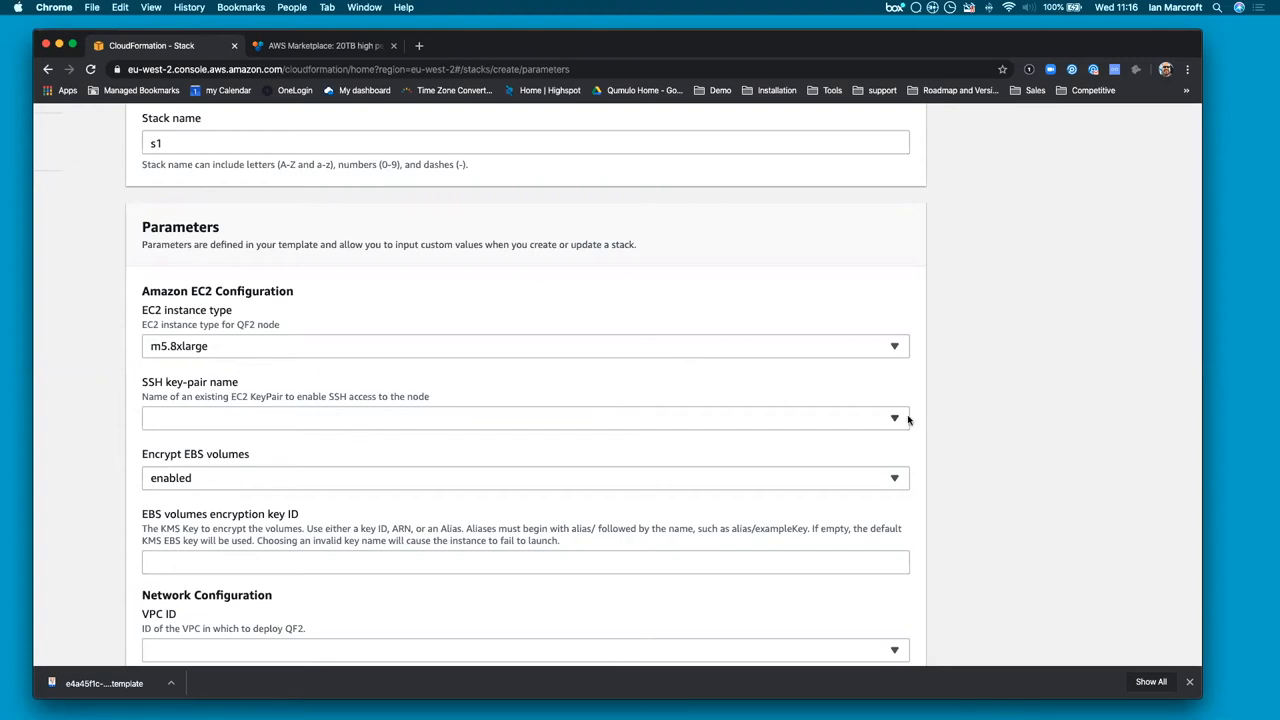
# Choose key pair ian-aws-qumulo, VPC vpc-5c91ff35 and subnet subnet-49209404, and name the cluster demo
pyautogui.click(525, 418)
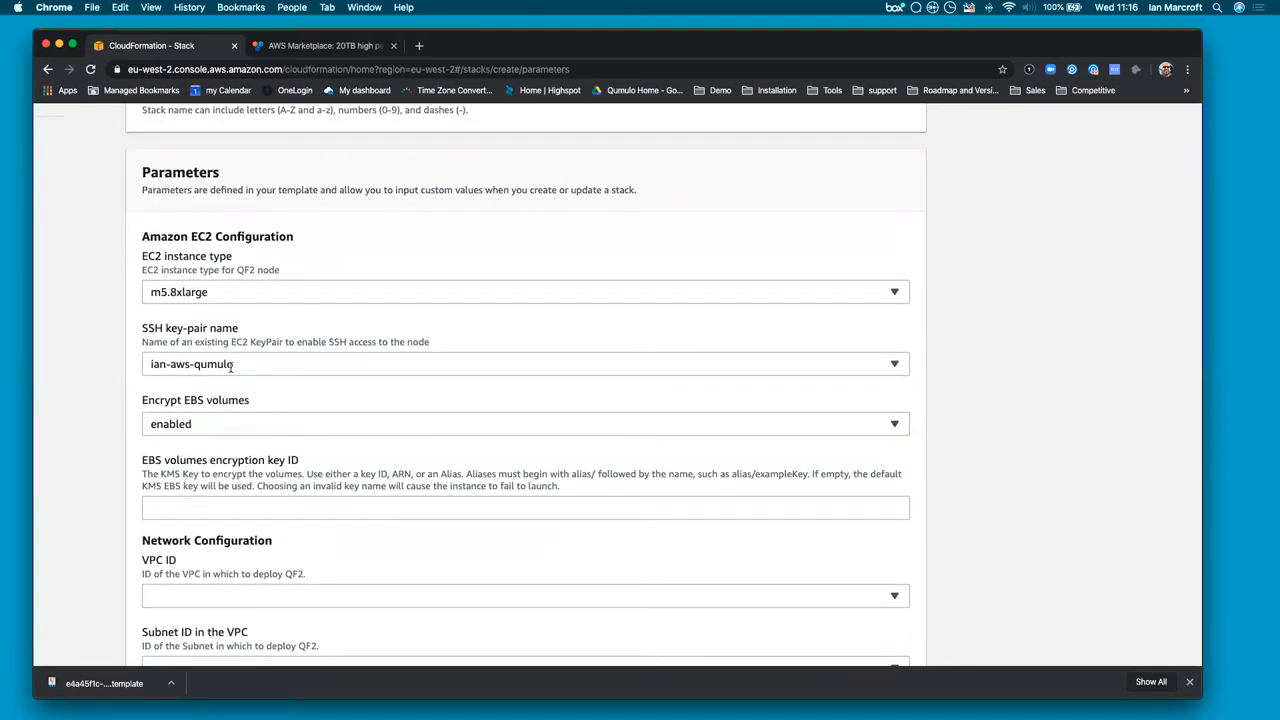
pyautogui.scroll(-3)
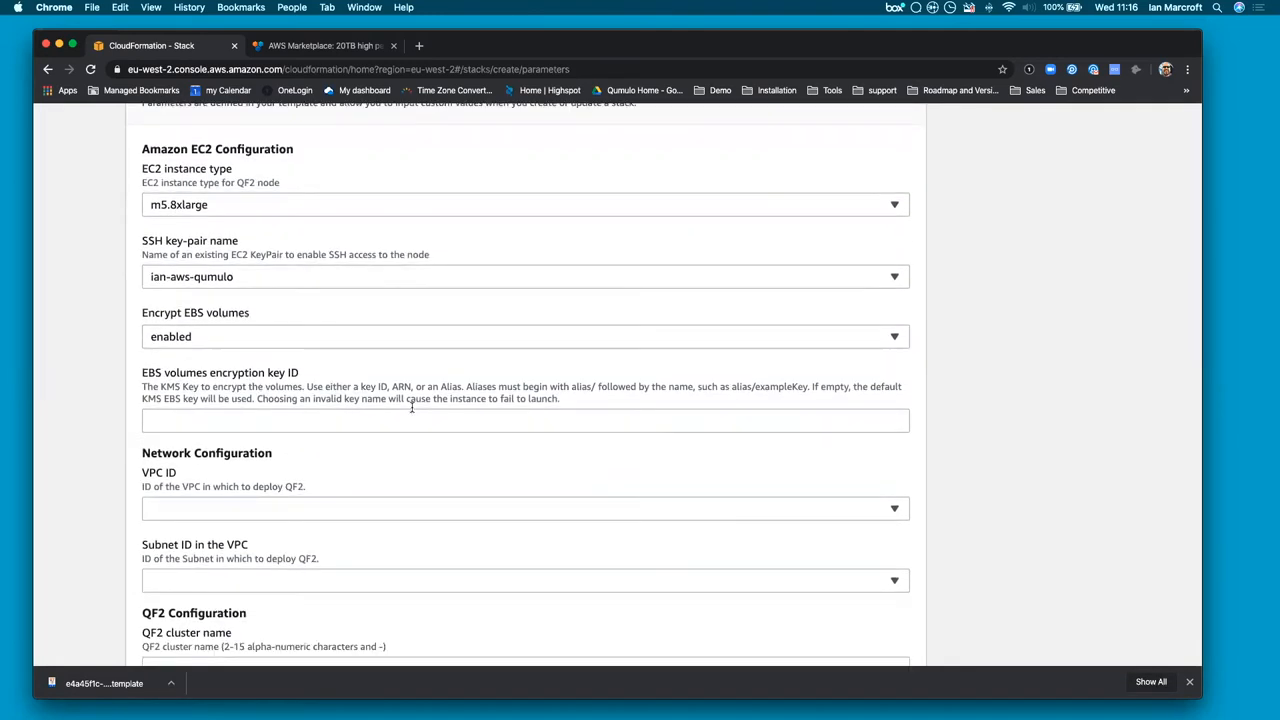
pyautogui.scroll(-3)
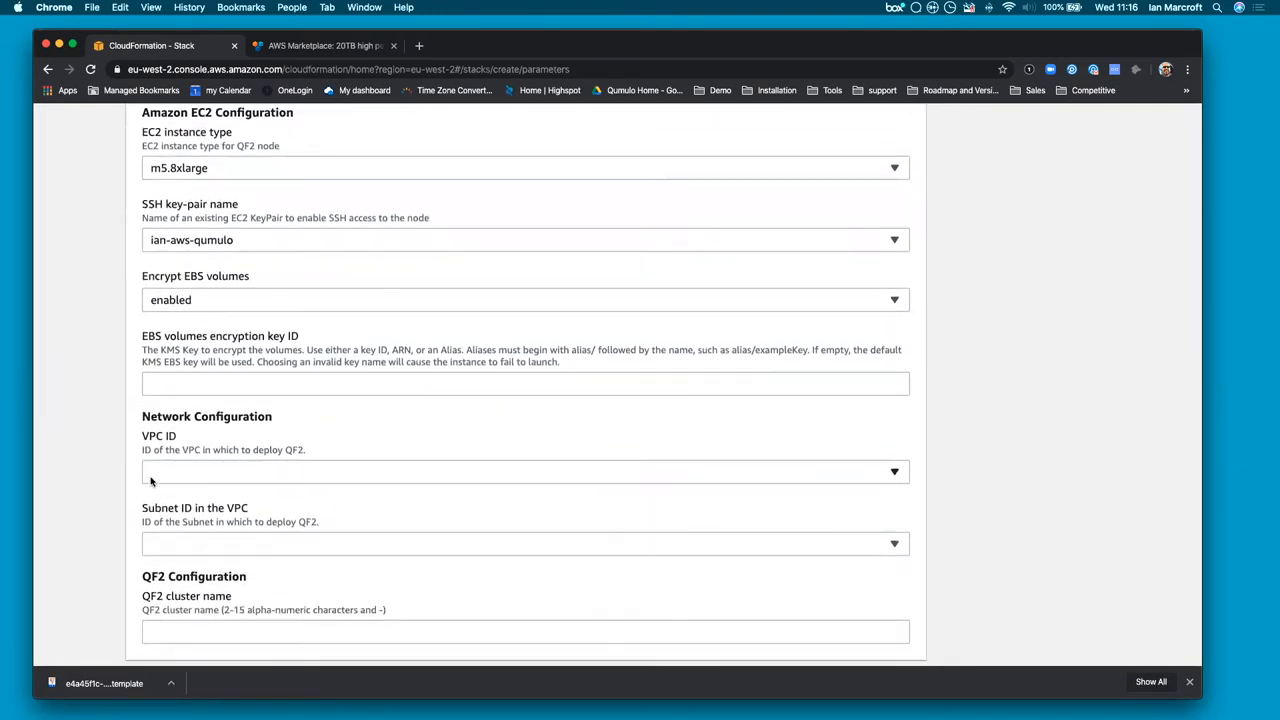
pyautogui.click(525, 471)
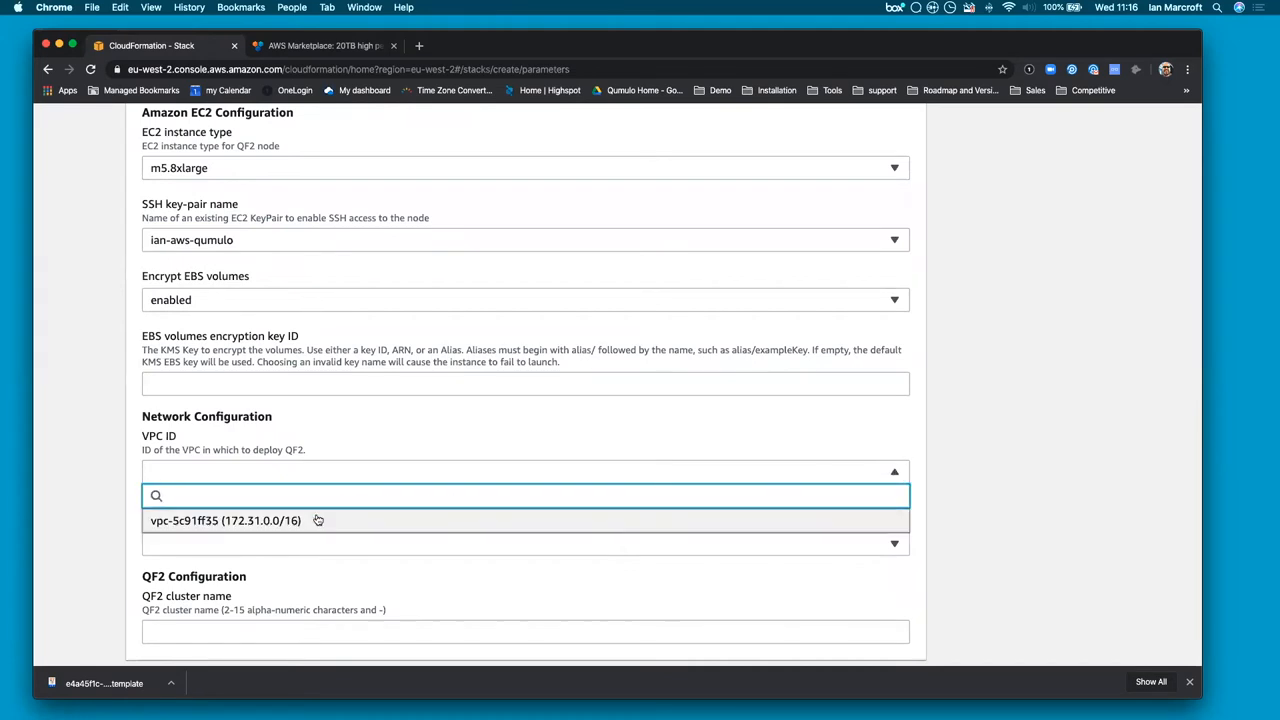
pyautogui.click(225, 520)
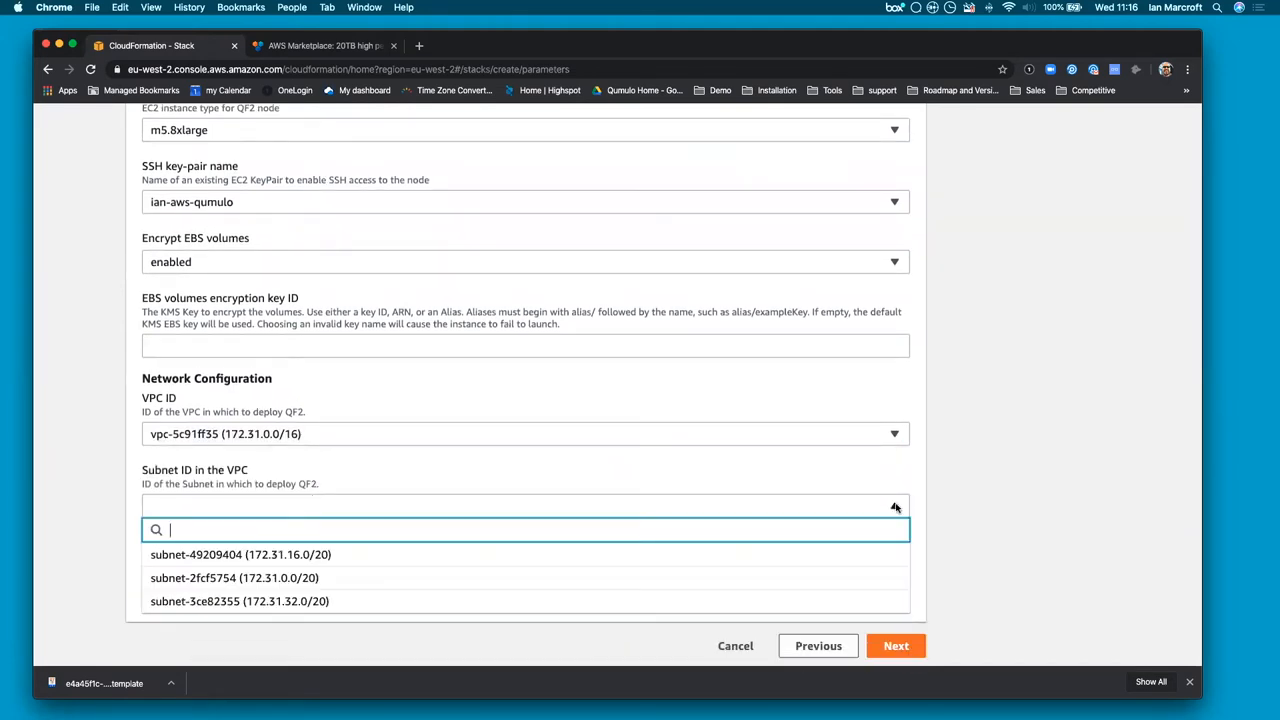
pyautogui.click(240, 554)
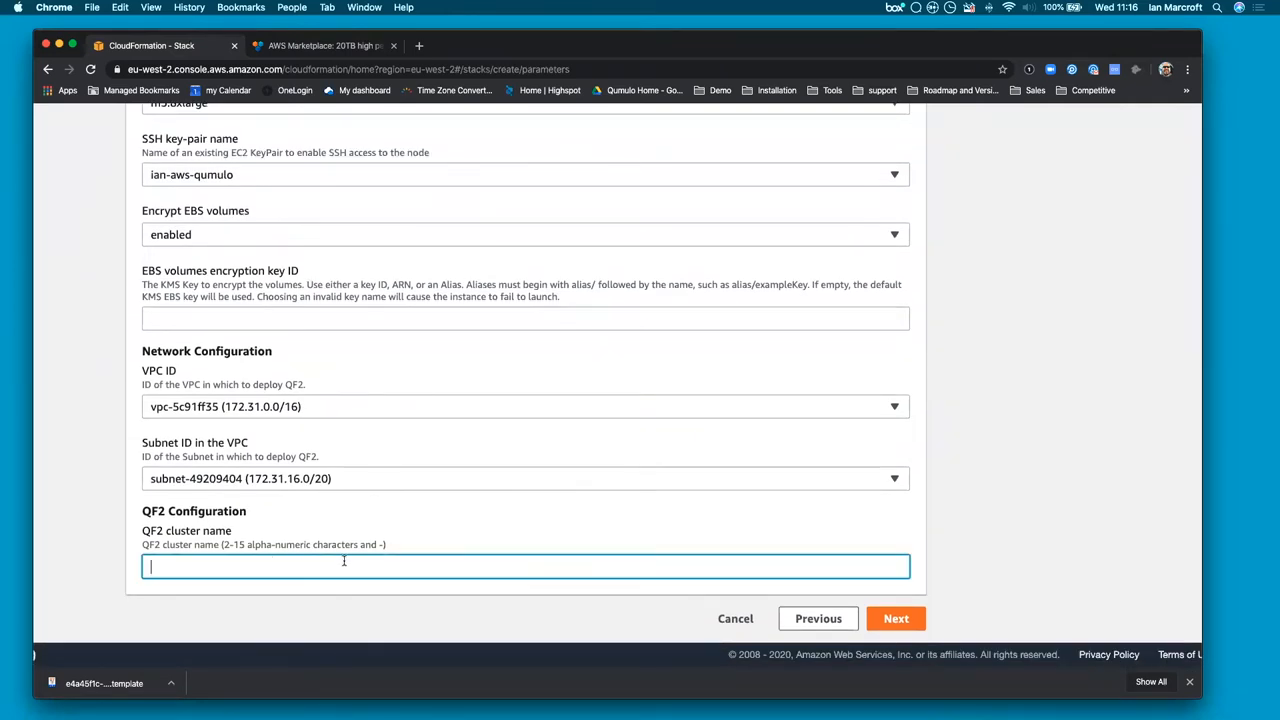
pyautogui.write('demo')
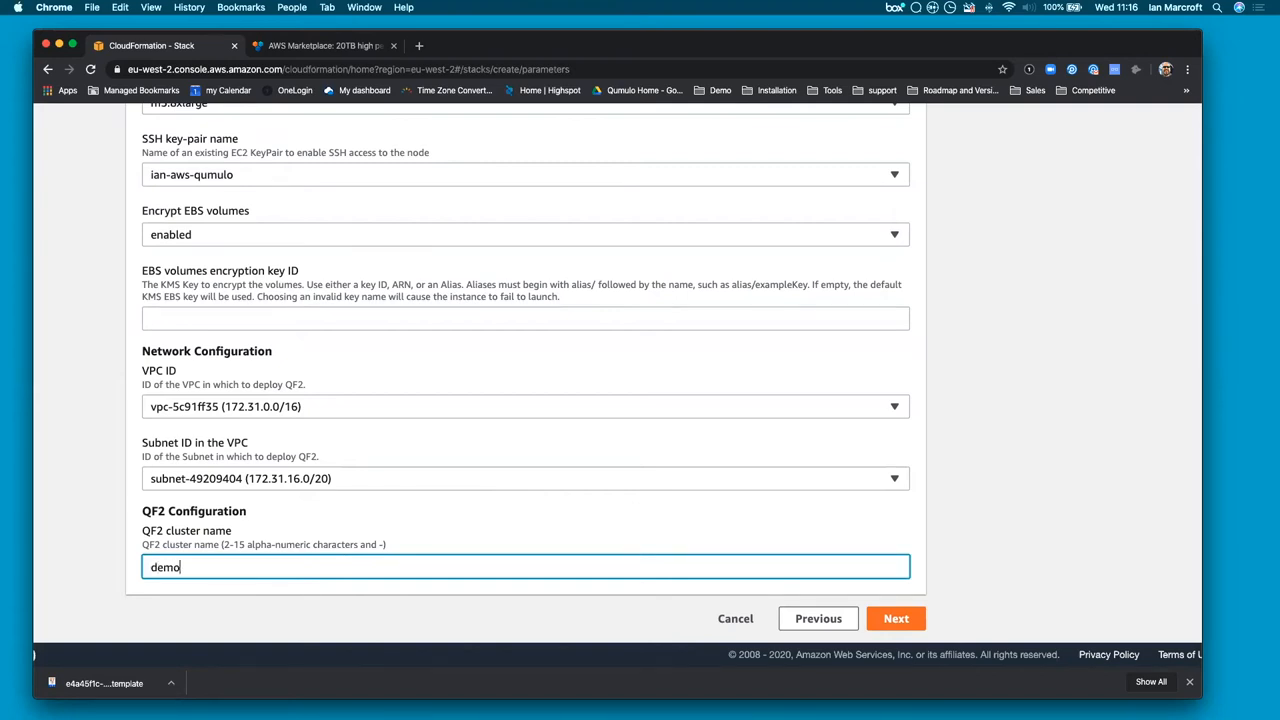
pyautogui.moveTo(960, 608)
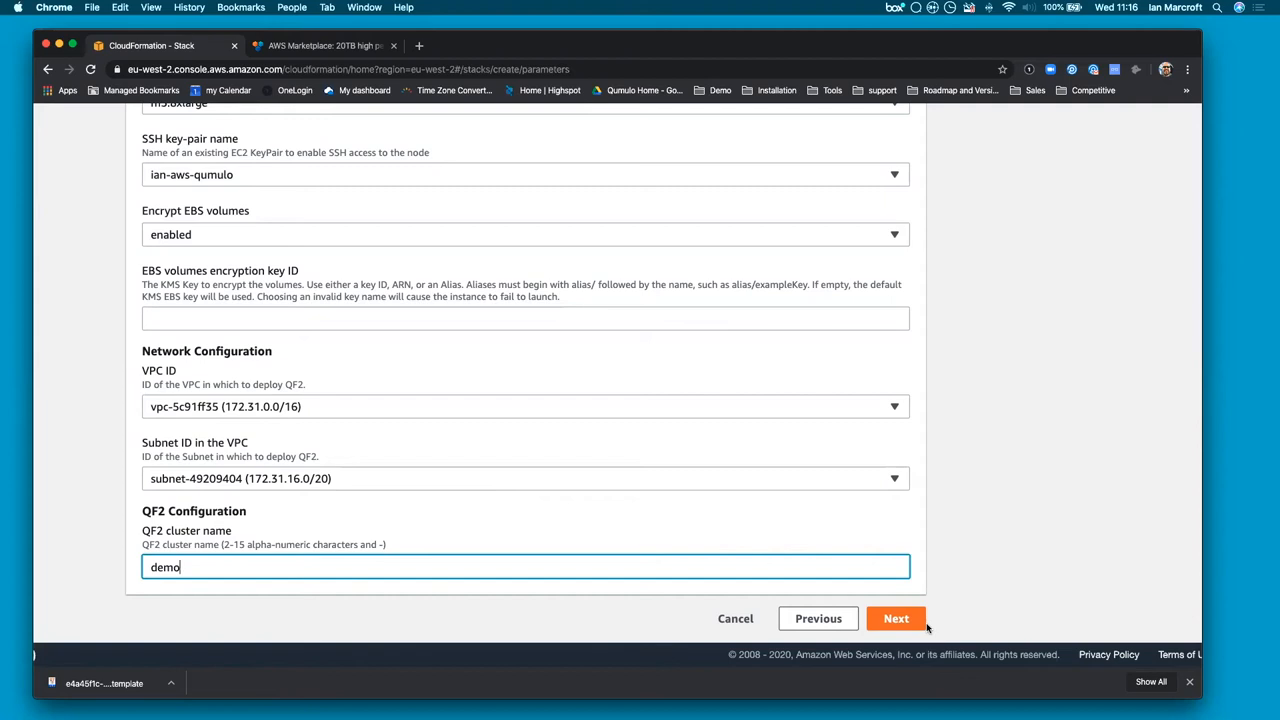
pyautogui.click(895, 618)
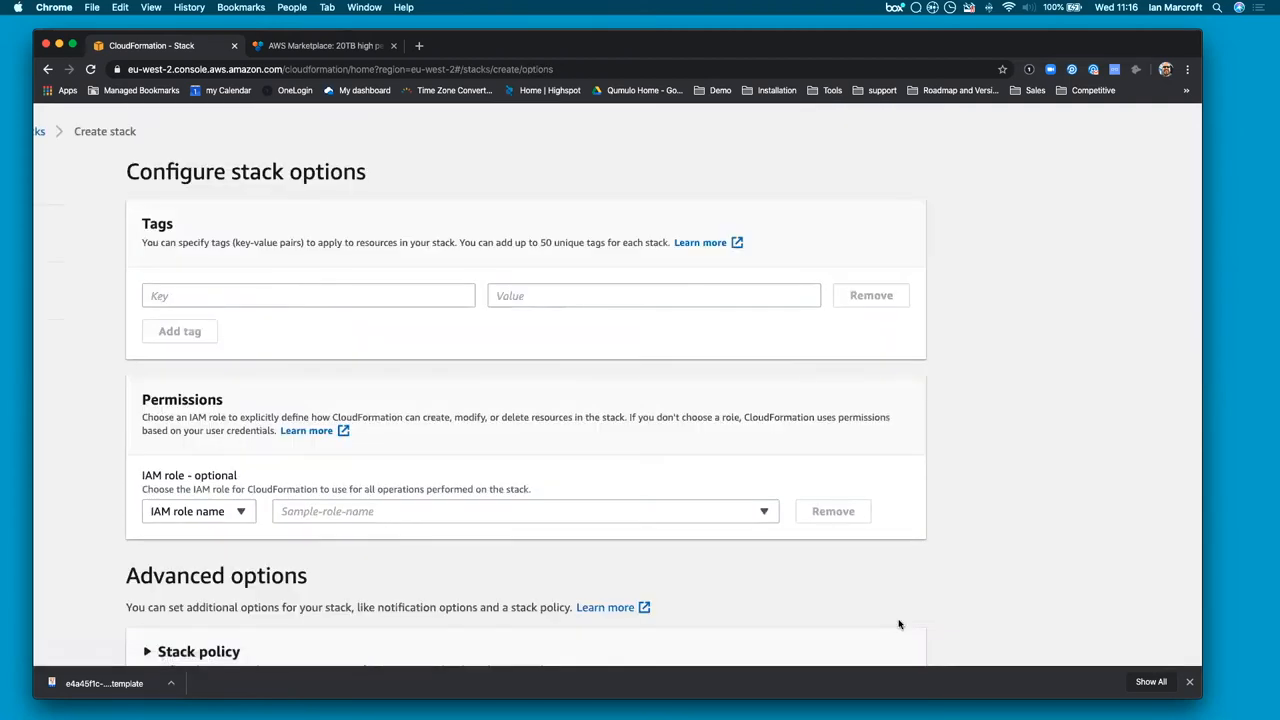
pyautogui.scroll(-3)
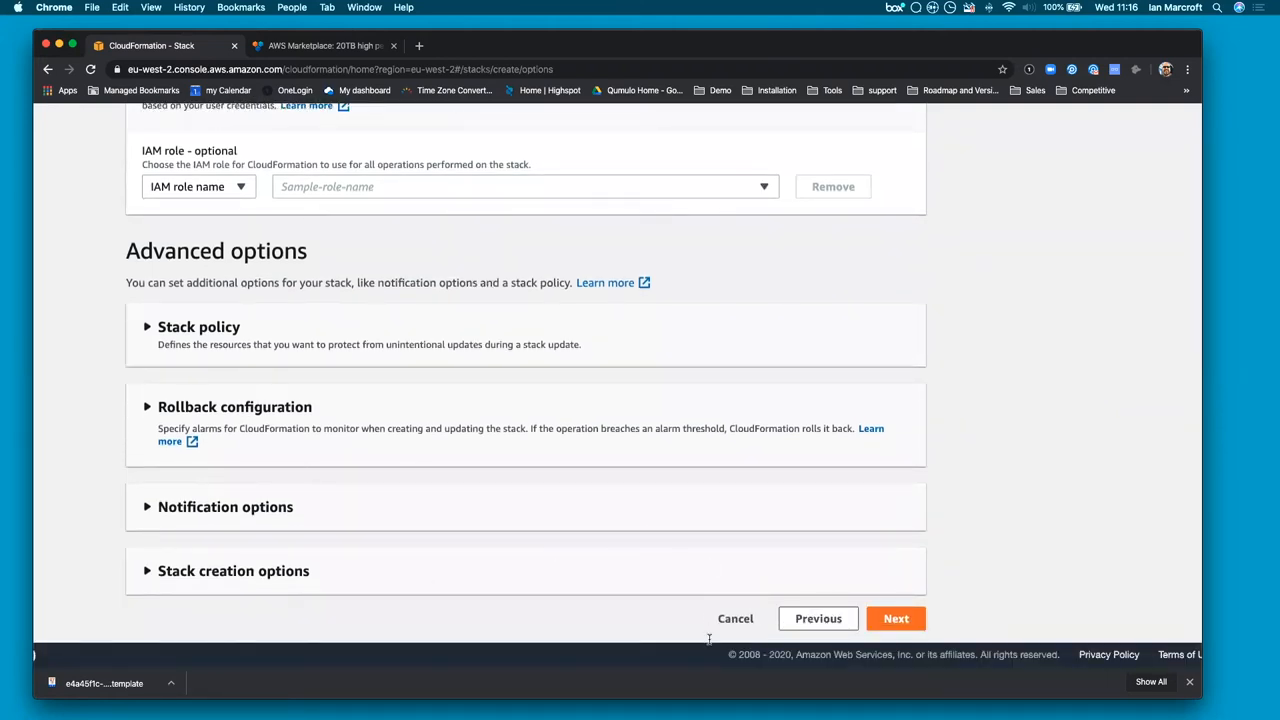
pyautogui.click(895, 618)
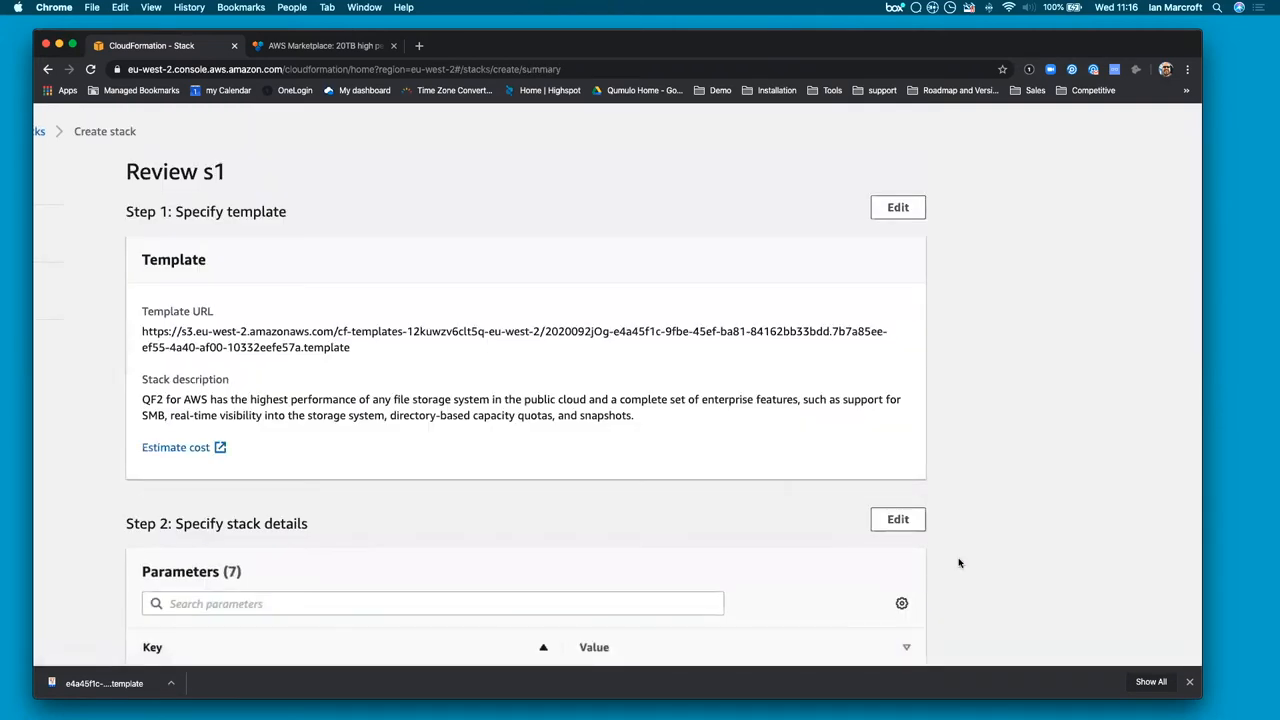
pyautogui.scroll(-3)
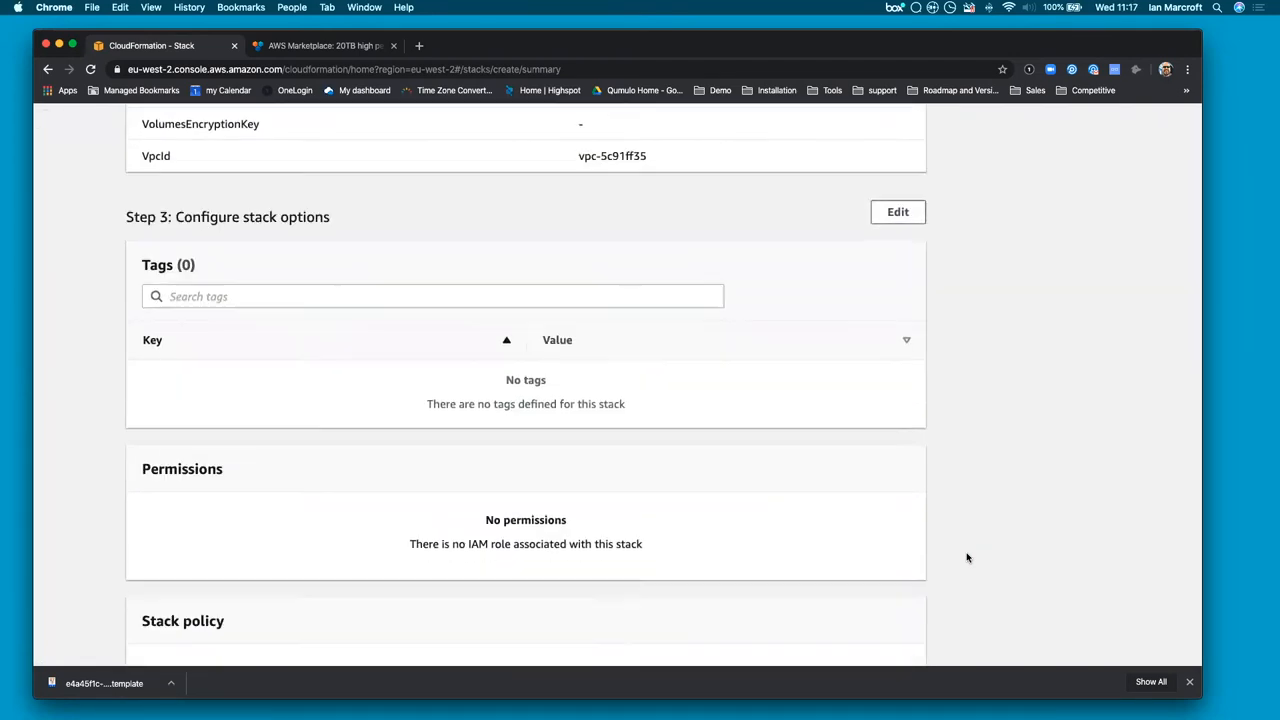
pyautogui.scroll(-3)
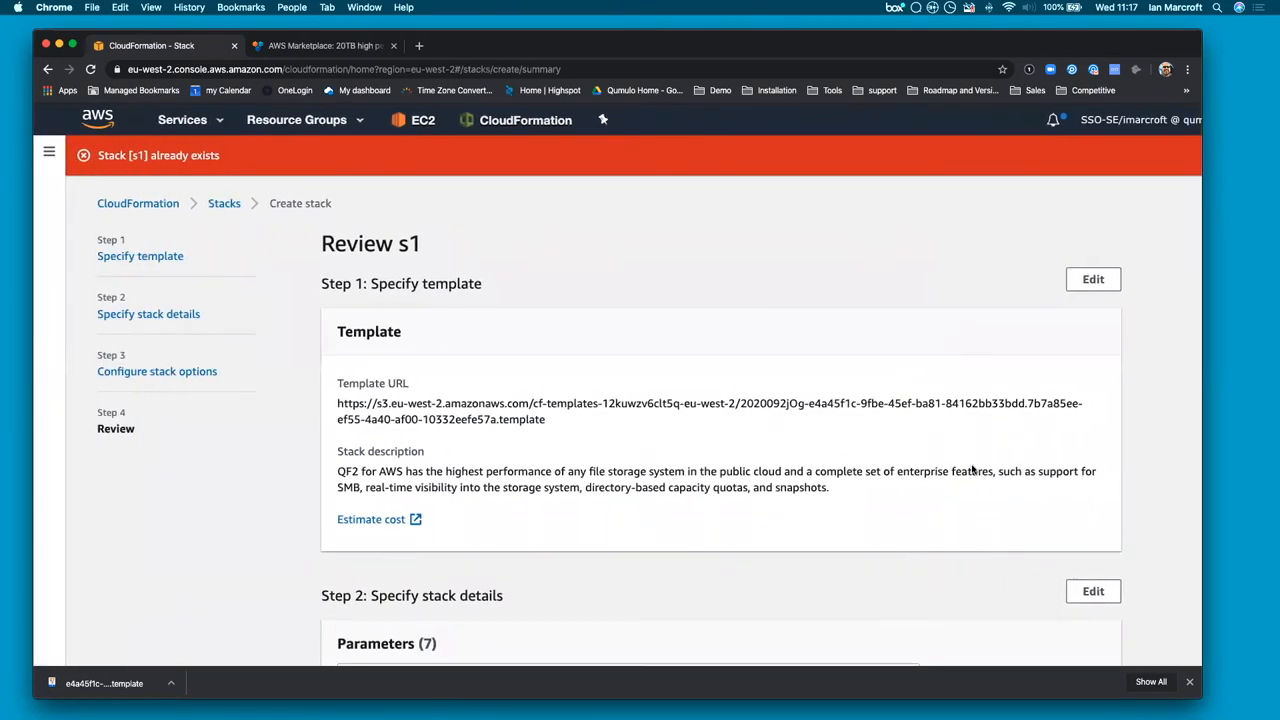
# Go back through the wizard to the stack details page to rename the stack s2
pyautogui.scroll(-3)
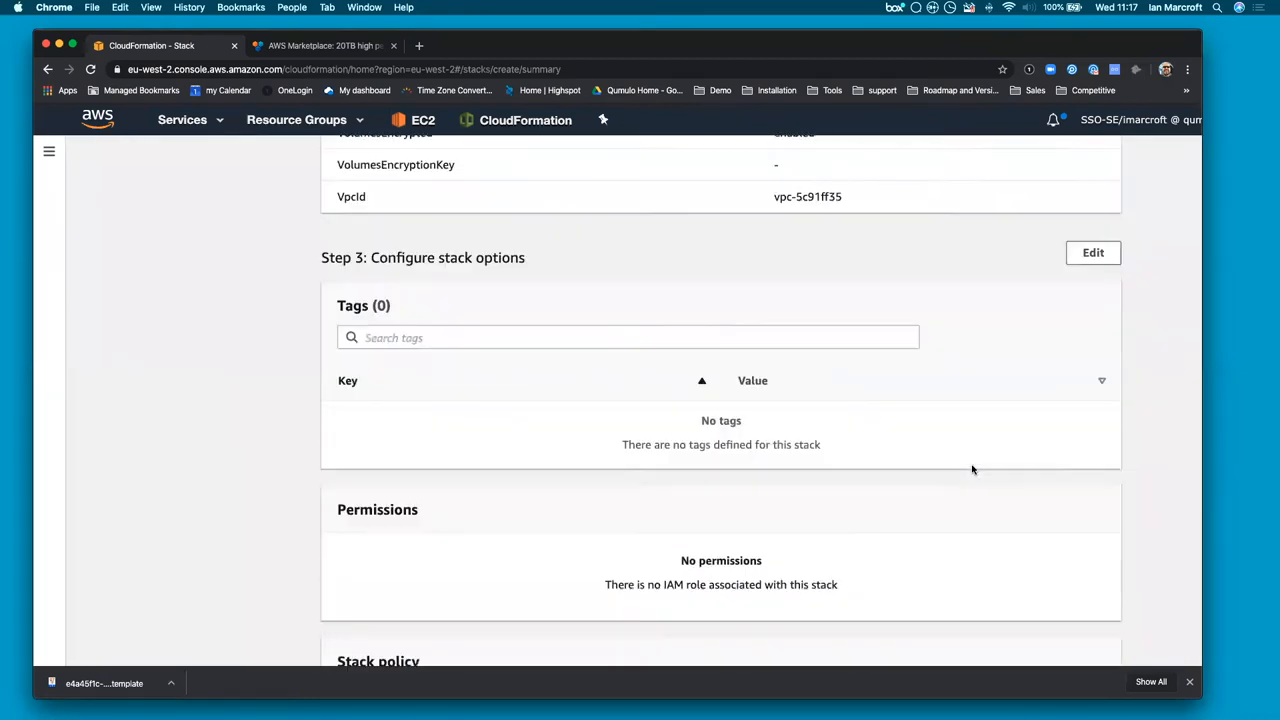
pyautogui.scroll(-3)
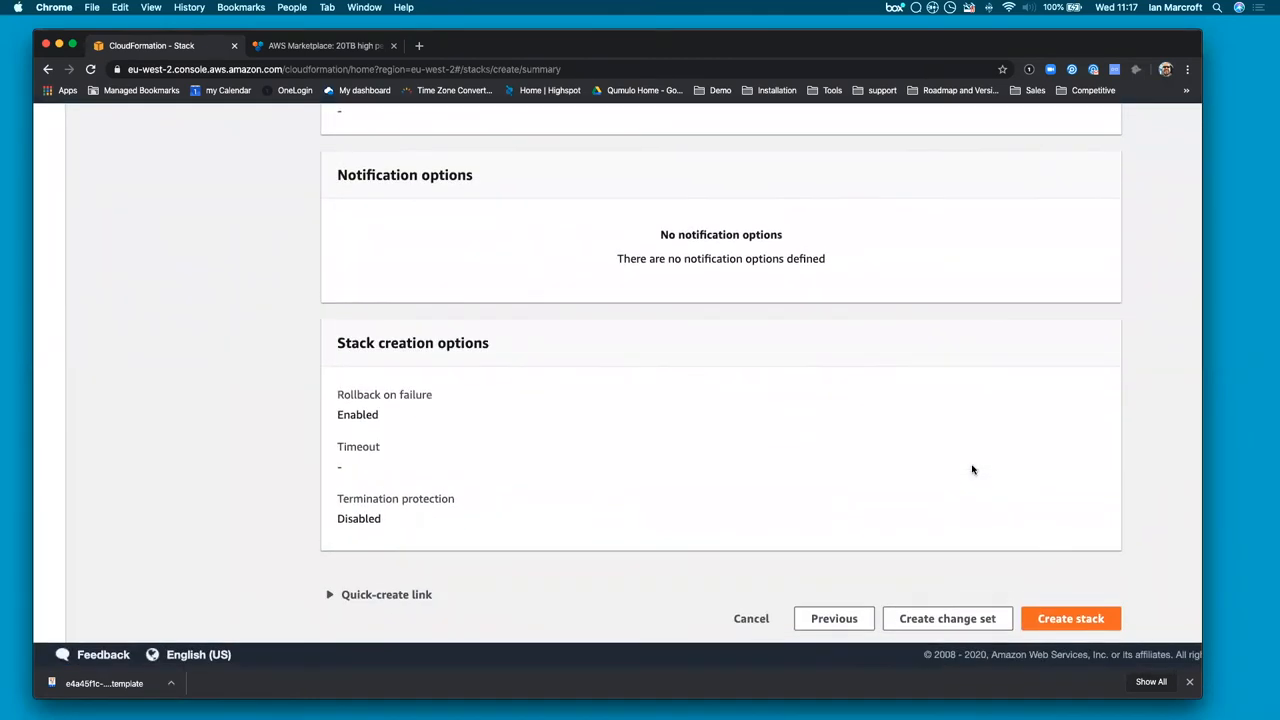
pyautogui.click(1070, 618)
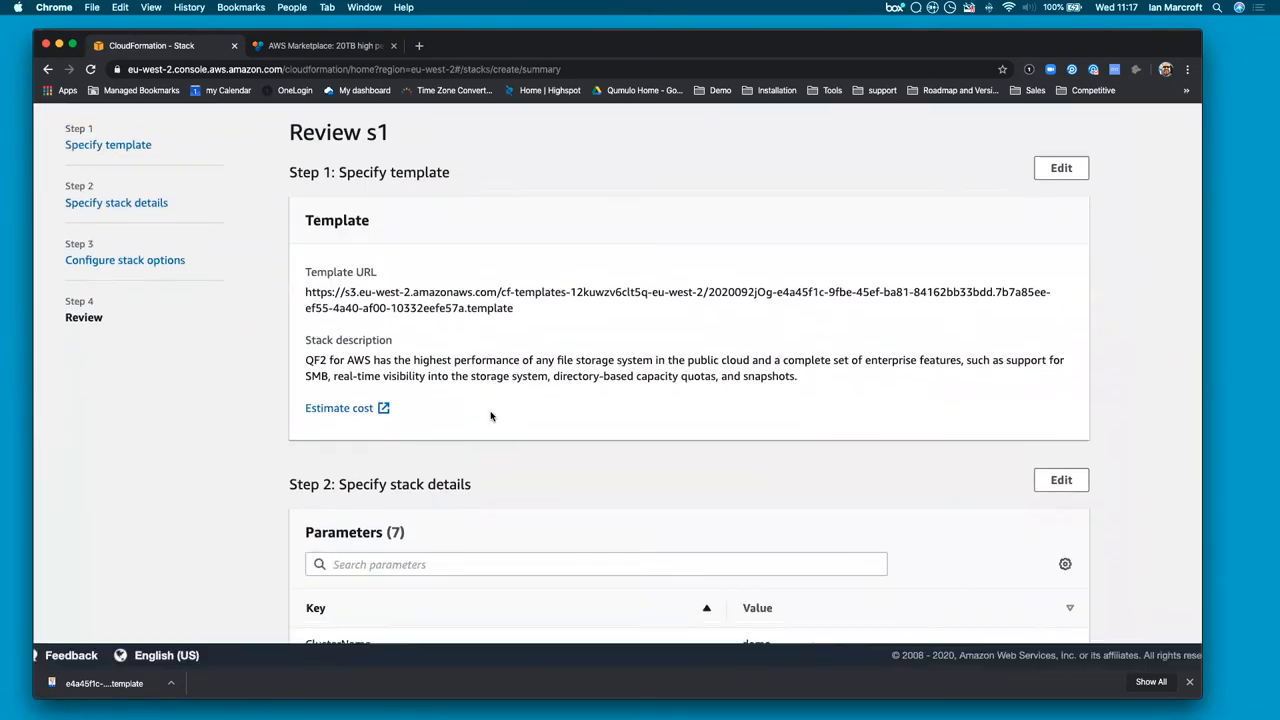
pyautogui.scroll(-3)
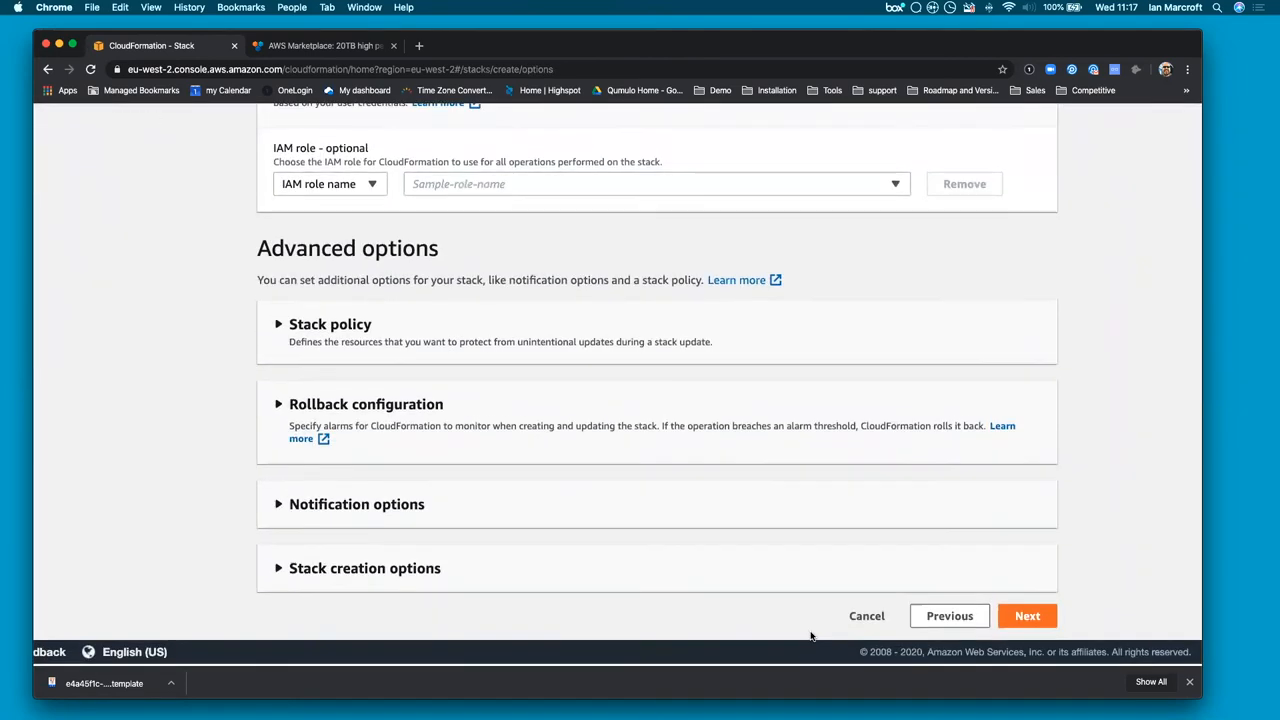
pyautogui.click(948, 615)
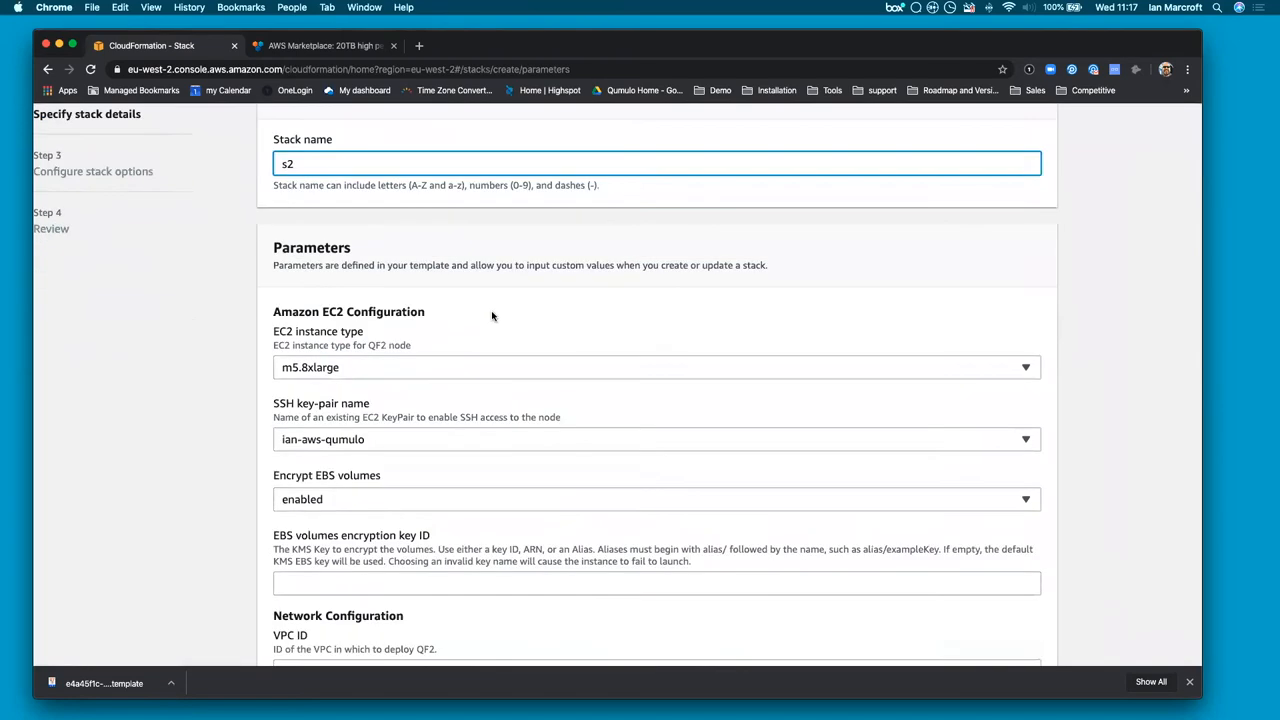
# Advance through stack options and review, then create the s2 stack
pyautogui.scroll(-3)
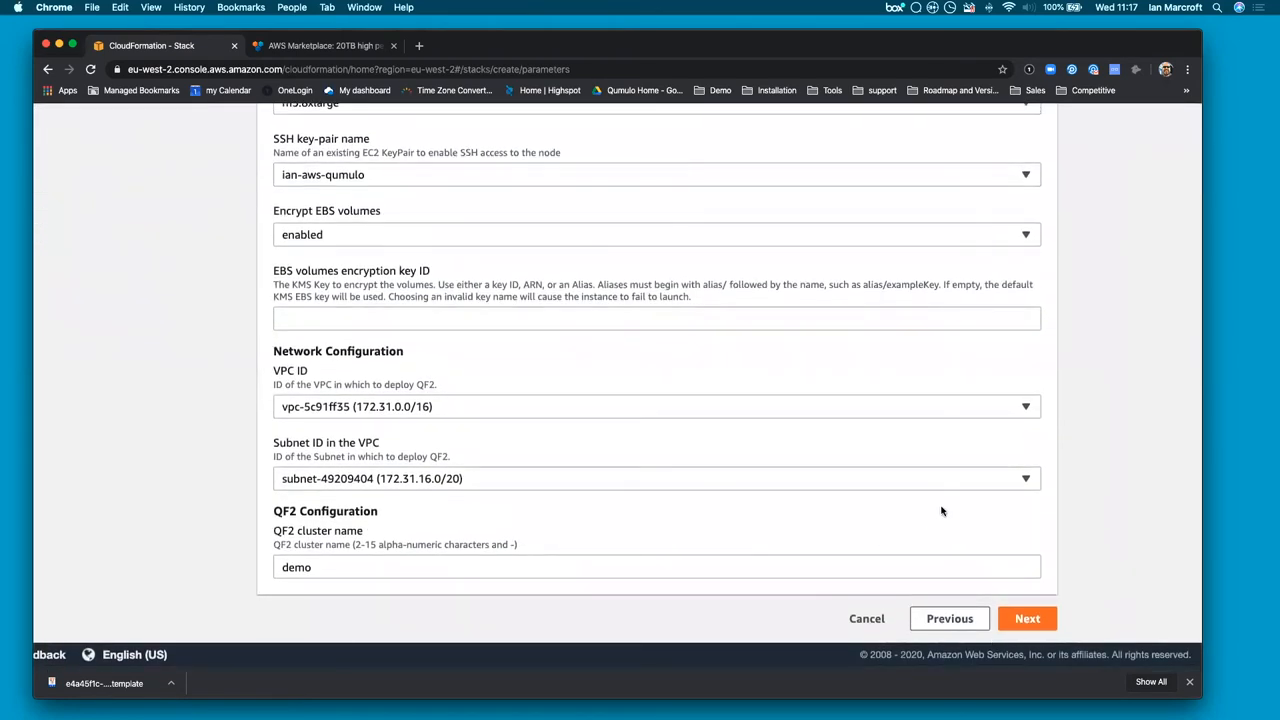
pyautogui.click(1027, 618)
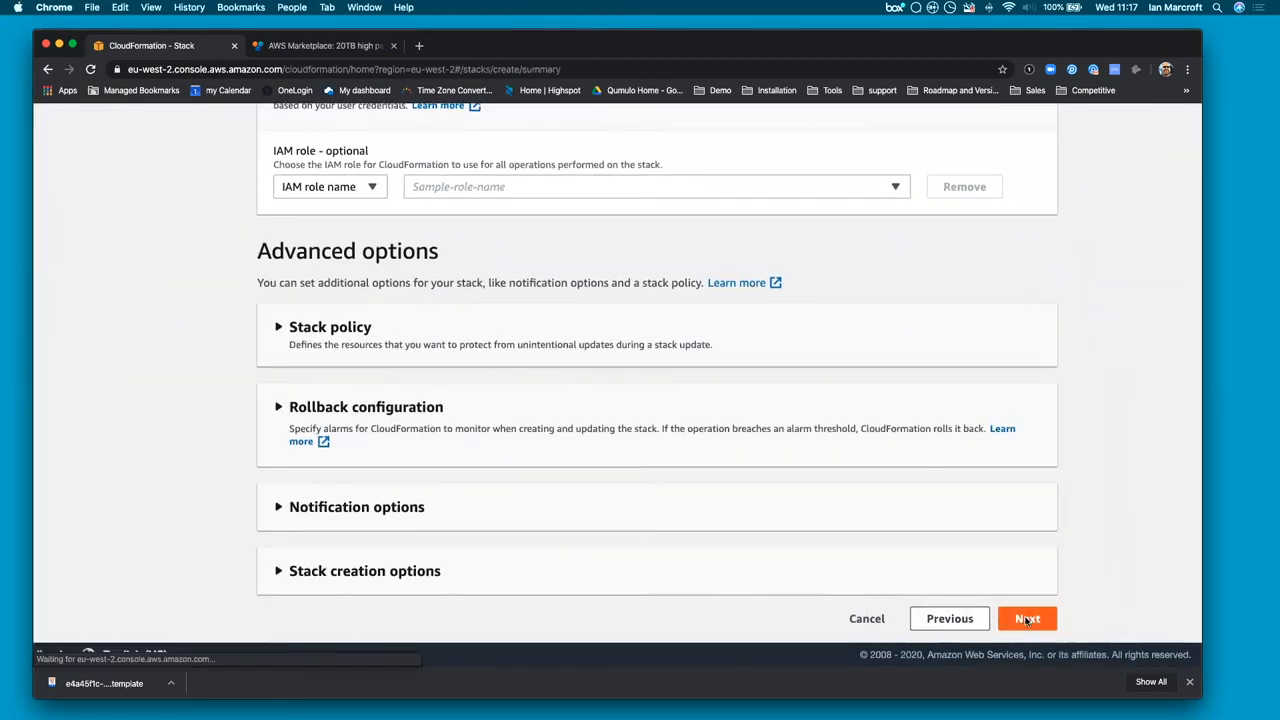
pyautogui.click(1027, 618)
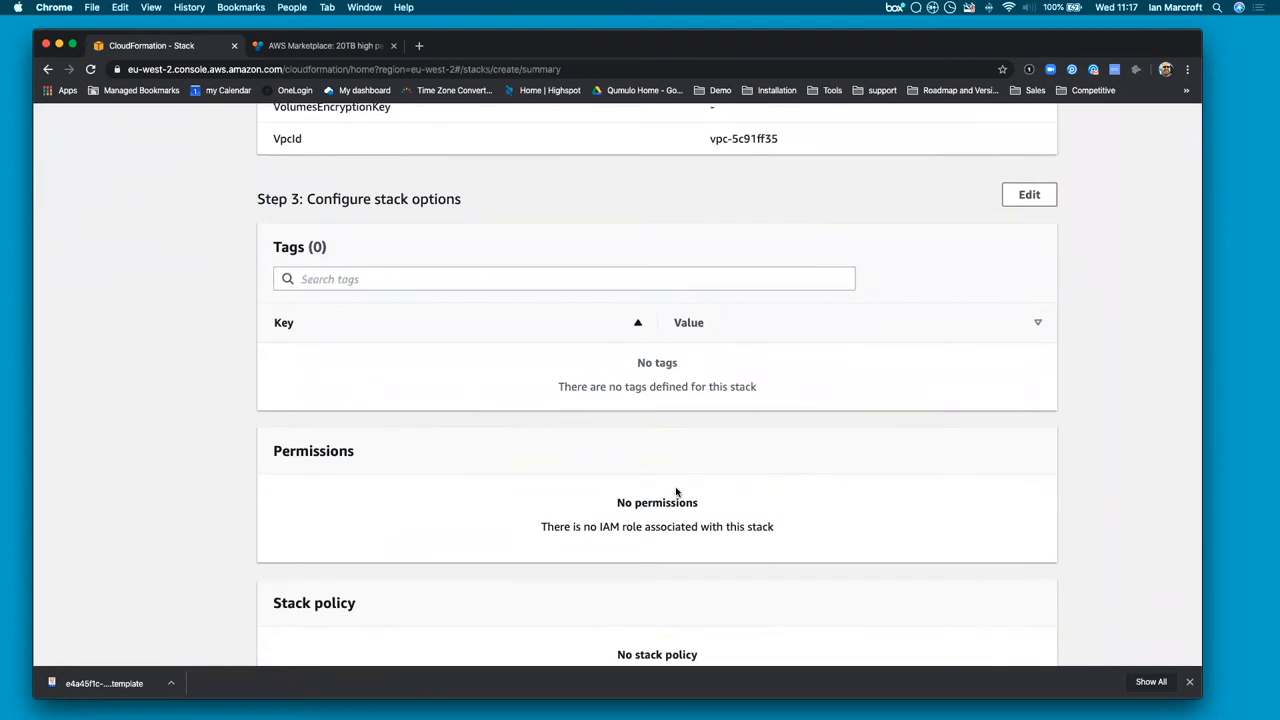
pyautogui.scroll(-3)
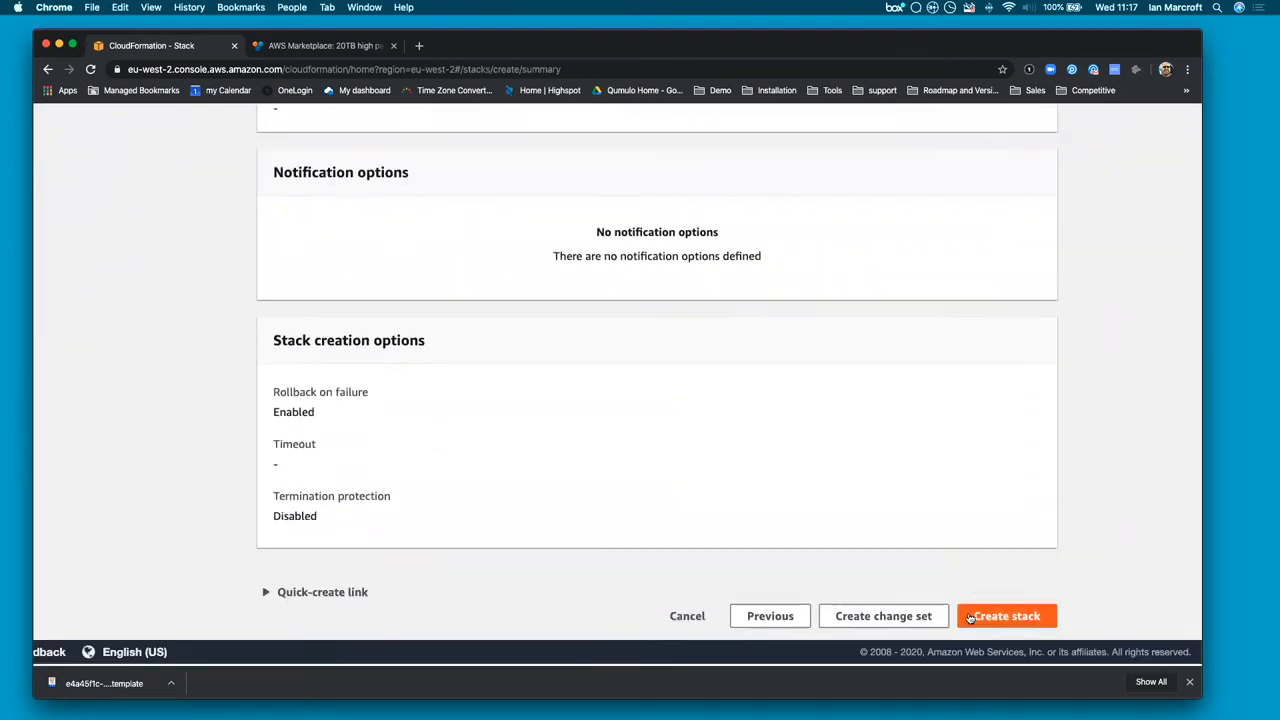
pyautogui.click(1006, 615)
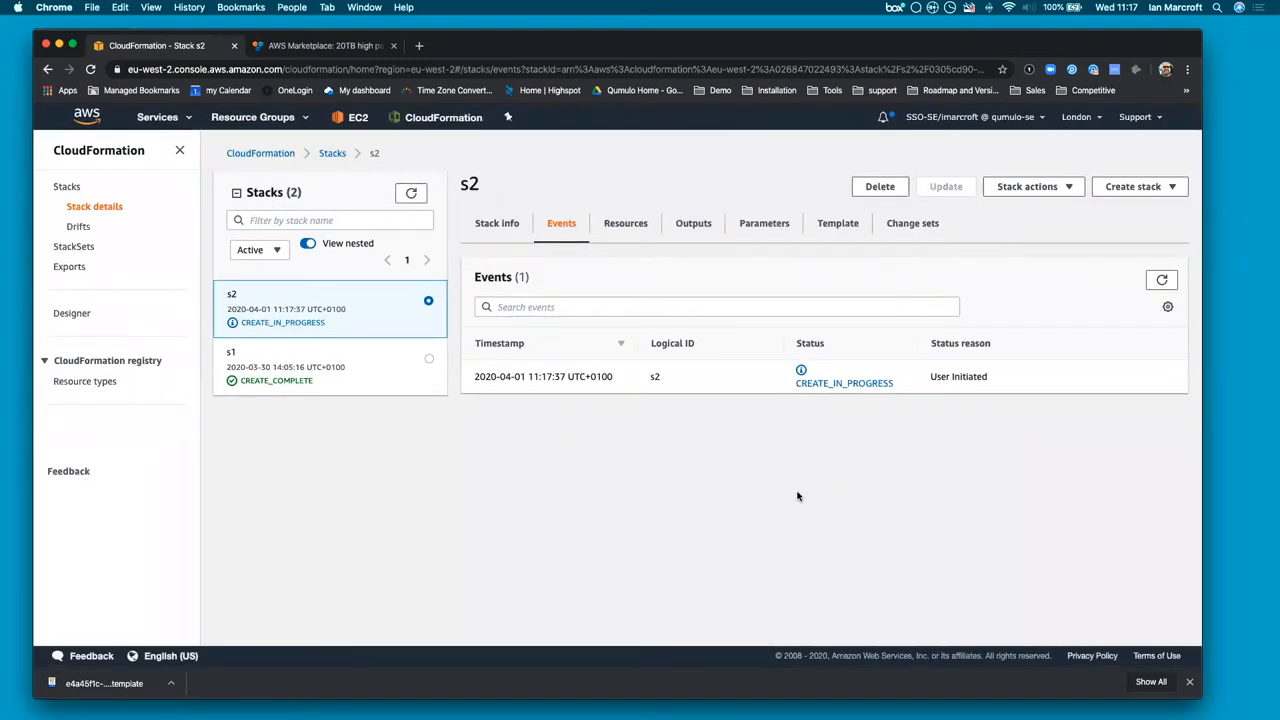
pyautogui.moveTo(1137, 291)
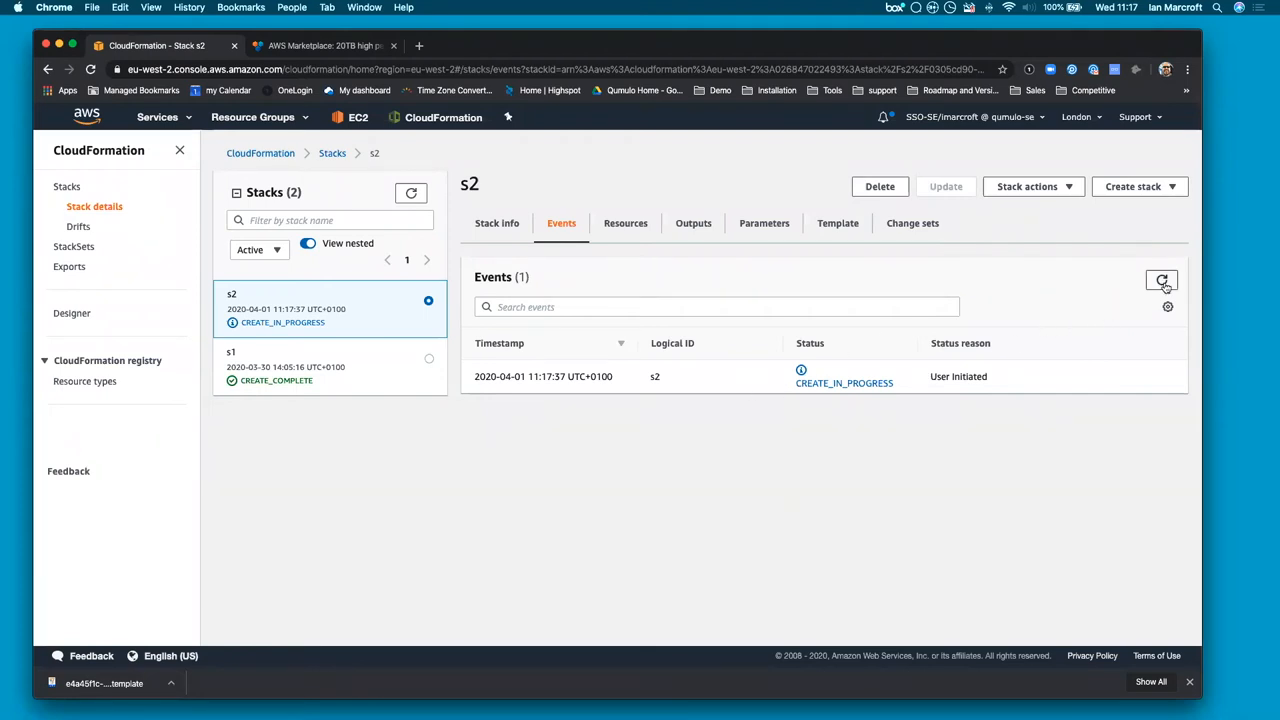
# Refresh stack s2's events to show QumuloSecurityGroup creation initiated
pyautogui.click(1162, 280)
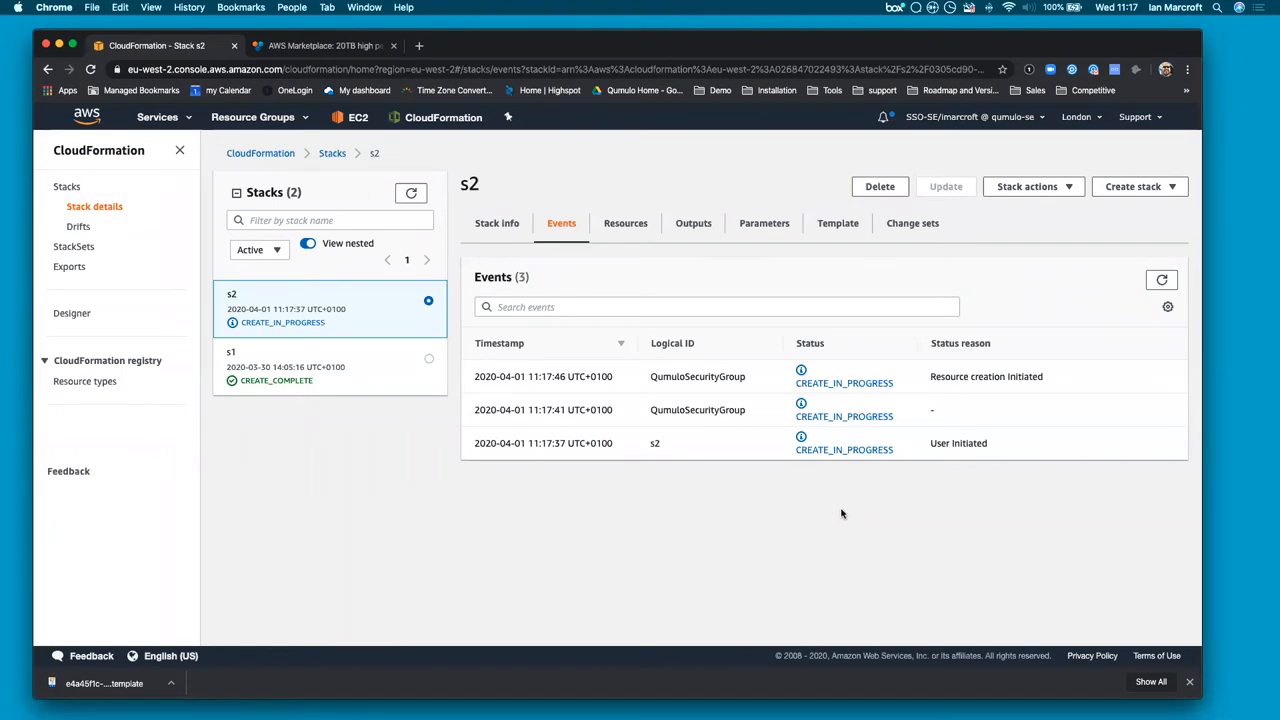
pyautogui.click(357, 117)
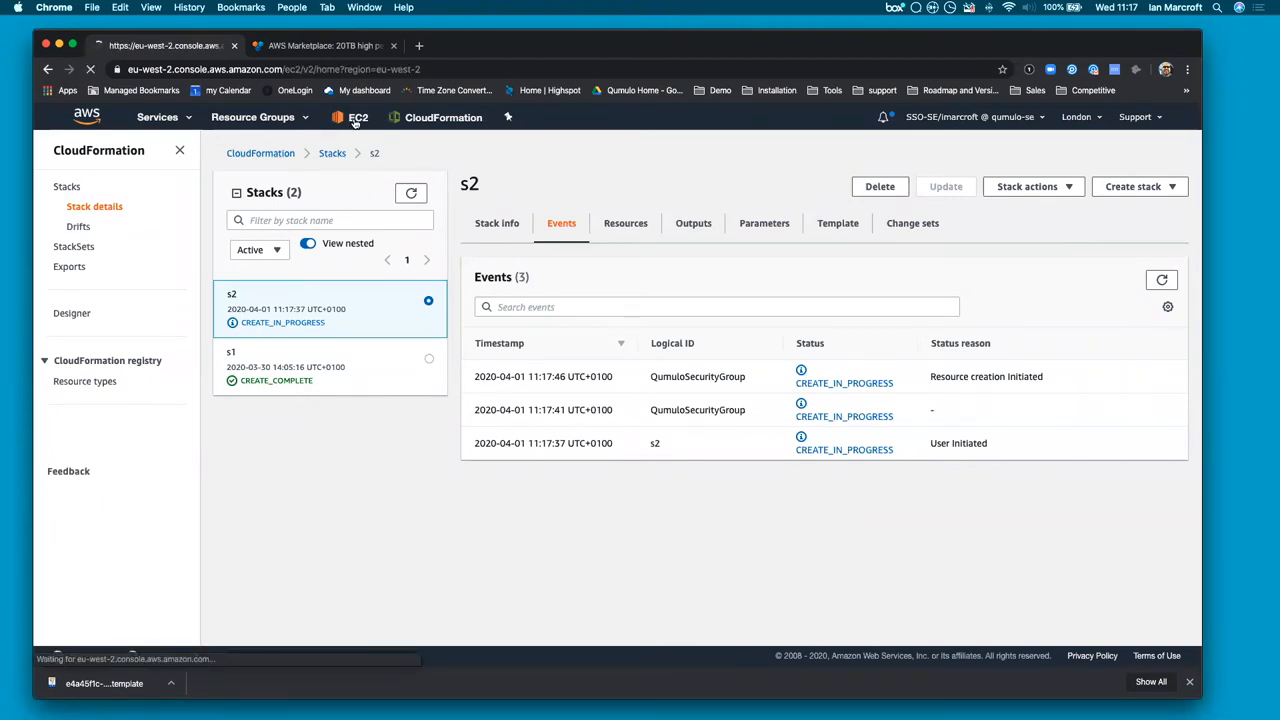
# Open the EC2 instances list with the pending m5.8xlarge nodes
pyautogui.click(357, 117)
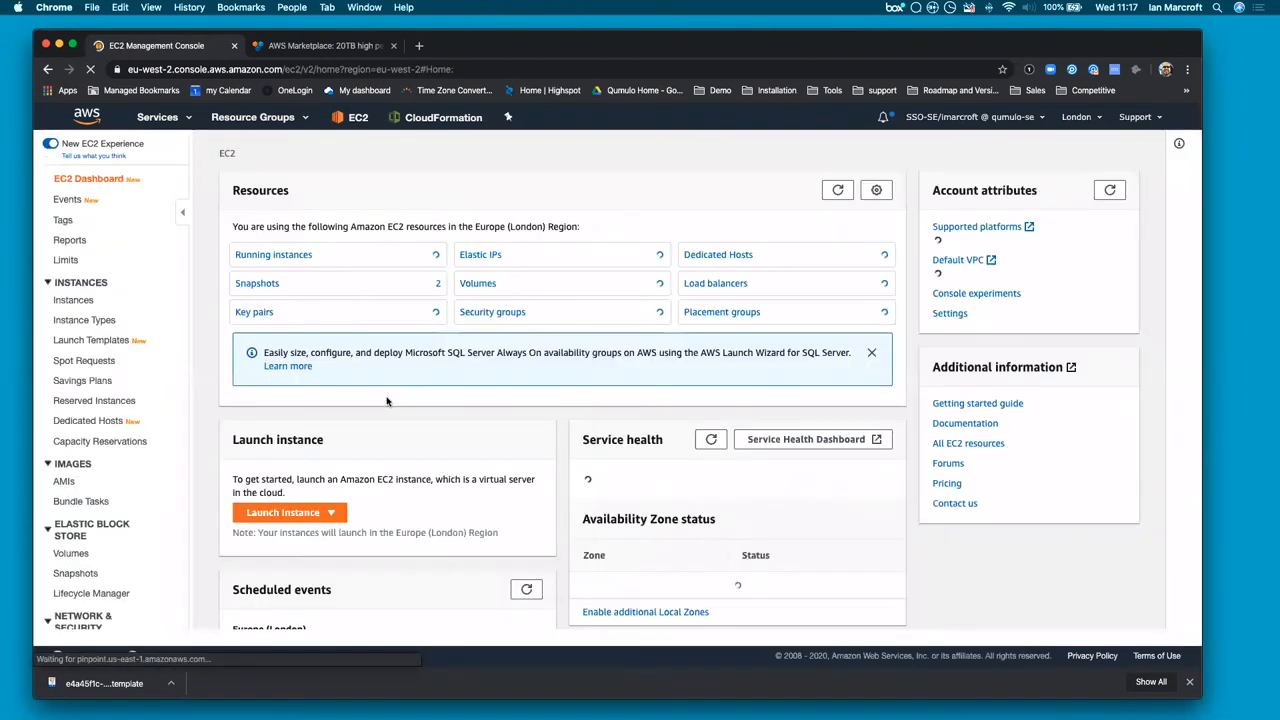
pyautogui.click(73, 300)
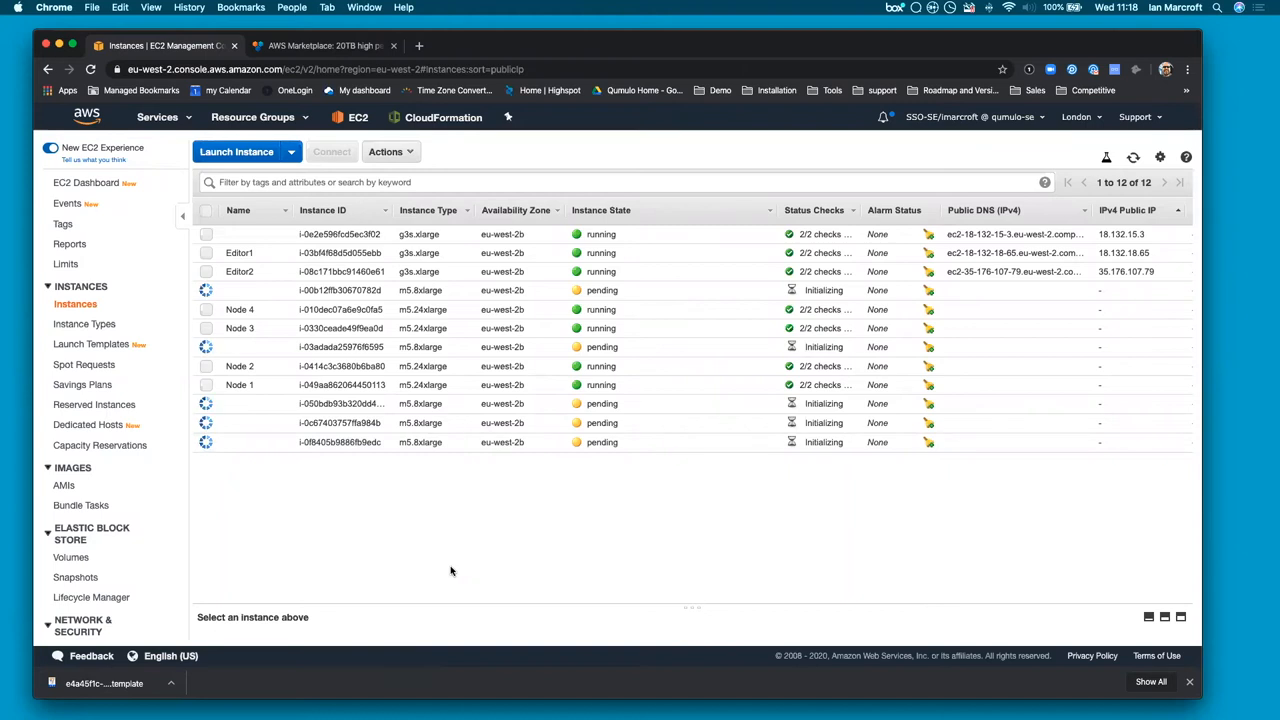
pyautogui.moveTo(385, 546)
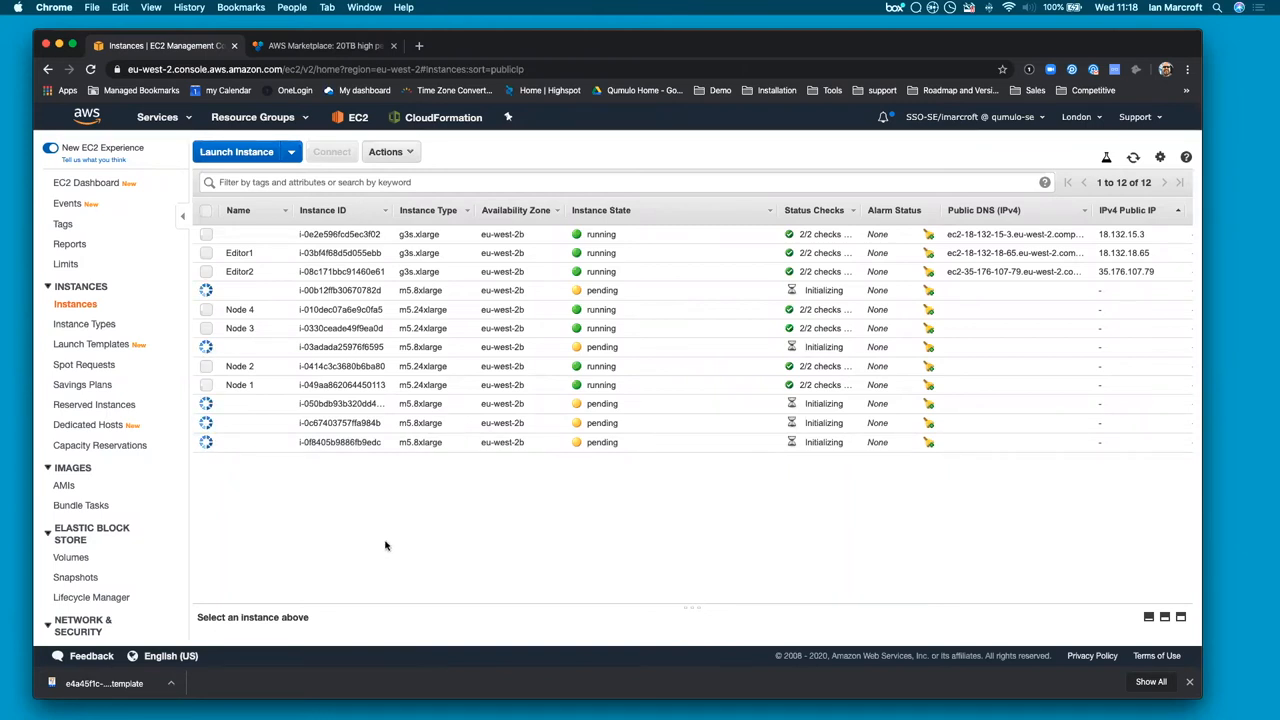
pyautogui.moveTo(405, 528)
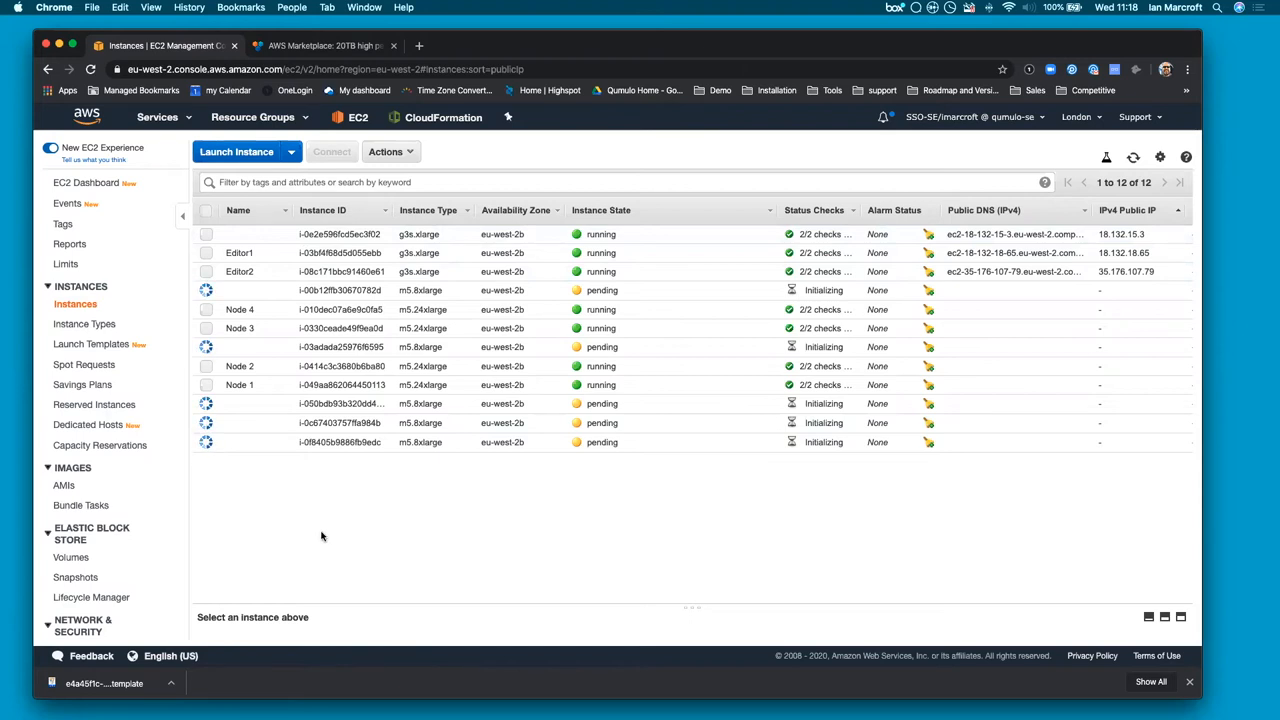
pyautogui.moveTo(280, 494)
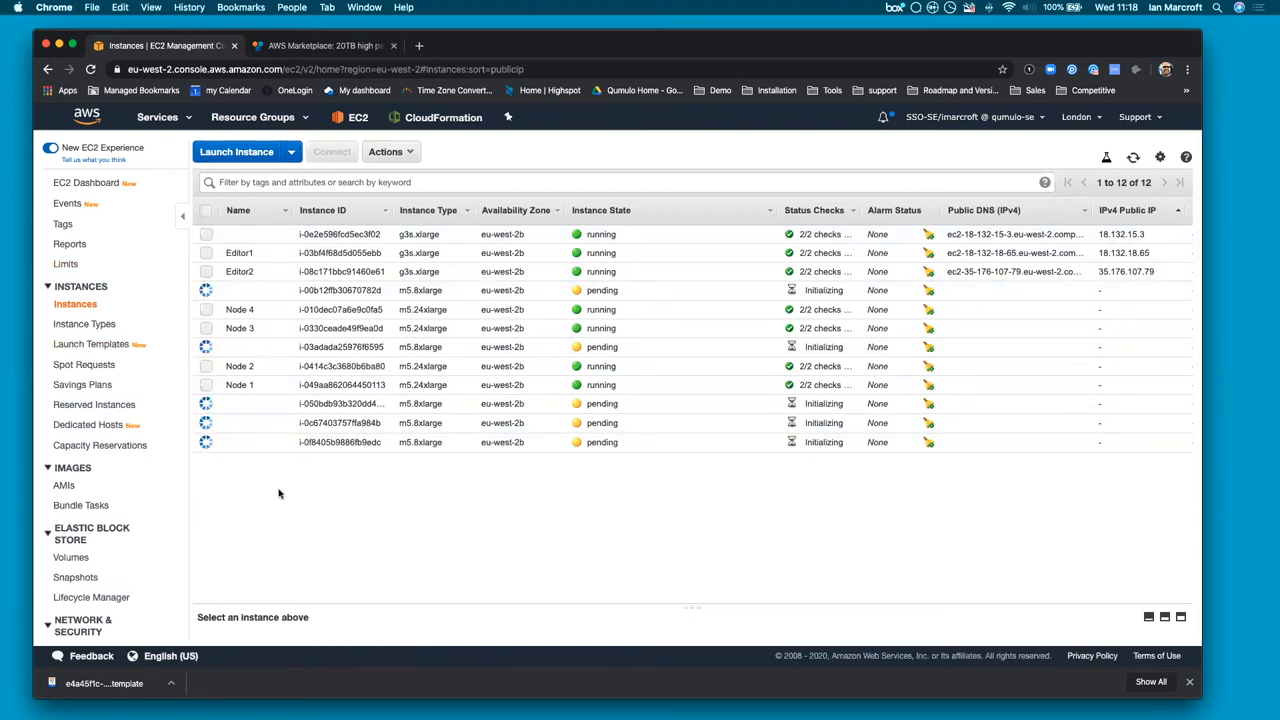
pyautogui.moveTo(387, 505)
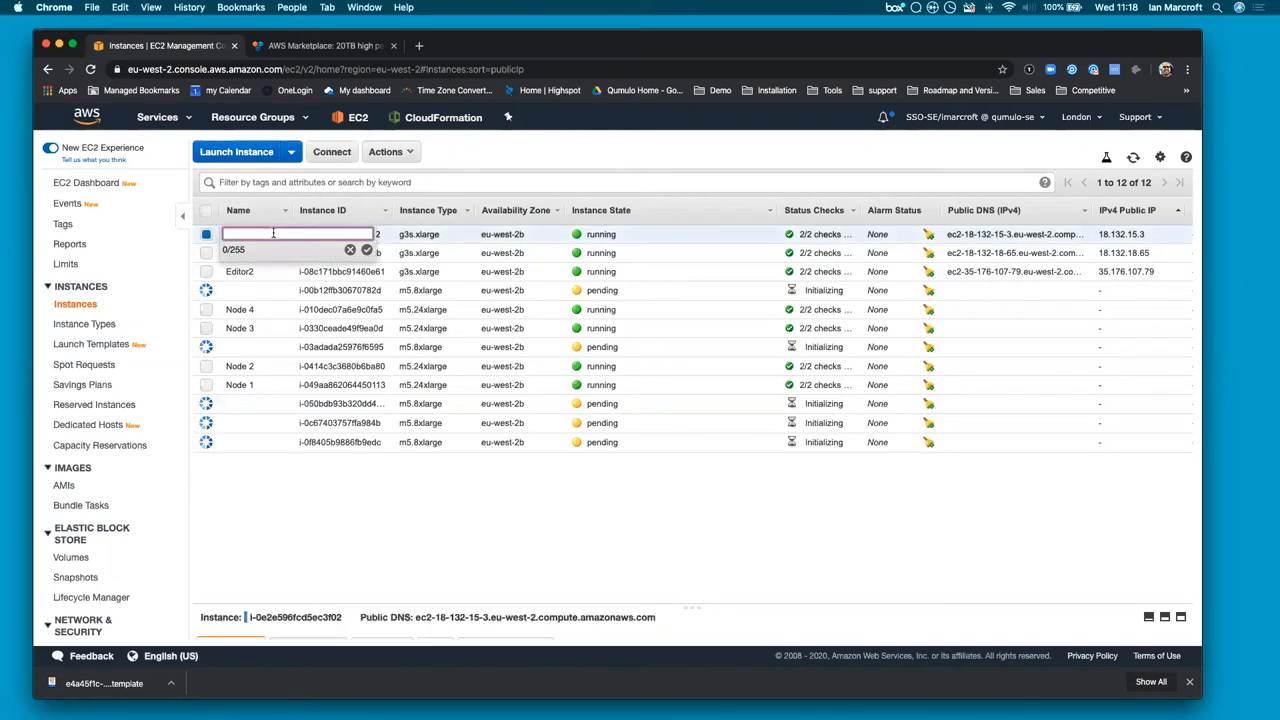
# Name the unnamed g3s.xlarge instance Editor3
pyautogui.write('Edit')
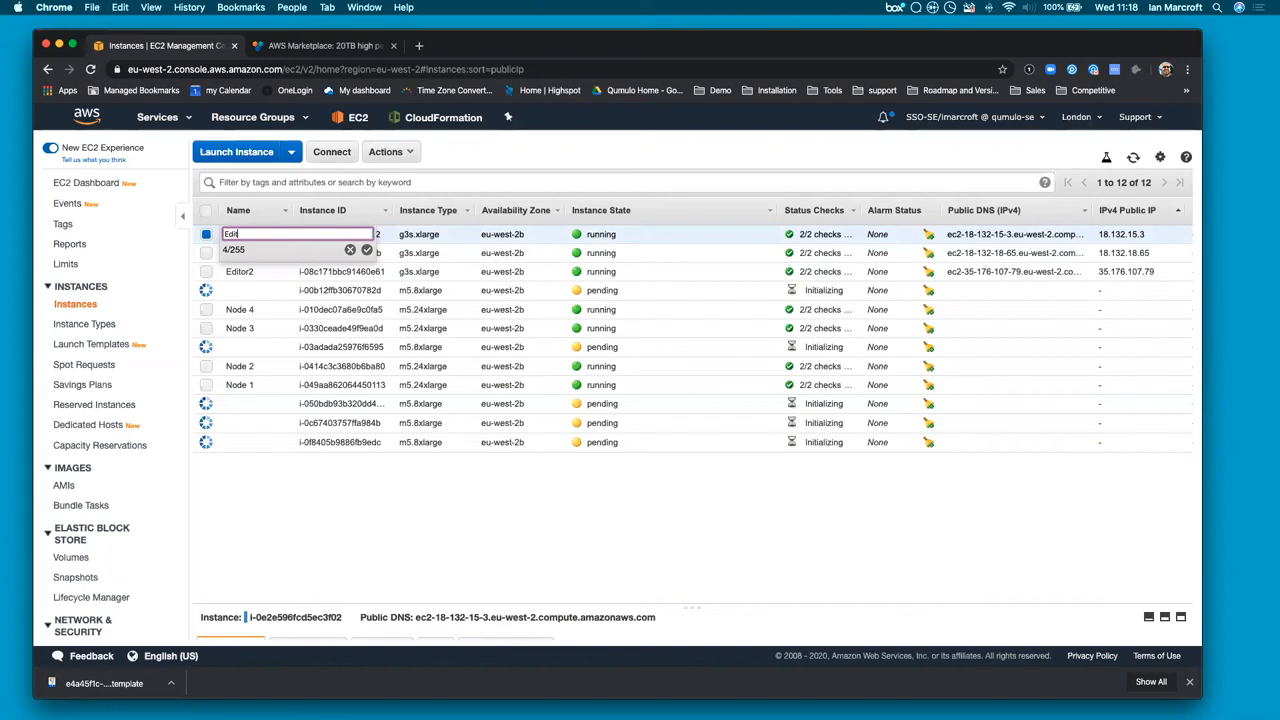
pyautogui.write('Editor3')
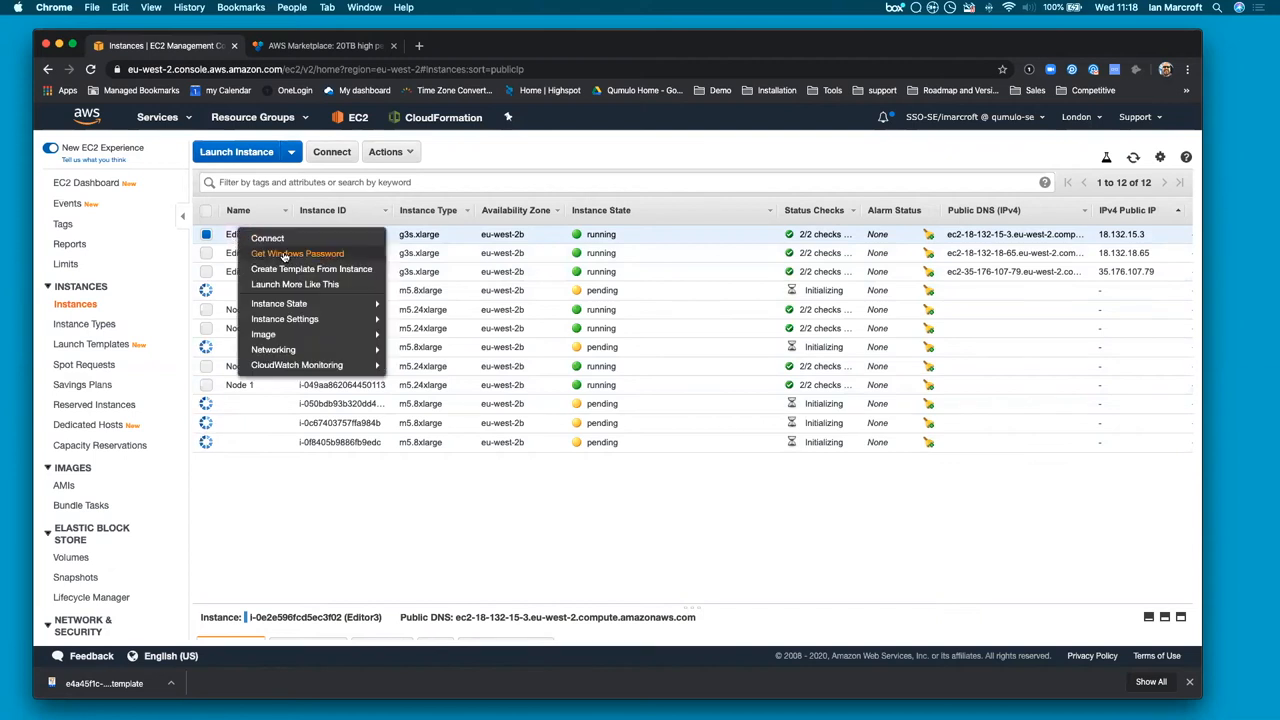
pyautogui.click(297, 253)
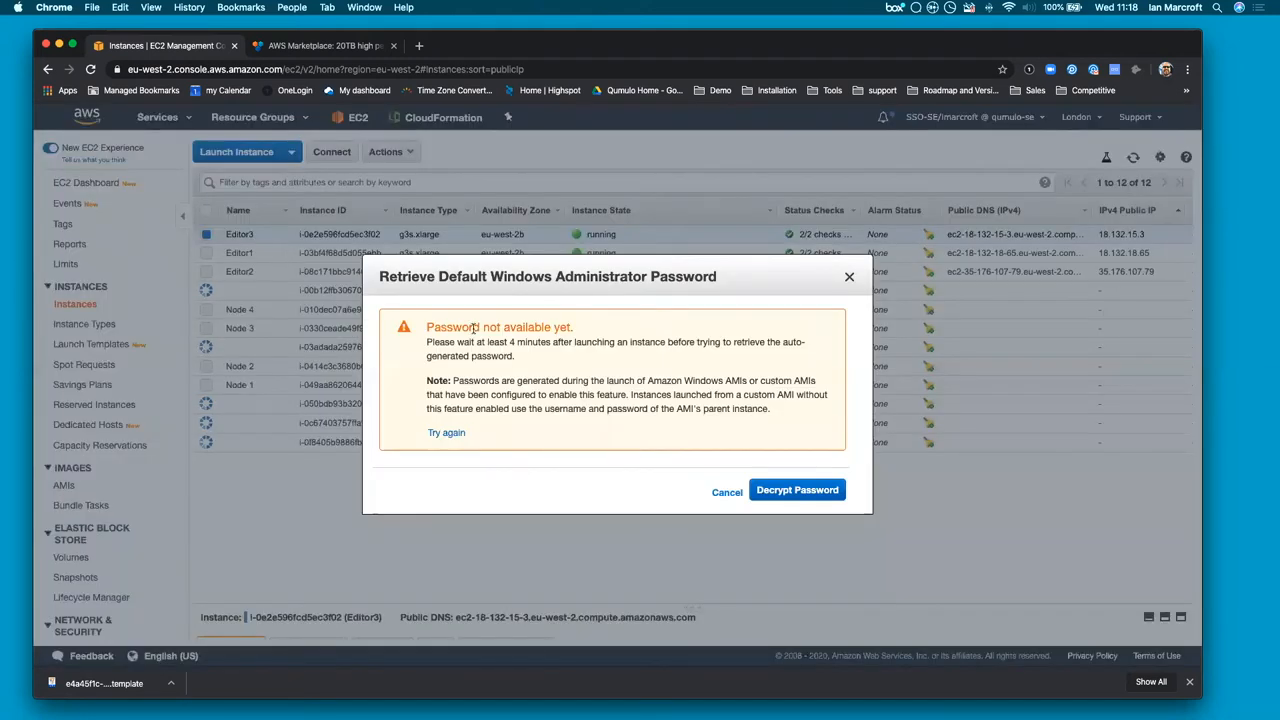
pyautogui.moveTo(577, 385)
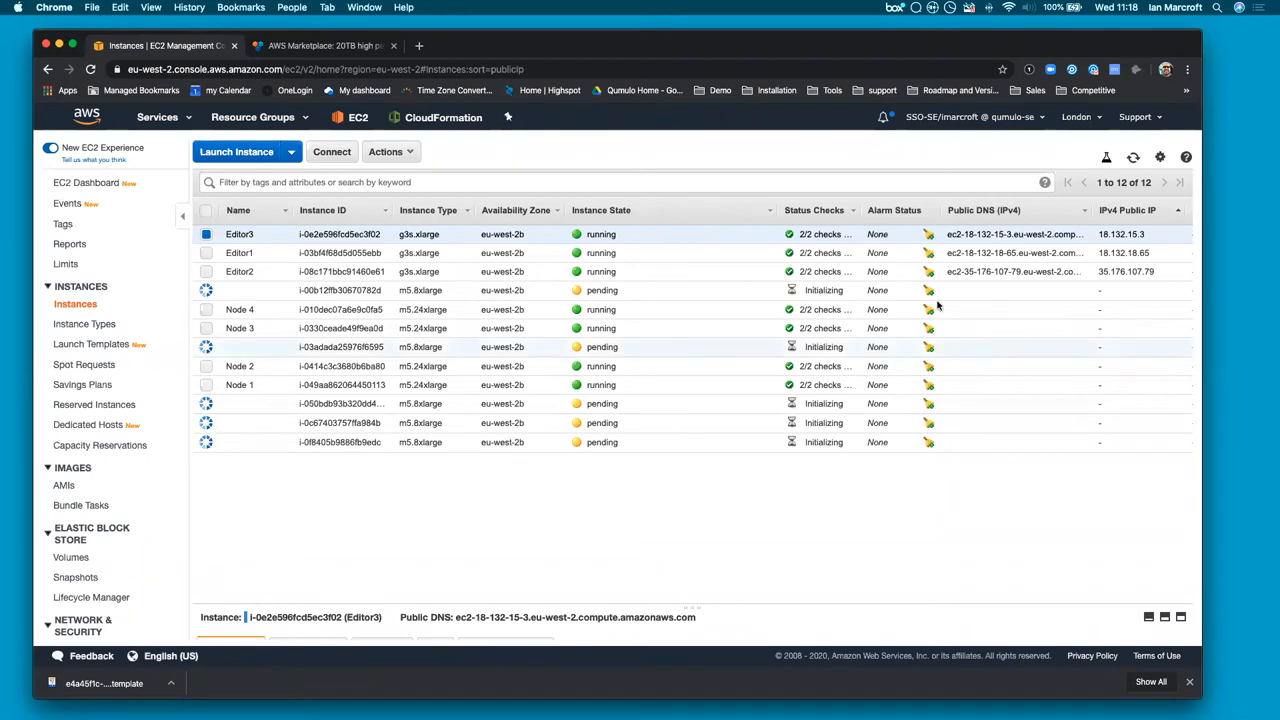
pyautogui.click(1133, 157)
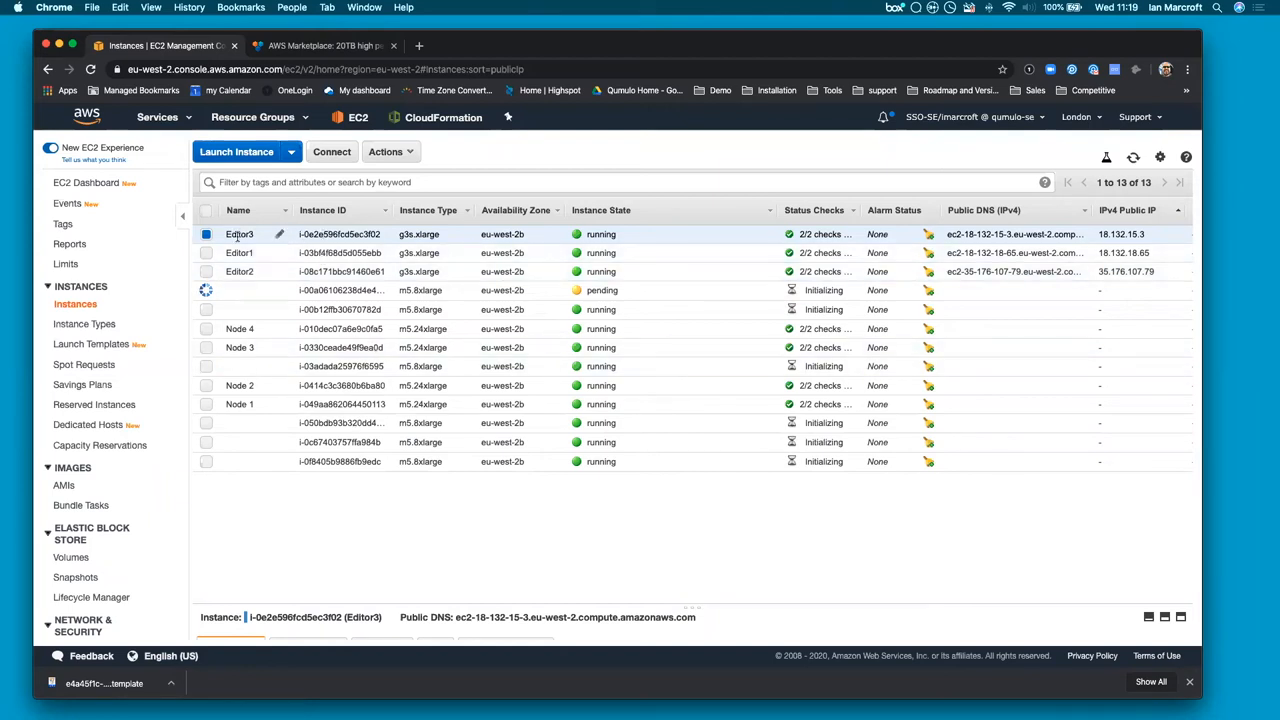
pyautogui.rightClick(239, 234)
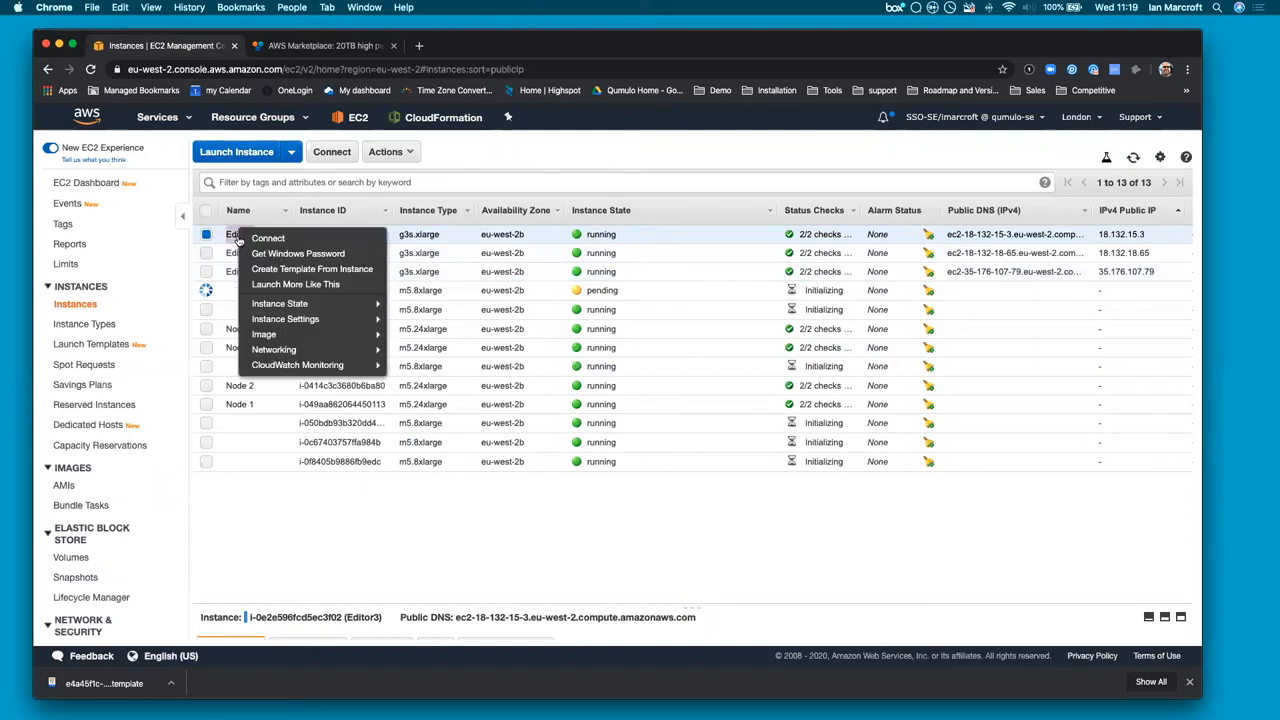
pyautogui.click(297, 253)
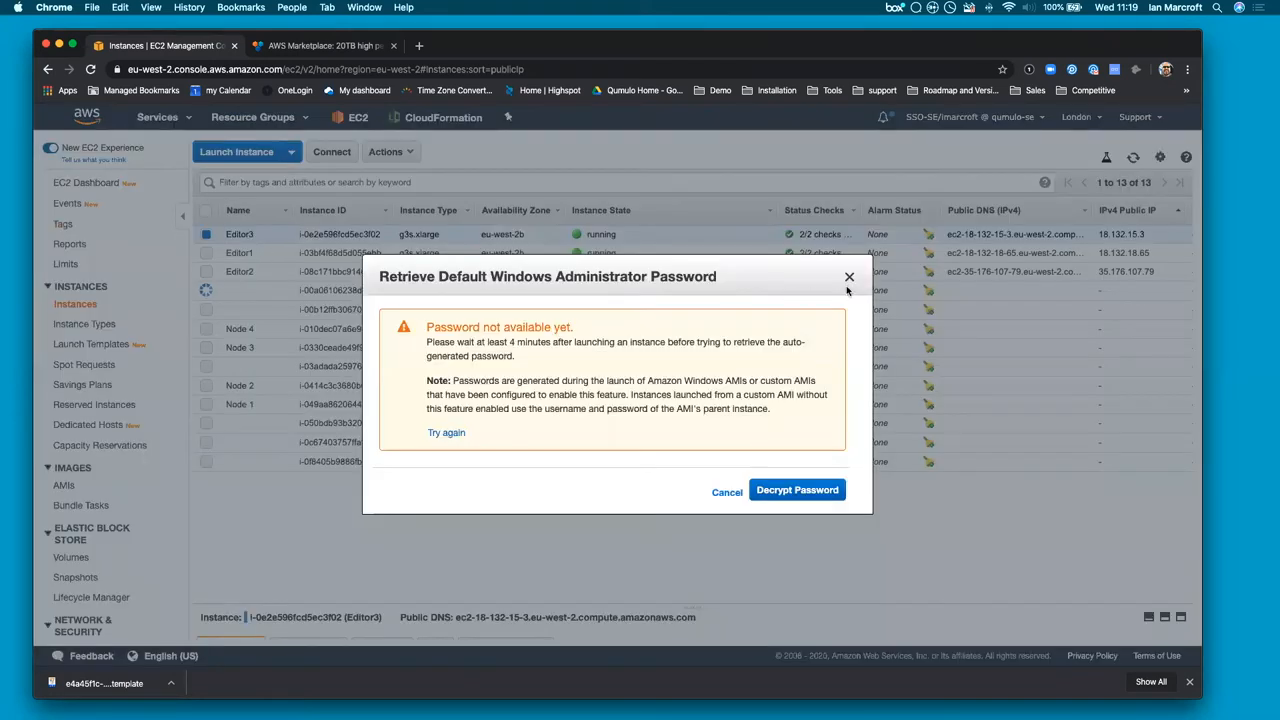
pyautogui.click(849, 276)
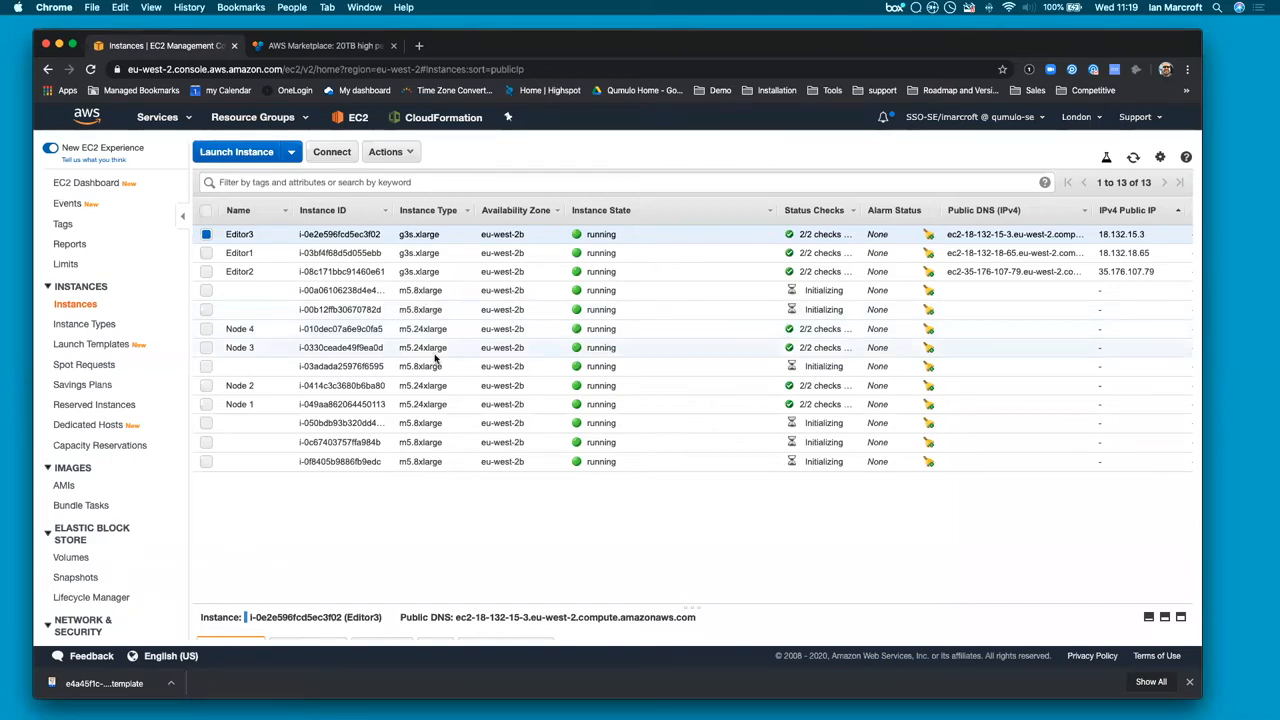
pyautogui.moveTo(434, 421)
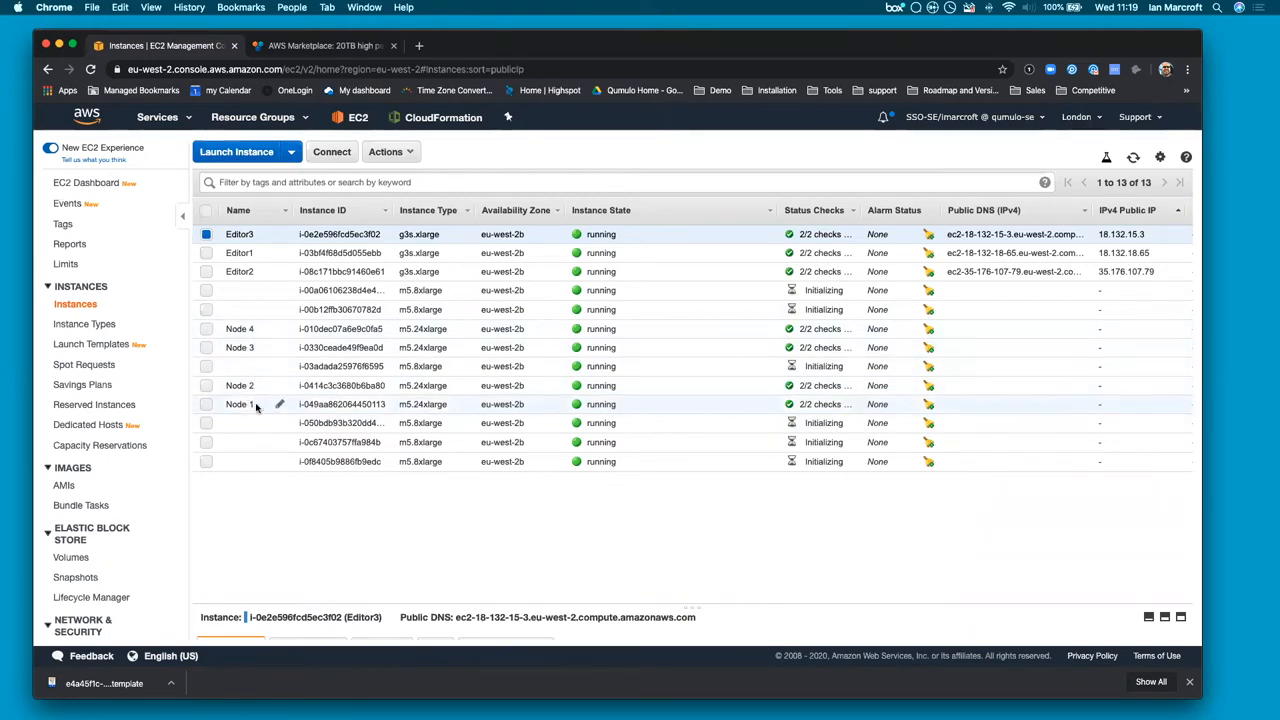
pyautogui.moveTo(257, 404)
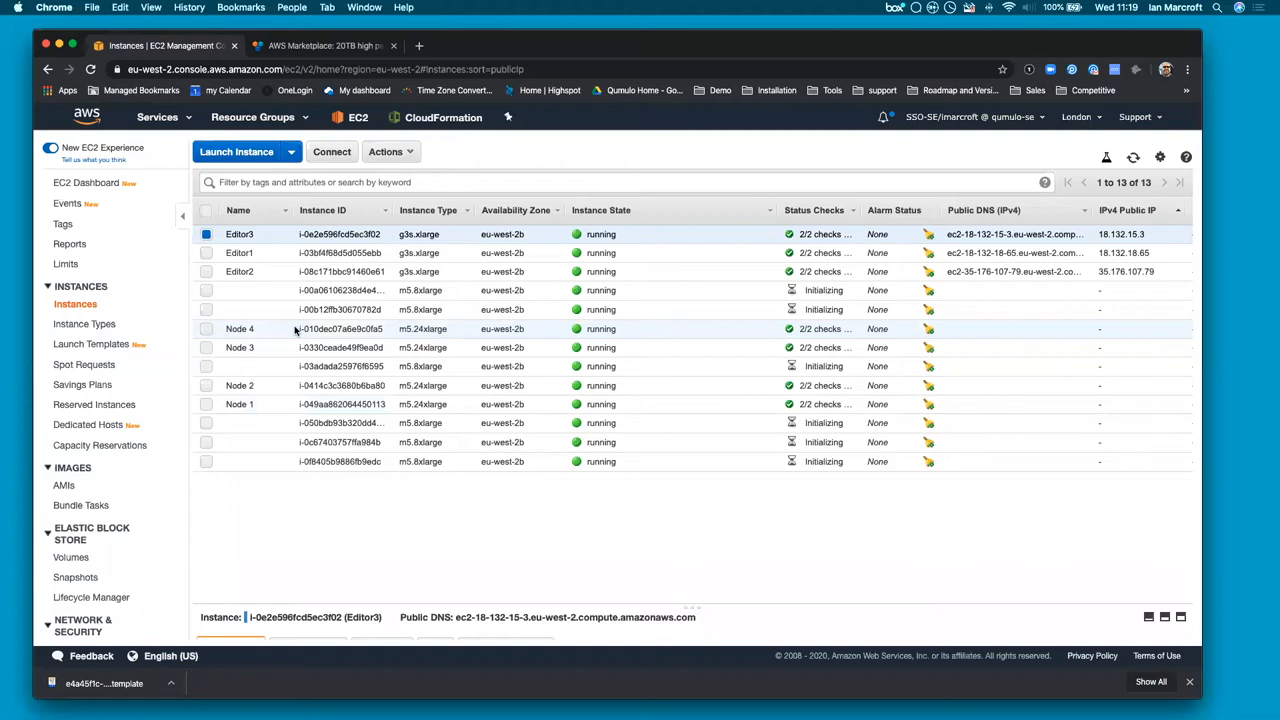
pyautogui.moveTo(280, 329)
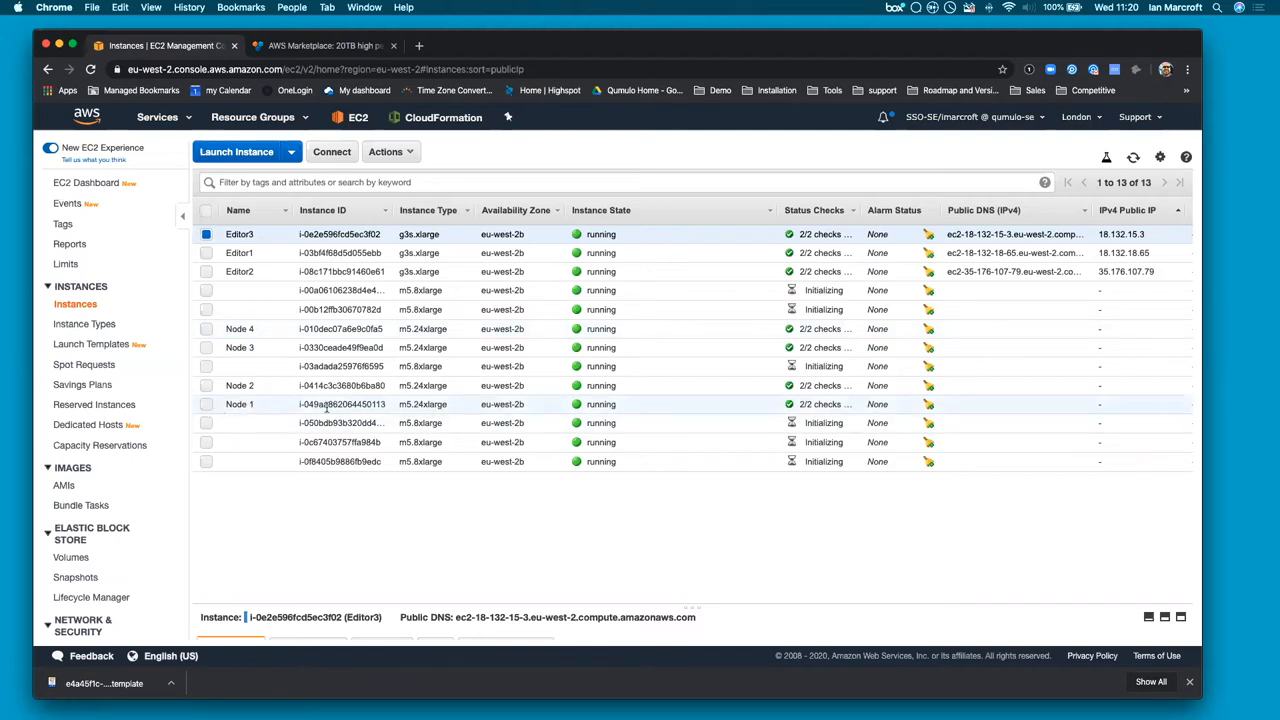
pyautogui.moveTo(340, 404)
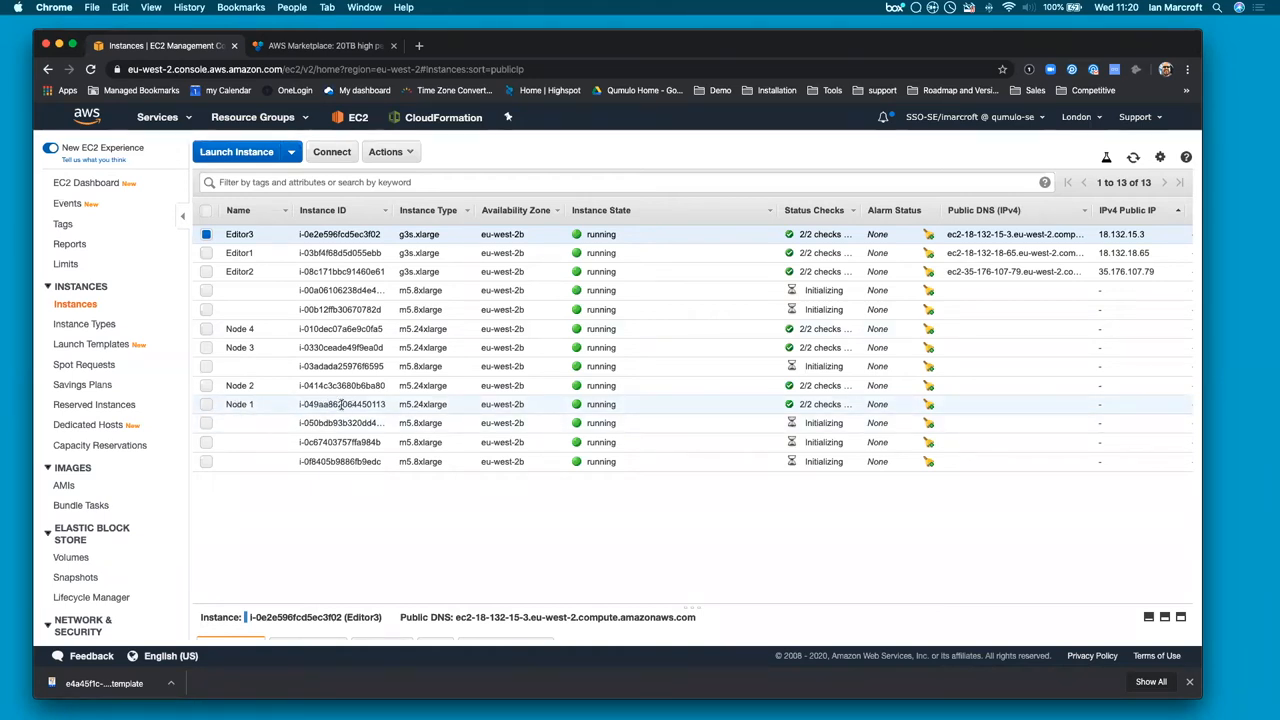
# Bring up Node 1's instance actions and try changing its instance type
pyautogui.rightClick(340, 404)
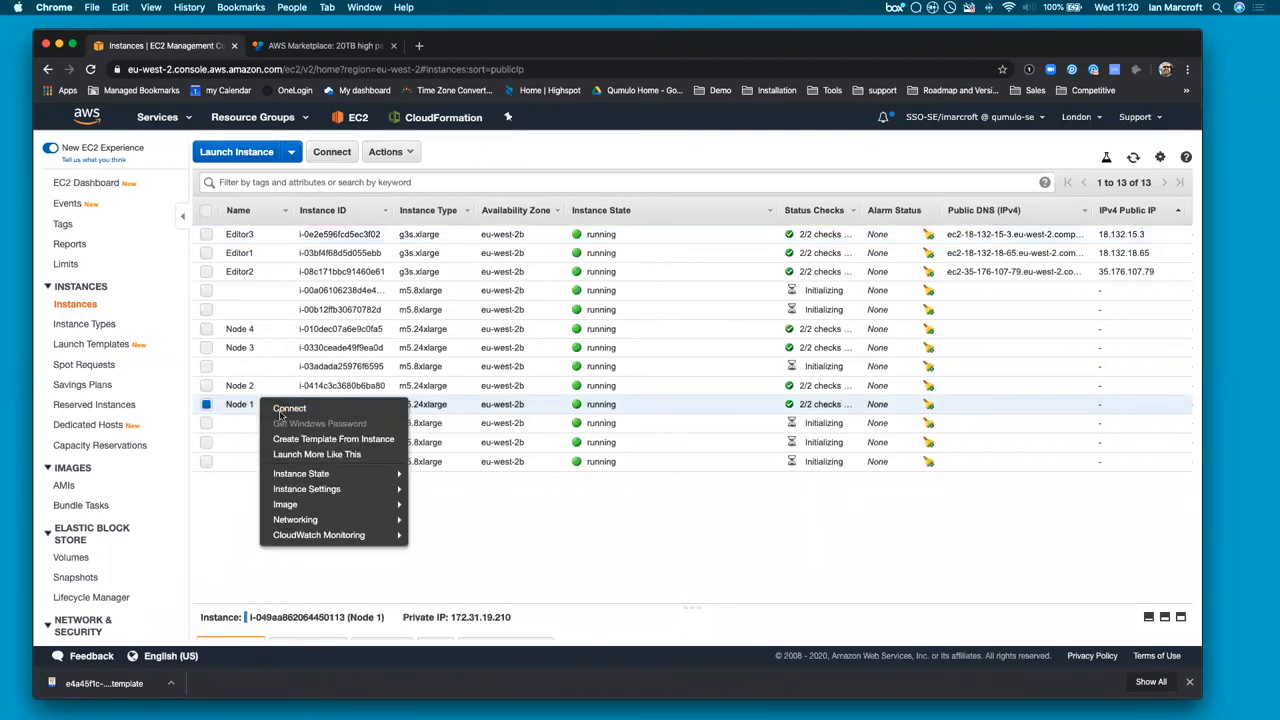
pyautogui.moveTo(307, 489)
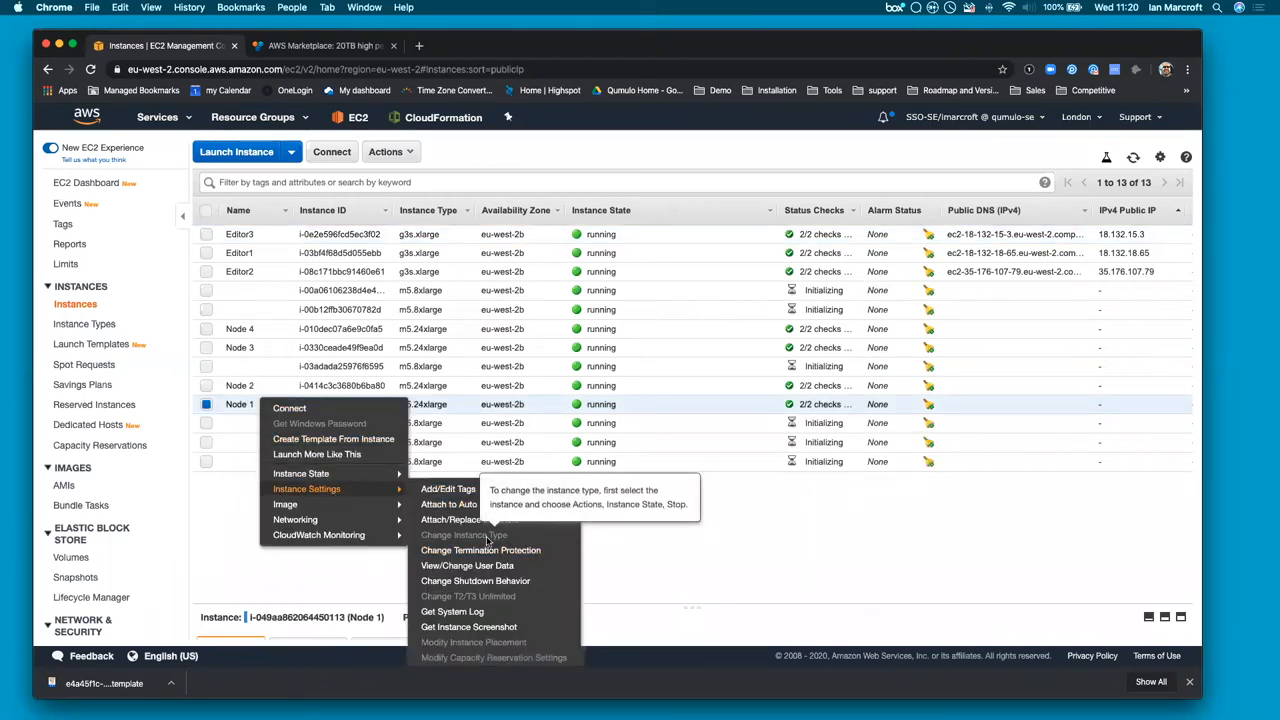
pyautogui.moveTo(468, 540)
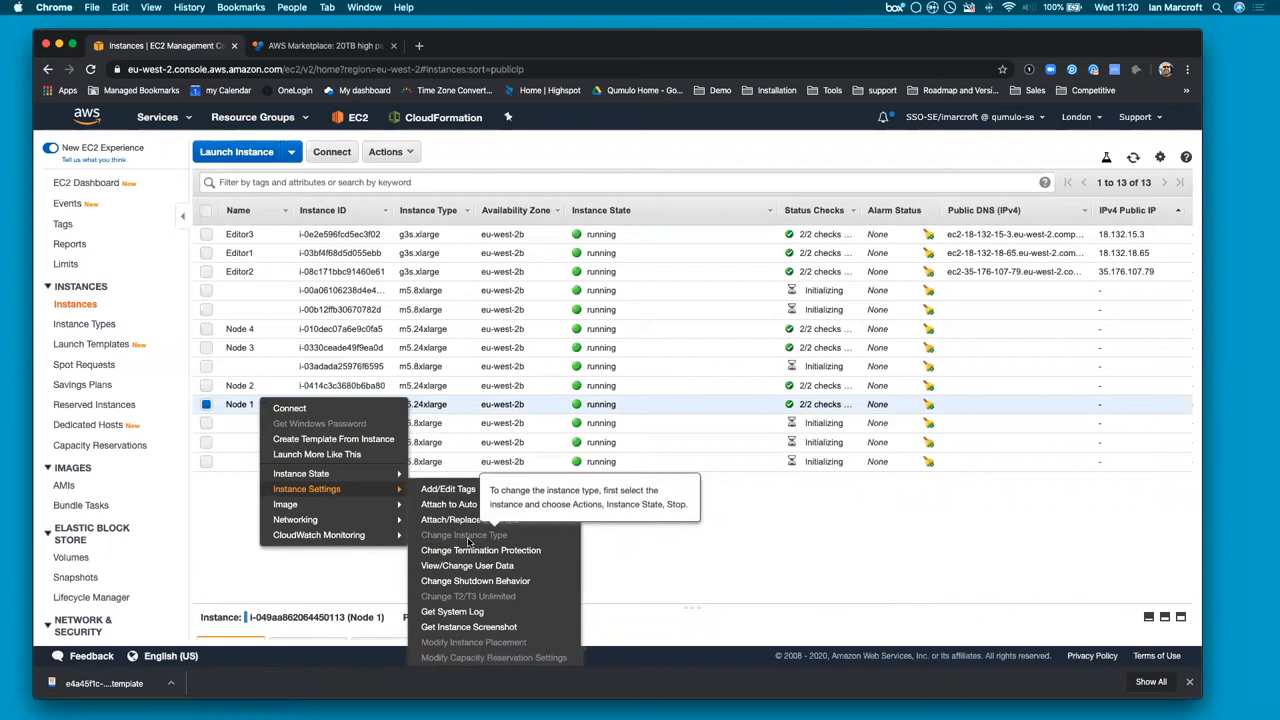
pyautogui.click(288, 567)
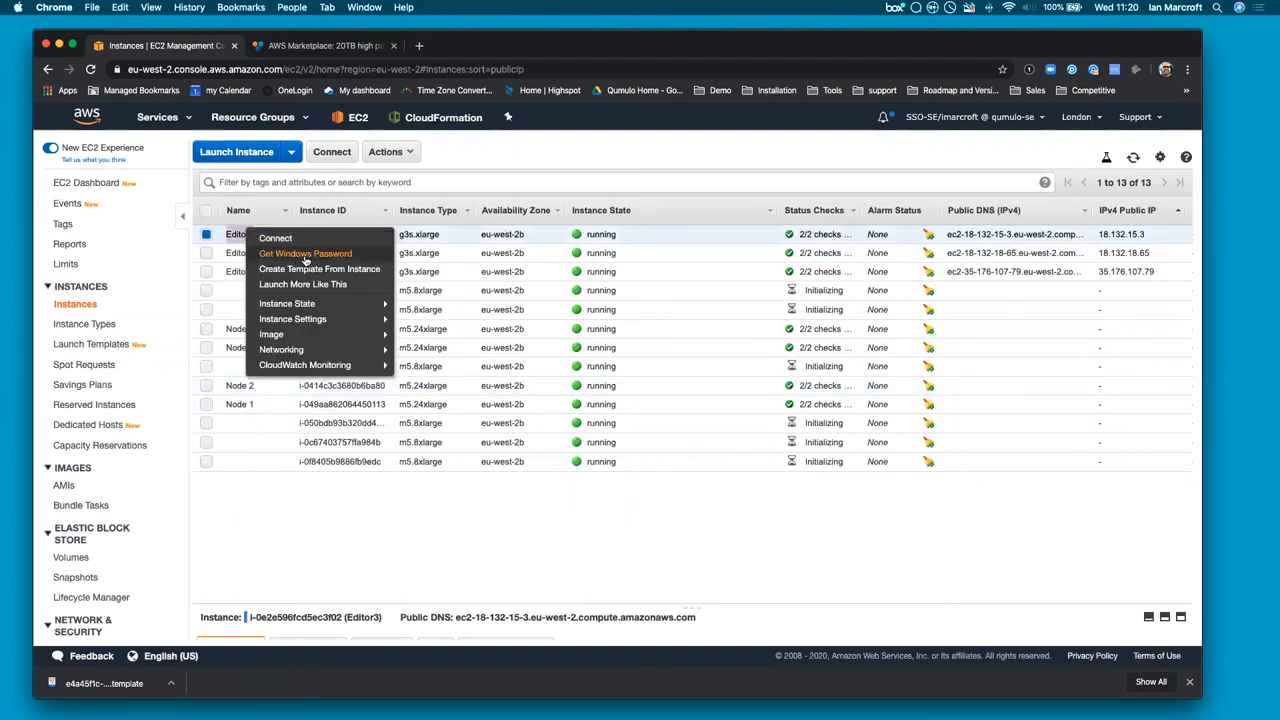
# Request Editor3's Windows password and dismiss the 'not available yet' notice
pyautogui.click(305, 253)
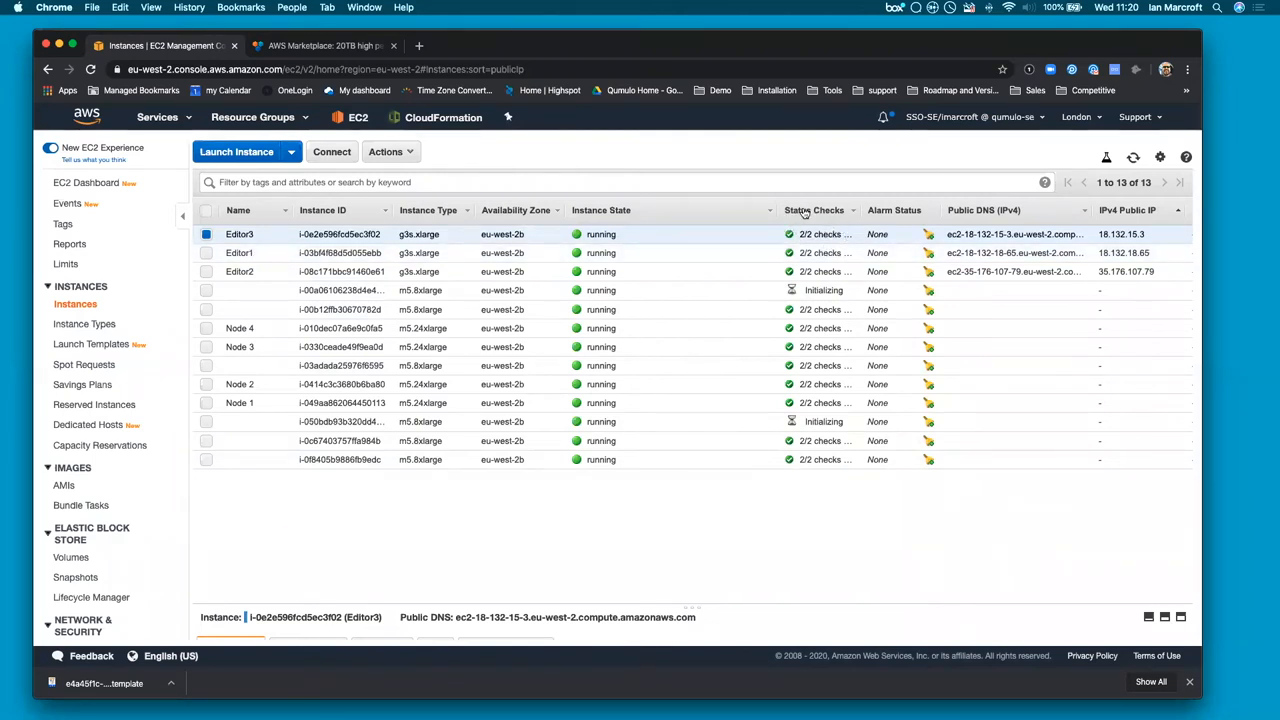
pyautogui.rightClick(240, 234)
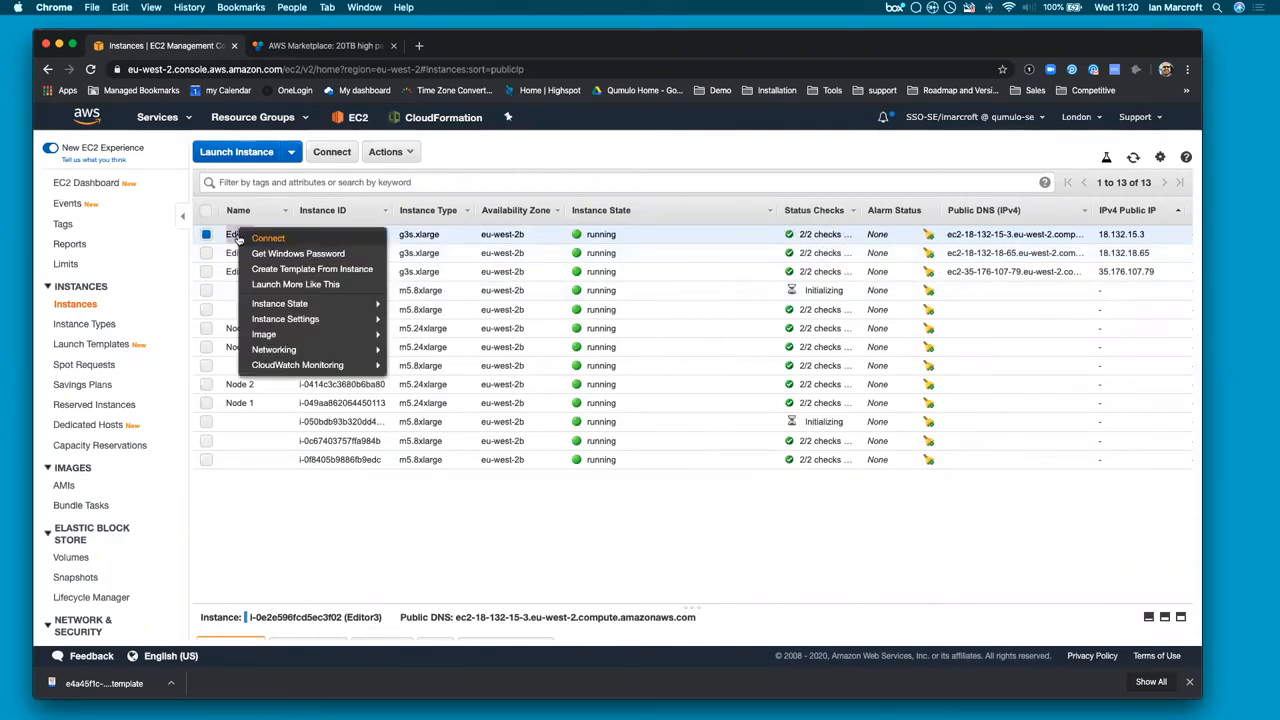
pyautogui.click(298, 253)
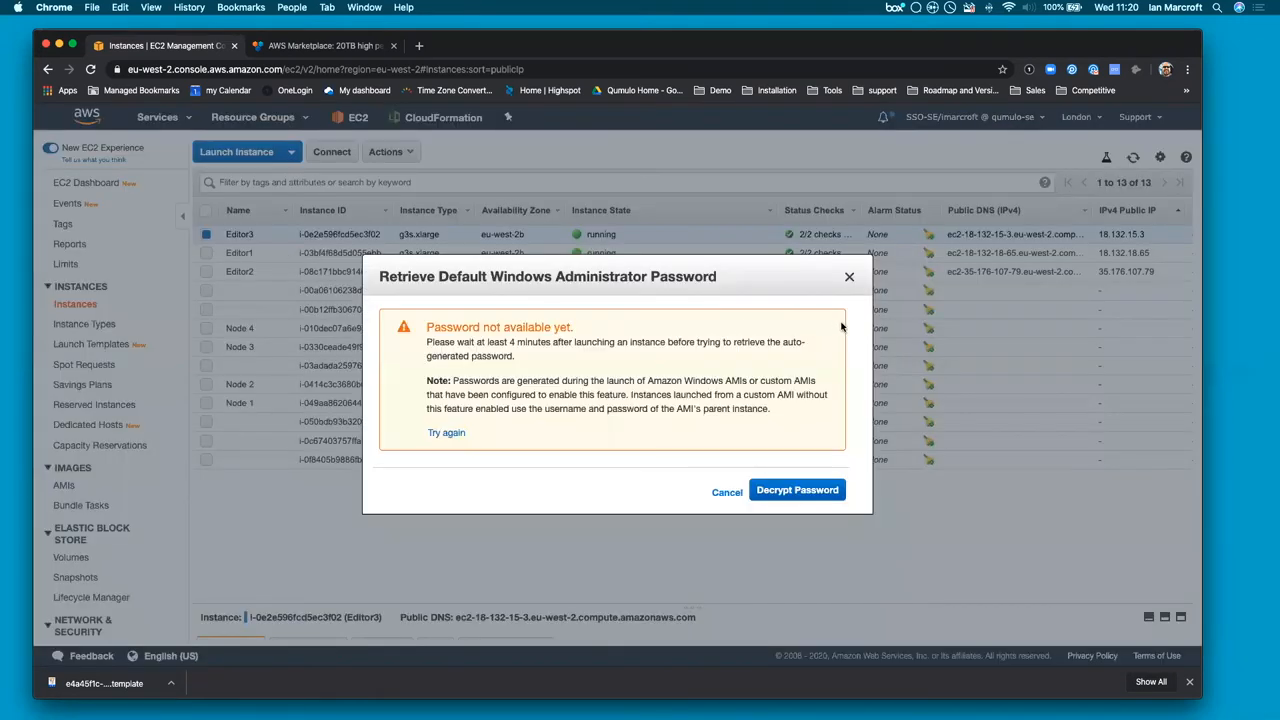
pyautogui.click(727, 492)
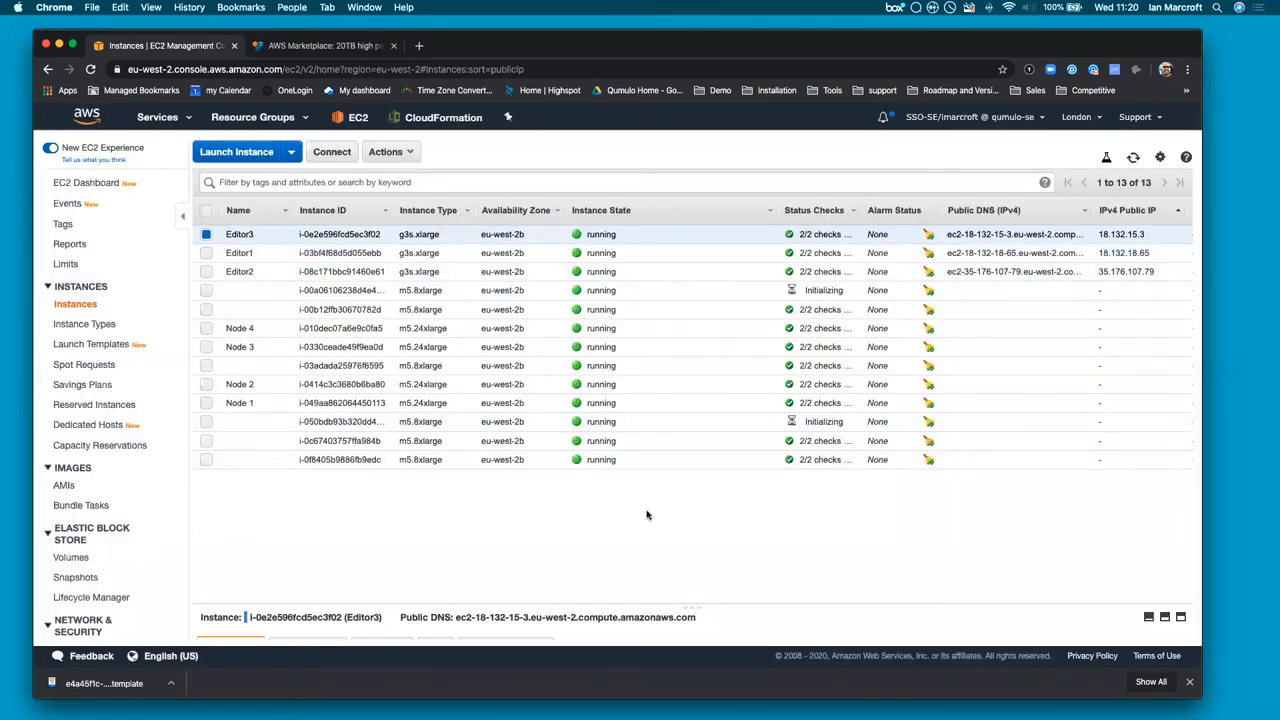
pyautogui.moveTo(423, 576)
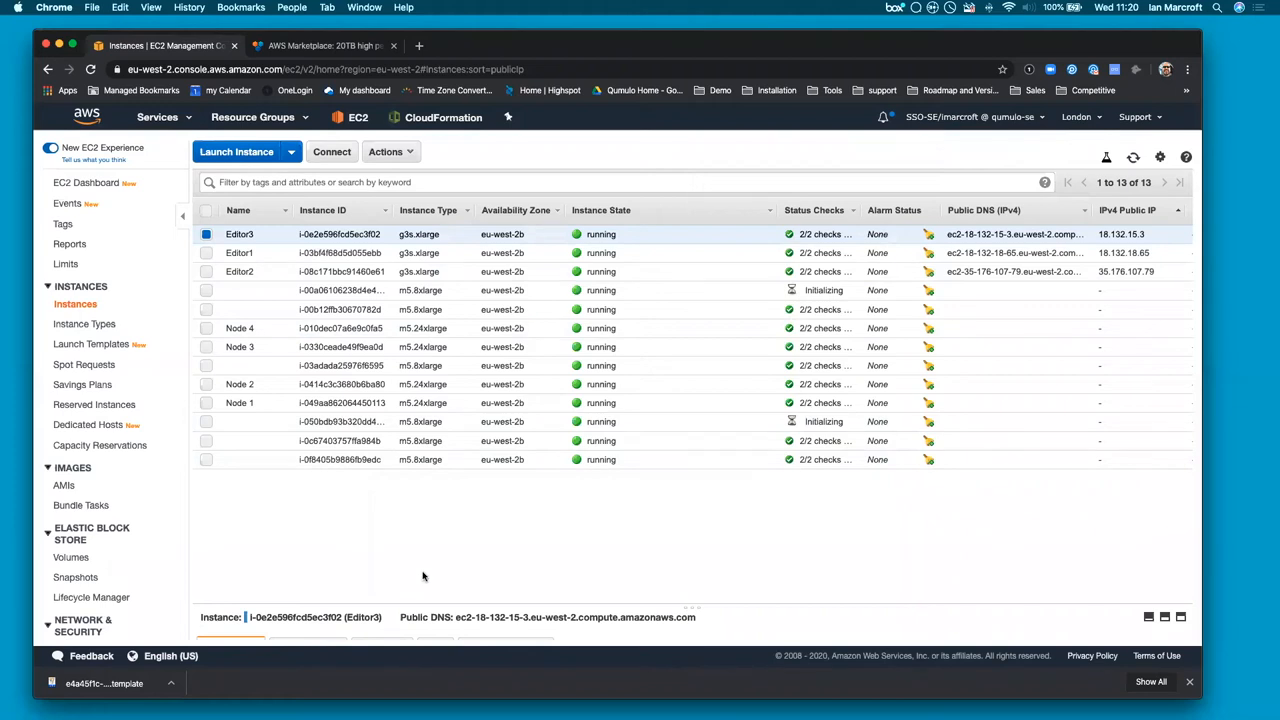
pyautogui.moveTo(417, 575)
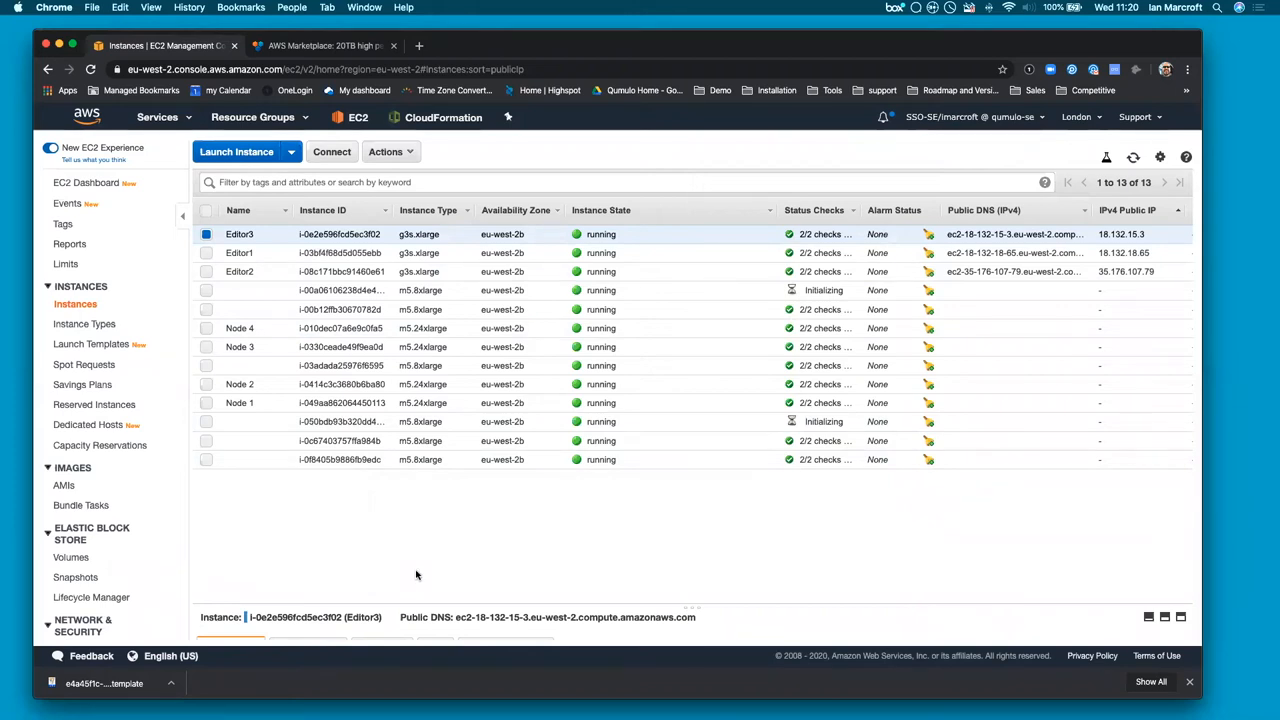
pyautogui.moveTo(442, 117)
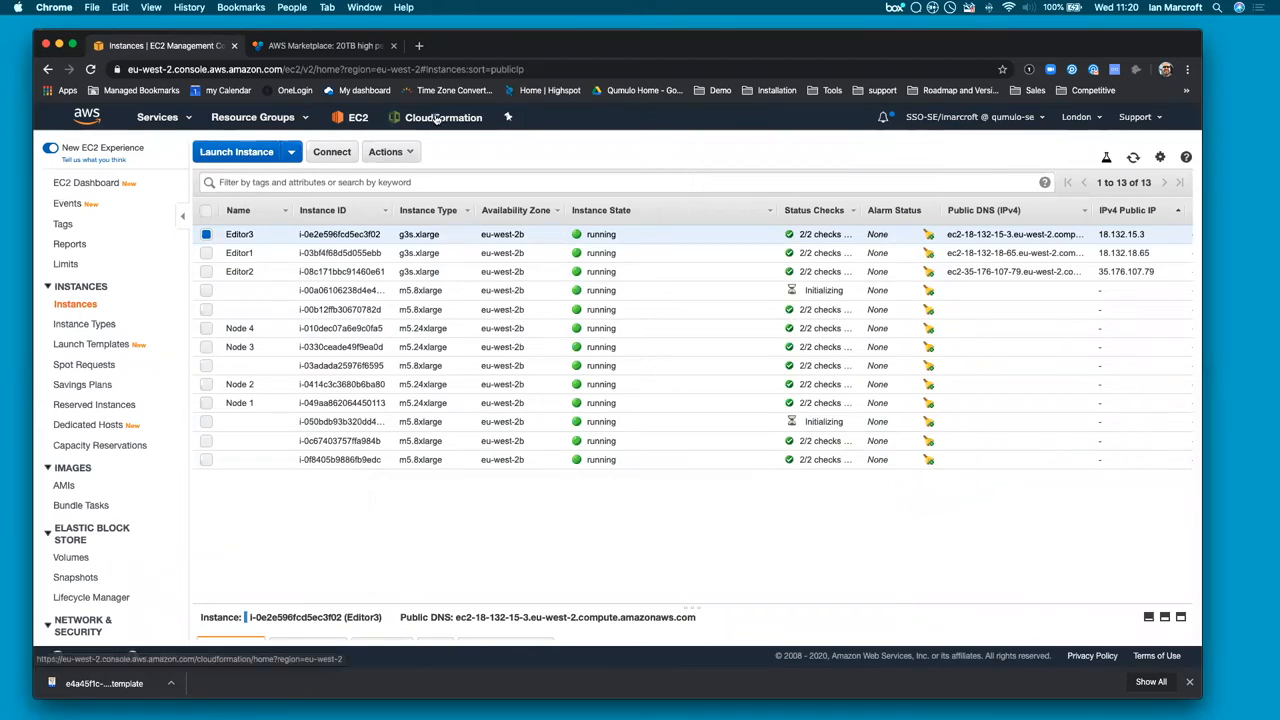
# Open stack s2's Outputs and select the TemporaryPassword value
pyautogui.click(442, 117)
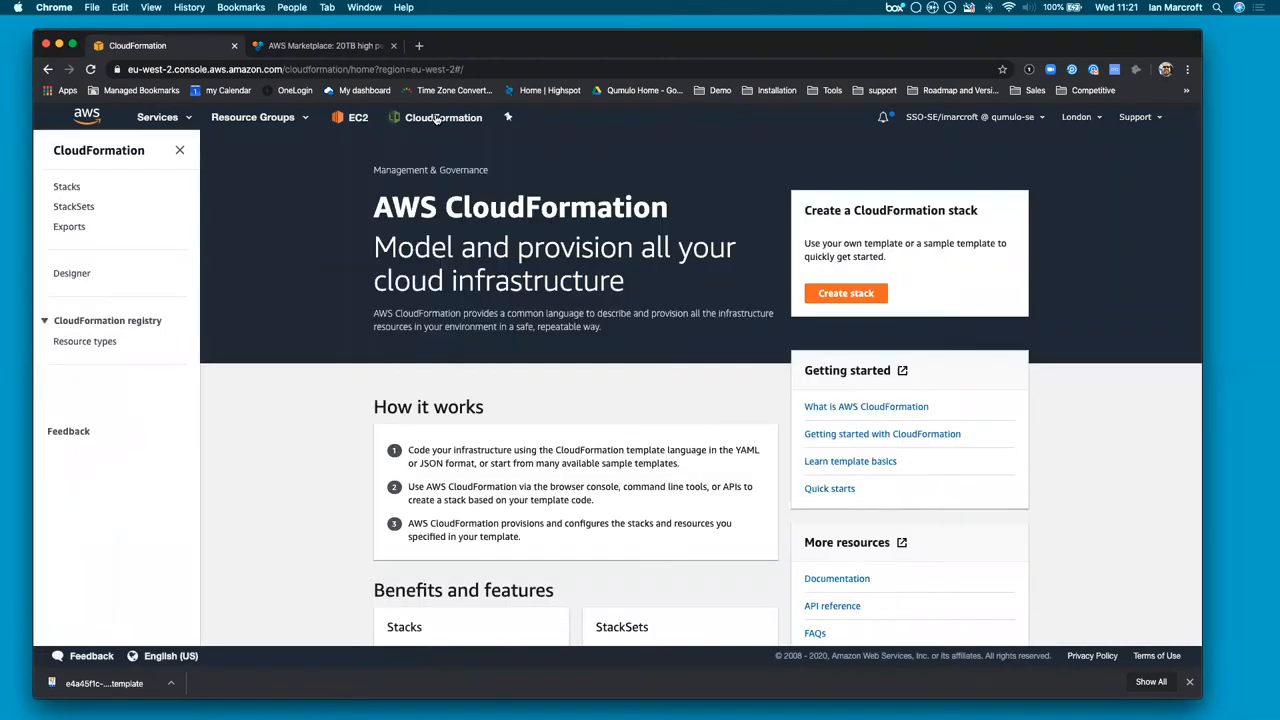
pyautogui.click(67, 186)
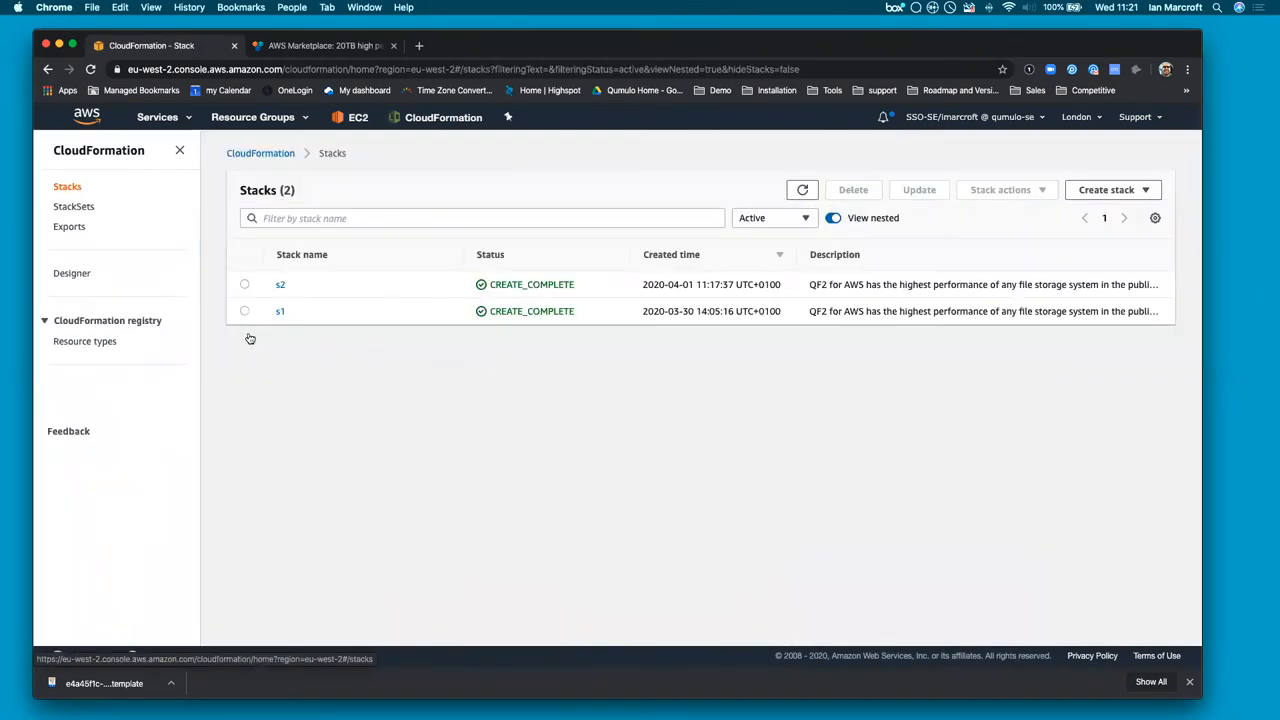
pyautogui.click(245, 284)
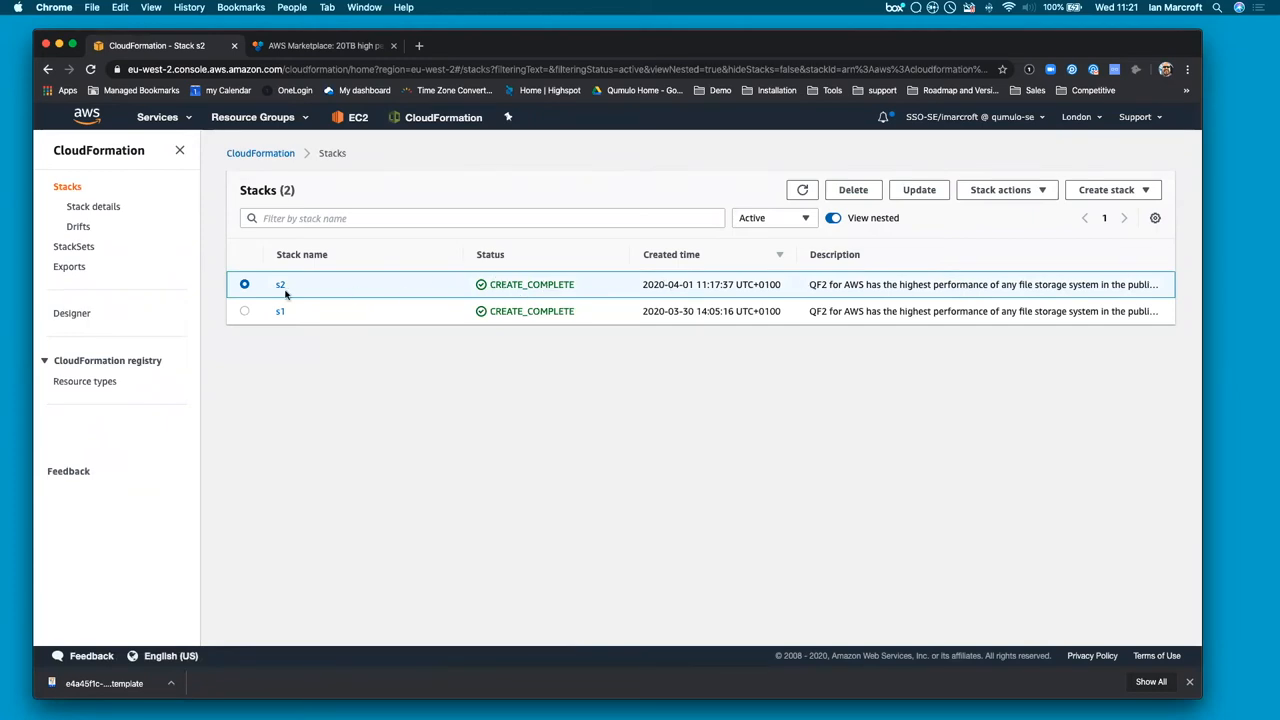
pyautogui.click(280, 284)
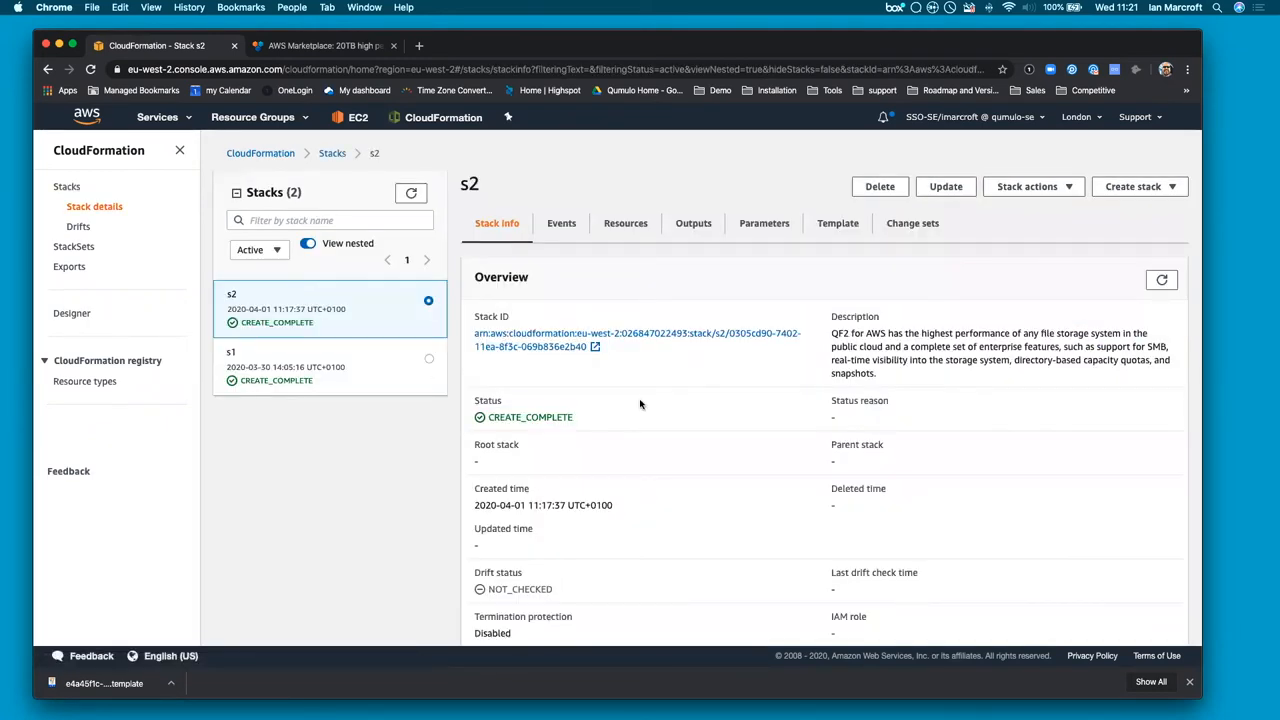
pyautogui.click(693, 223)
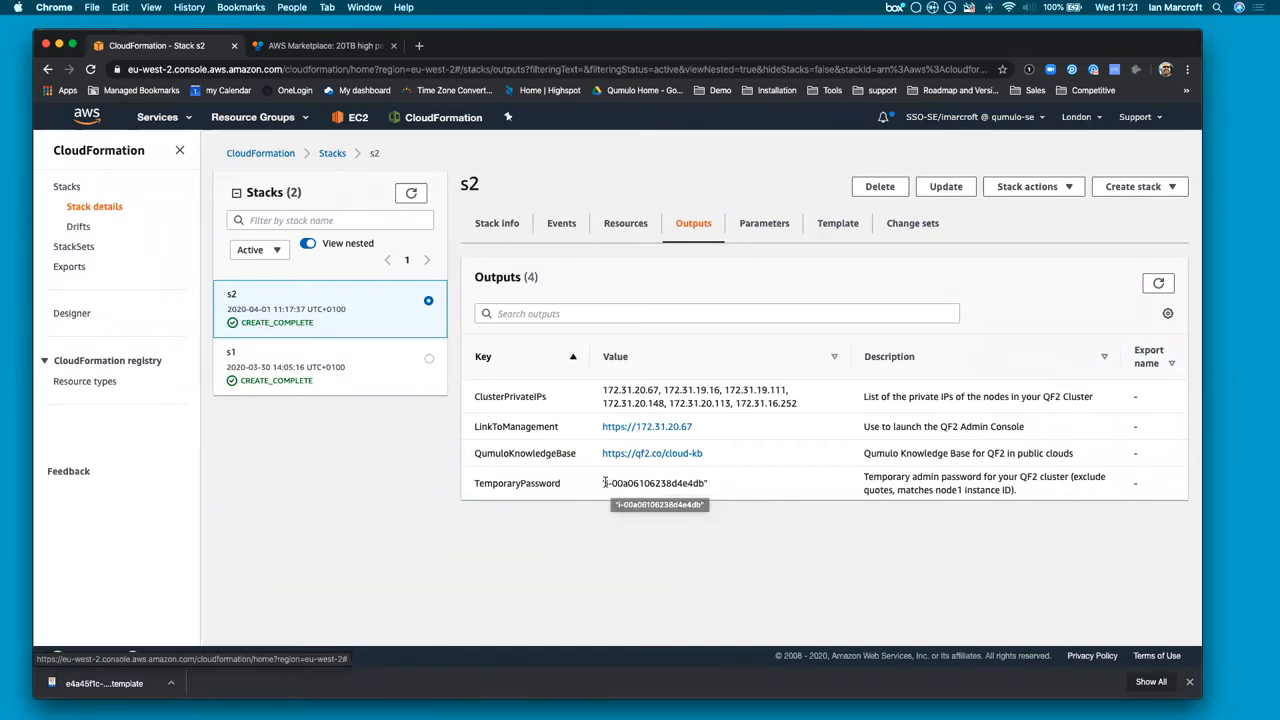
pyautogui.doubleClick(655, 483)
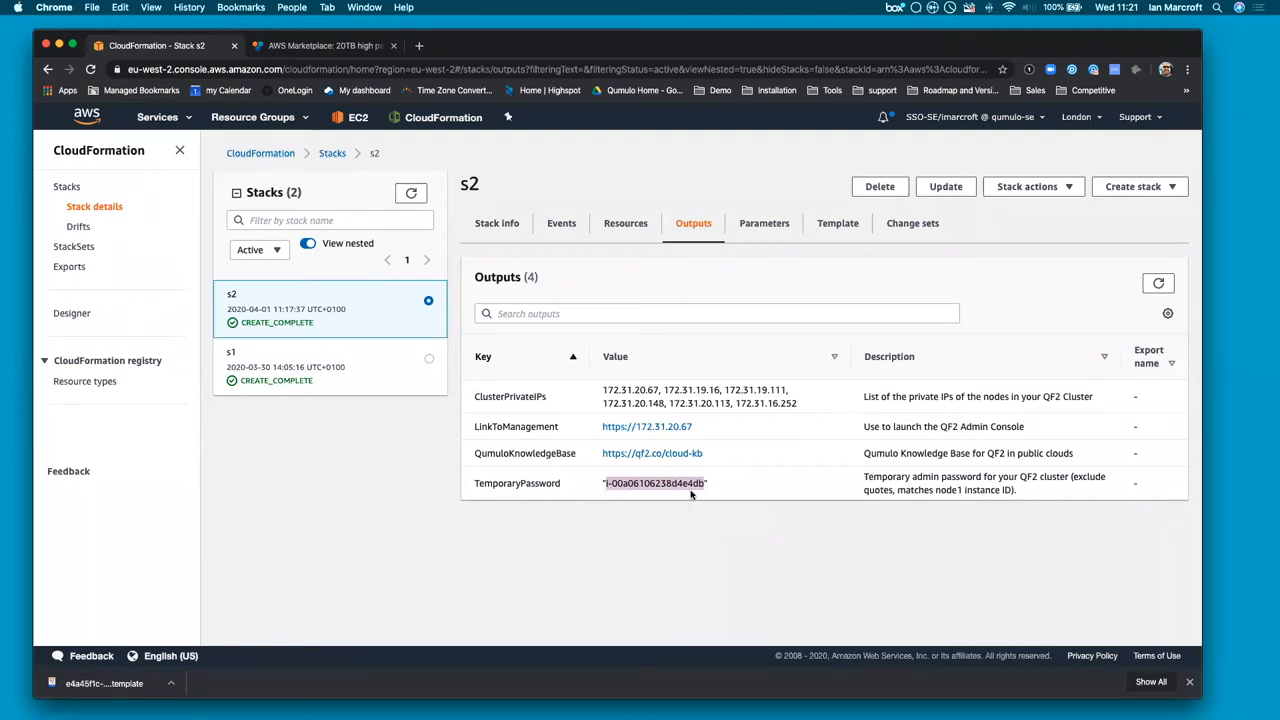
pyautogui.moveTo(403, 560)
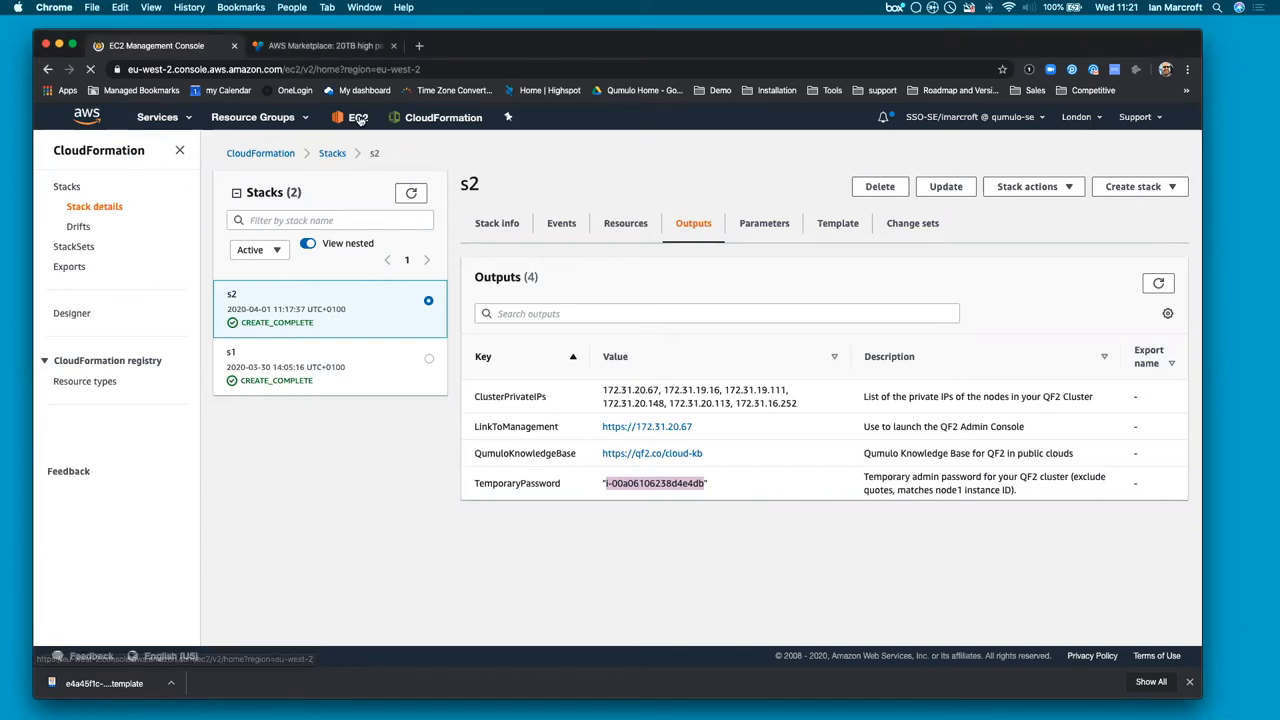
# Decrypt and copy Editor3's administrator password using the key file in Desktop's Pem files folder
pyautogui.click(358, 117)
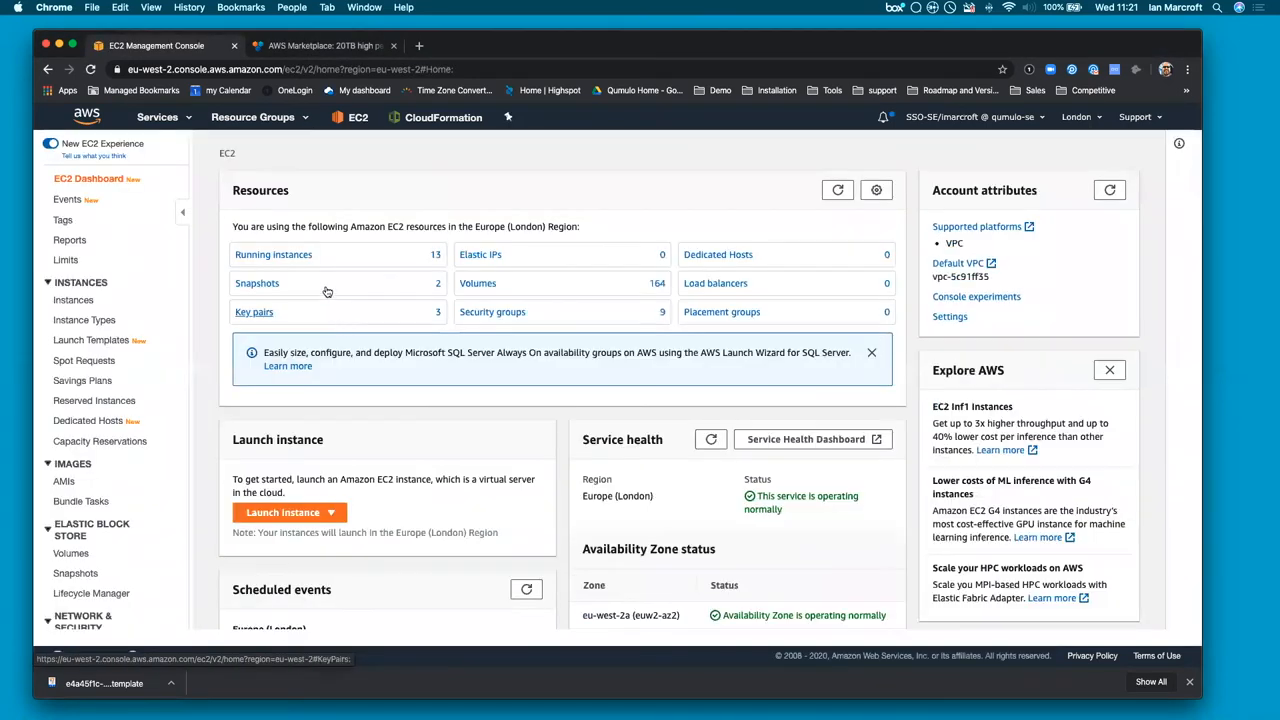
pyautogui.click(73, 300)
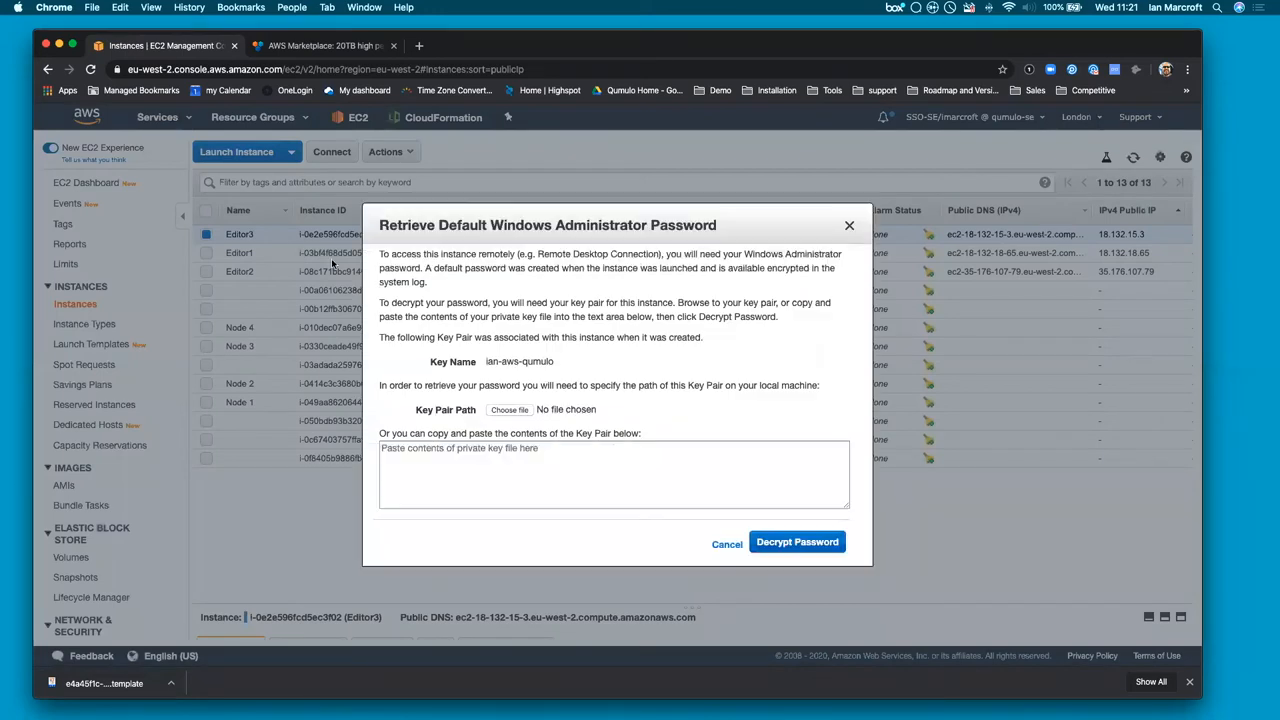
pyautogui.click(510, 409)
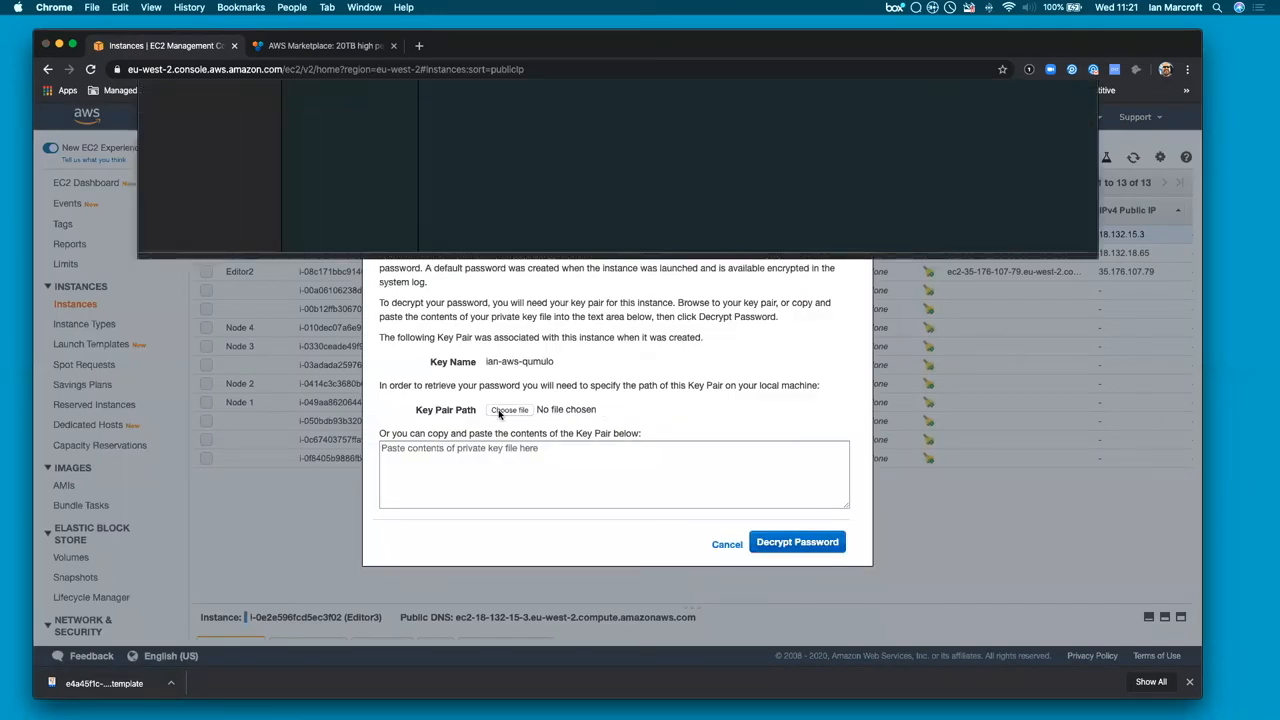
pyautogui.click(510, 409)
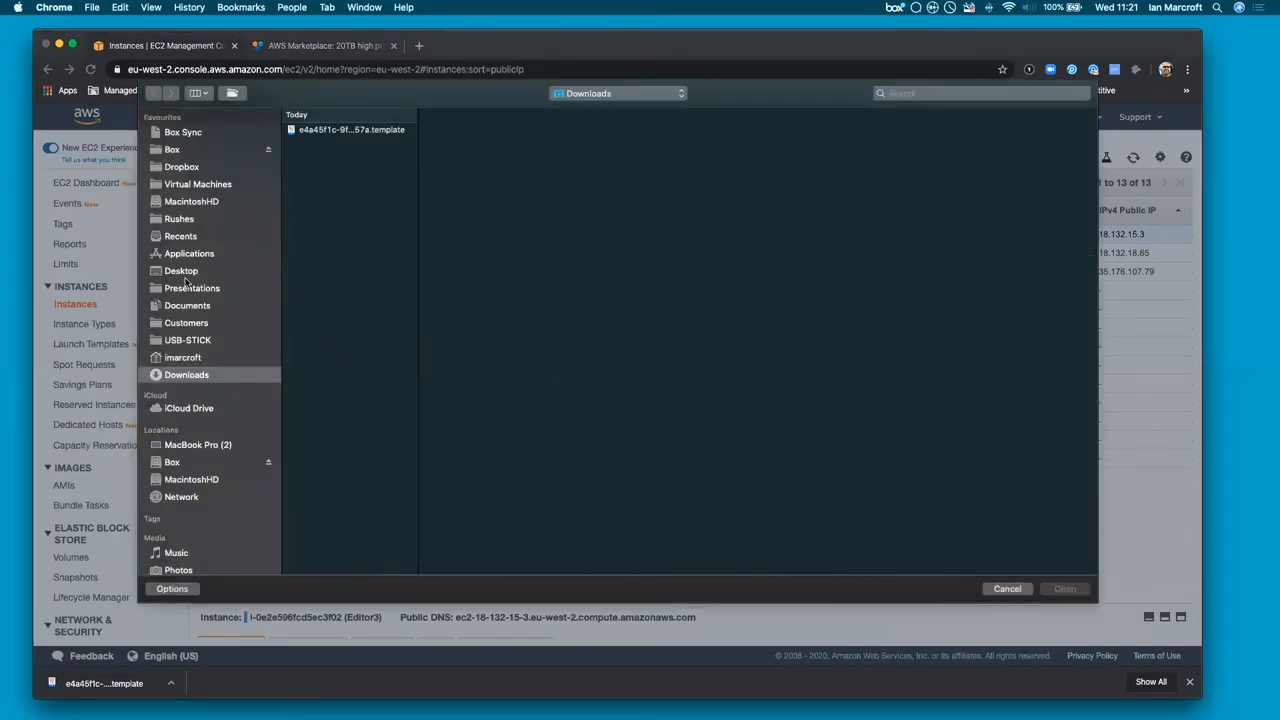
pyautogui.click(181, 270)
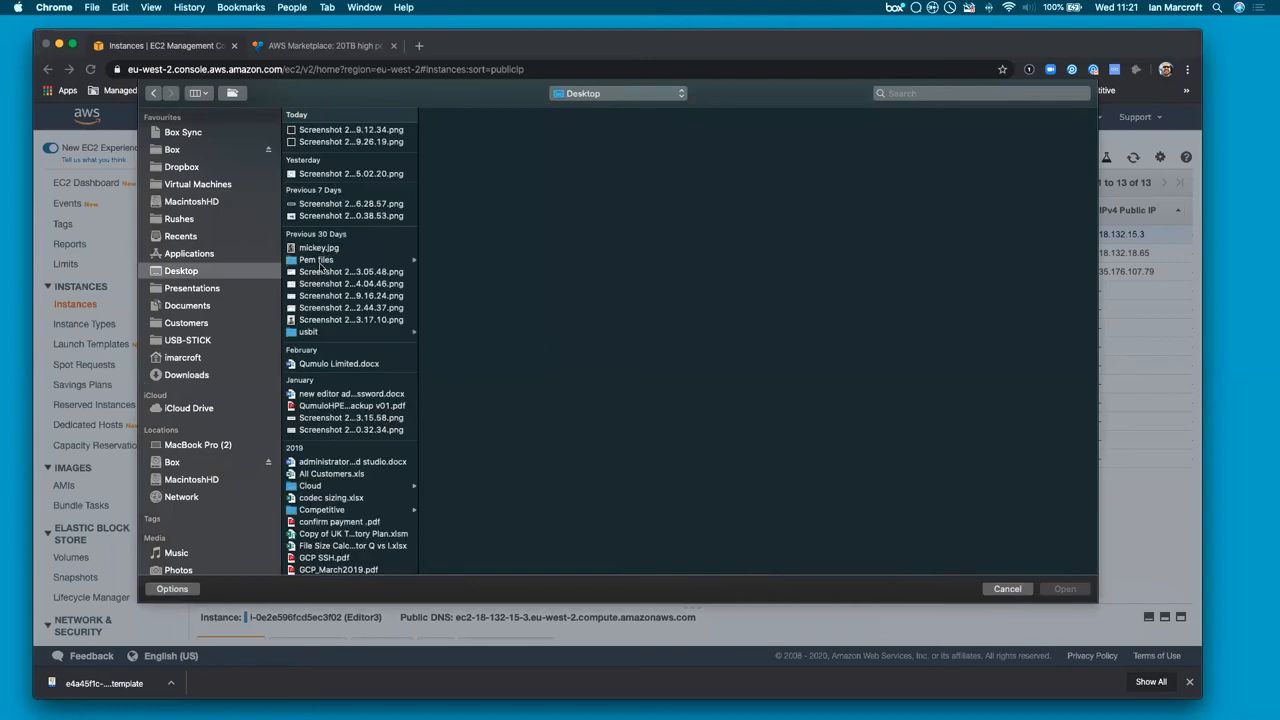
pyautogui.click(316, 259)
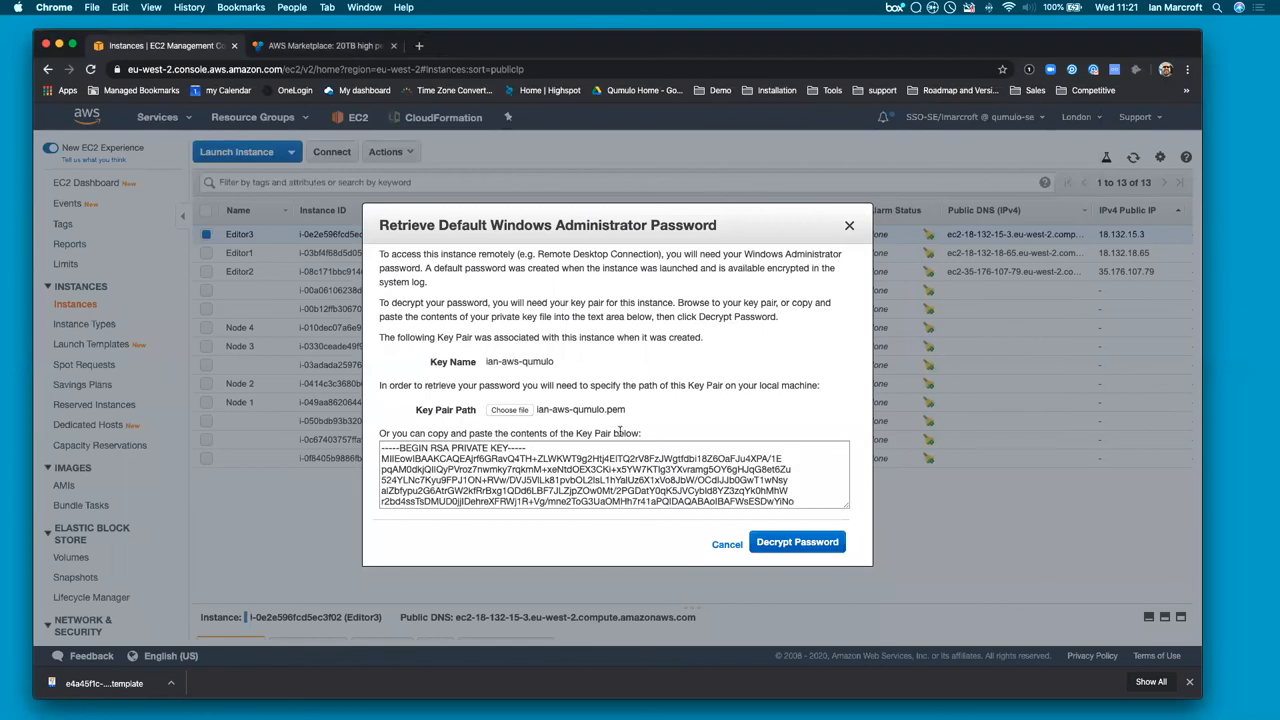
pyautogui.click(797, 541)
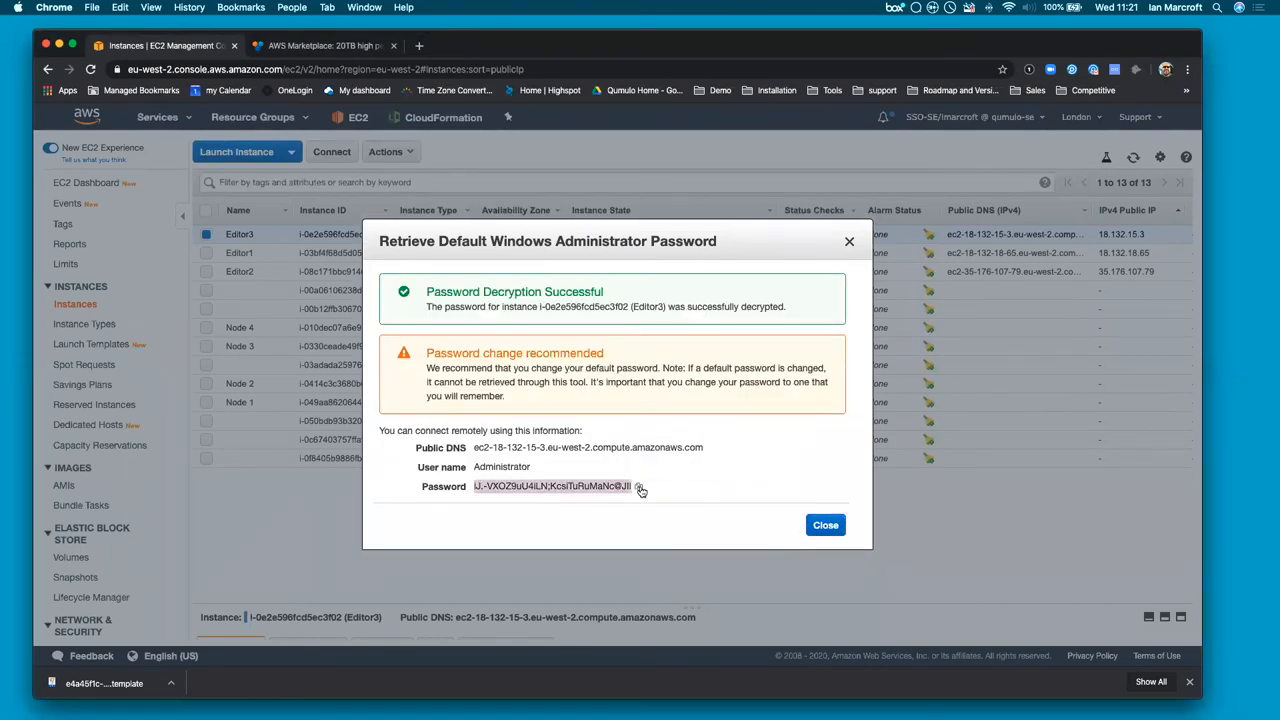
pyautogui.click(825, 524)
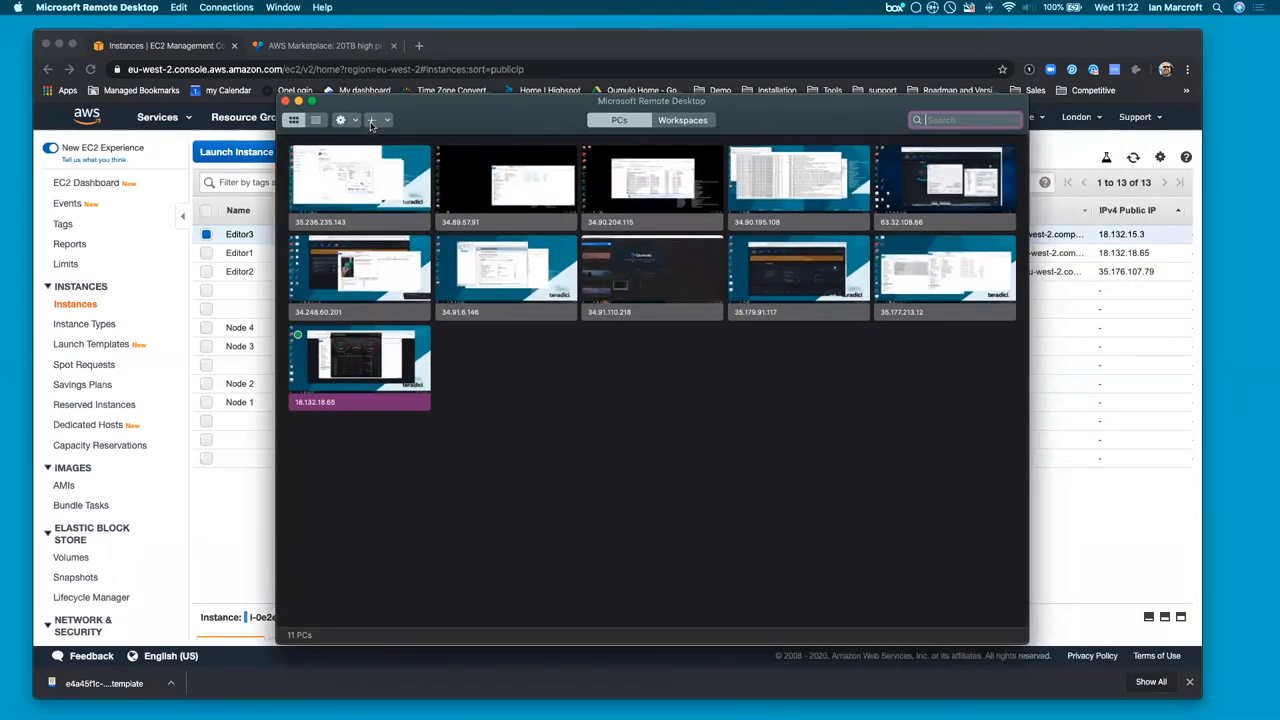
# Add a new remote PC for 18.132.15.3
pyautogui.click(371, 120)
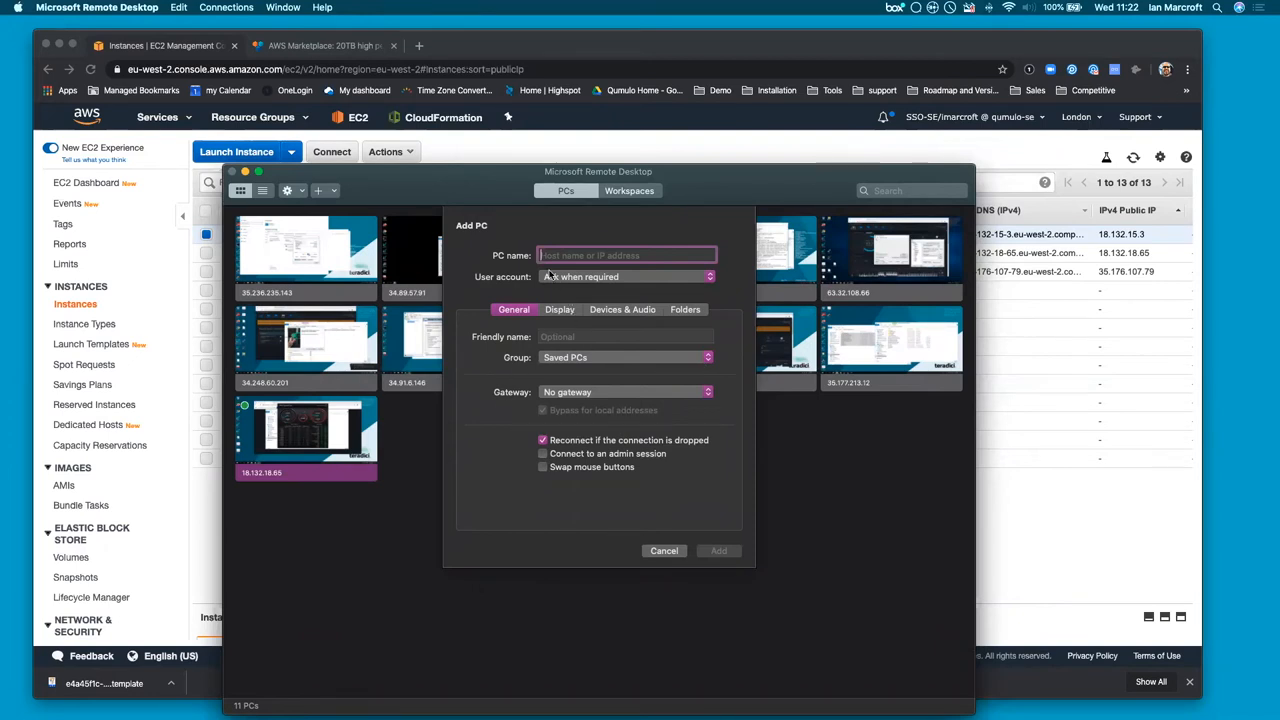
pyautogui.write('18.132.15.3')
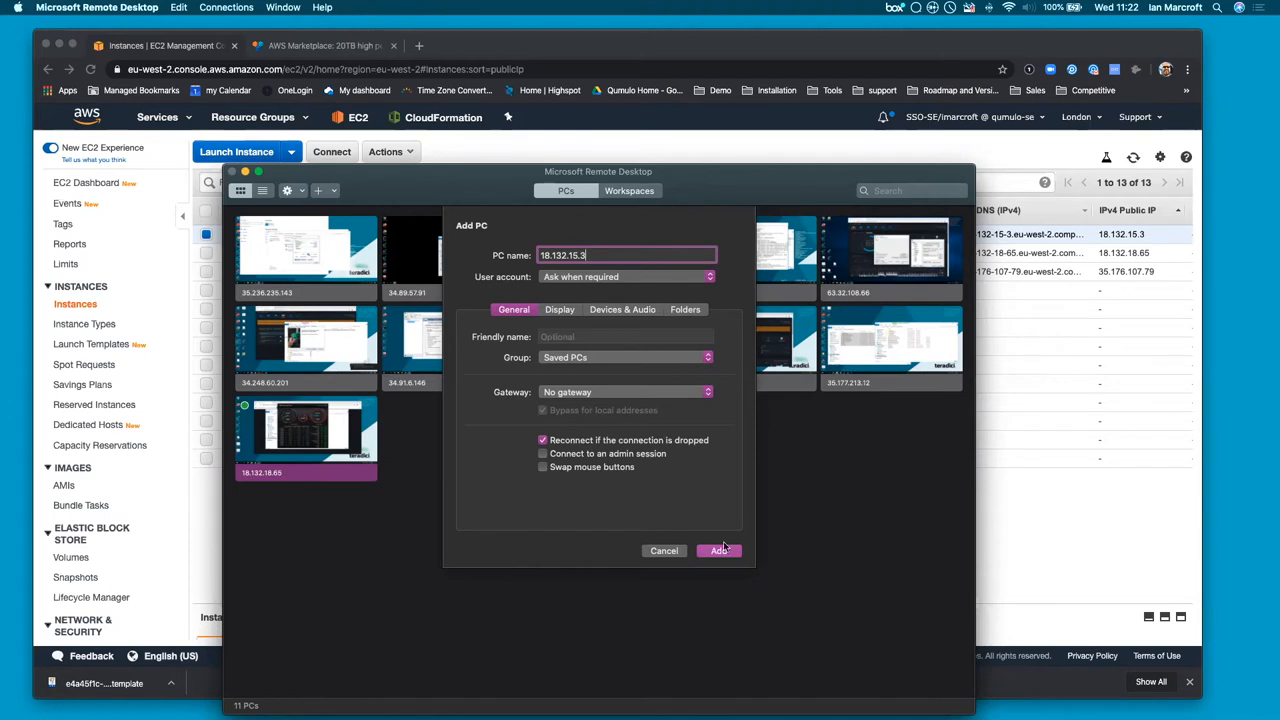
pyautogui.click(719, 550)
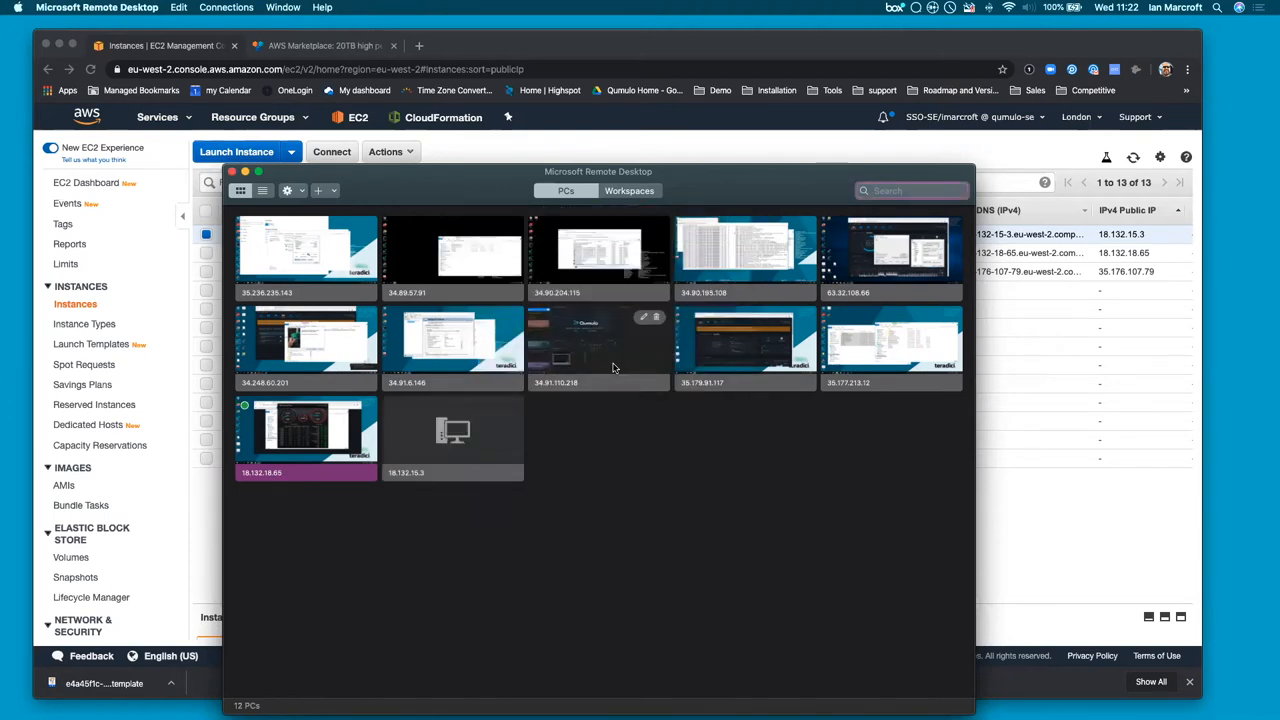
# Connect to 18.132.15.3, signing in as administrator
pyautogui.doubleClick(453, 435)
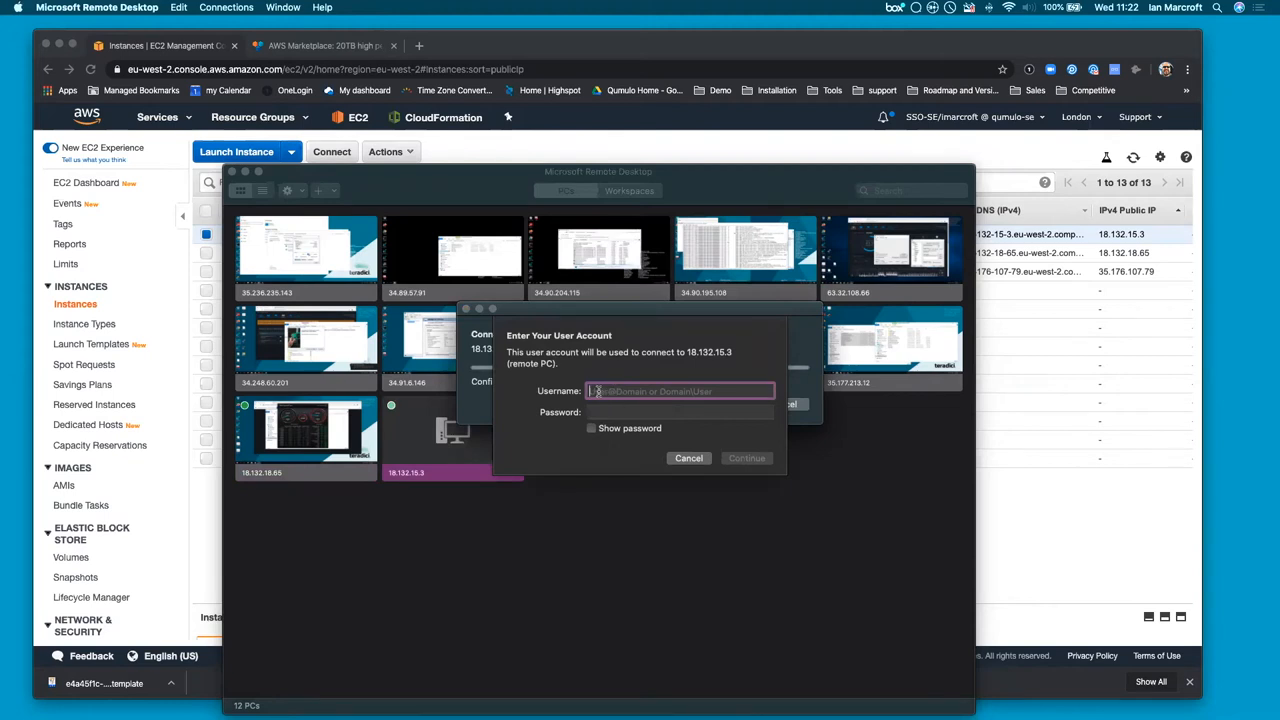
pyautogui.write('a')
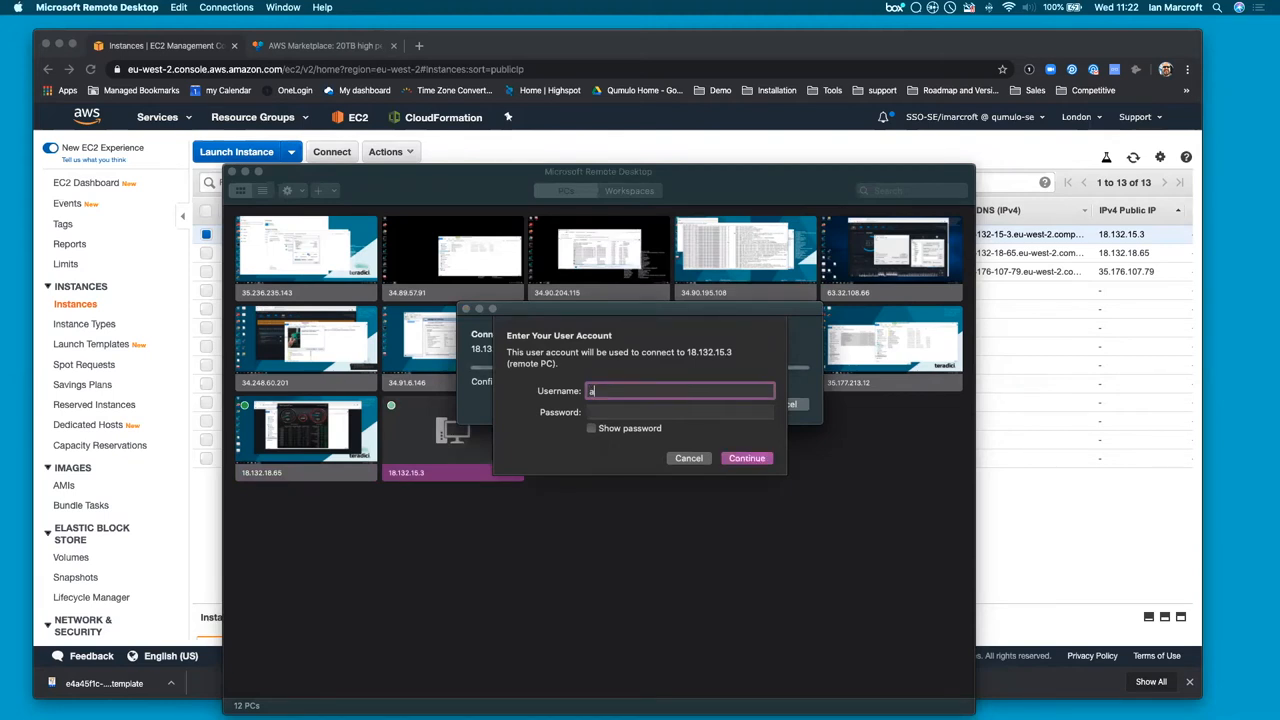
pyautogui.write('dministrator')
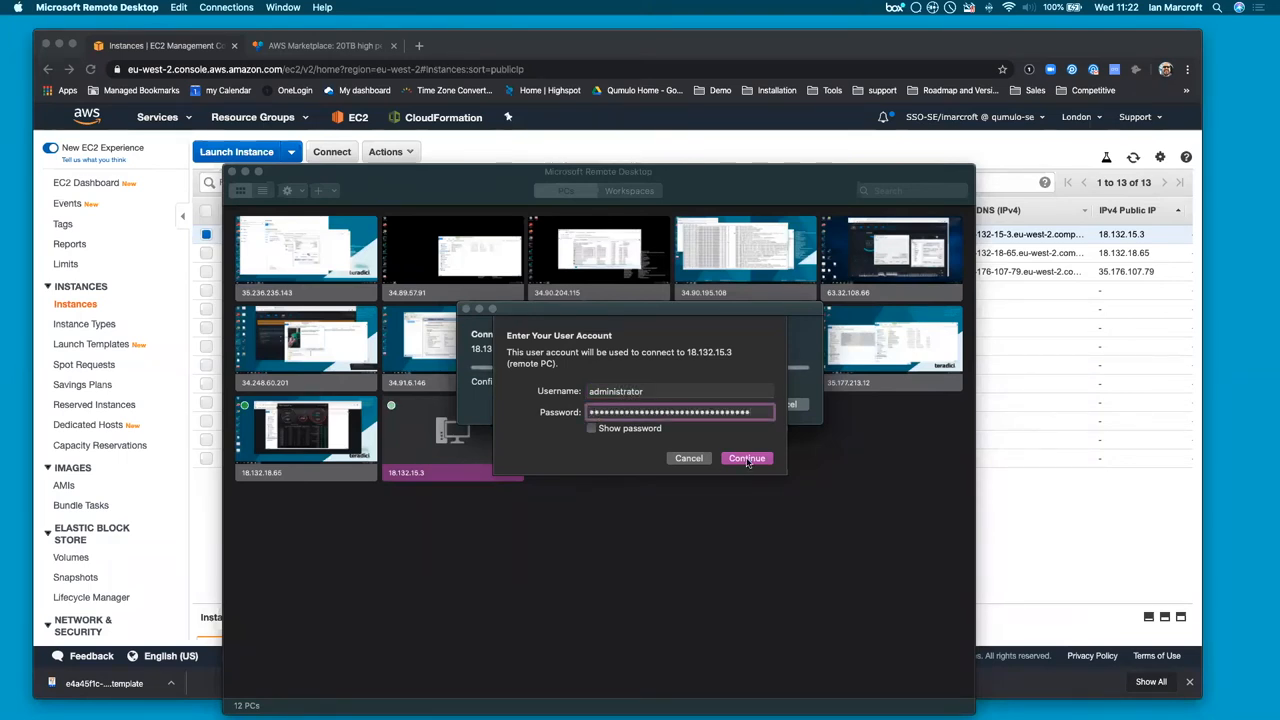
pyautogui.click(747, 458)
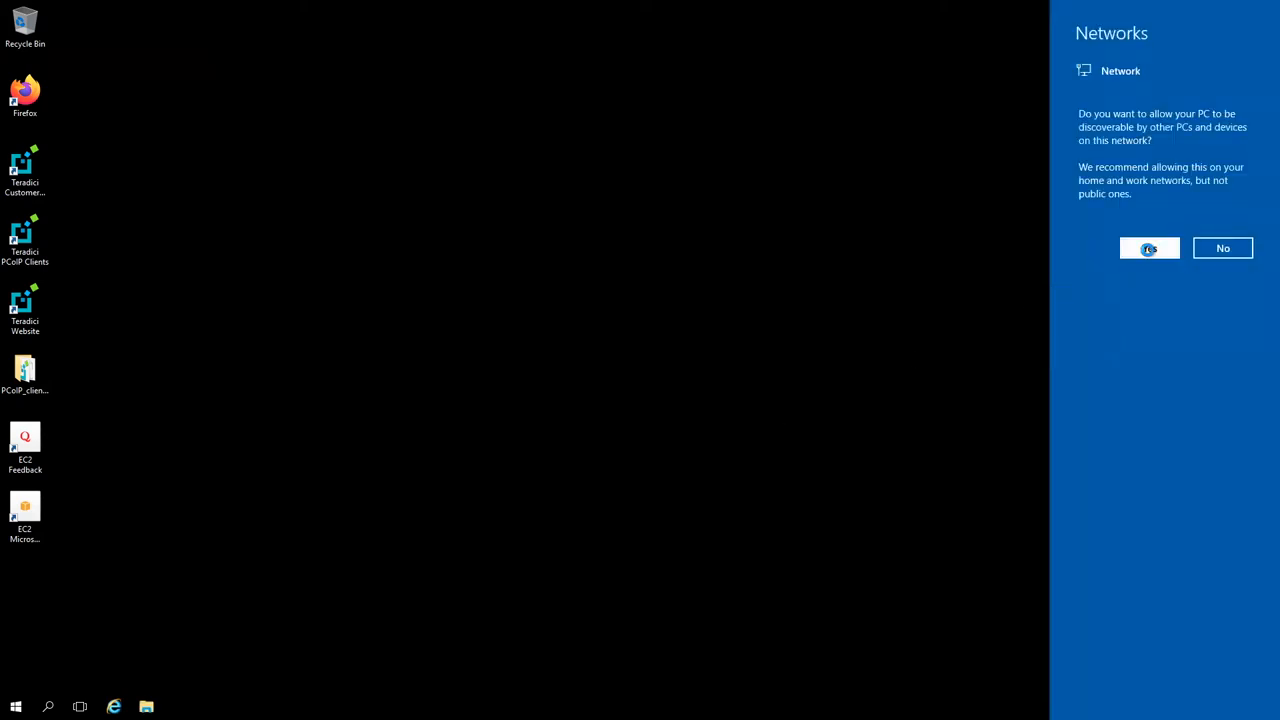
# Allow network discovery, then add the Local Users and Groups (Local) snap-in to a new console
pyautogui.click(1149, 248)
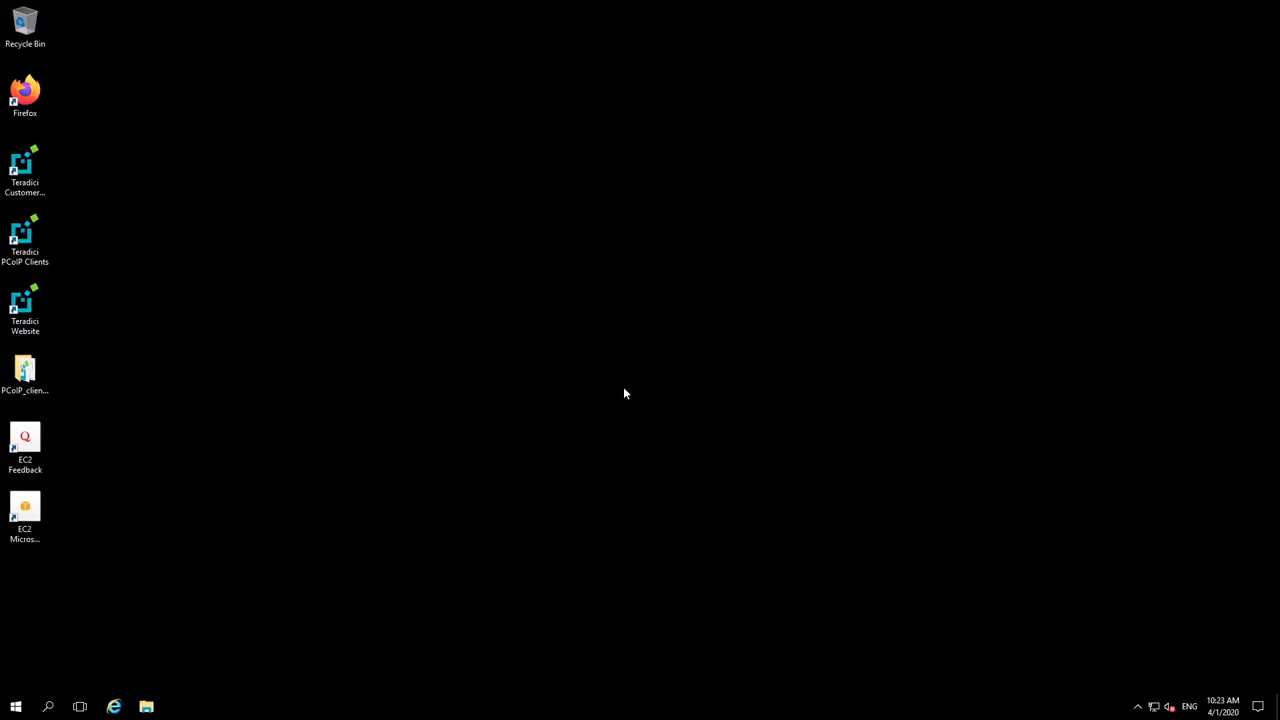
pyautogui.moveTo(408, 376)
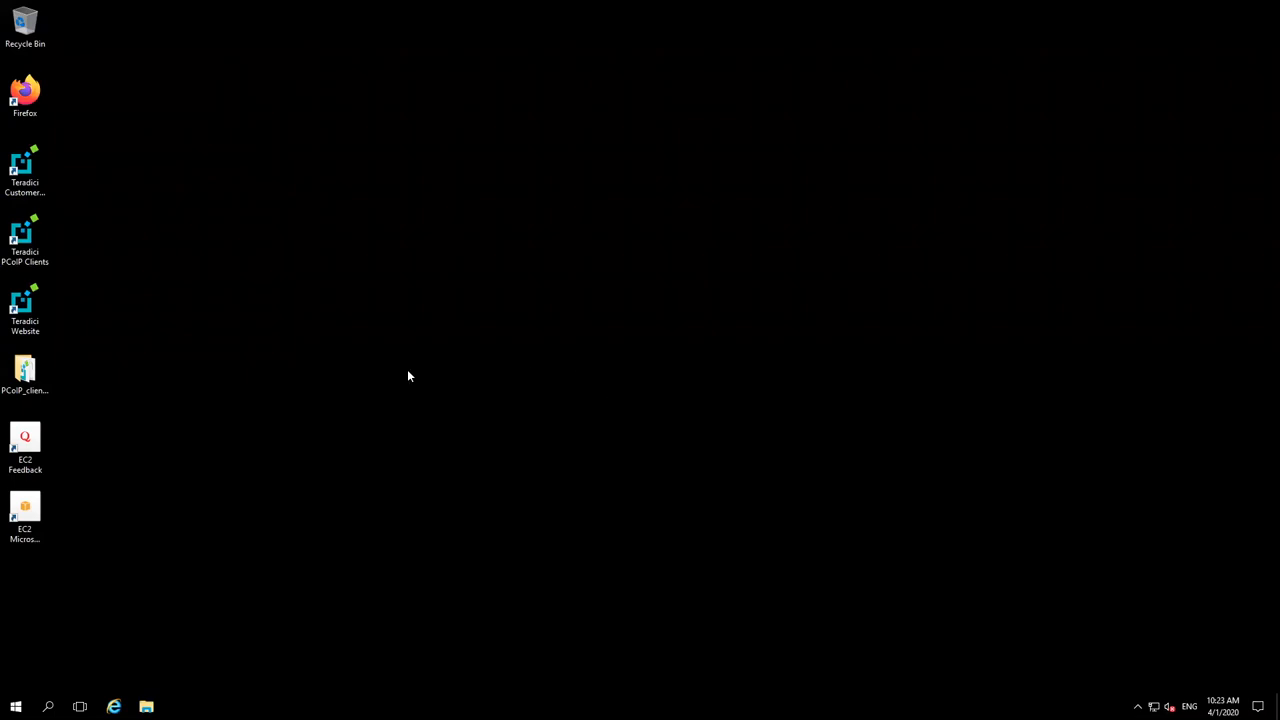
pyautogui.moveTo(433, 472)
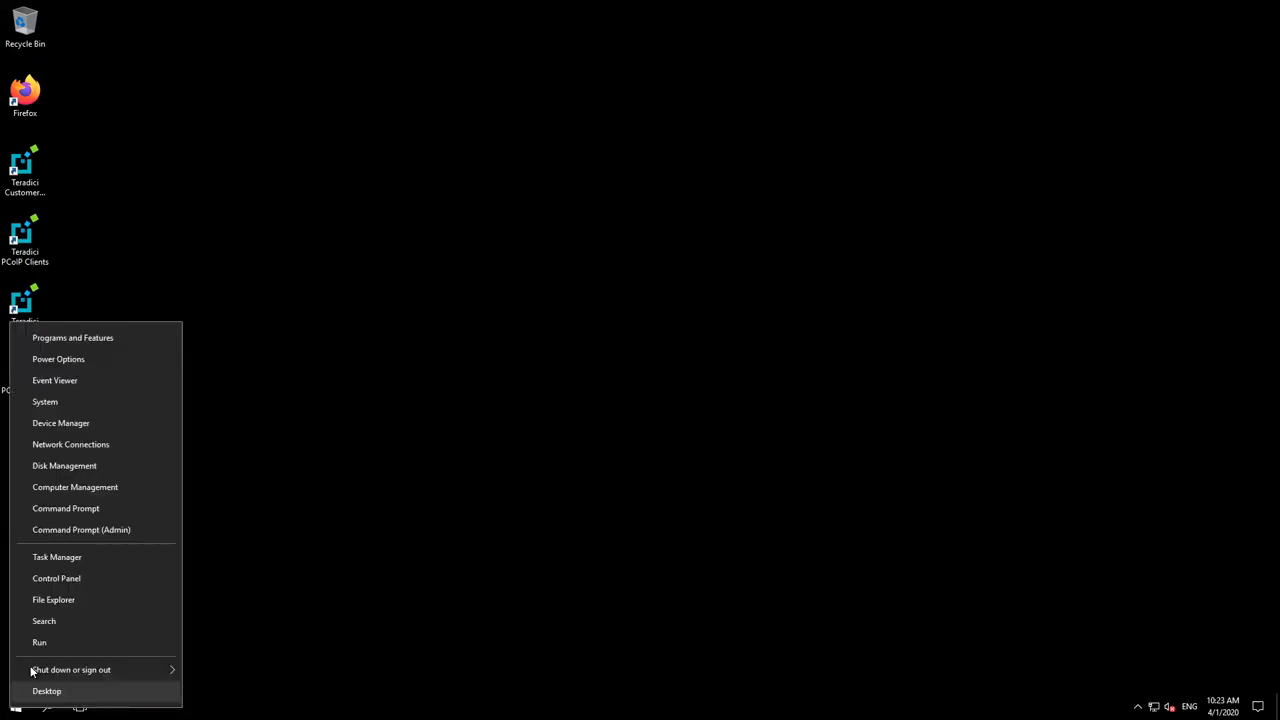
pyautogui.click(39, 642)
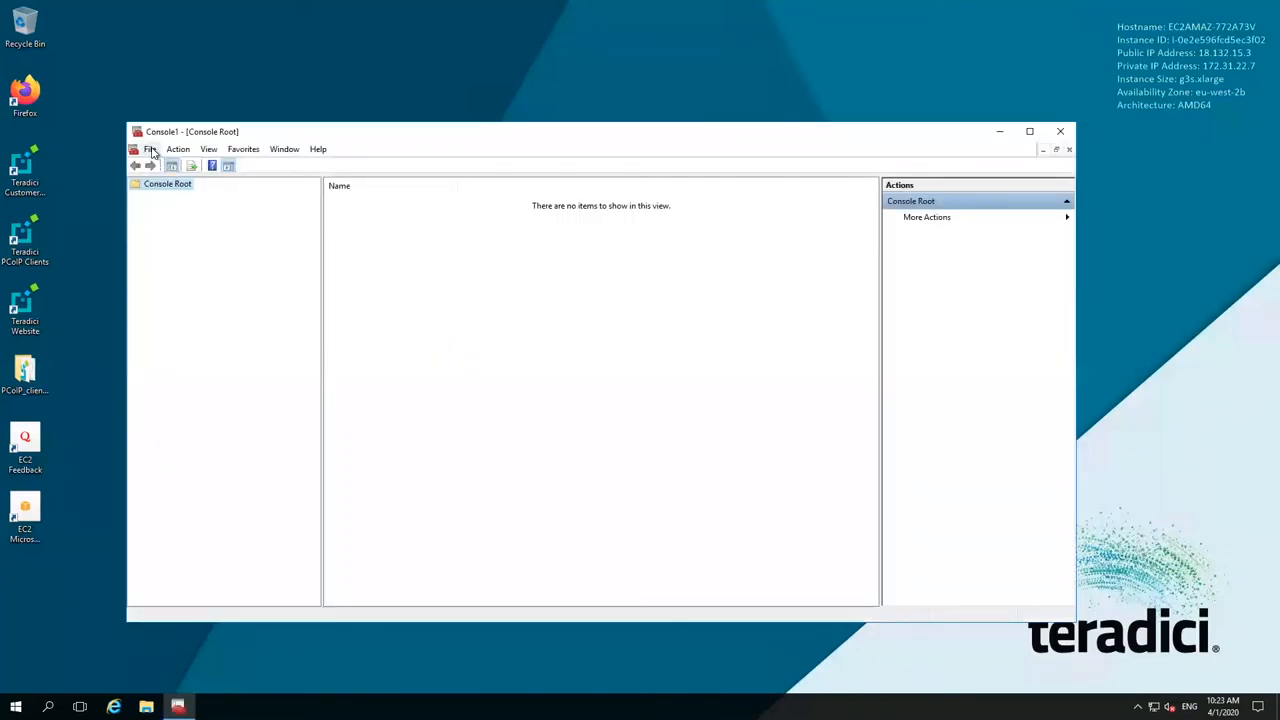
pyautogui.click(150, 149)
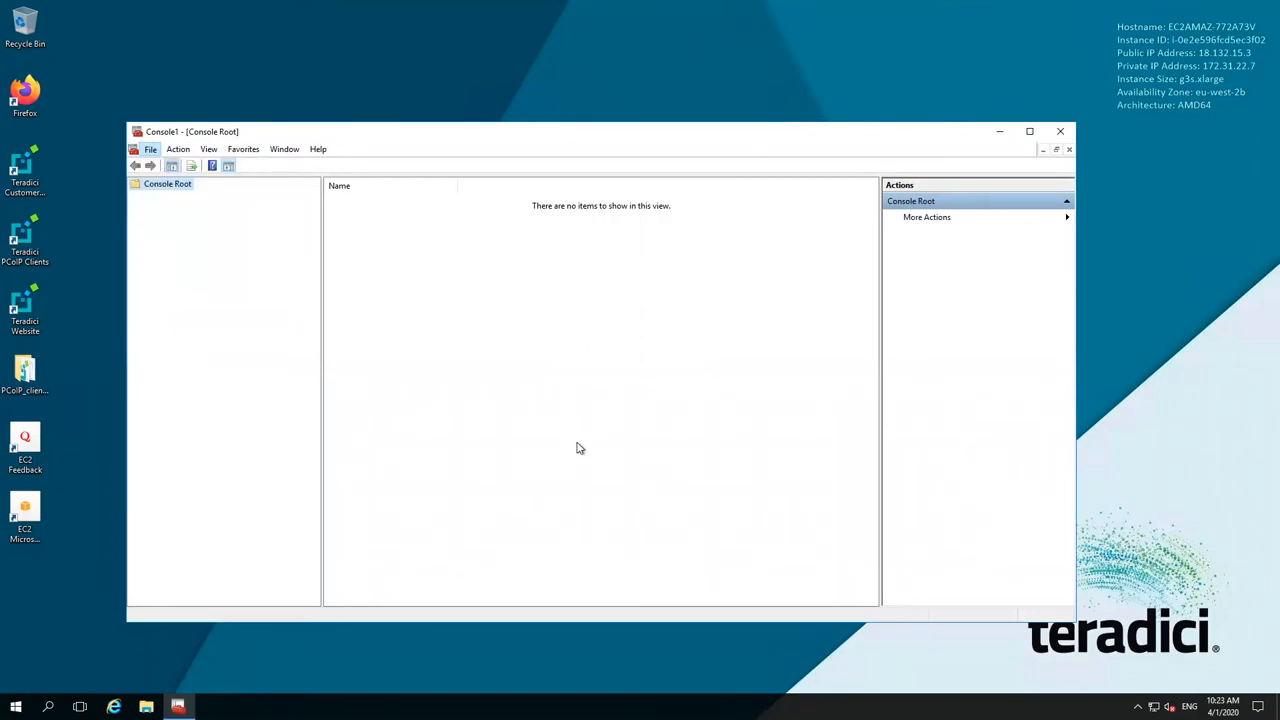
pyautogui.moveTo(199, 290)
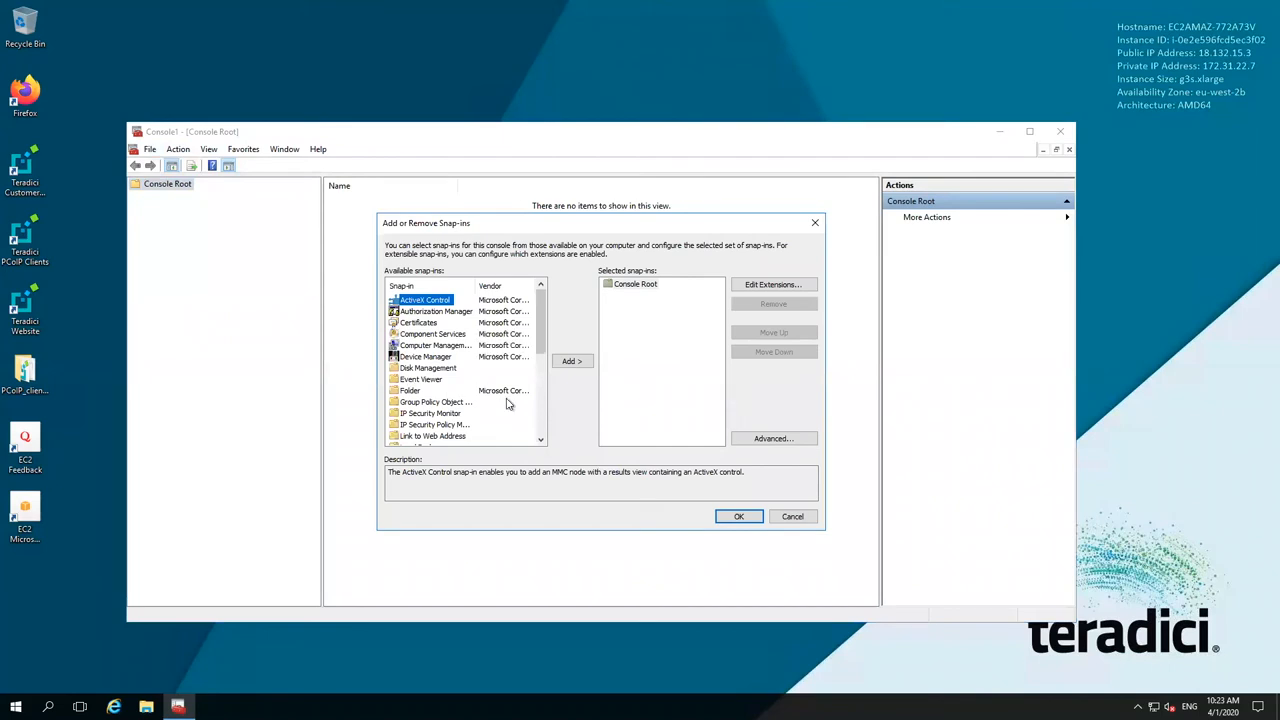
pyautogui.scroll(-3)
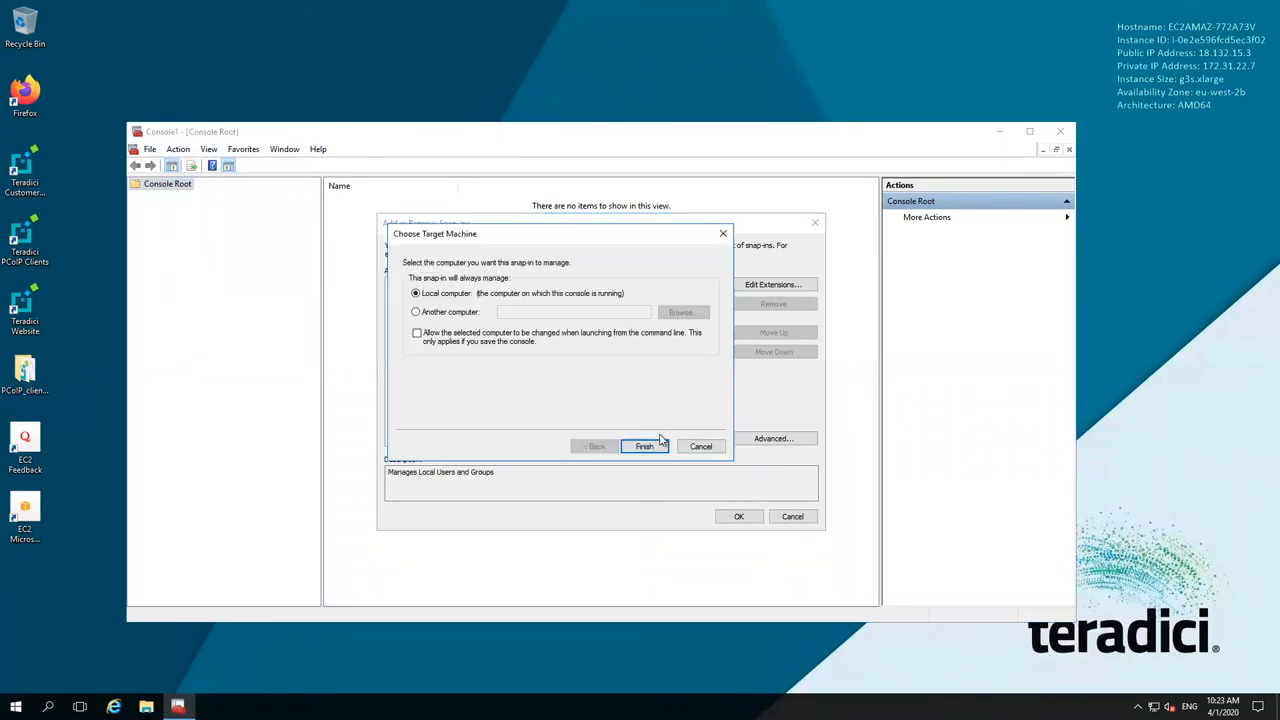
pyautogui.click(644, 446)
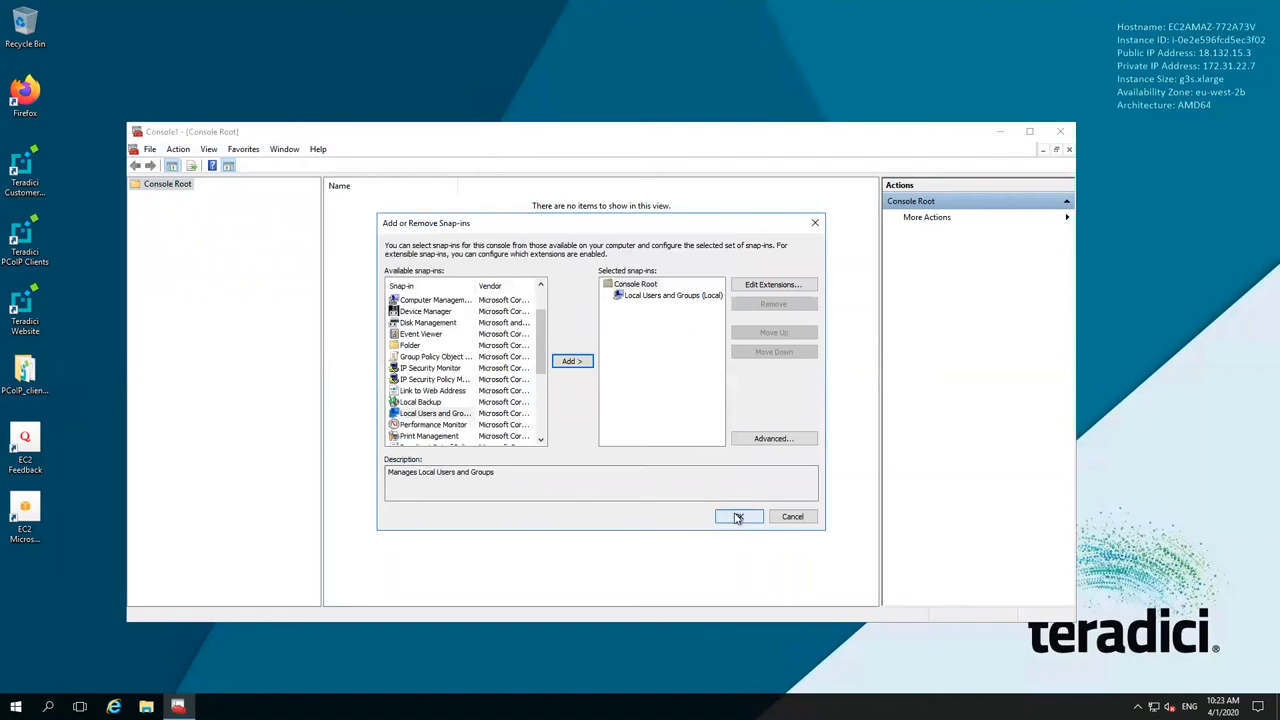
pyautogui.click(738, 516)
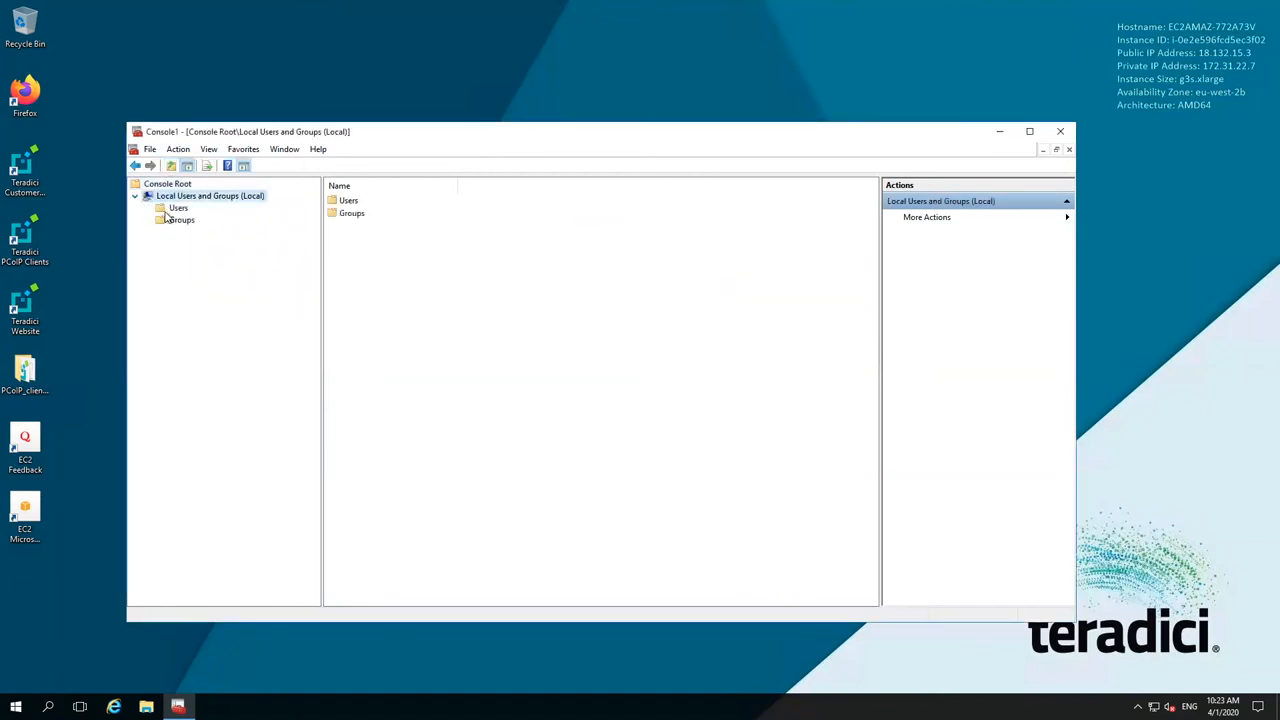
# Set a new password for the Administrator account and confirm it
pyautogui.rightClick(360, 200)
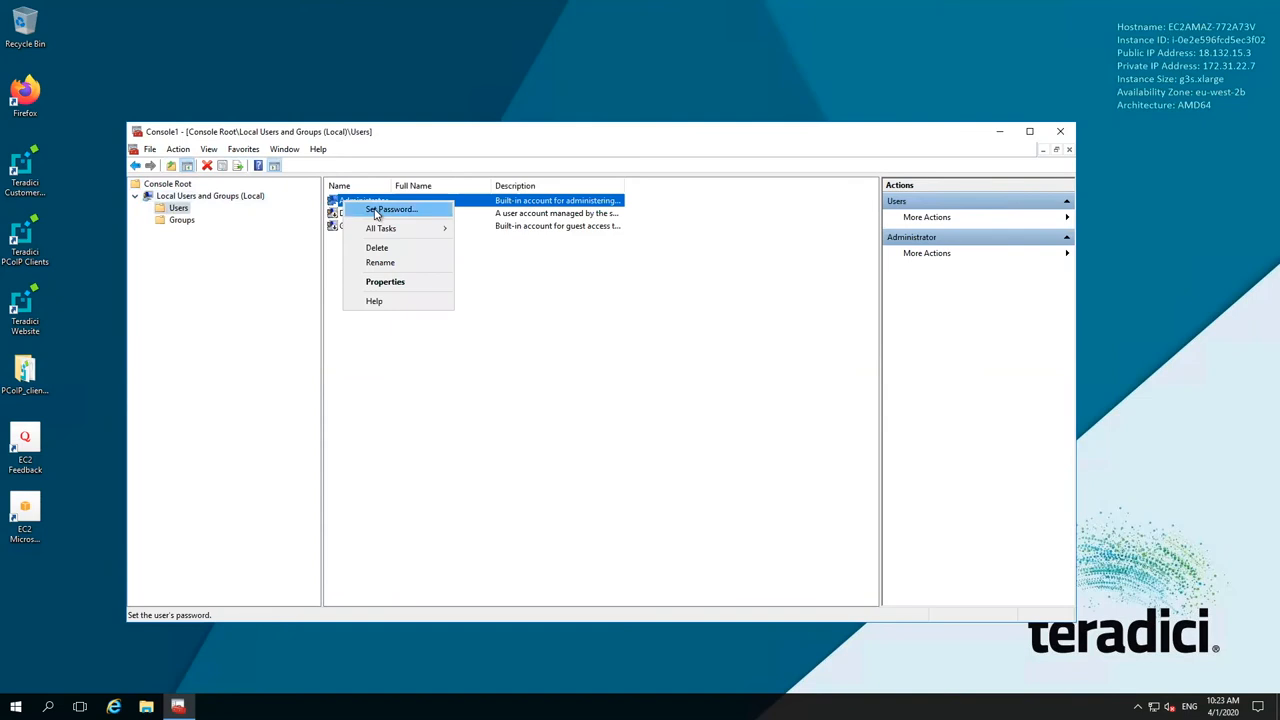
pyautogui.click(391, 209)
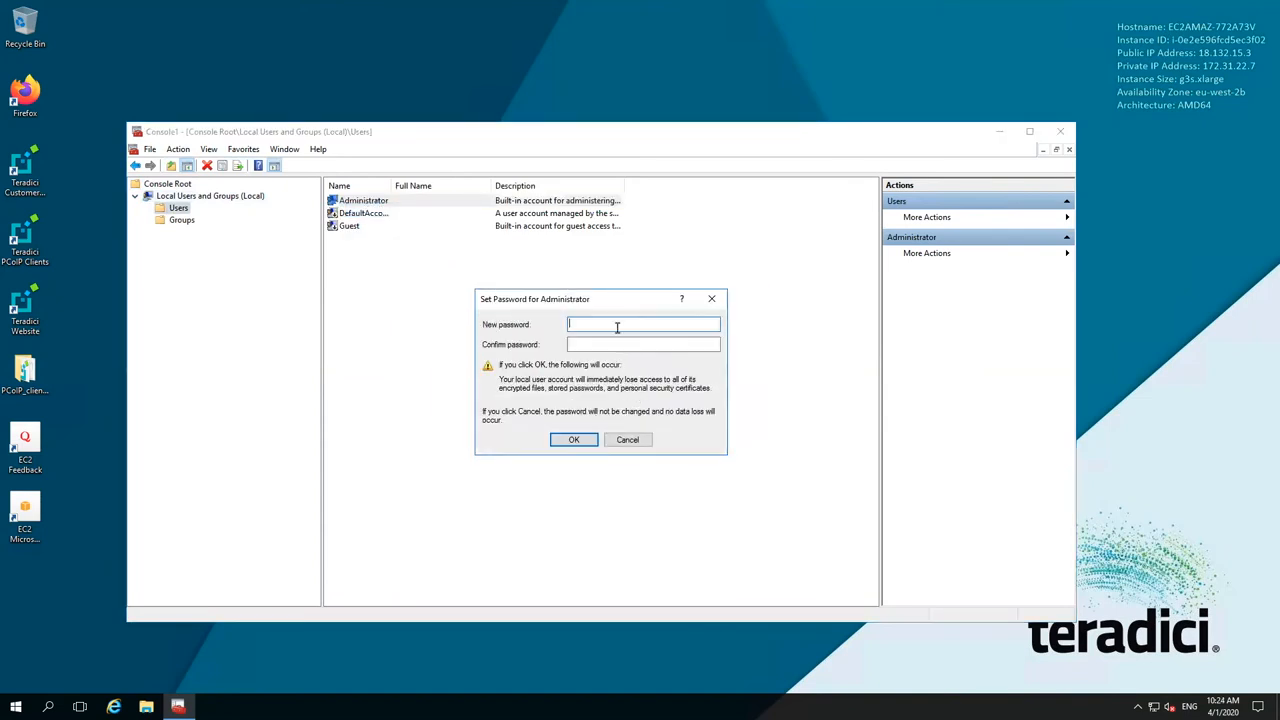
pyautogui.write('password')
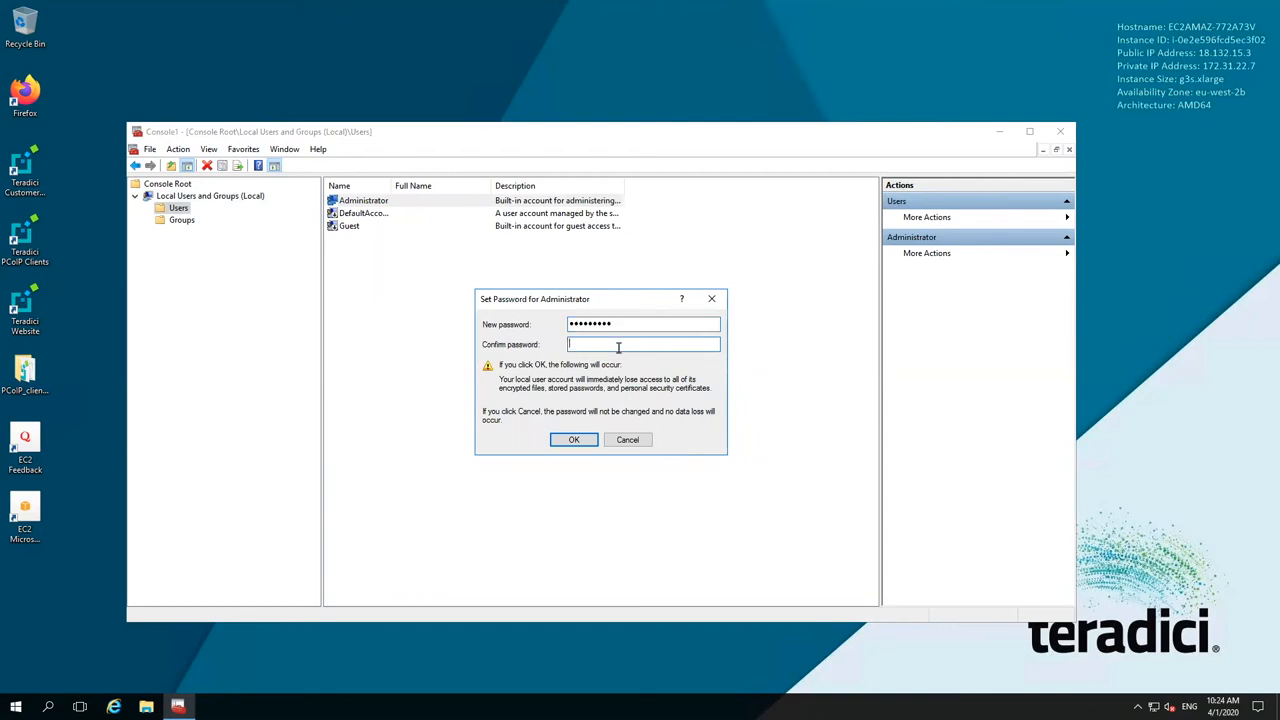
pyautogui.write('•••••')
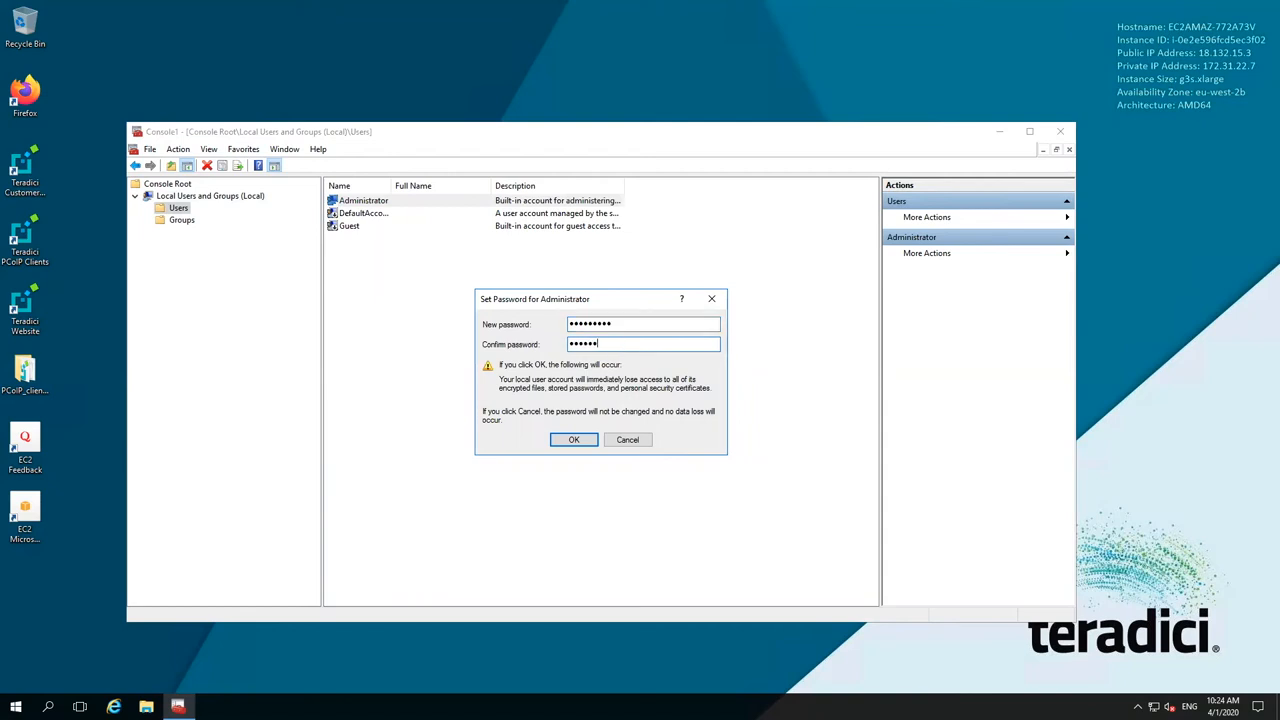
pyautogui.click(573, 440)
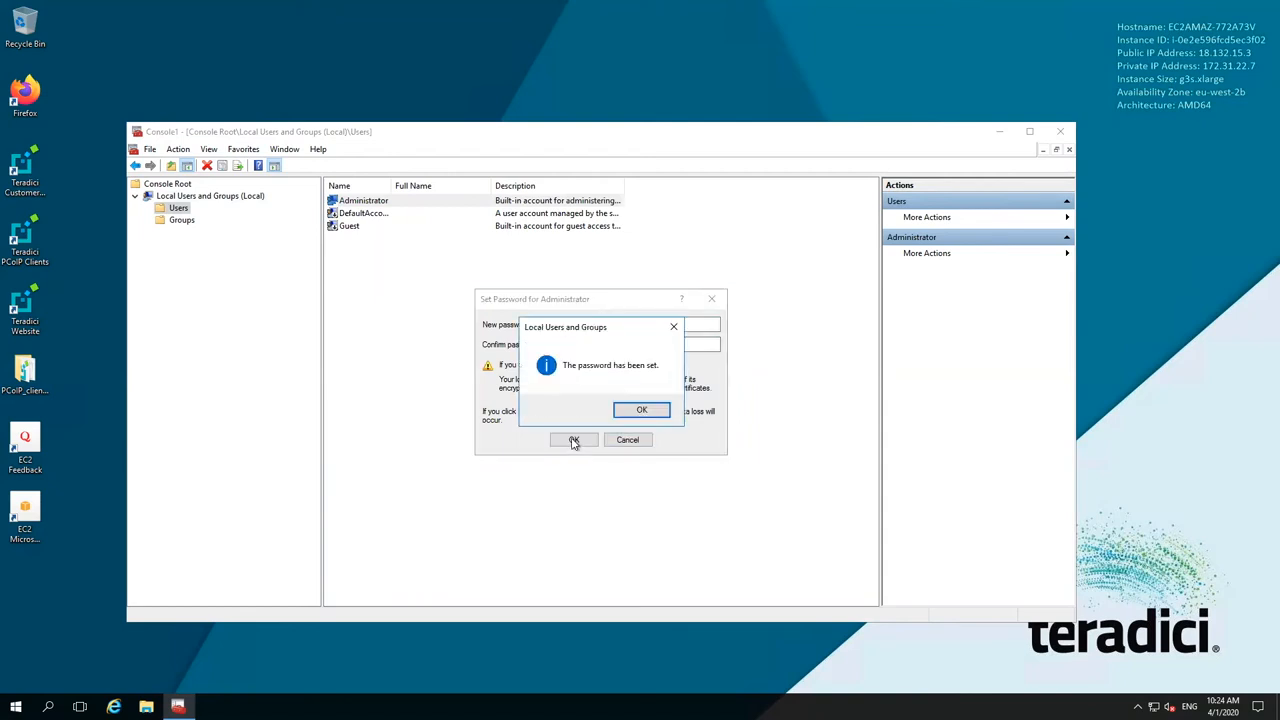
pyautogui.click(641, 409)
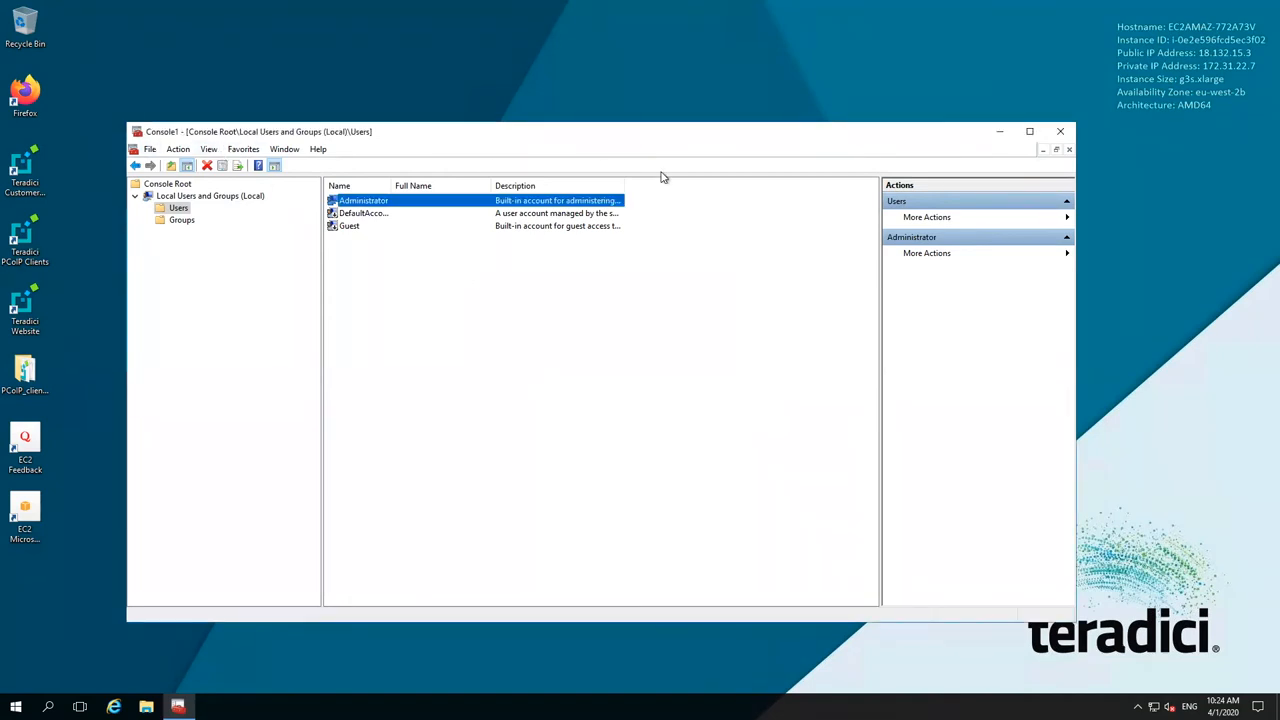
# Close the management console, answering the save-settings prompt, and start Server Manager
pyautogui.click(1059, 131)
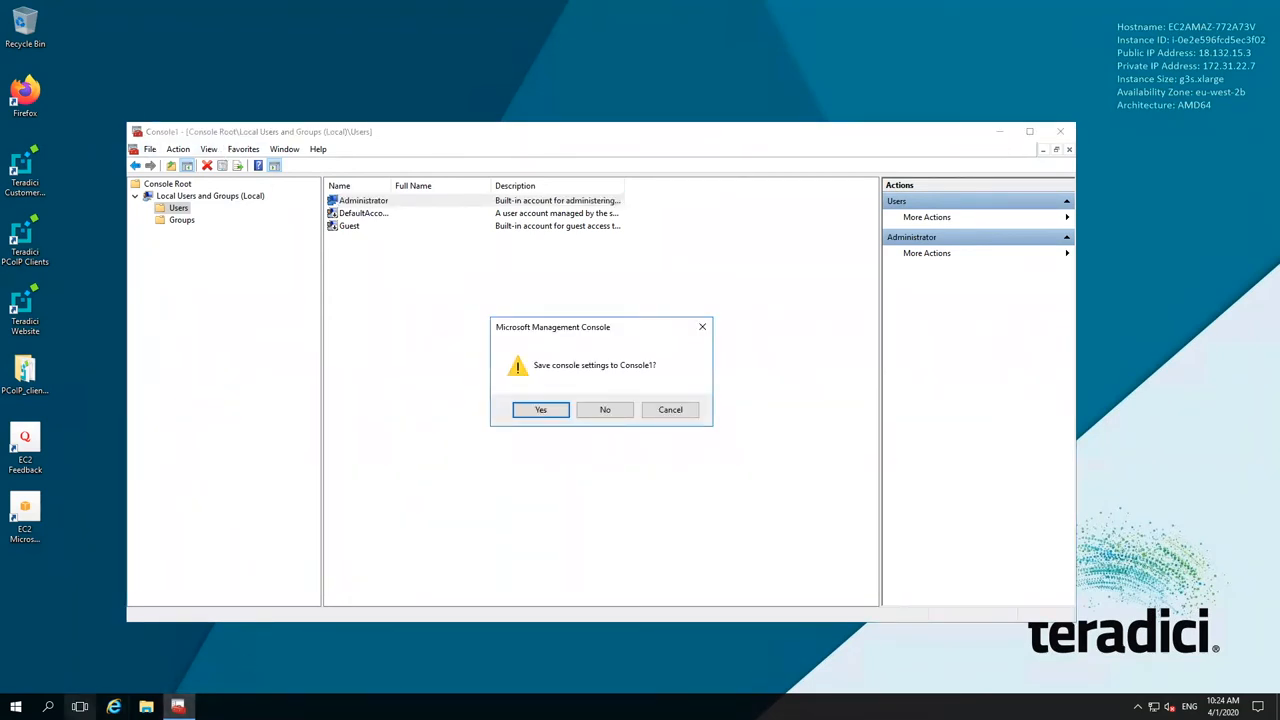
pyautogui.click(604, 409)
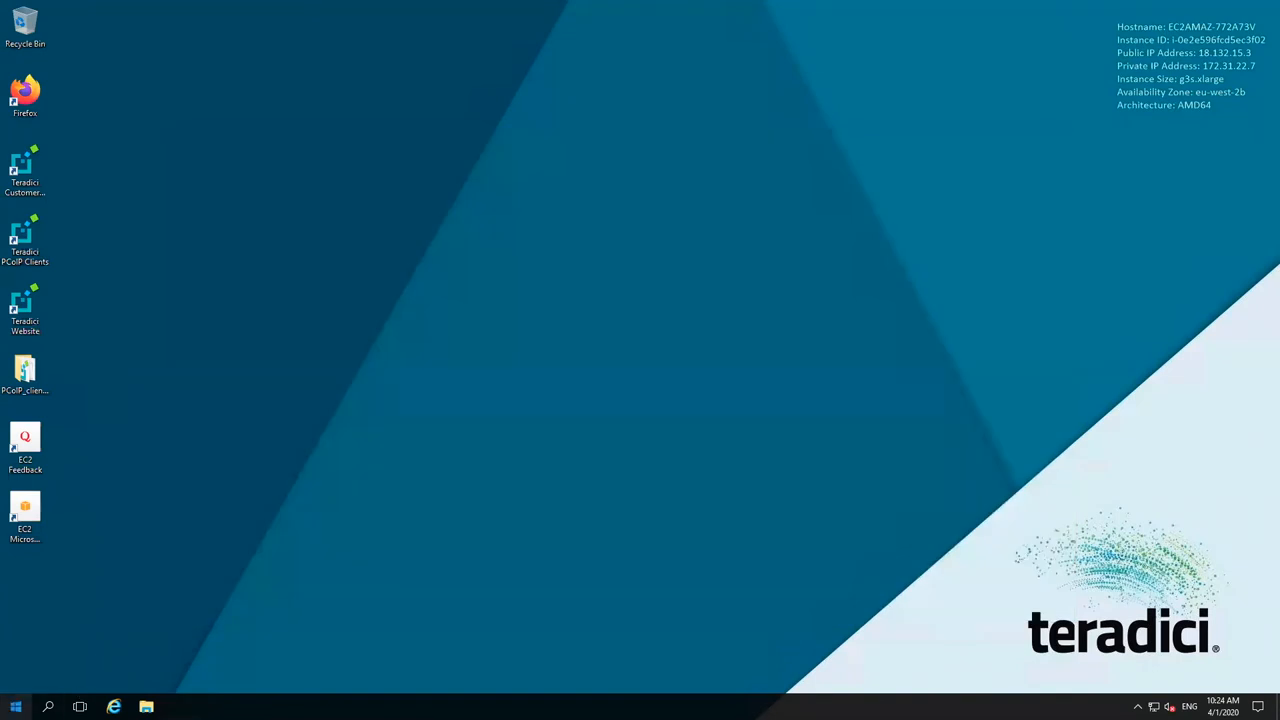
pyautogui.click(15, 707)
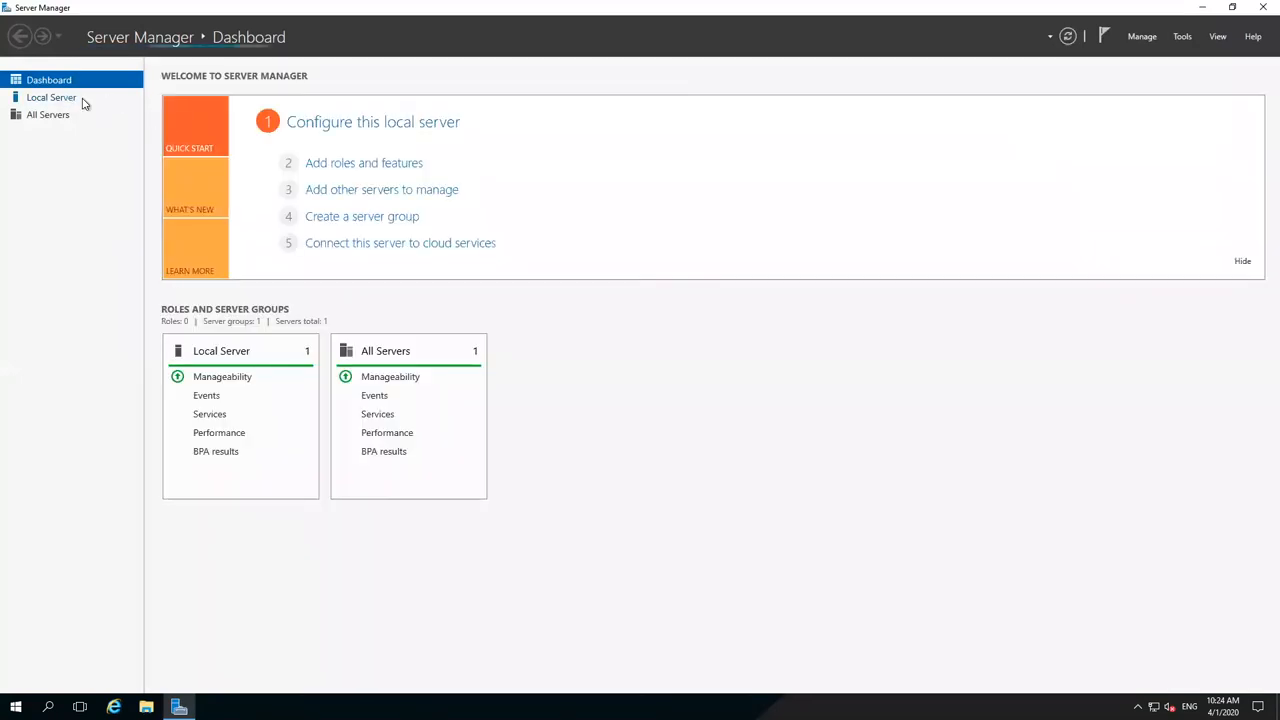
# Turn off IE Enhanced Security Configuration from the Local Server properties
pyautogui.click(51, 97)
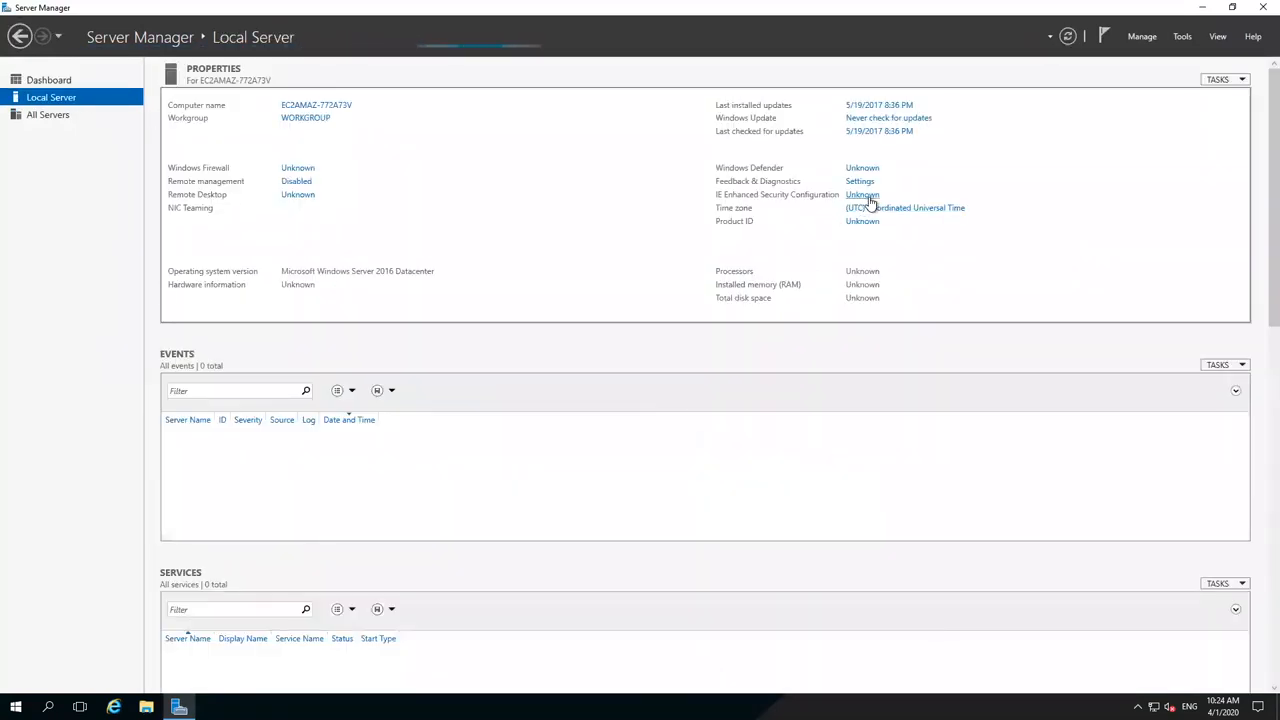
pyautogui.click(862, 194)
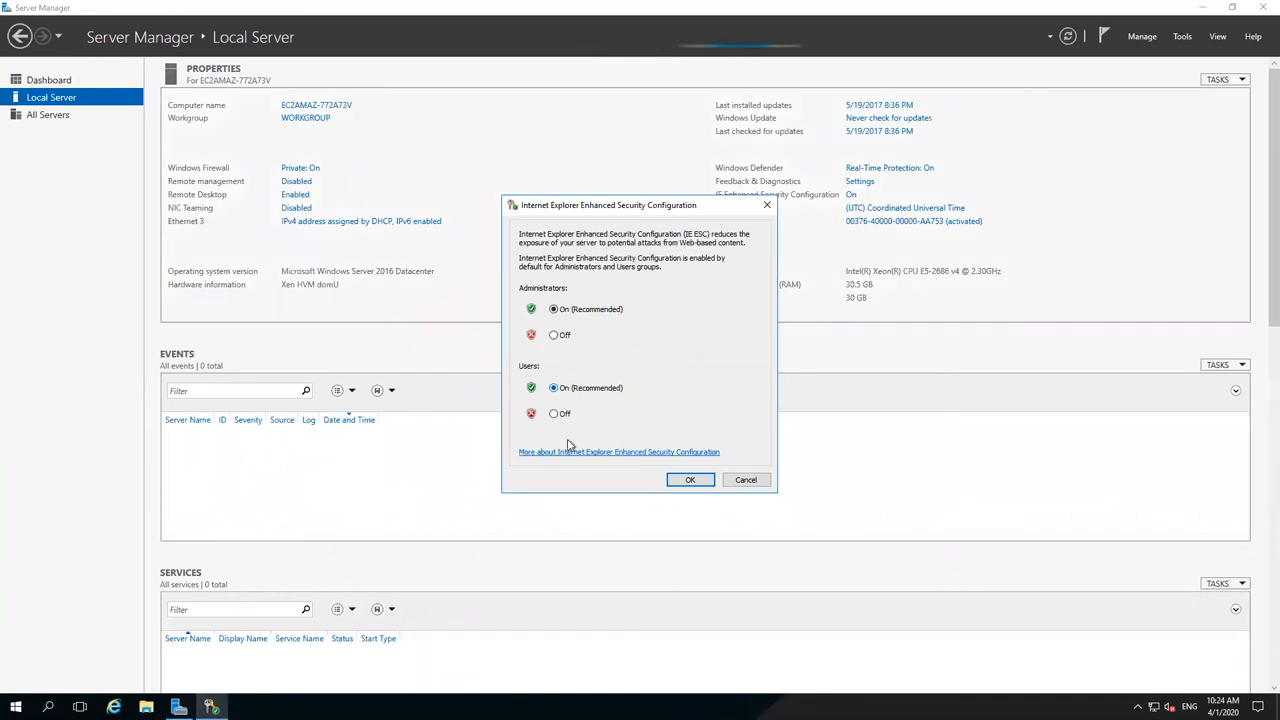
pyautogui.click(553, 334)
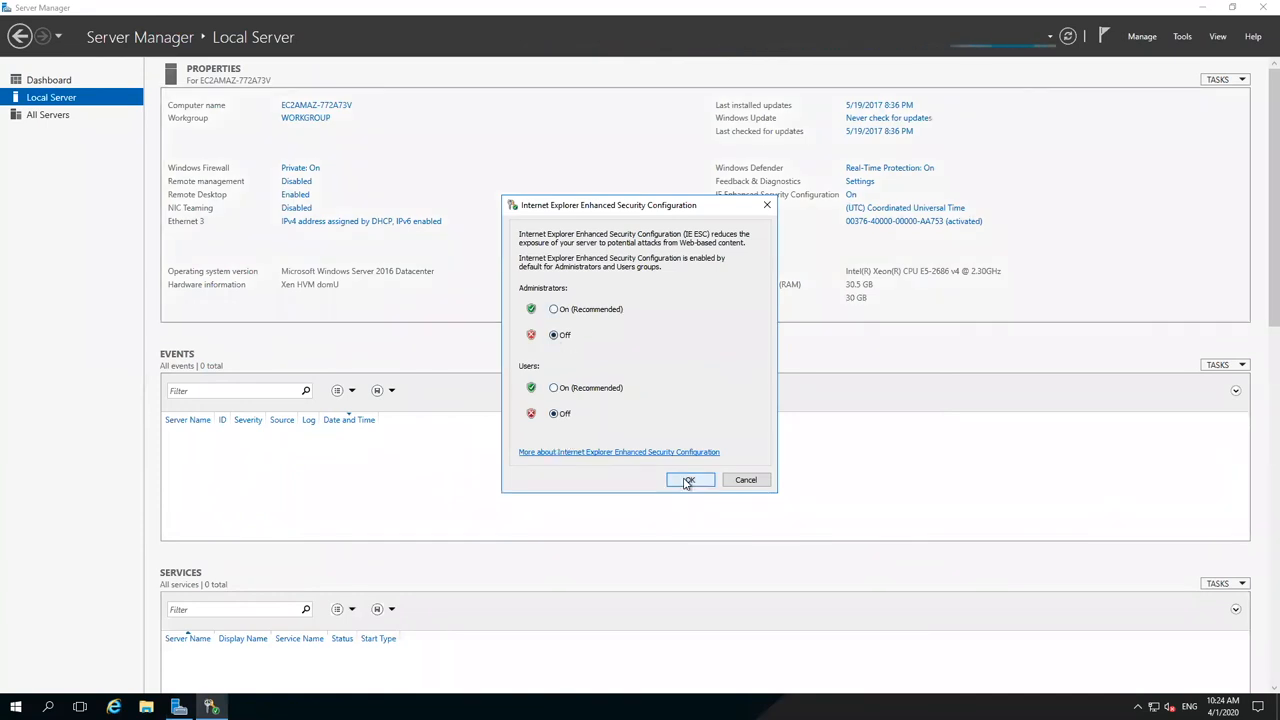
pyautogui.click(689, 480)
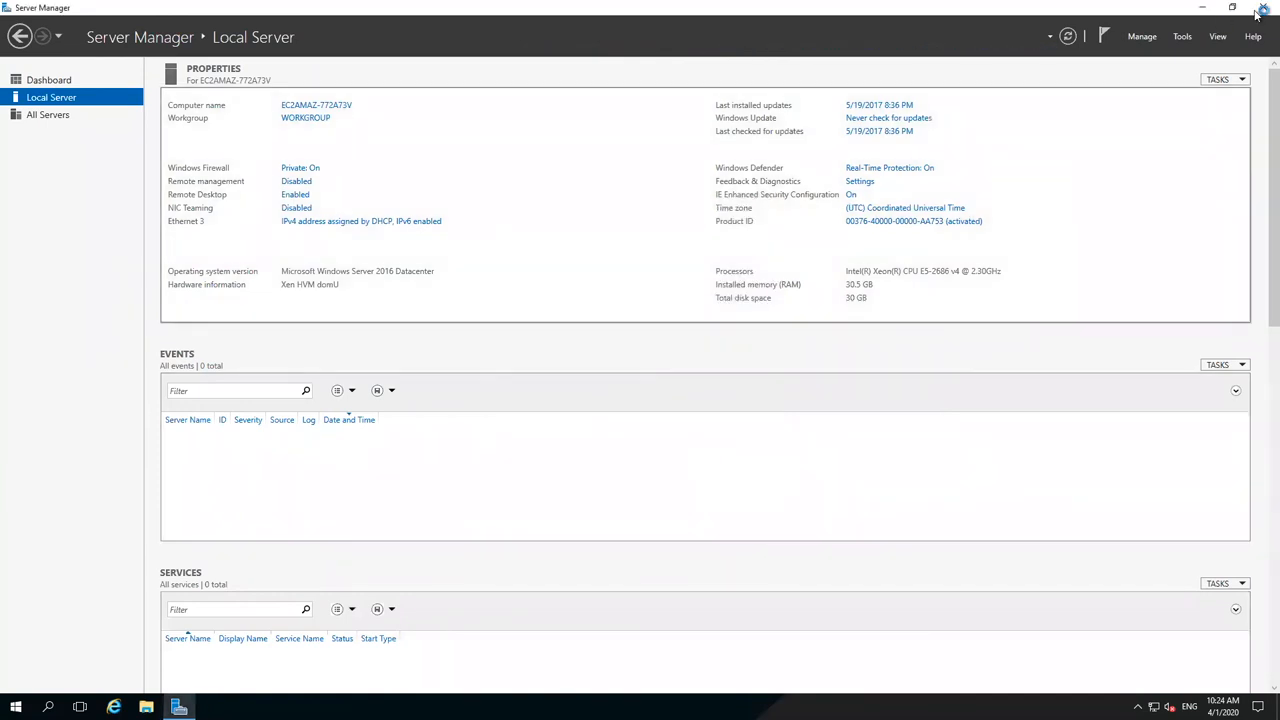
pyautogui.click(1258, 7)
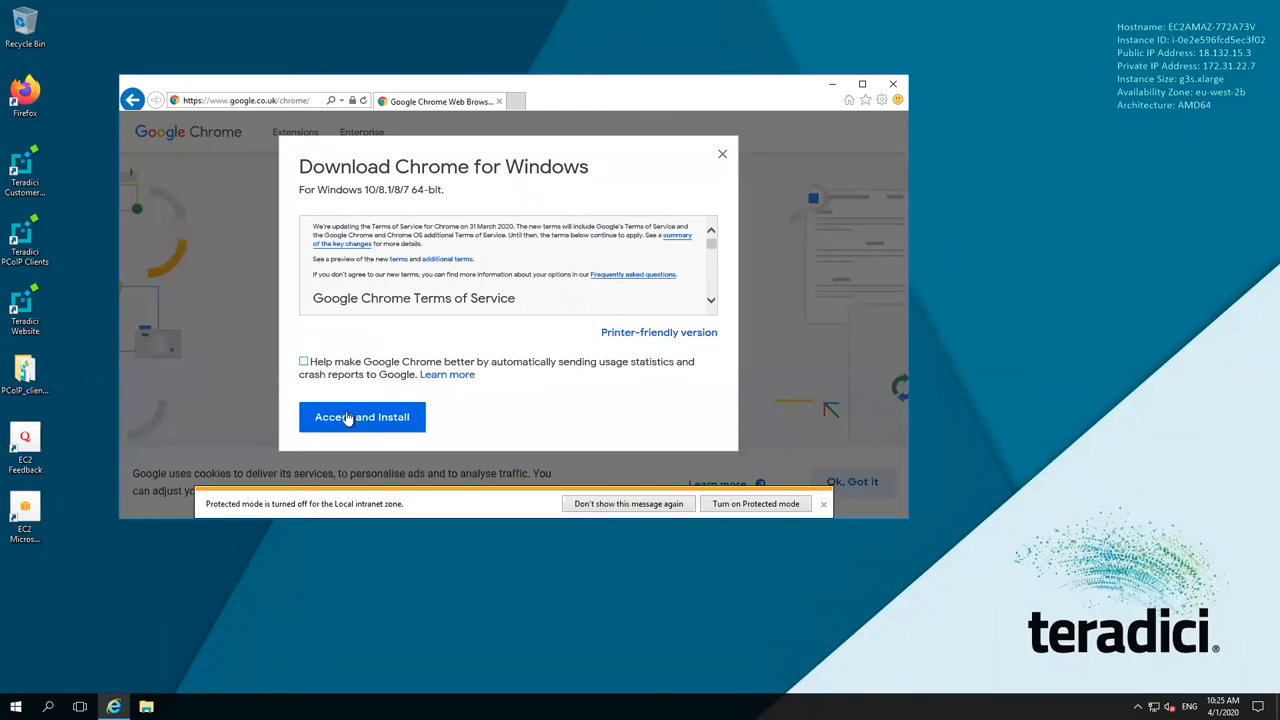
# Accept the Chrome terms of service and begin the Chrome install
pyautogui.click(362, 417)
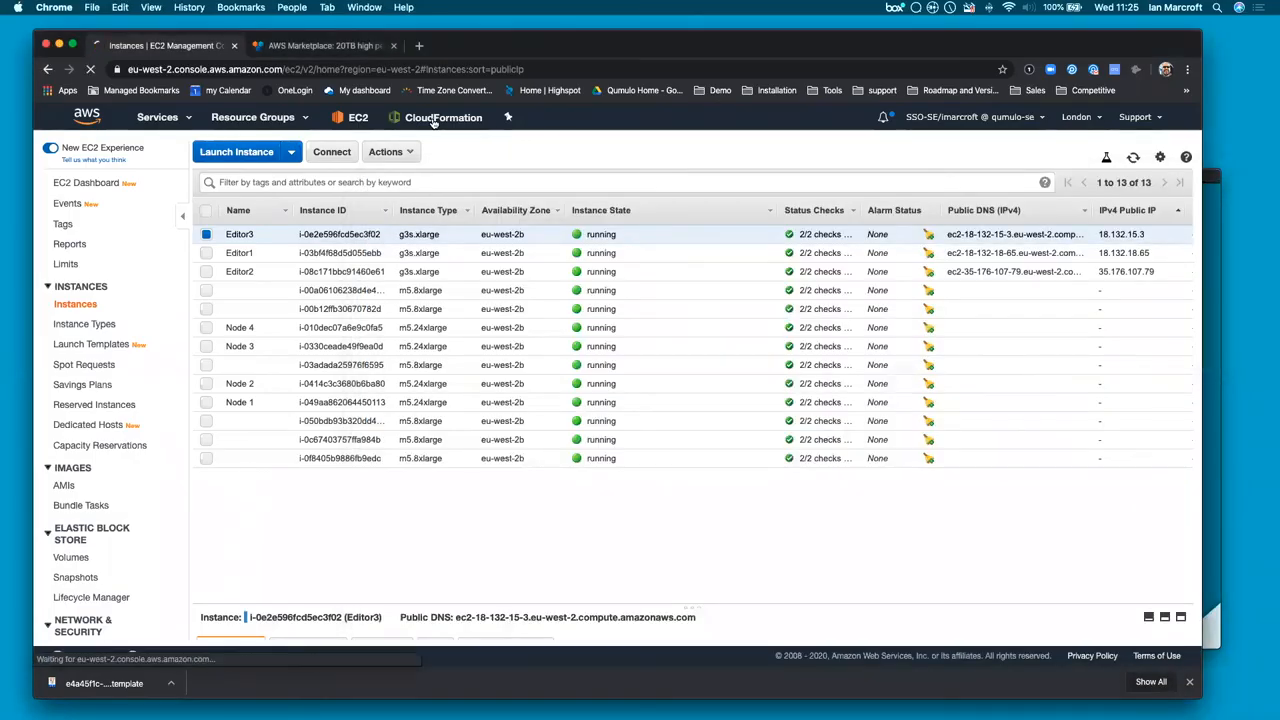
# Look up TemporaryPassword in stack s2's Outputs, then return to the EC2 dashboard
pyautogui.click(442, 117)
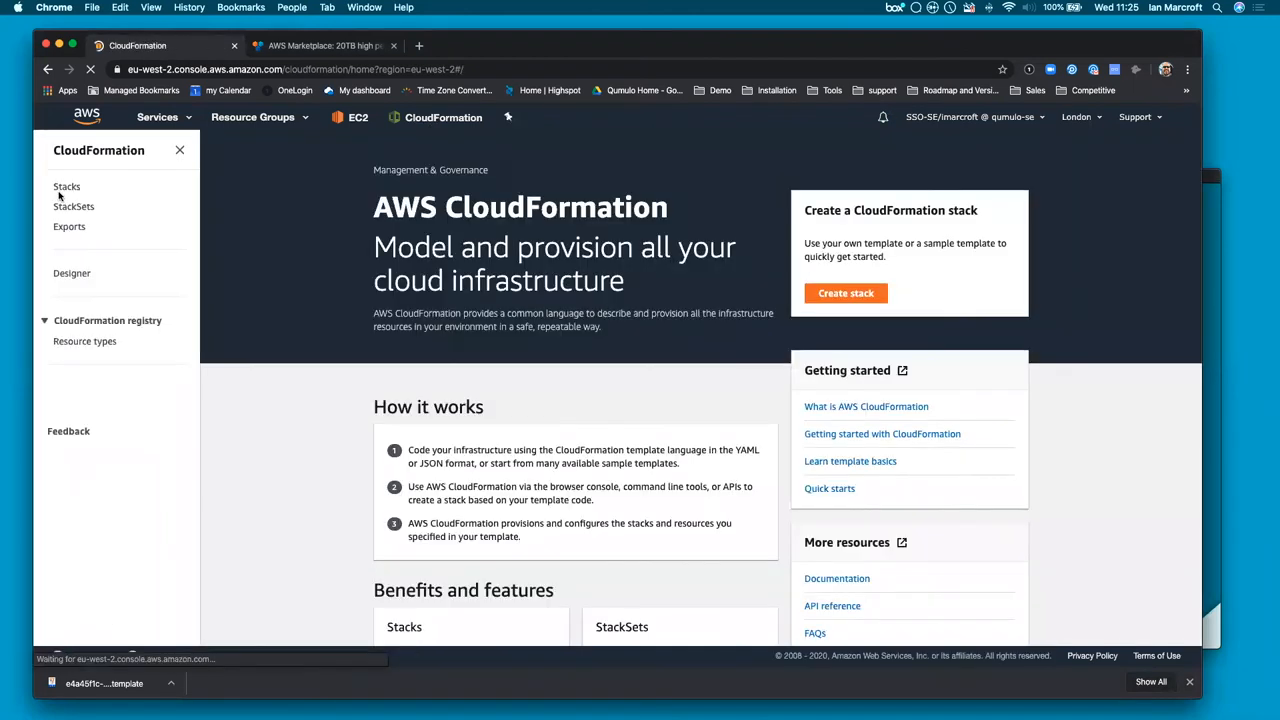
pyautogui.click(67, 186)
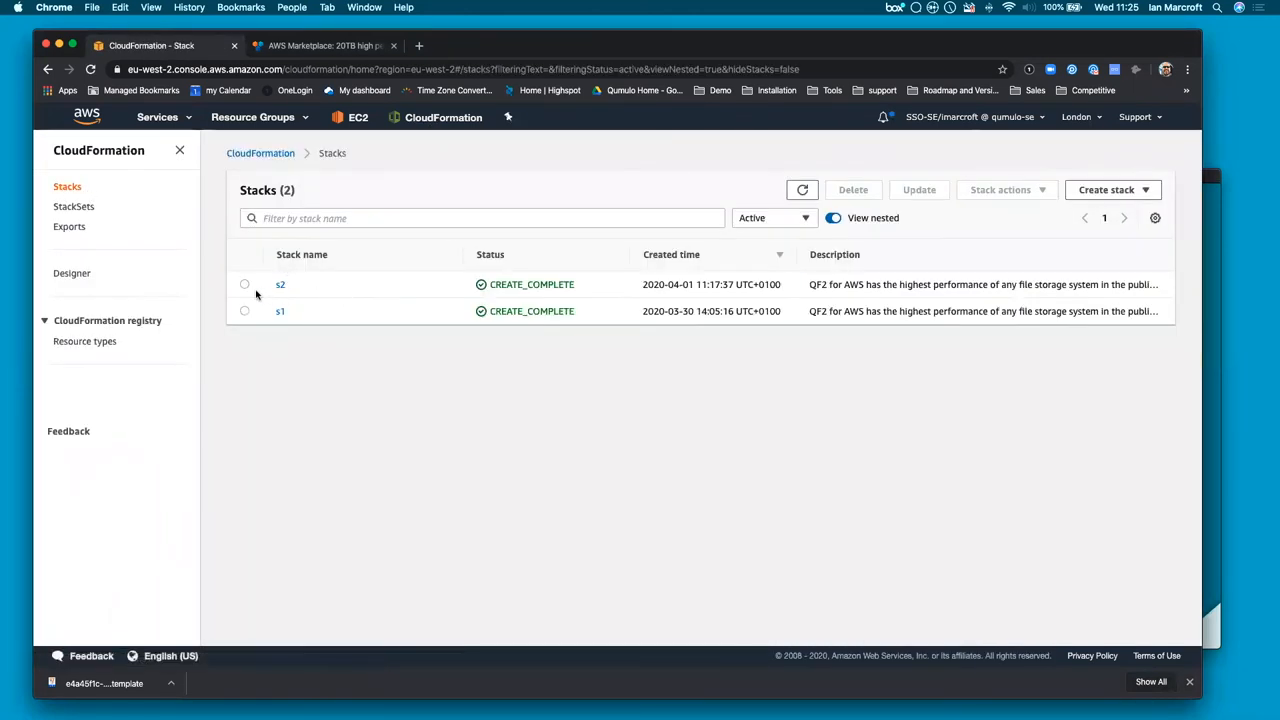
pyautogui.click(280, 284)
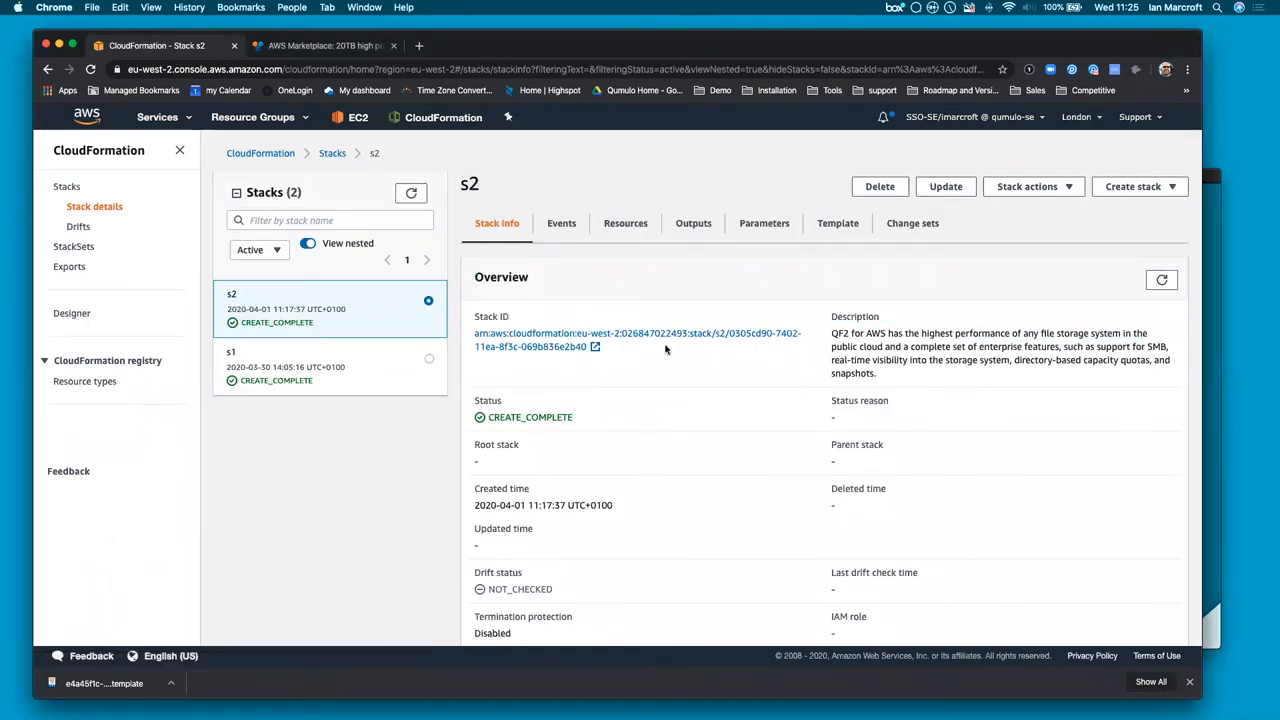
pyautogui.click(693, 223)
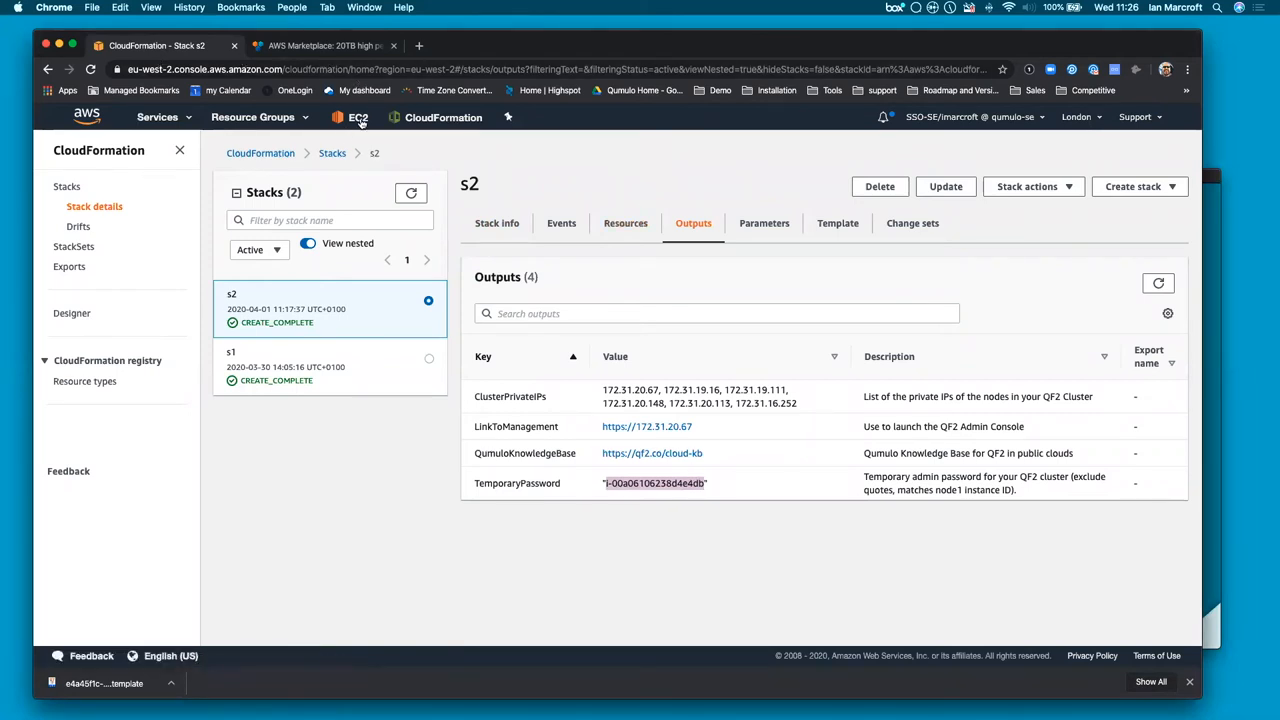
pyautogui.click(357, 117)
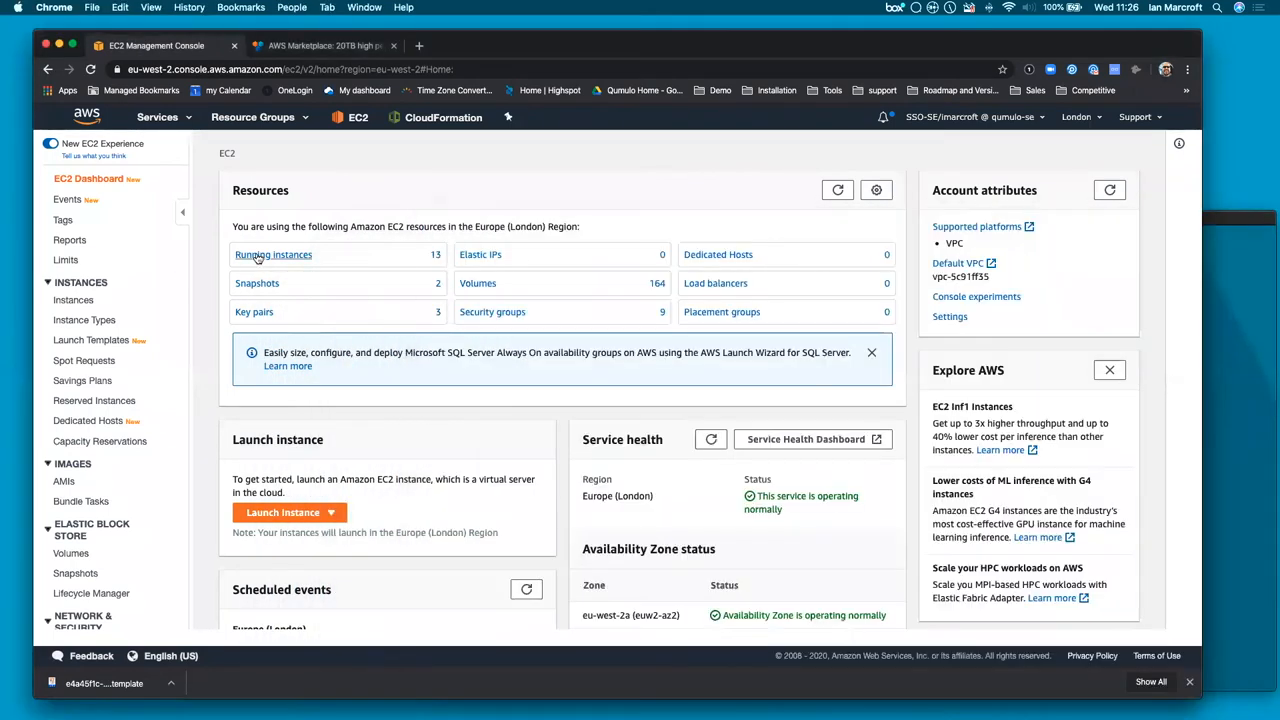
# List the running EC2 instances to find the cluster node's private IP 172.31.20.67
pyautogui.click(273, 254)
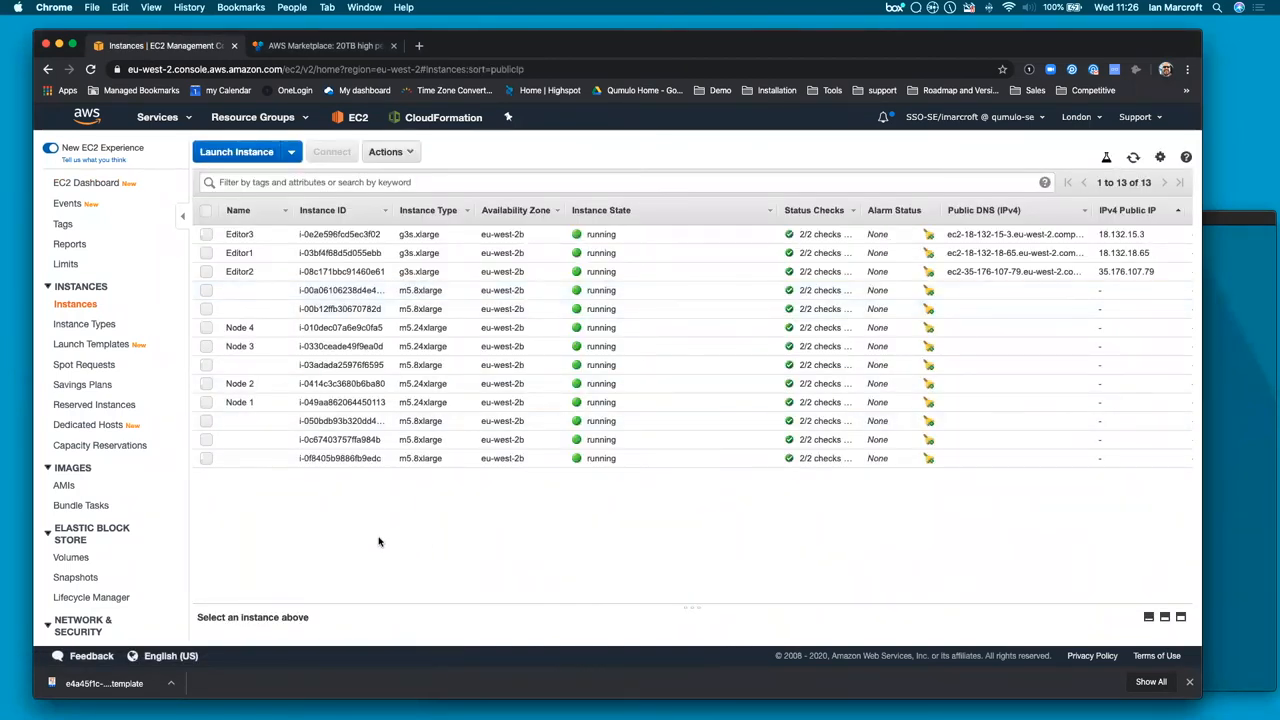
pyautogui.moveTo(593, 481)
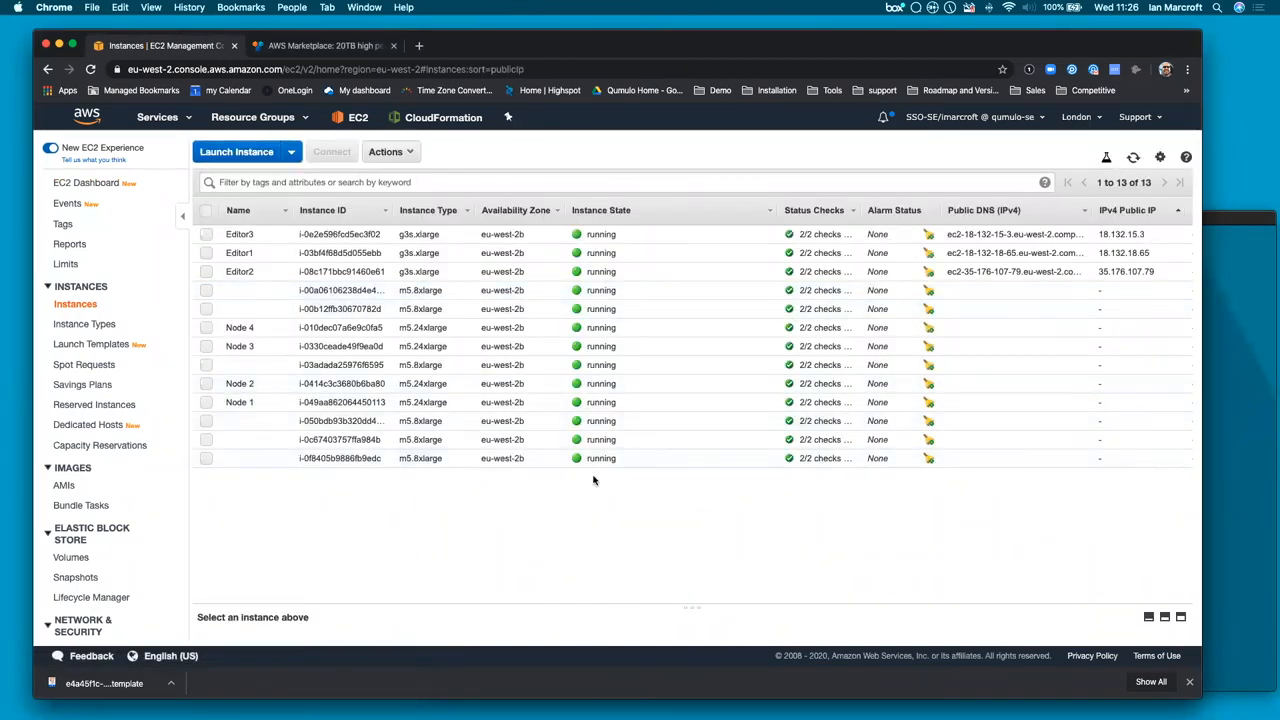
pyautogui.moveTo(371, 534)
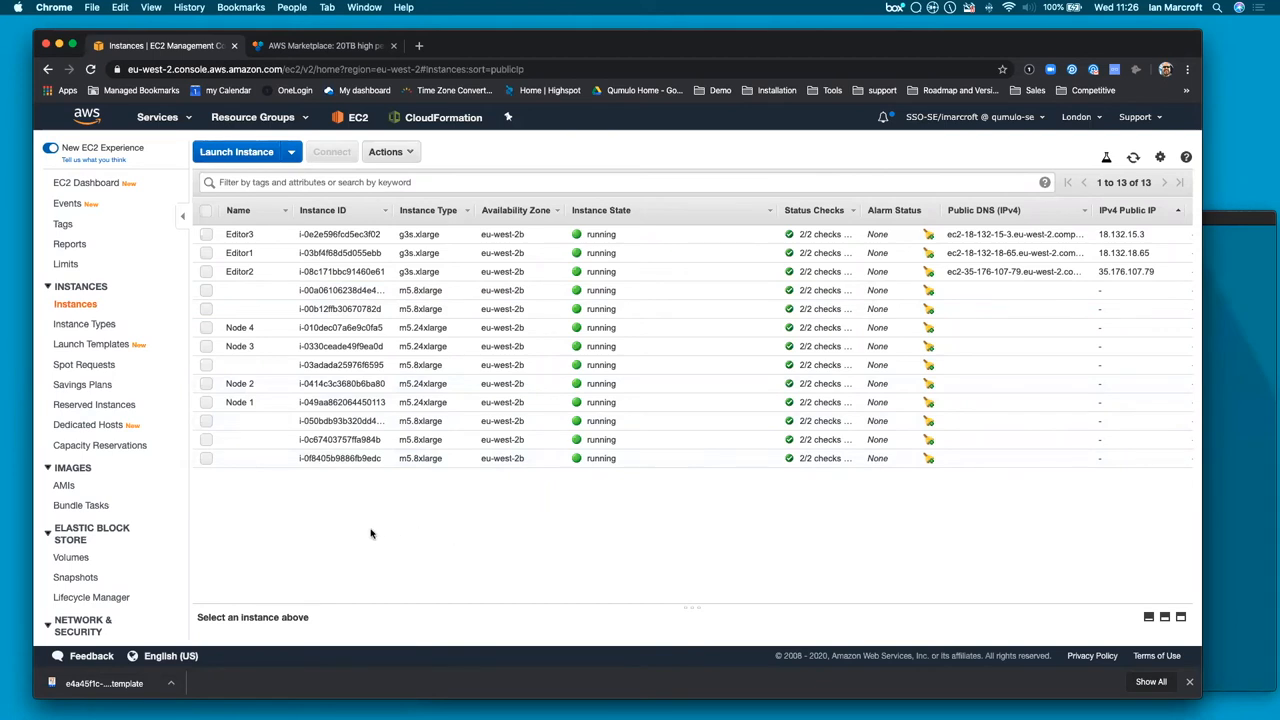
pyautogui.moveTo(1240, 378)
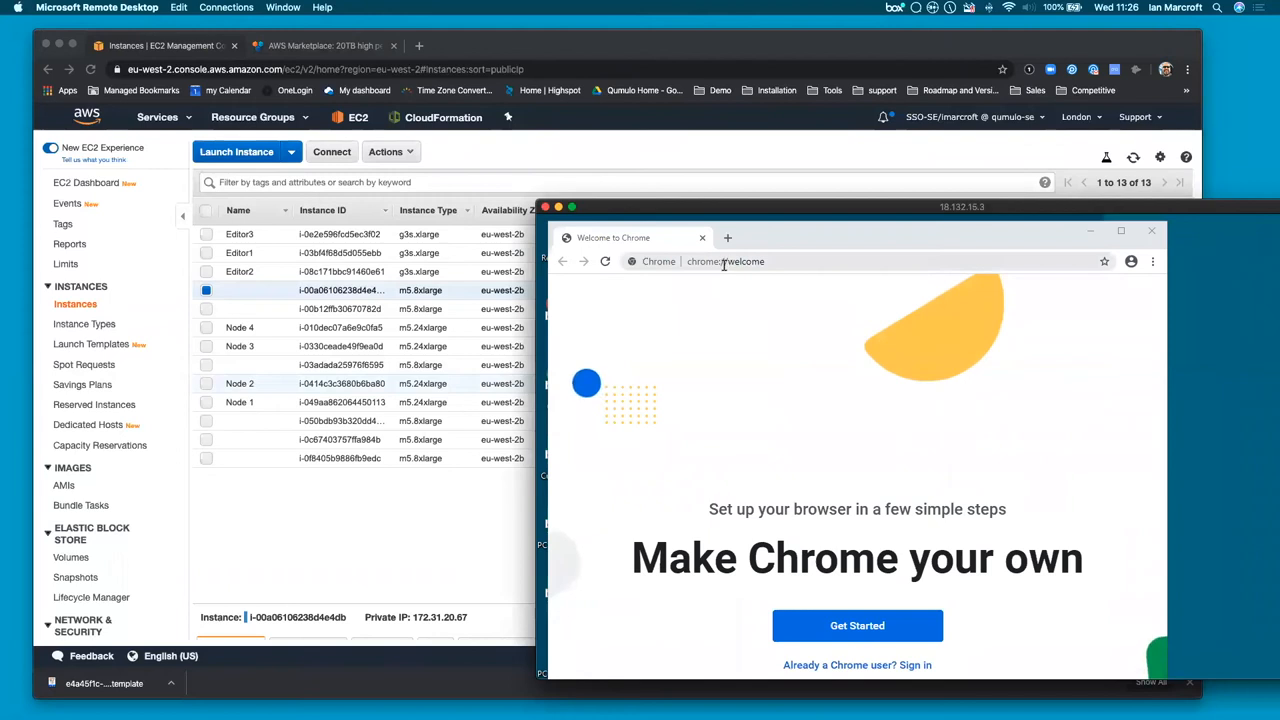
# Browse to 172.31.20.67 and proceed past the certificate warning to the login page
pyautogui.write('172.31.20.67')
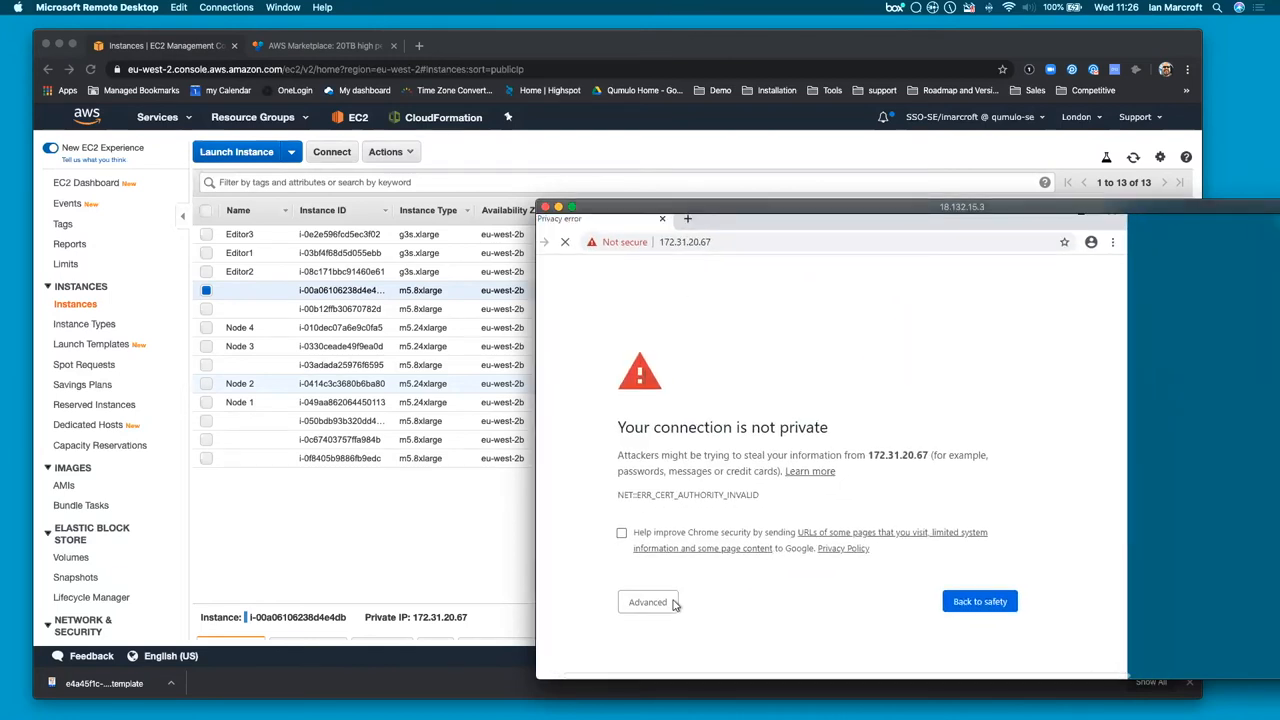
pyautogui.click(648, 601)
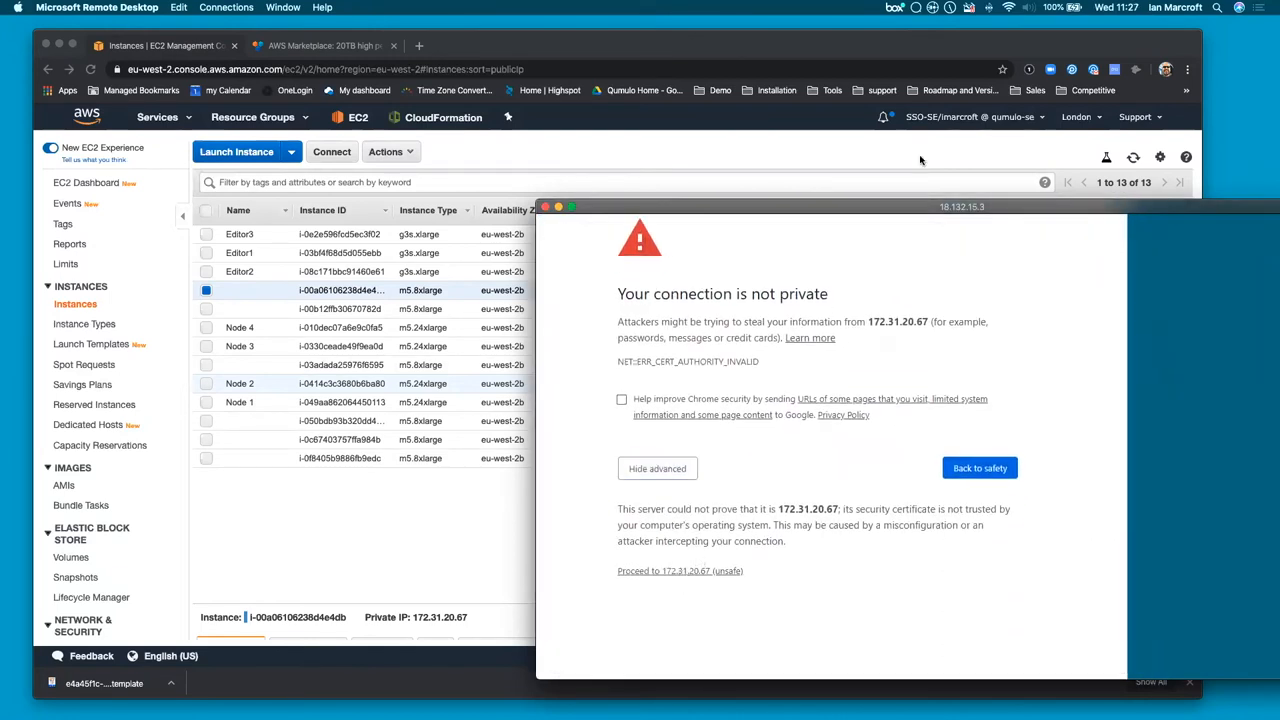
pyautogui.click(680, 571)
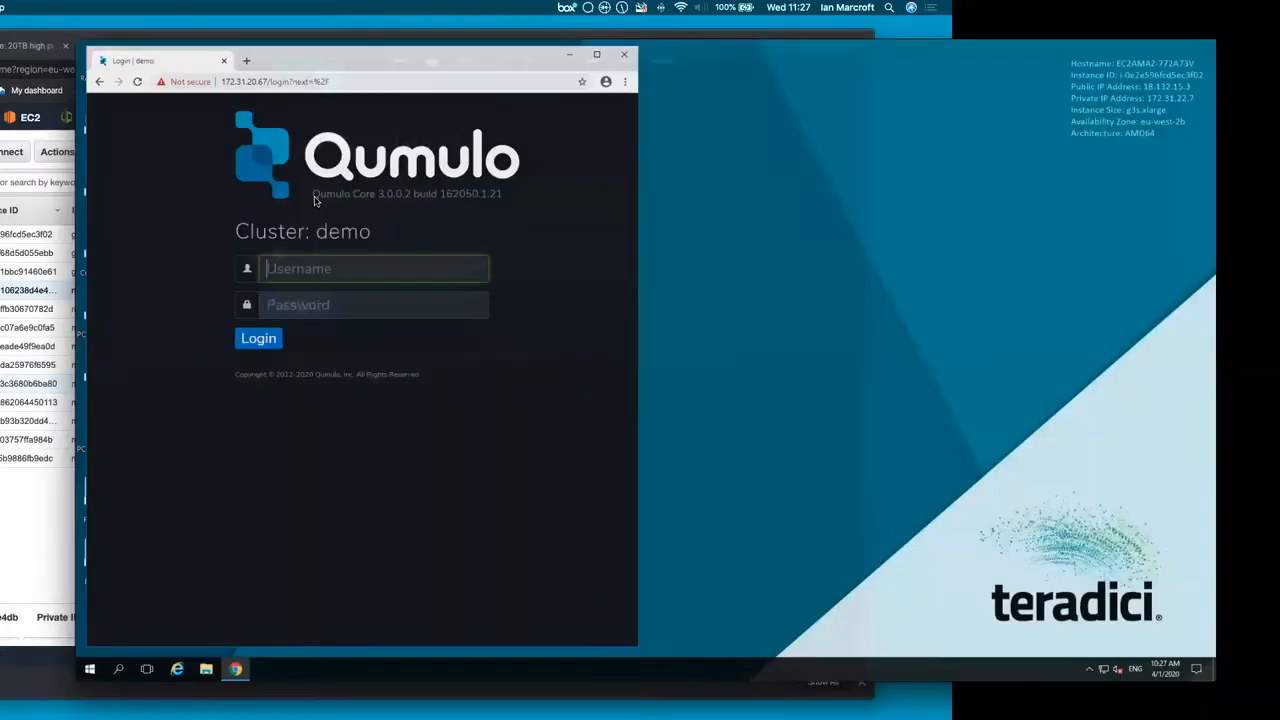
pyautogui.click(597, 54)
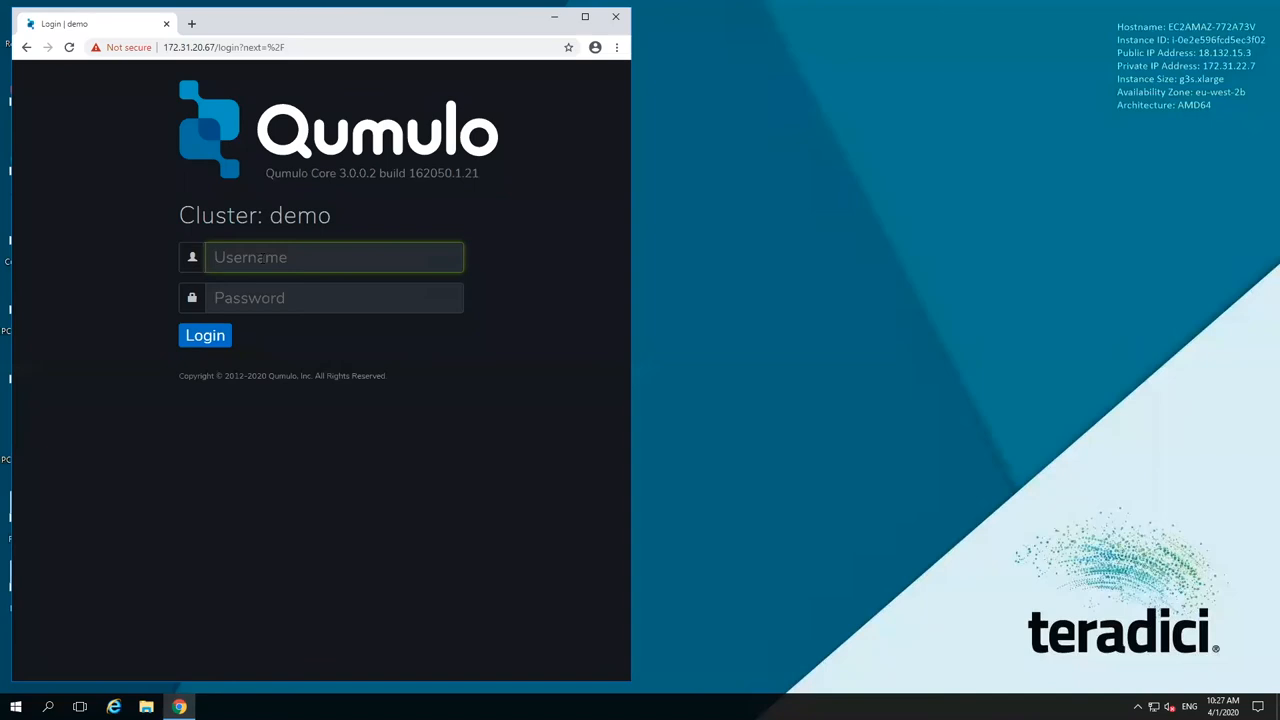
# Log in as admin, change the temporary password to a new one, and return to the Dashboard
pyautogui.write('admin')
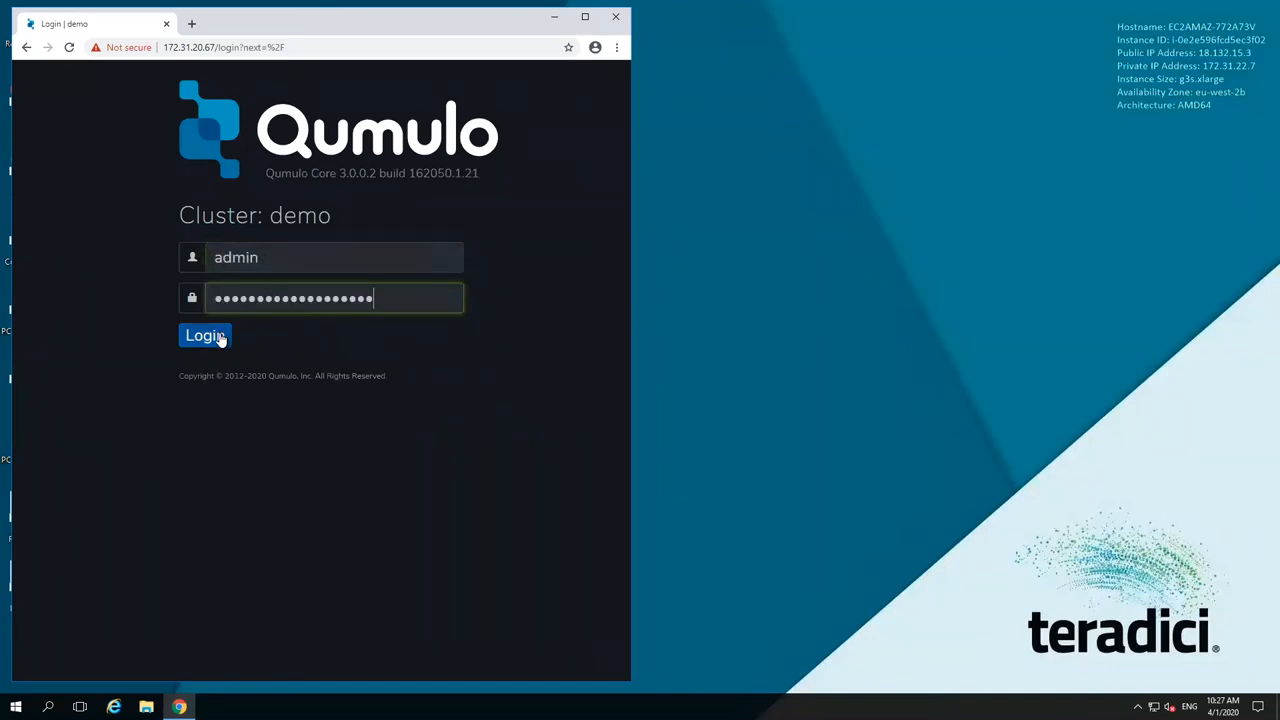
pyautogui.click(204, 335)
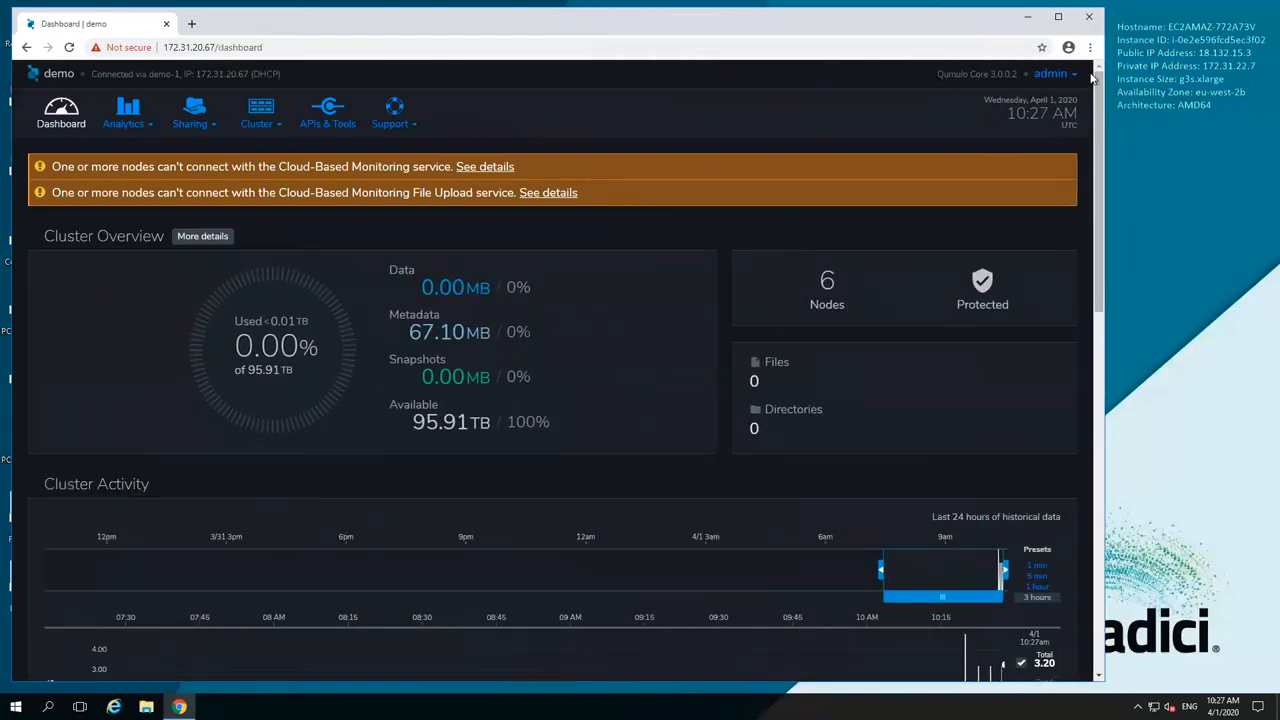
pyautogui.click(1050, 73)
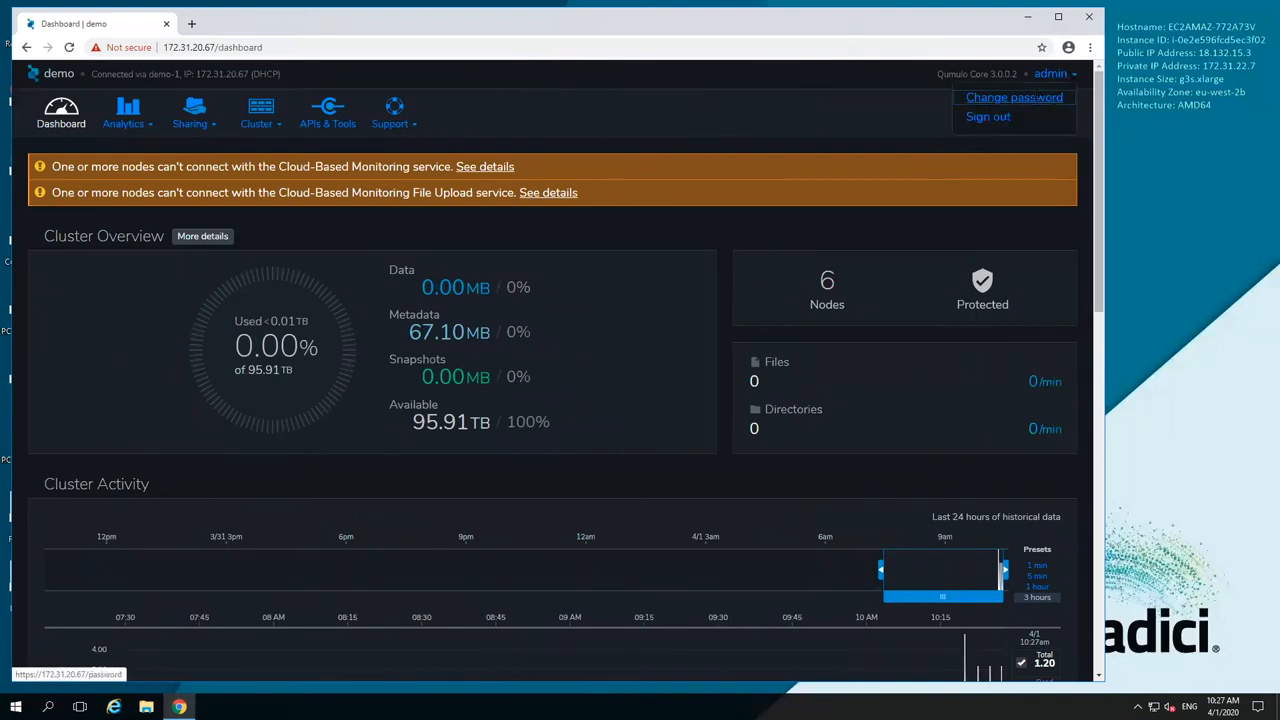
pyautogui.click(1013, 97)
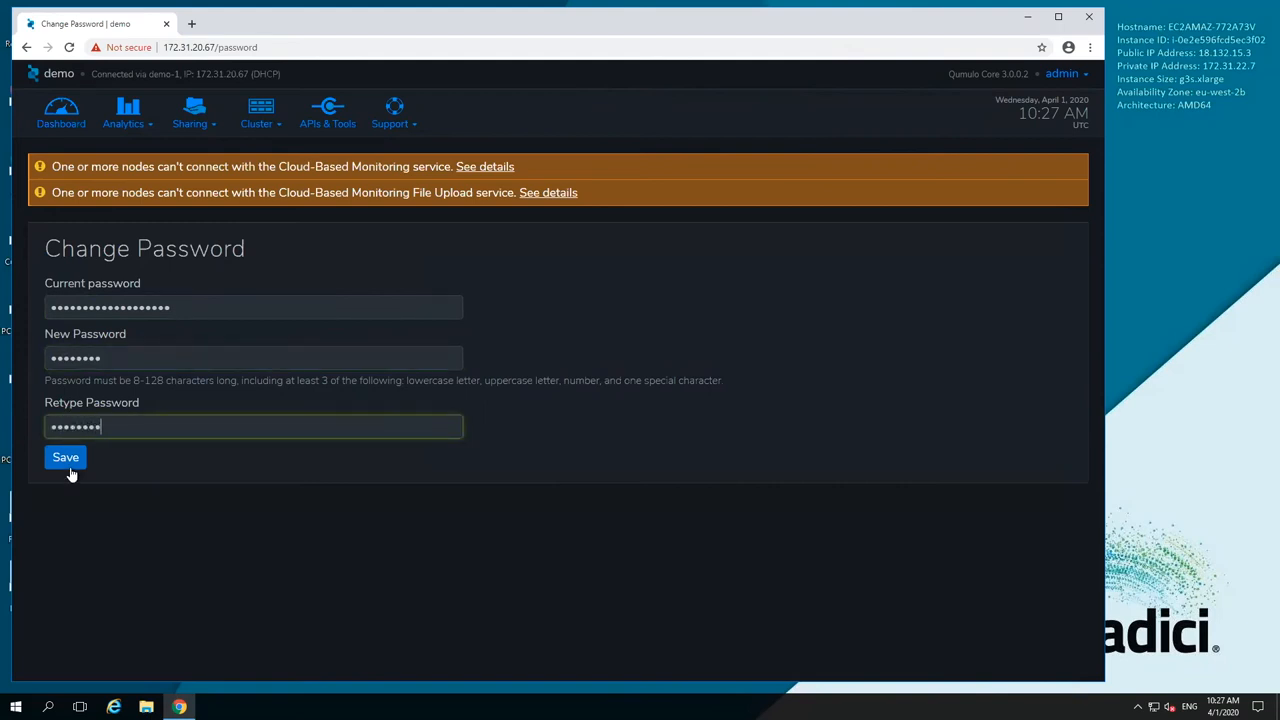
pyautogui.click(65, 457)
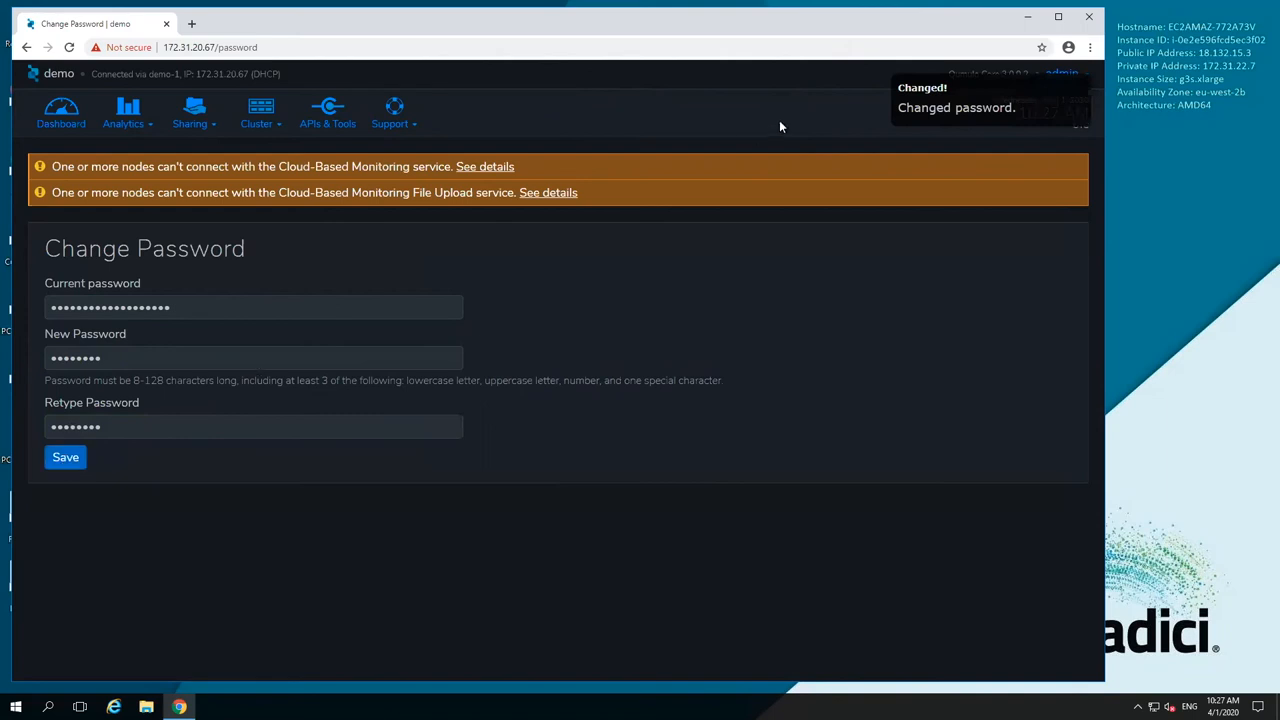
pyautogui.click(190, 113)
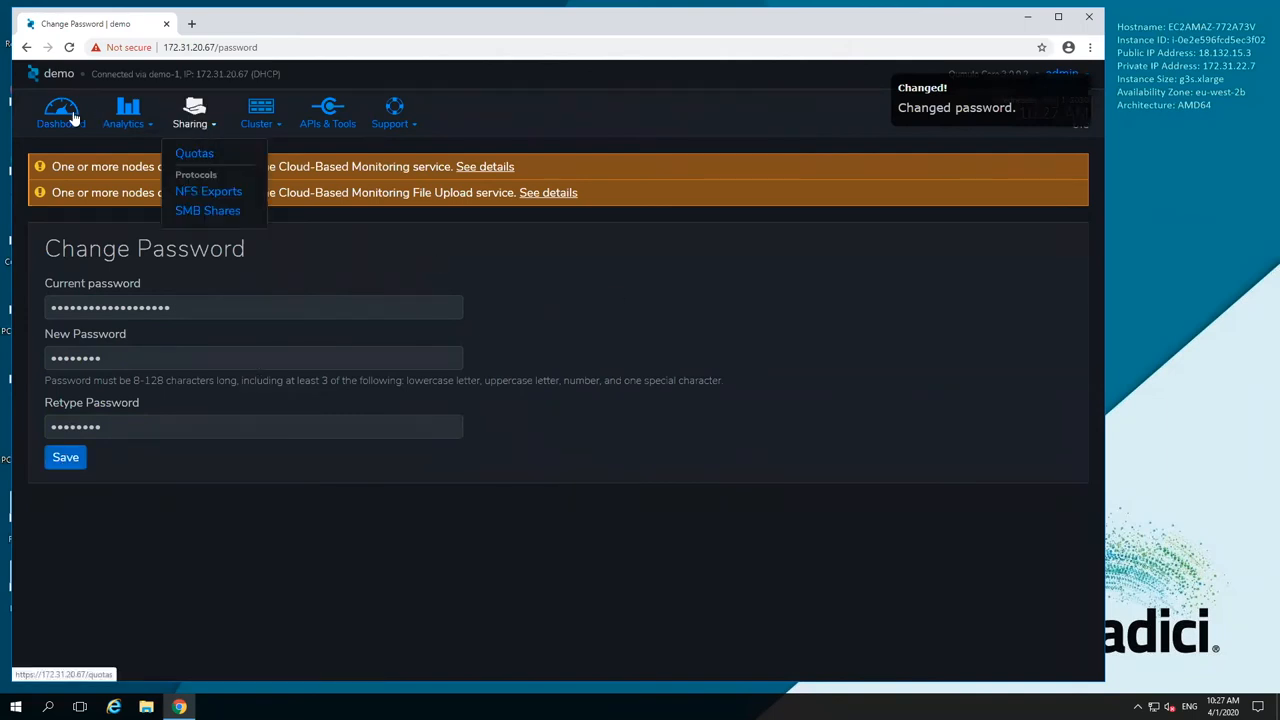
pyautogui.click(61, 113)
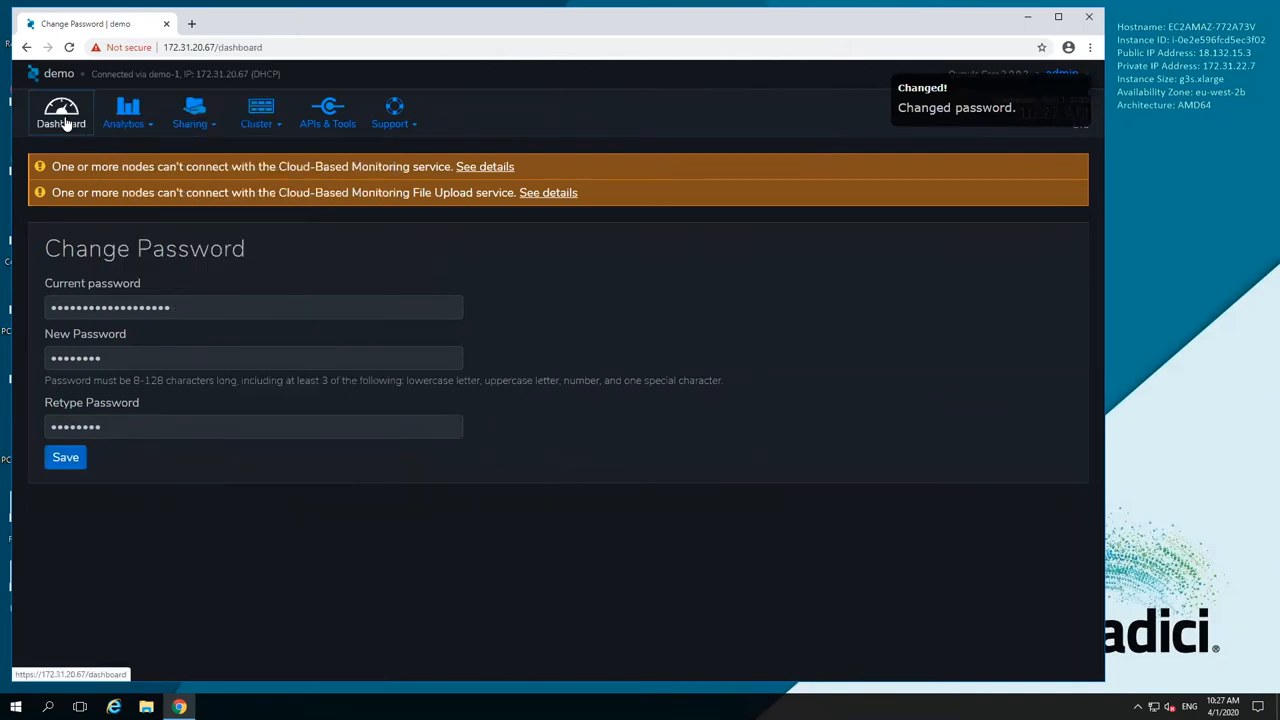
pyautogui.click(61, 113)
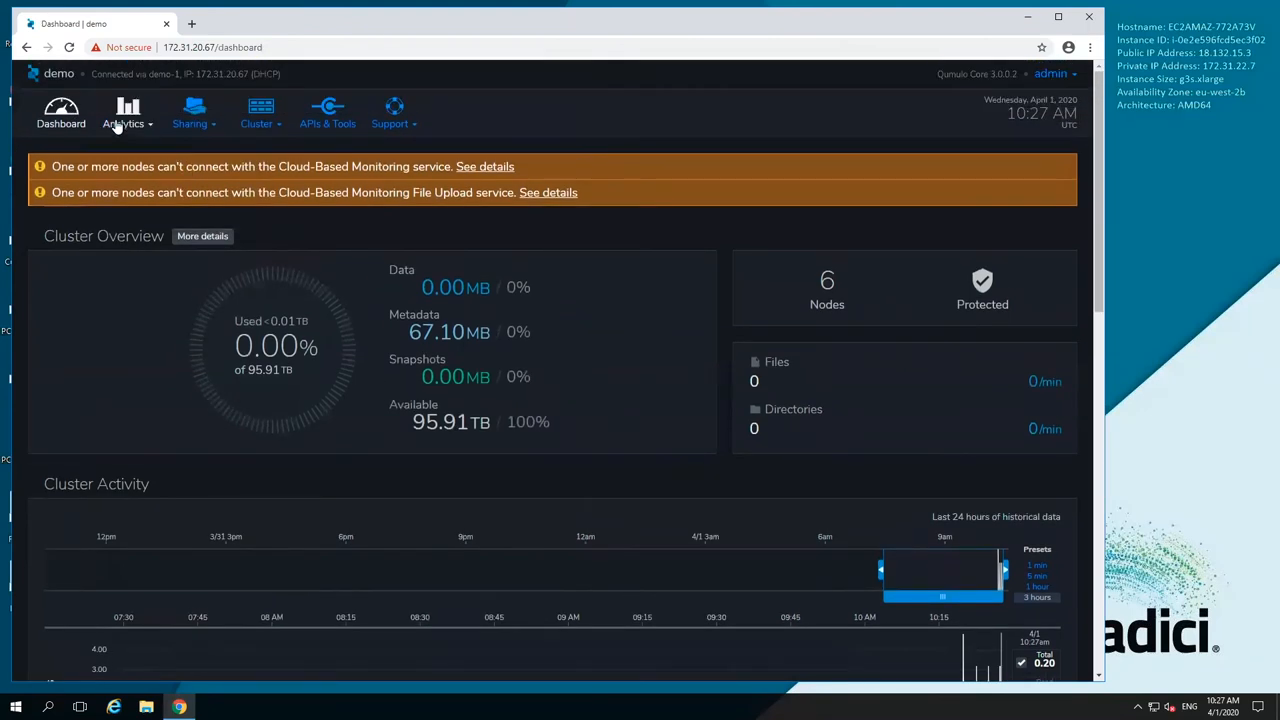
pyautogui.click(127, 113)
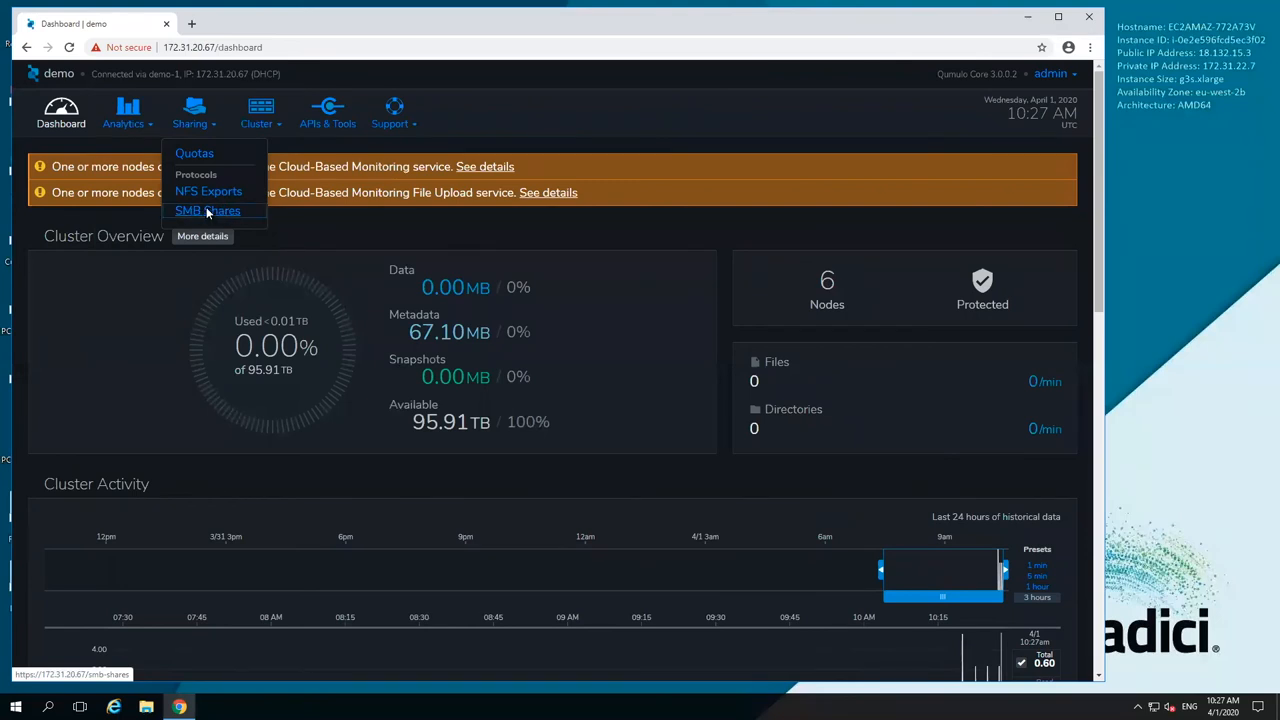
# Create SMB share 'projects' at path /projects, creating the directory if missing
pyautogui.click(208, 210)
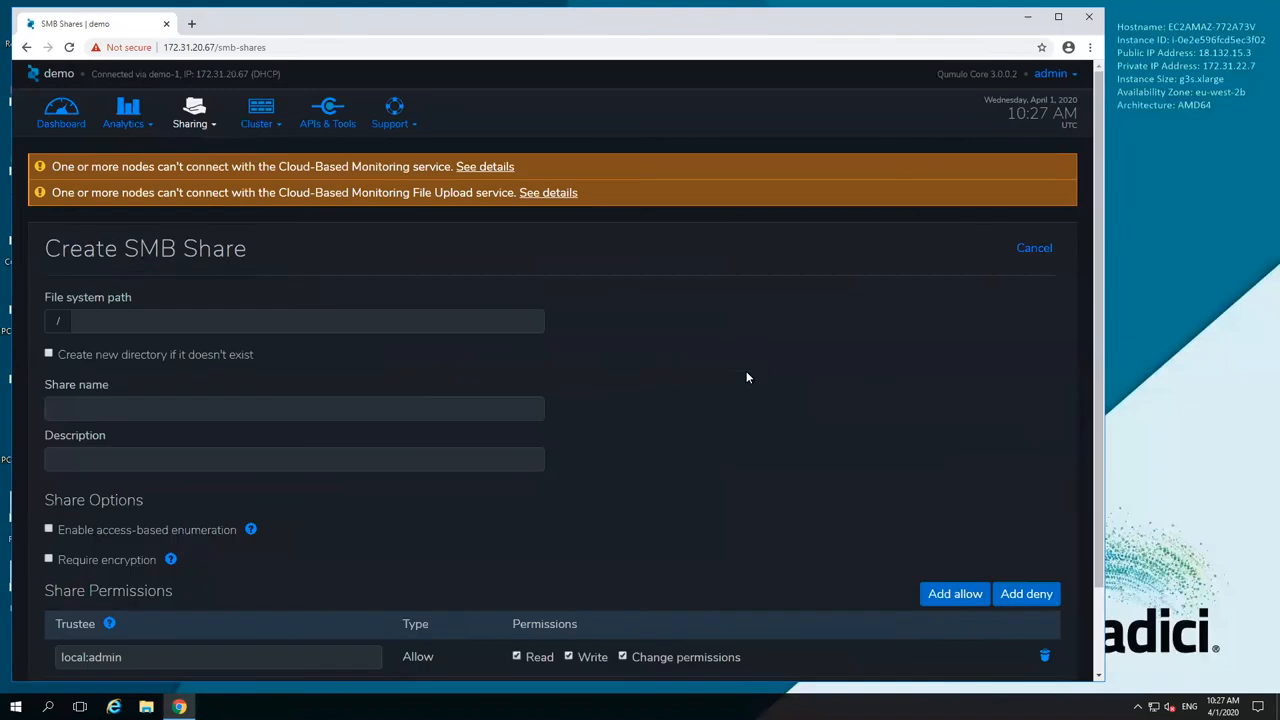
pyautogui.click(300, 320)
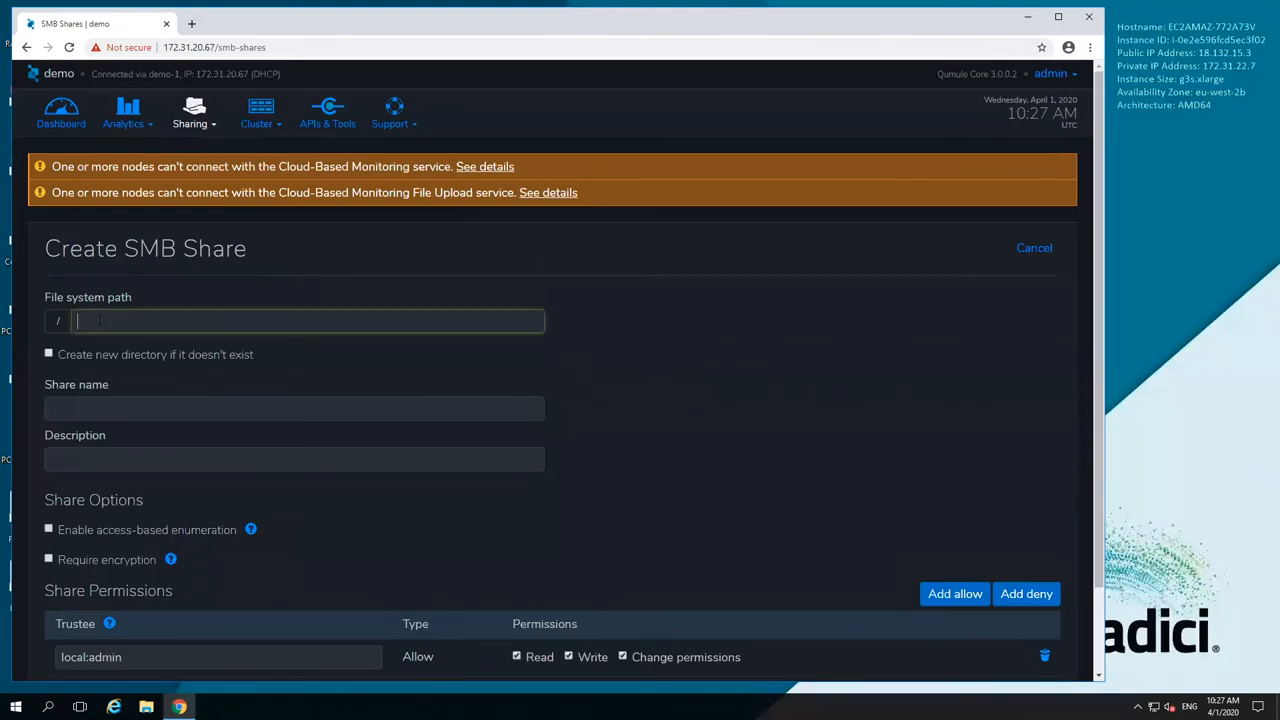
pyautogui.write('projects')
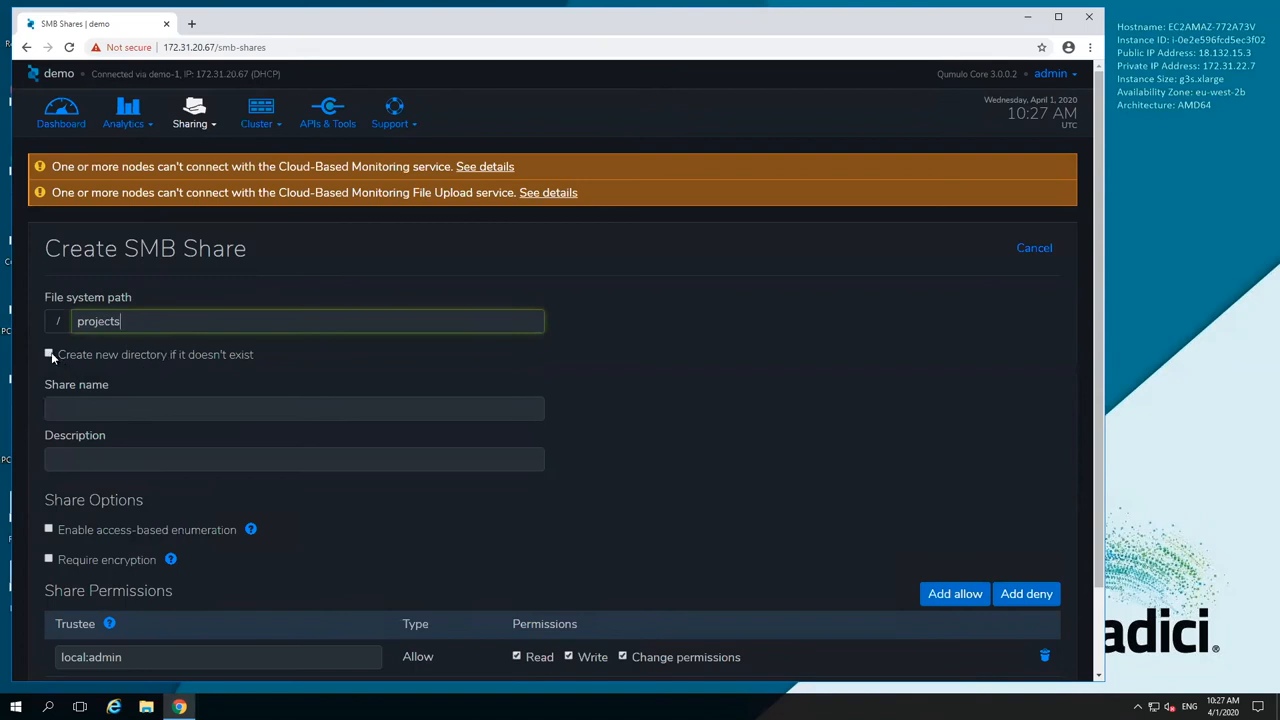
pyautogui.click(48, 354)
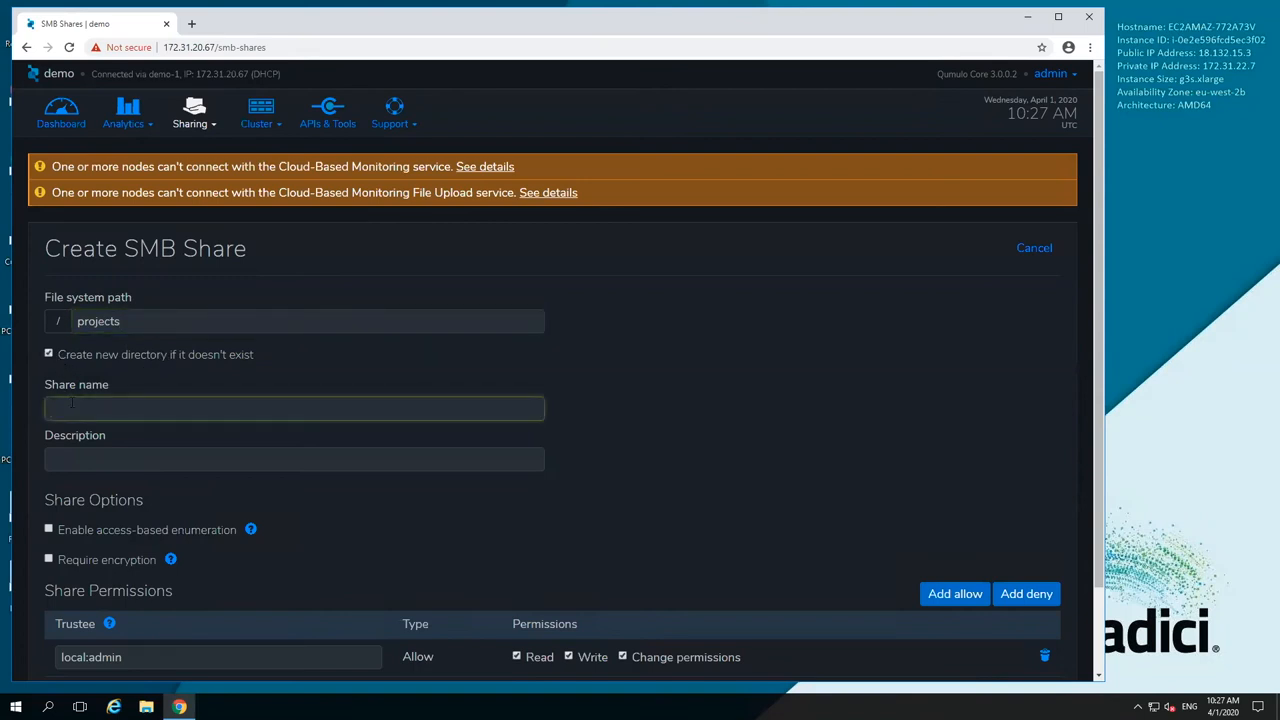
pyautogui.write('projects')
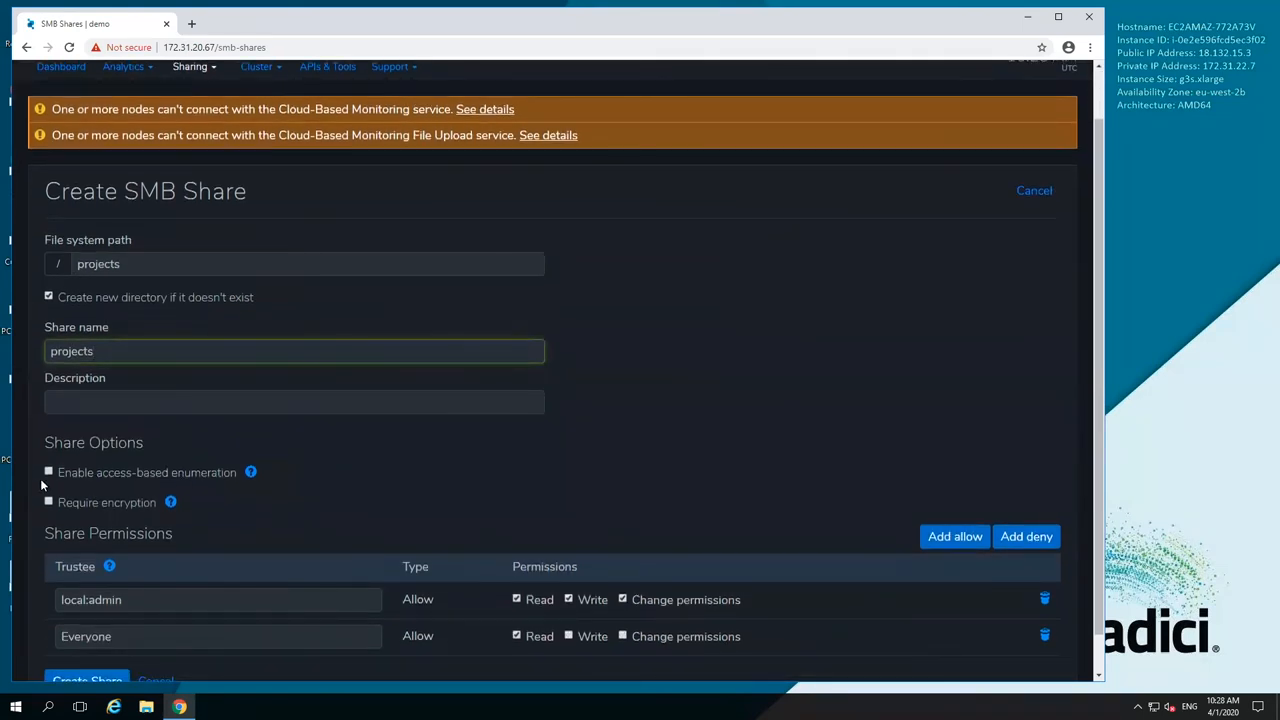
pyautogui.scroll(-3)
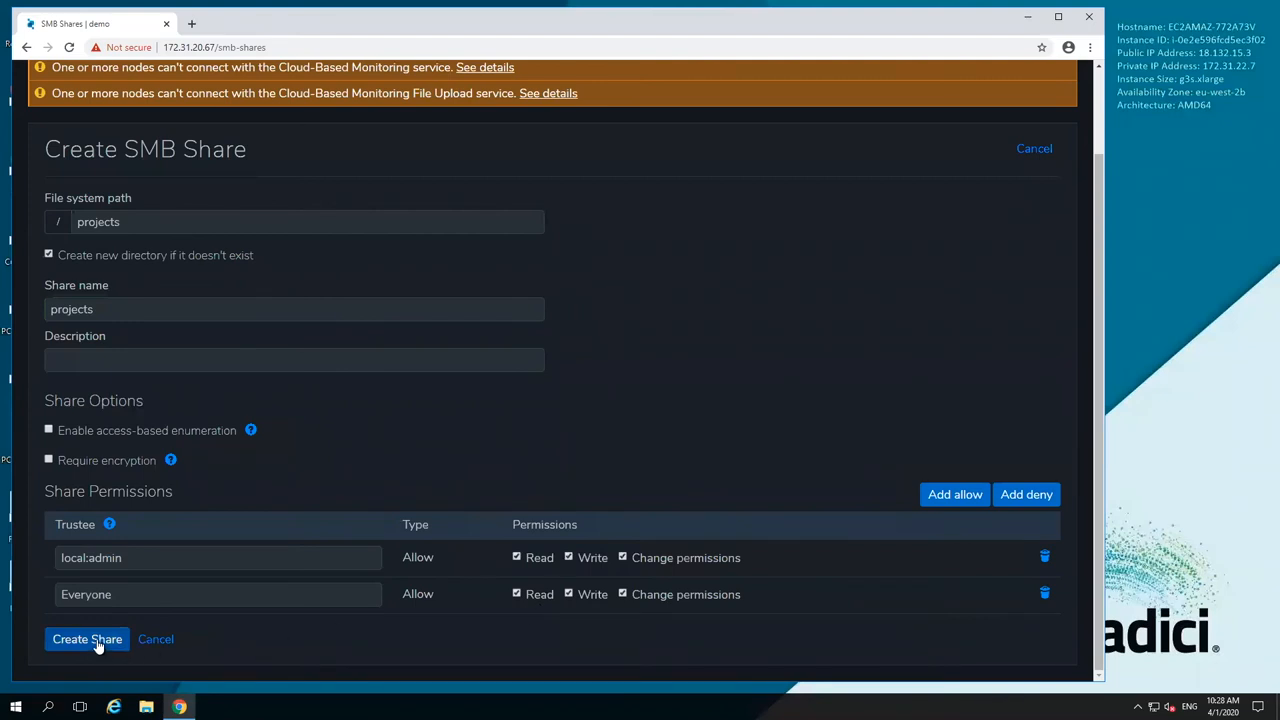
pyautogui.click(87, 639)
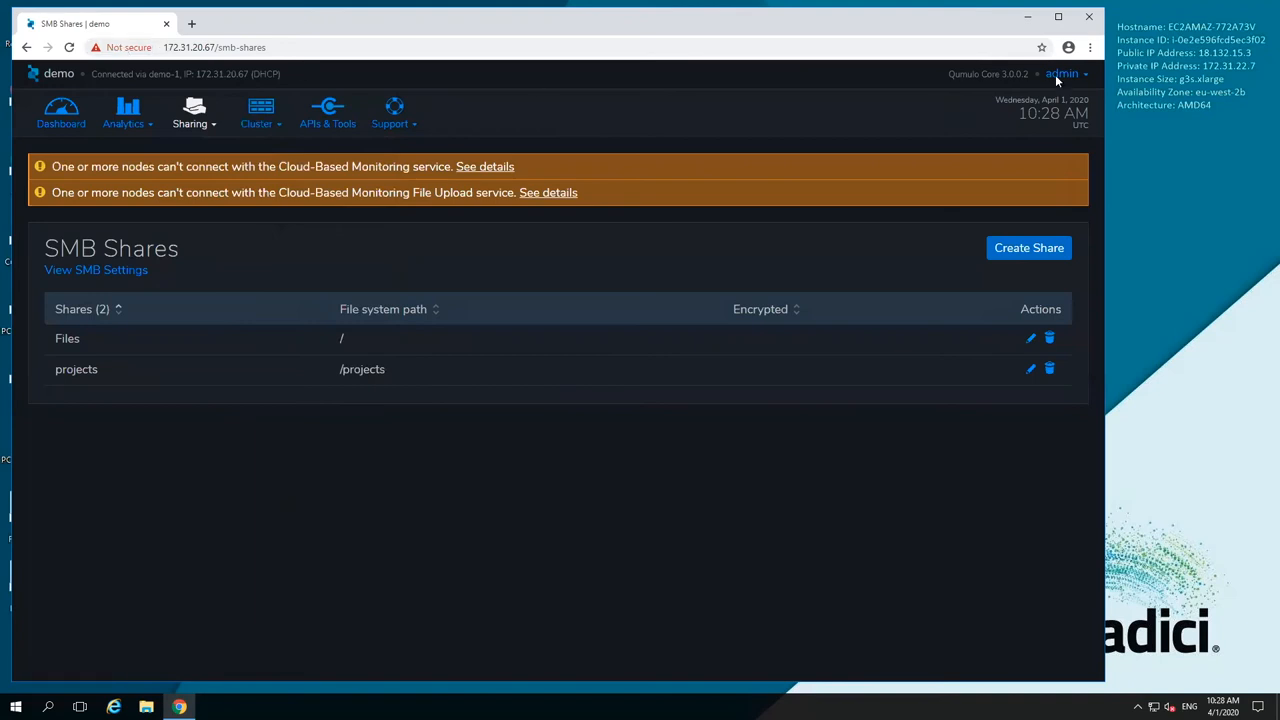
# Map drive Z: to \\172.31.20.67\projects from This PC in File Explorer
pyautogui.click(1027, 17)
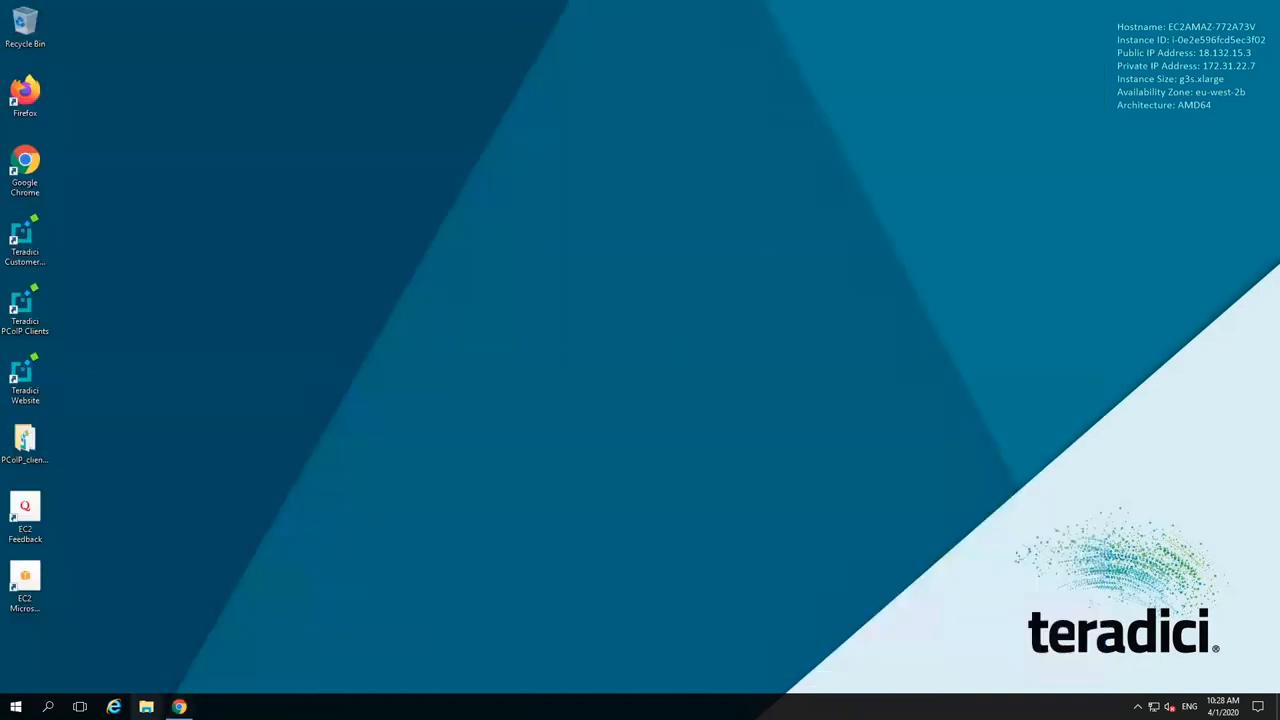
pyautogui.click(146, 707)
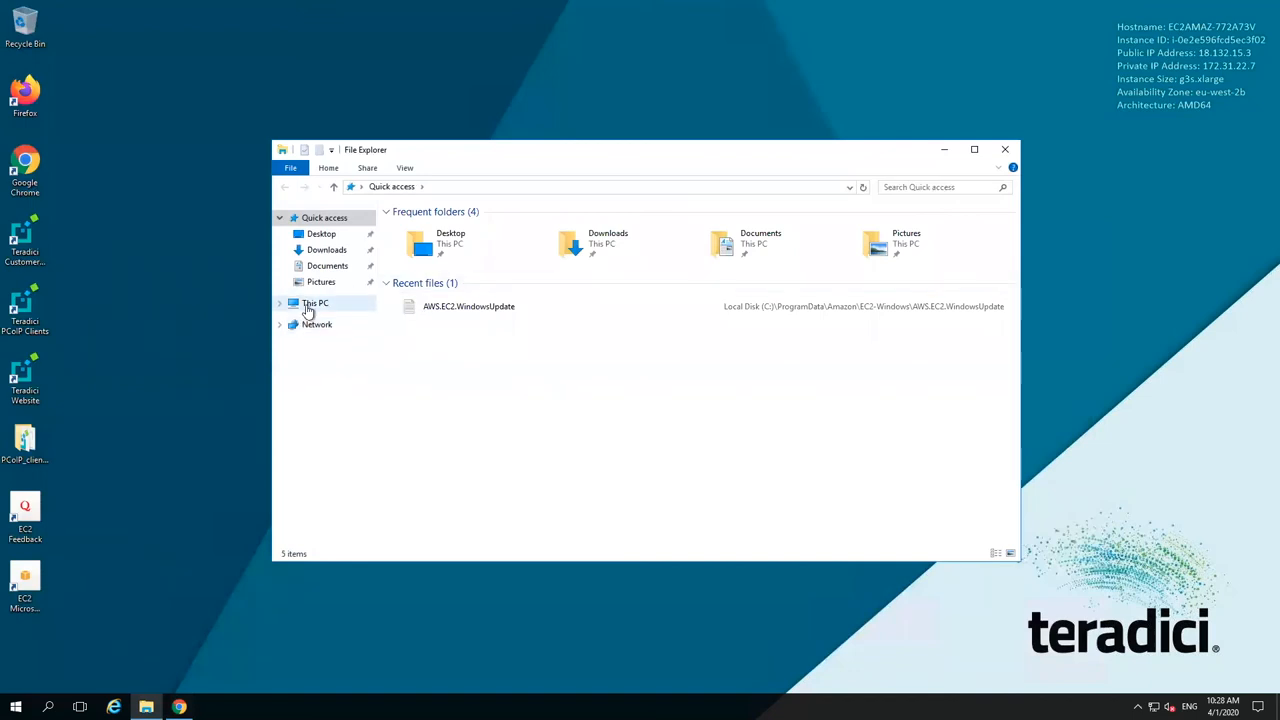
pyautogui.rightClick(315, 302)
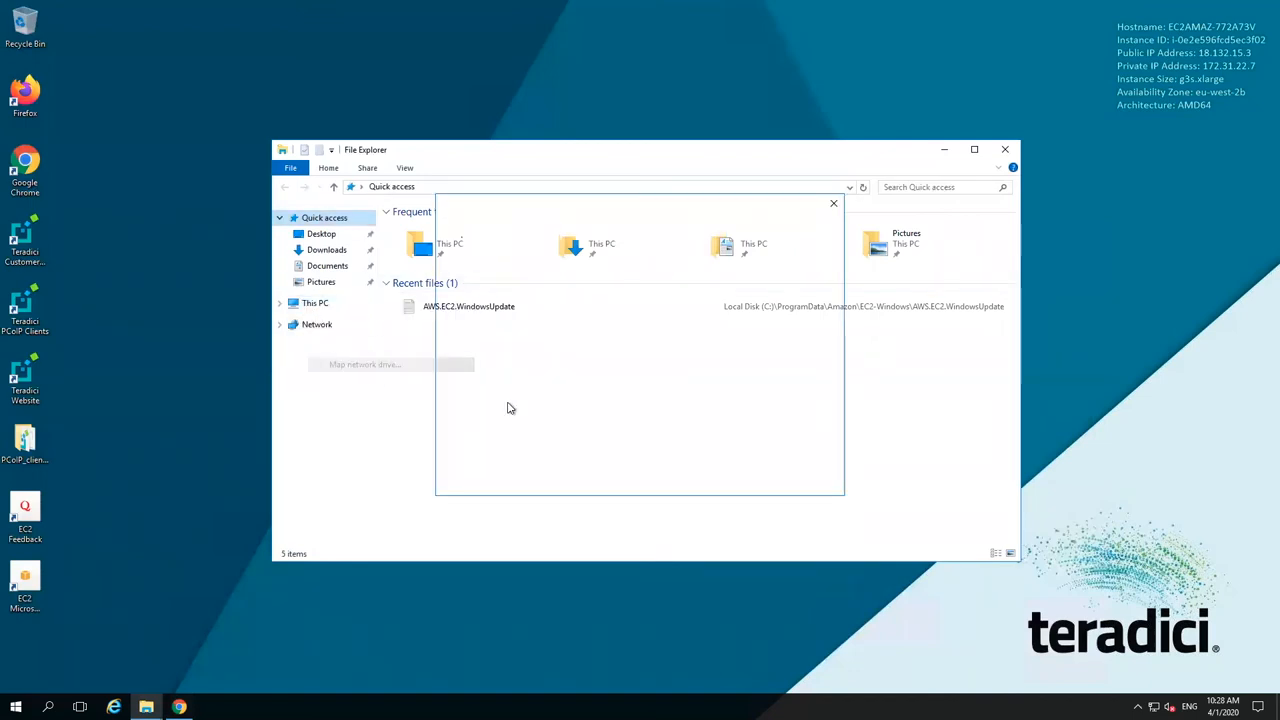
pyautogui.click(365, 364)
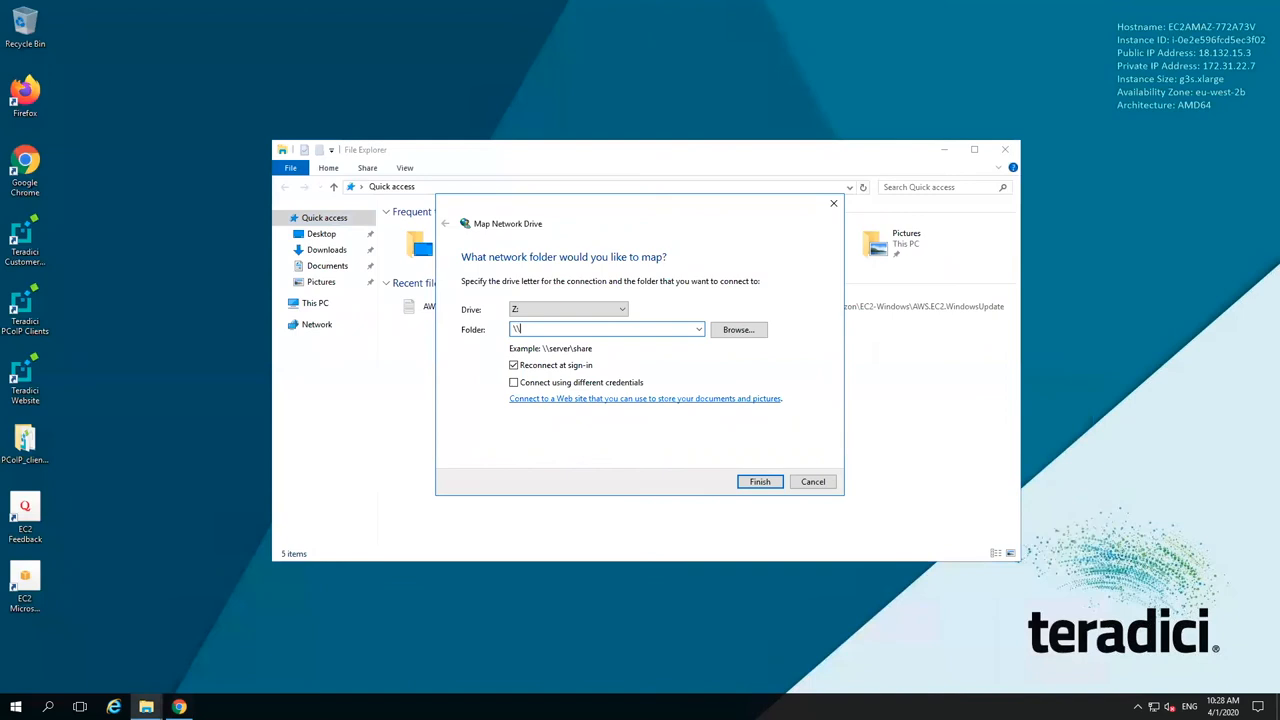
pyautogui.moveTo(148, 16)
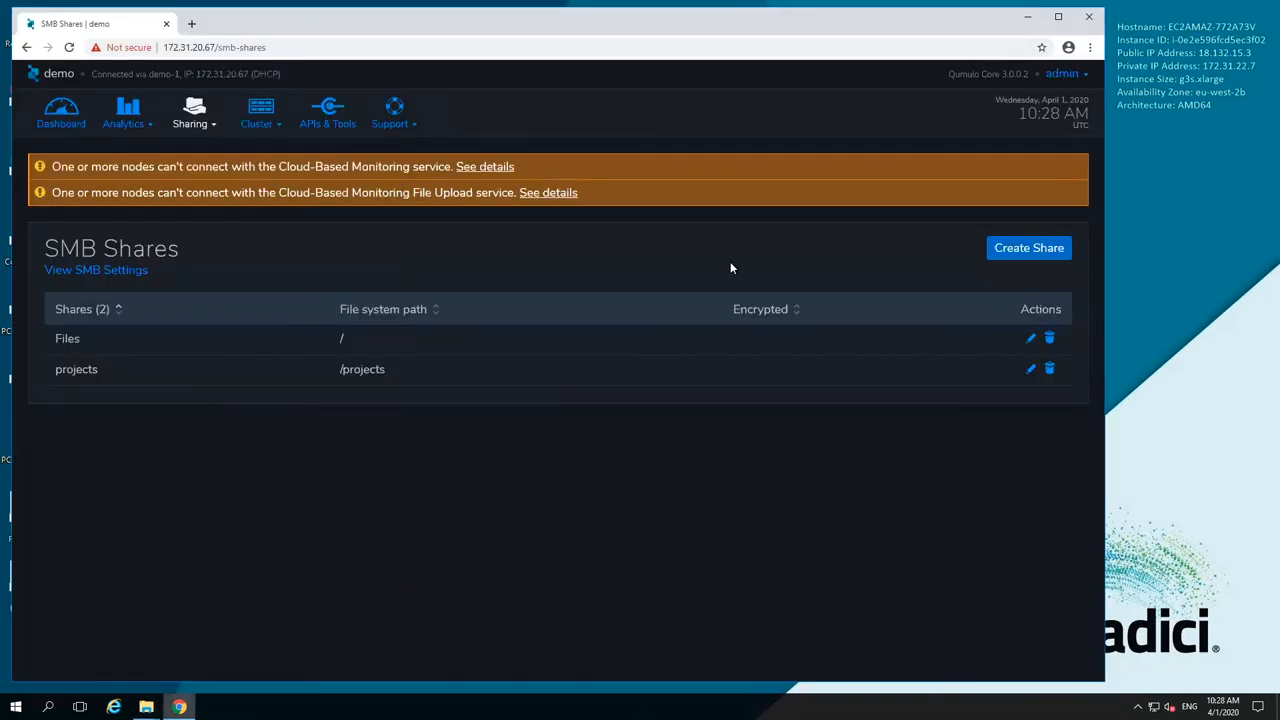
pyautogui.moveTo(146, 707)
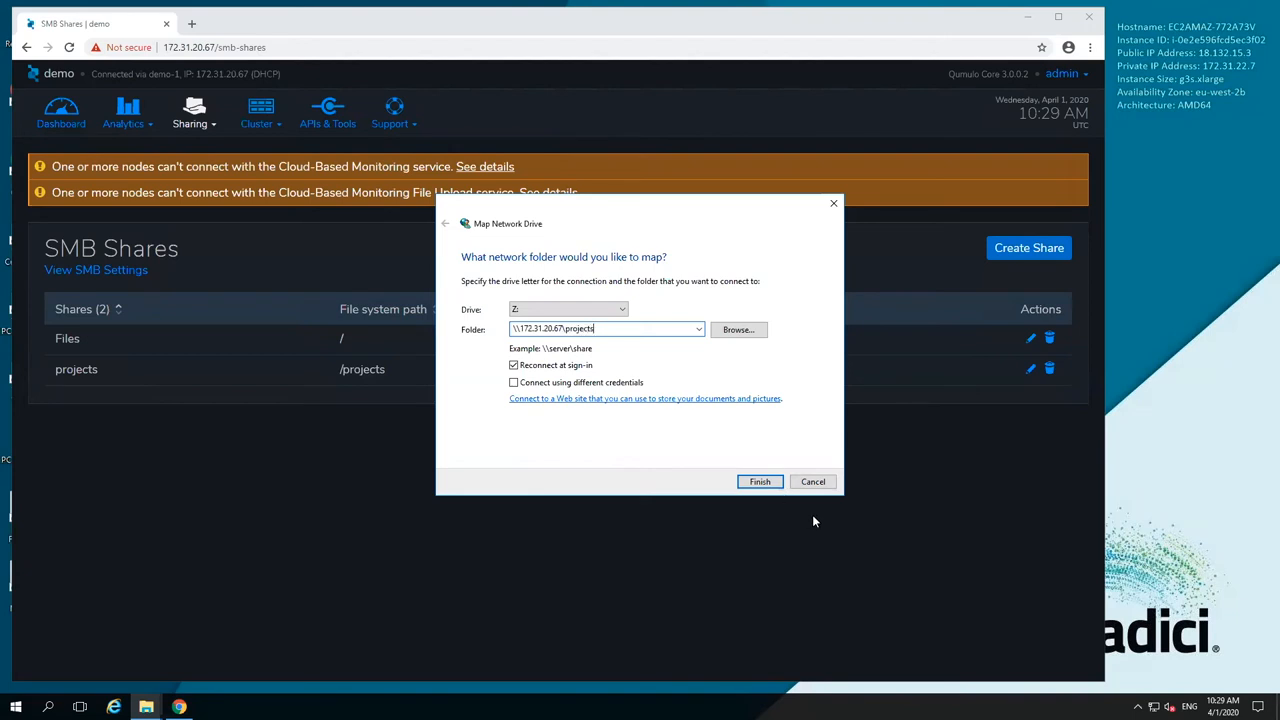
pyautogui.click(760, 481)
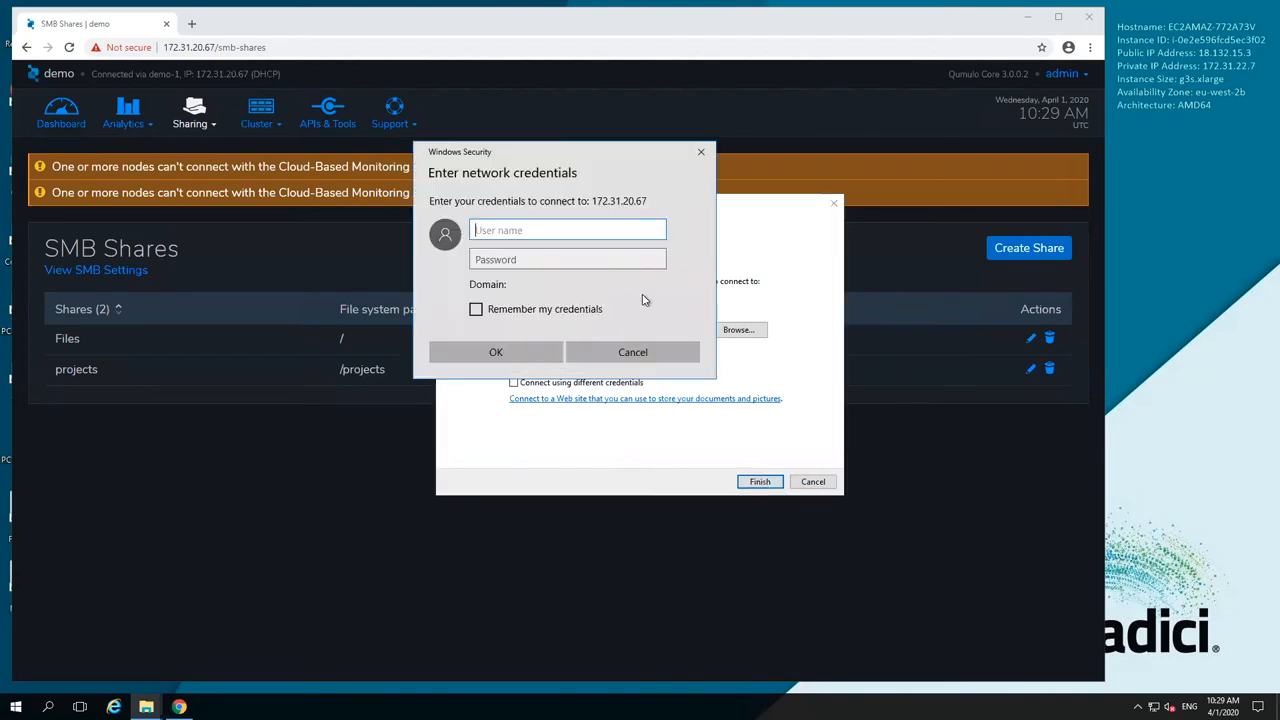
# Sign in to the share as admin and view the mapped, empty projects (Z:) drive under This PC
pyautogui.write('admin')
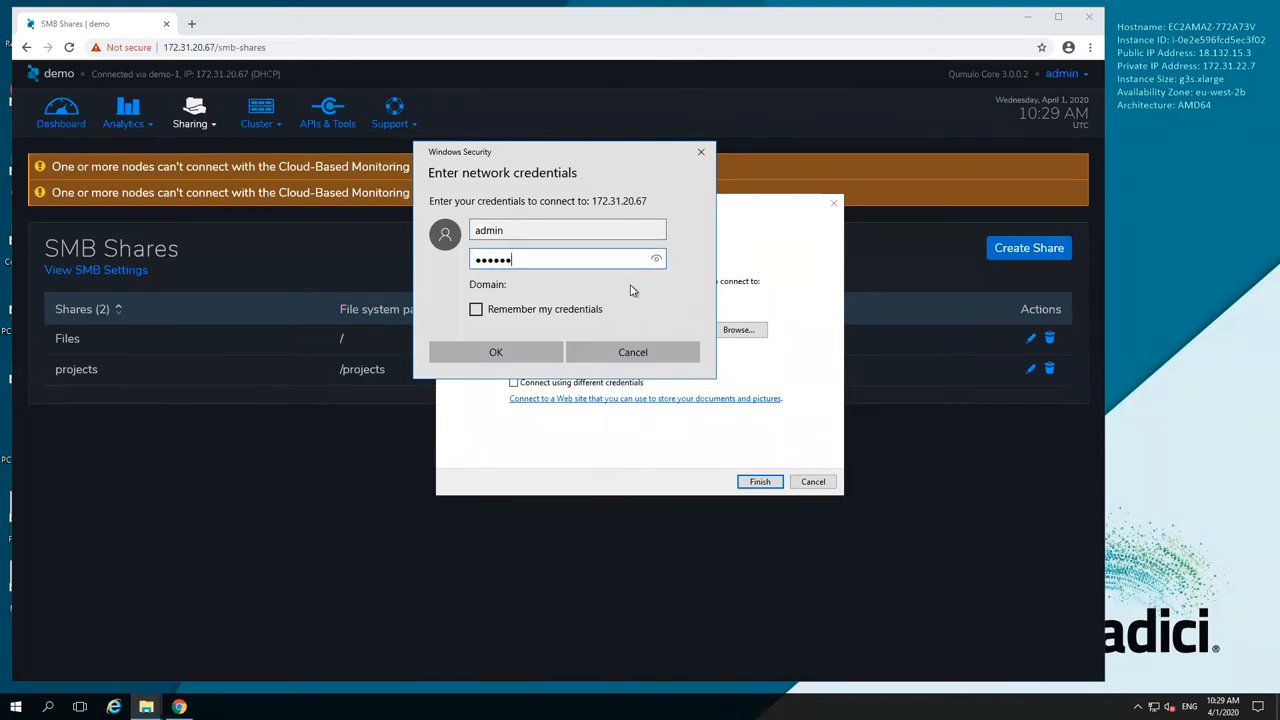
pyautogui.click(495, 352)
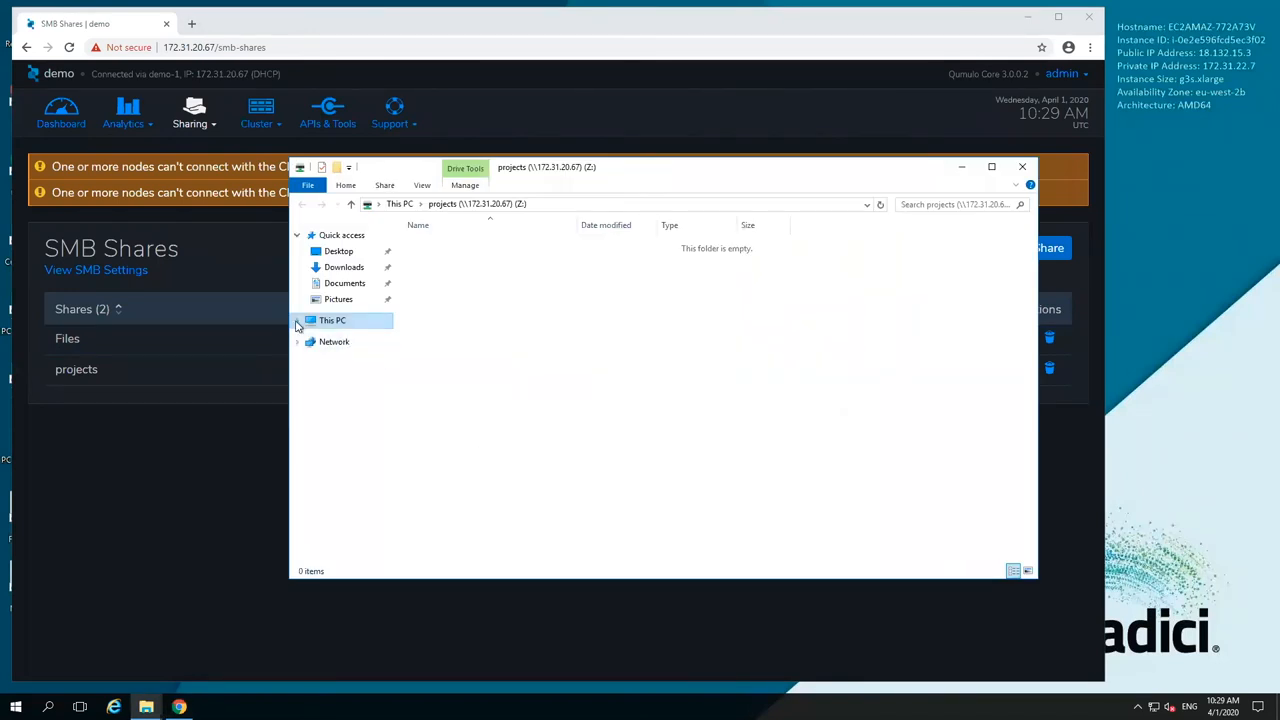
pyautogui.click(297, 320)
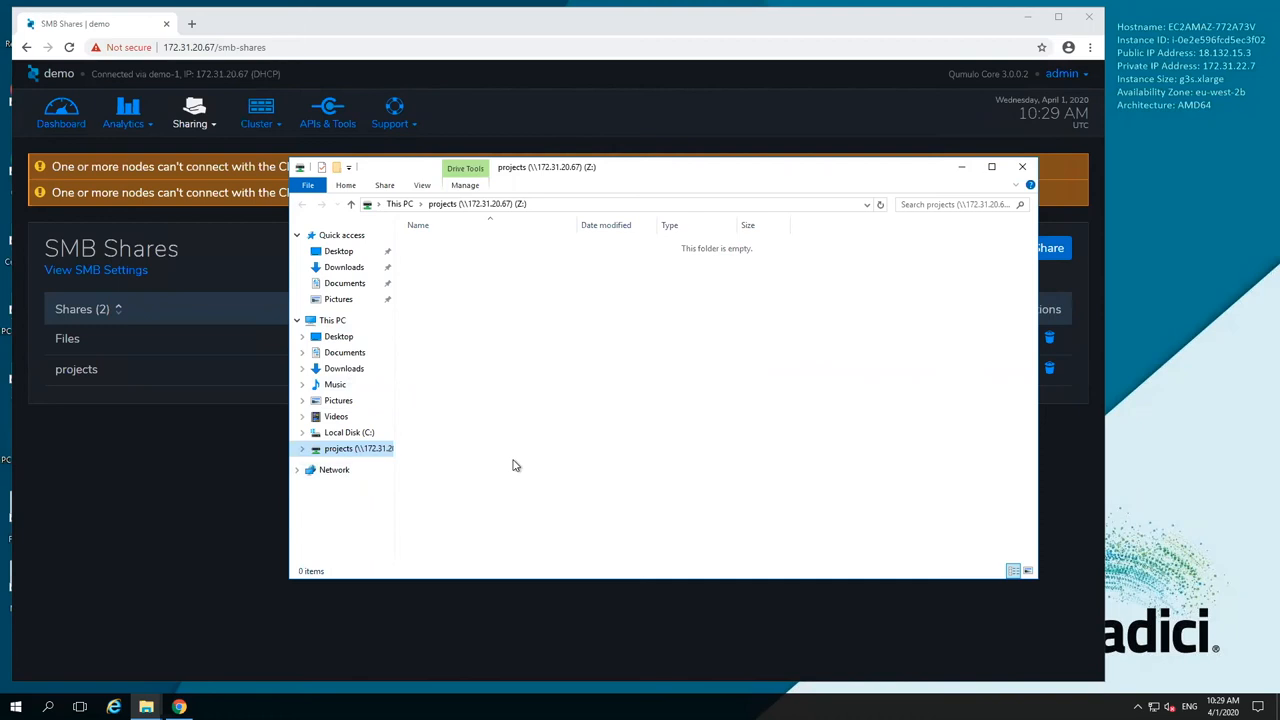
pyautogui.moveTo(690, 325)
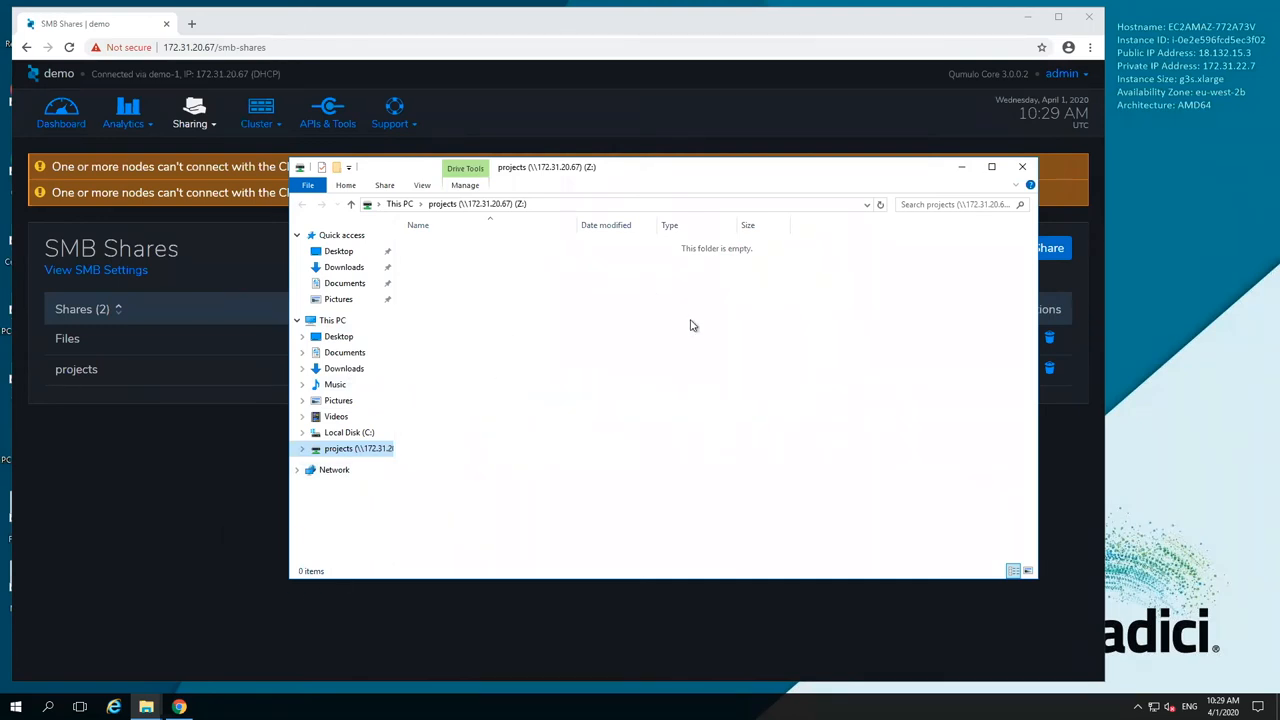
pyautogui.moveTo(700, 401)
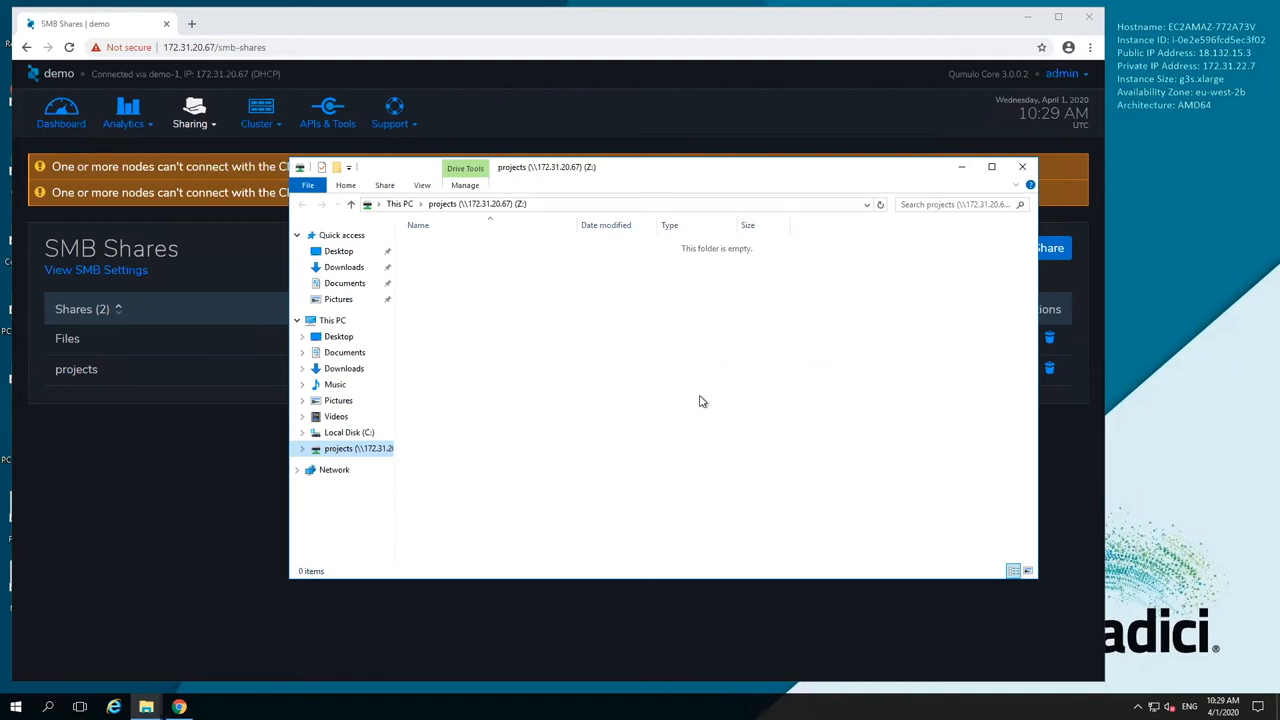
pyautogui.moveTo(700, 402)
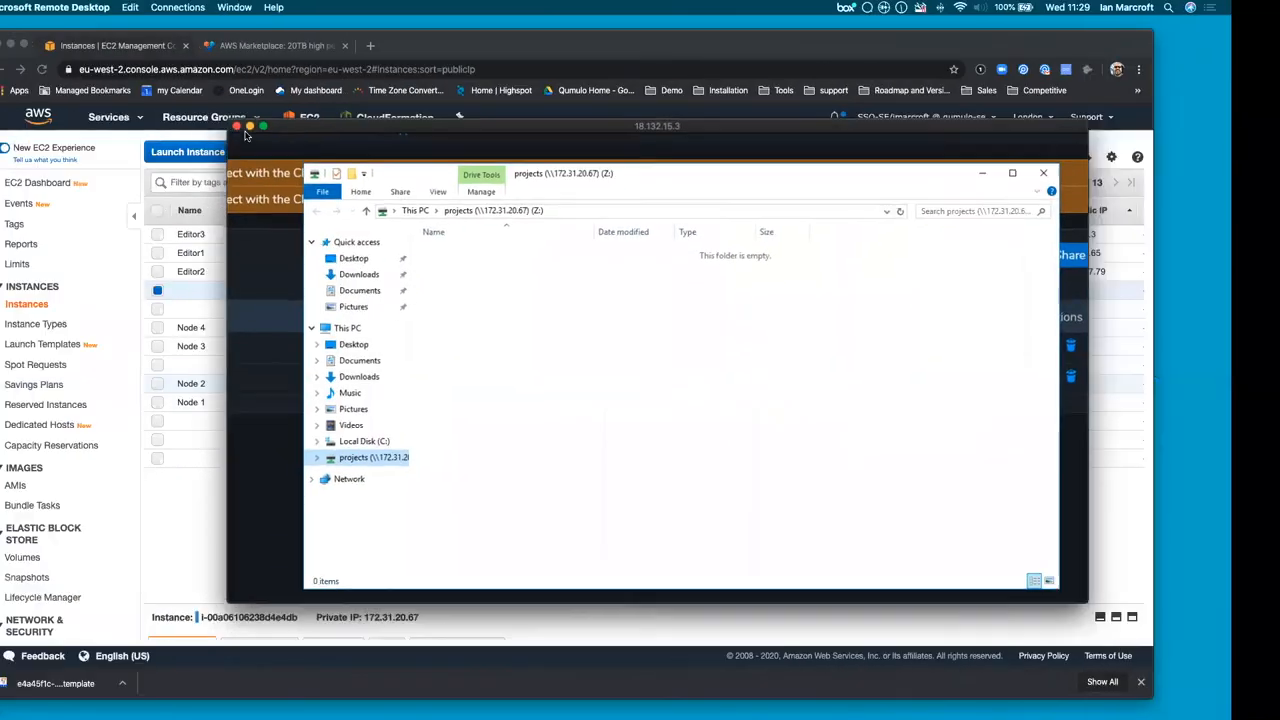
# Minimize the Microsoft Remote Desktop window to get back to the EC2 instances list
pyautogui.click(1044, 173)
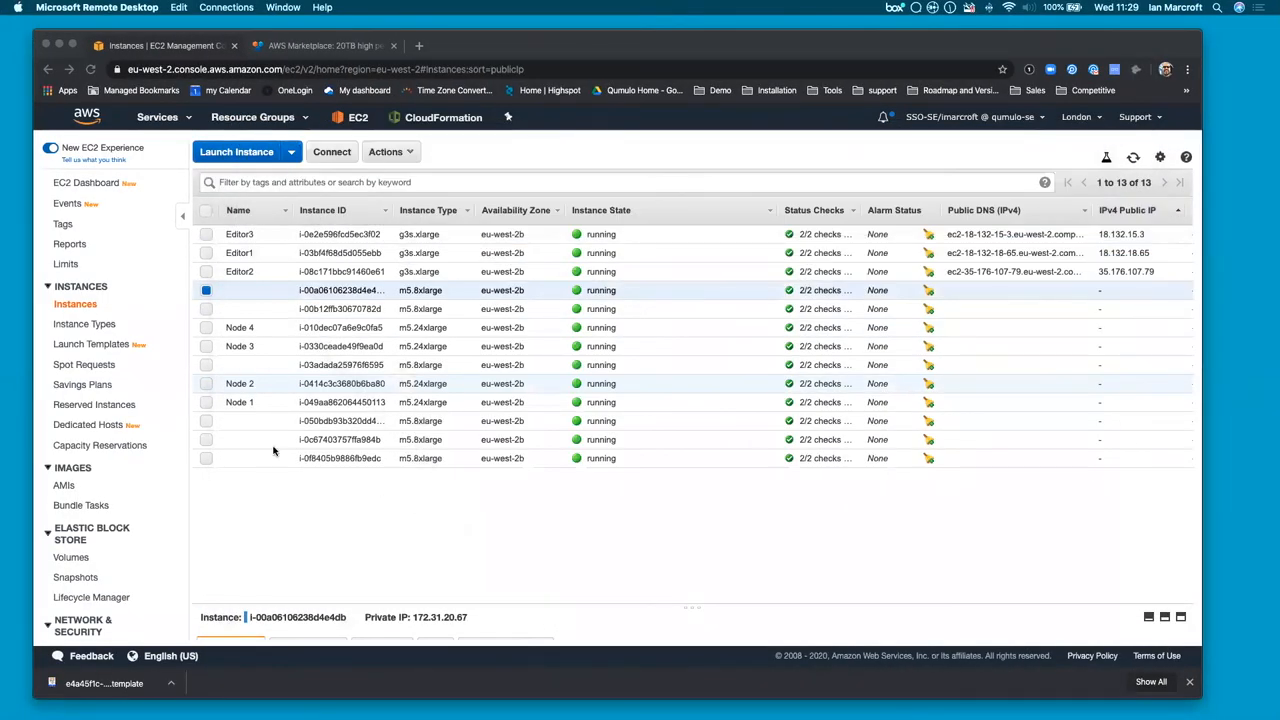
pyautogui.moveTo(353, 357)
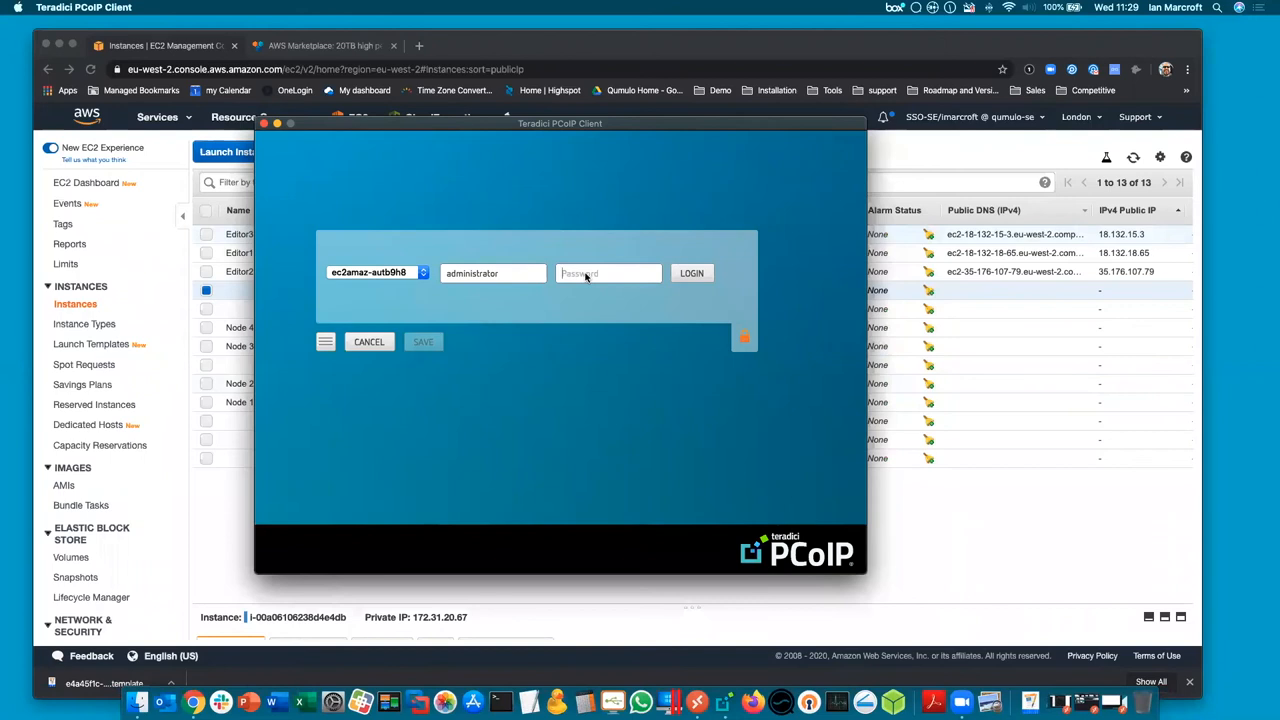
# Log in to the ec2amaz-autb9h8 desktop with the administrator password
pyautogui.write('•')
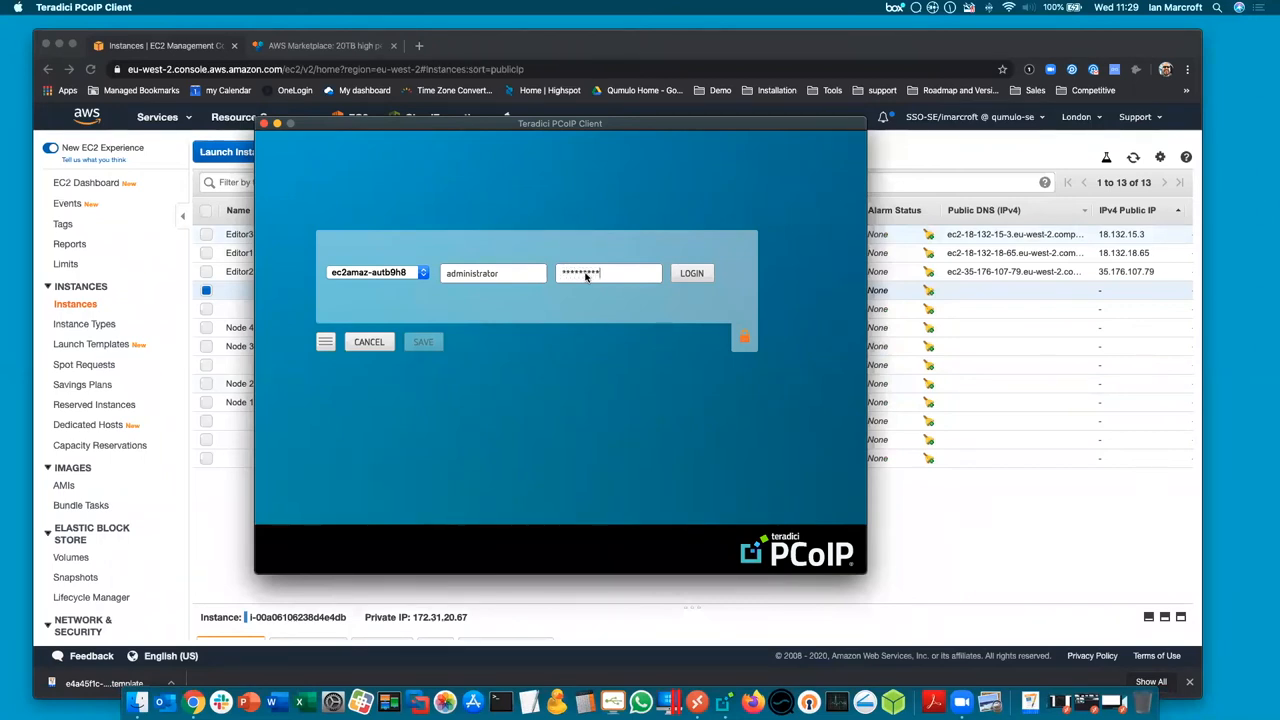
pyautogui.click(691, 273)
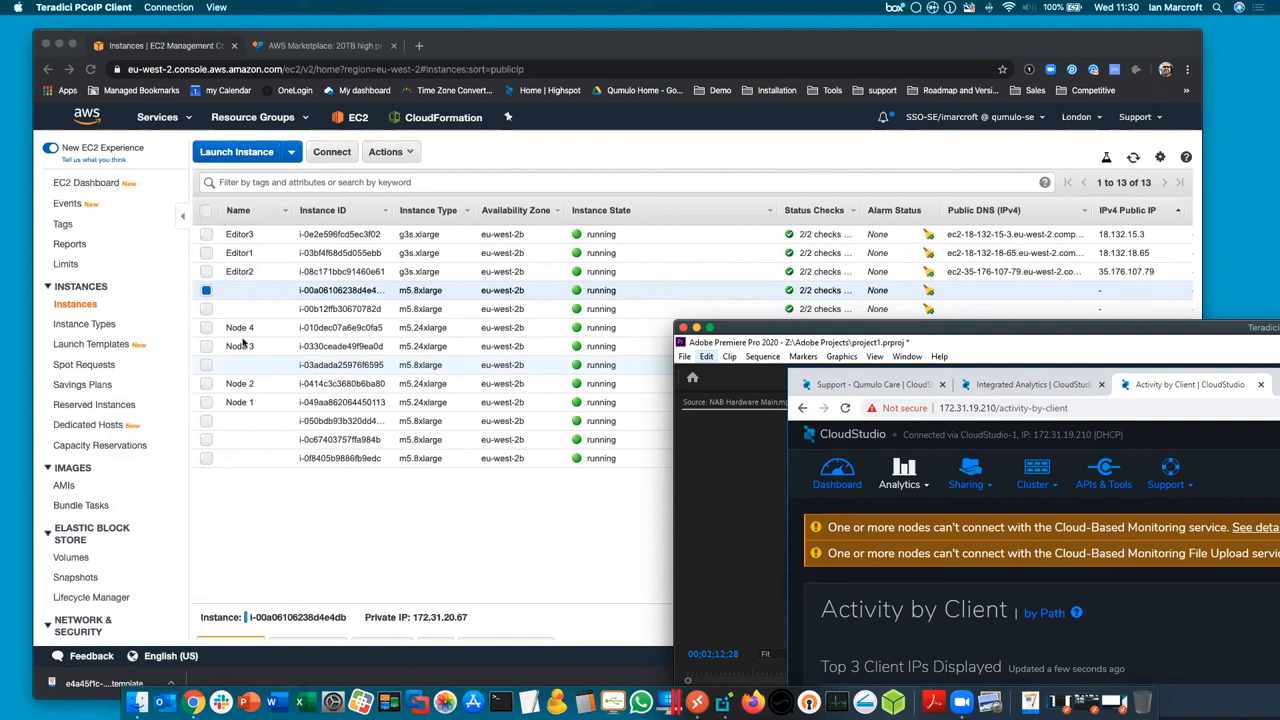
pyautogui.moveTo(285, 328)
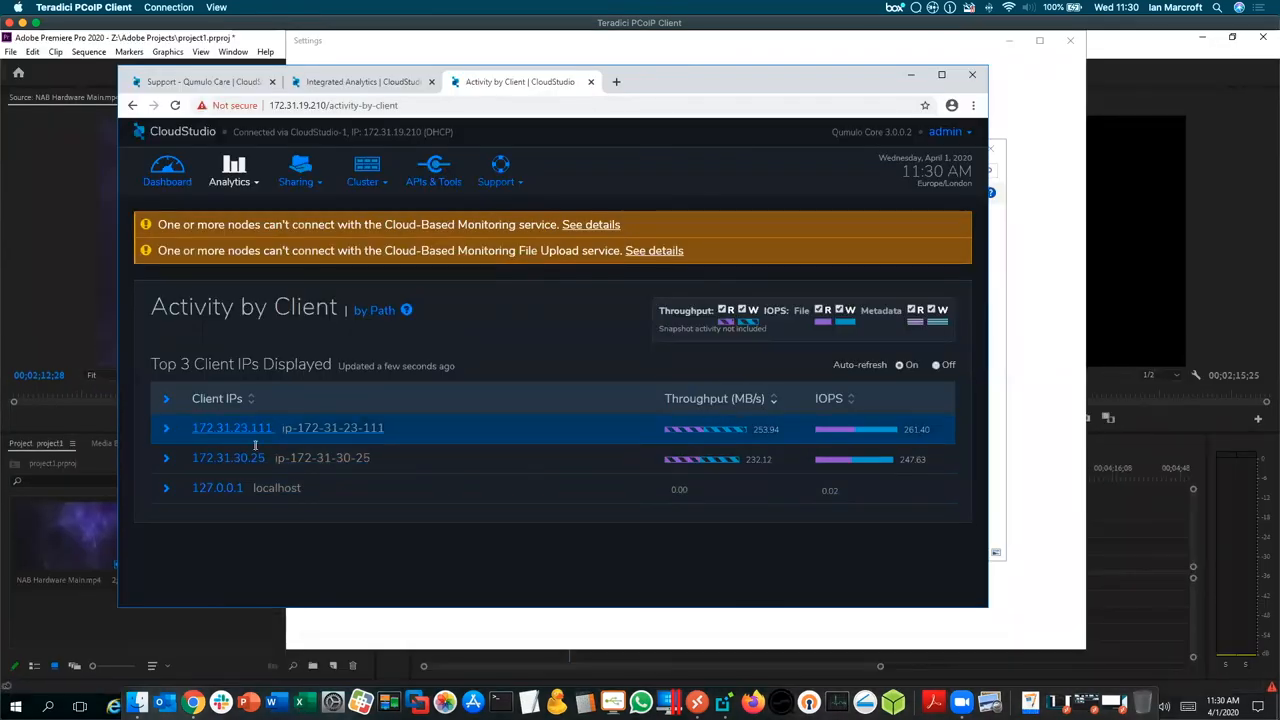
pyautogui.moveTo(760, 420)
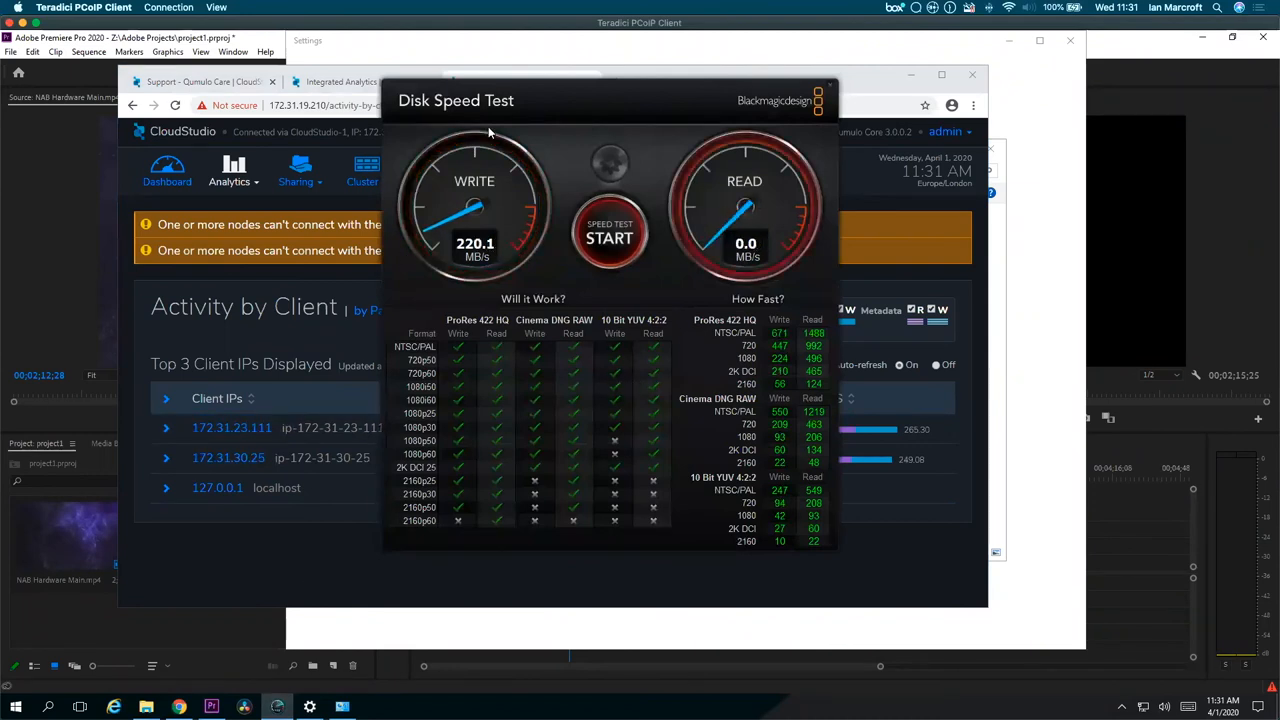
# Close the Blackmagic Disk Speed Test window to reveal CloudStudio's Activity by Client page
pyautogui.click(610, 237)
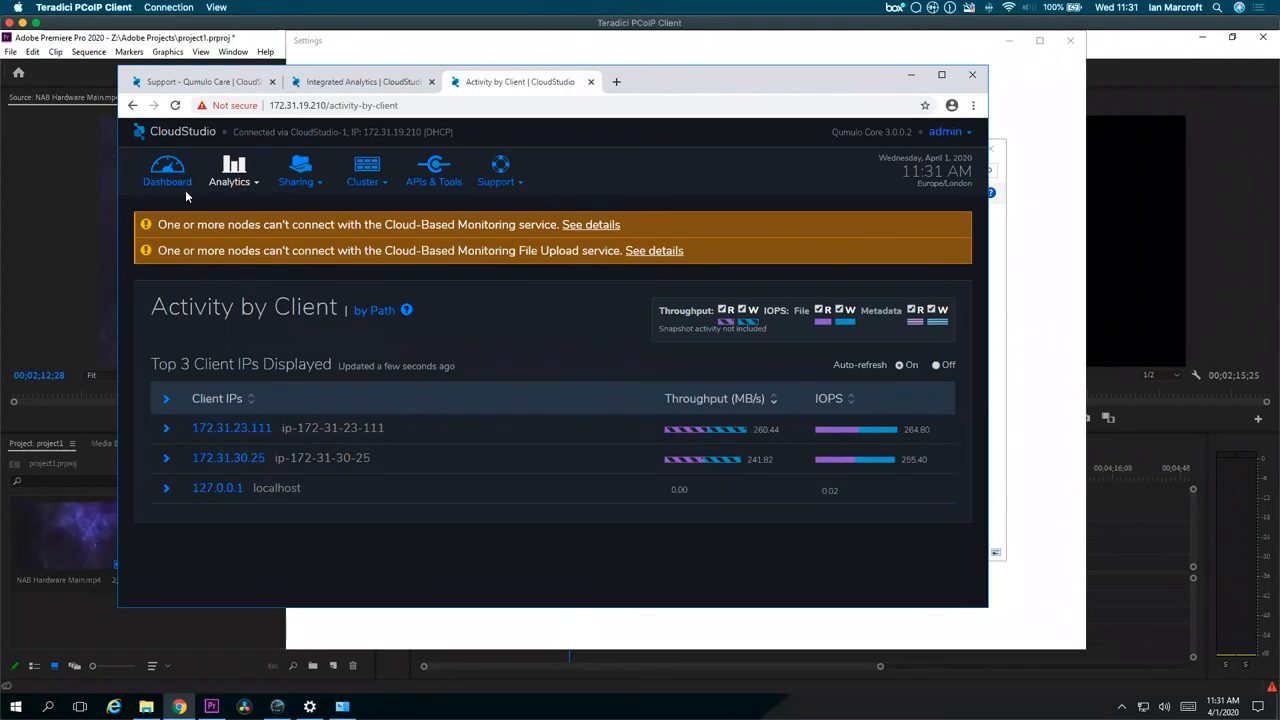
pyautogui.click(167, 170)
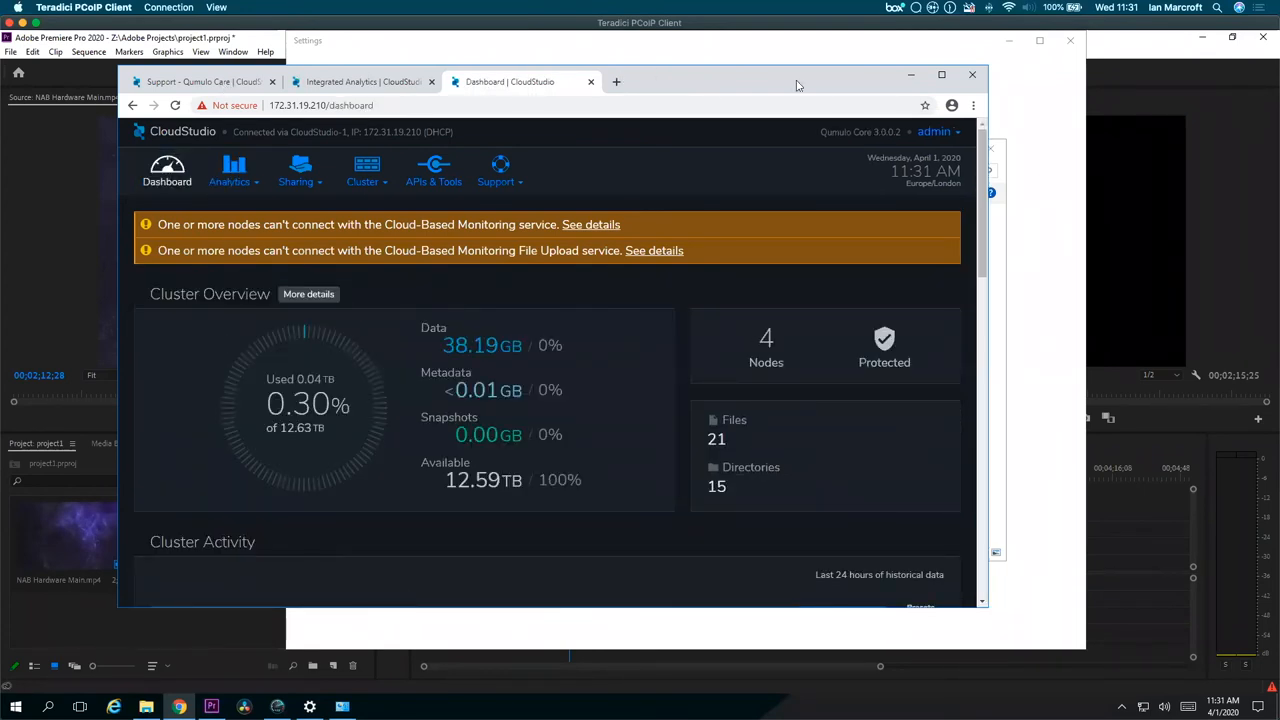
pyautogui.click(941, 74)
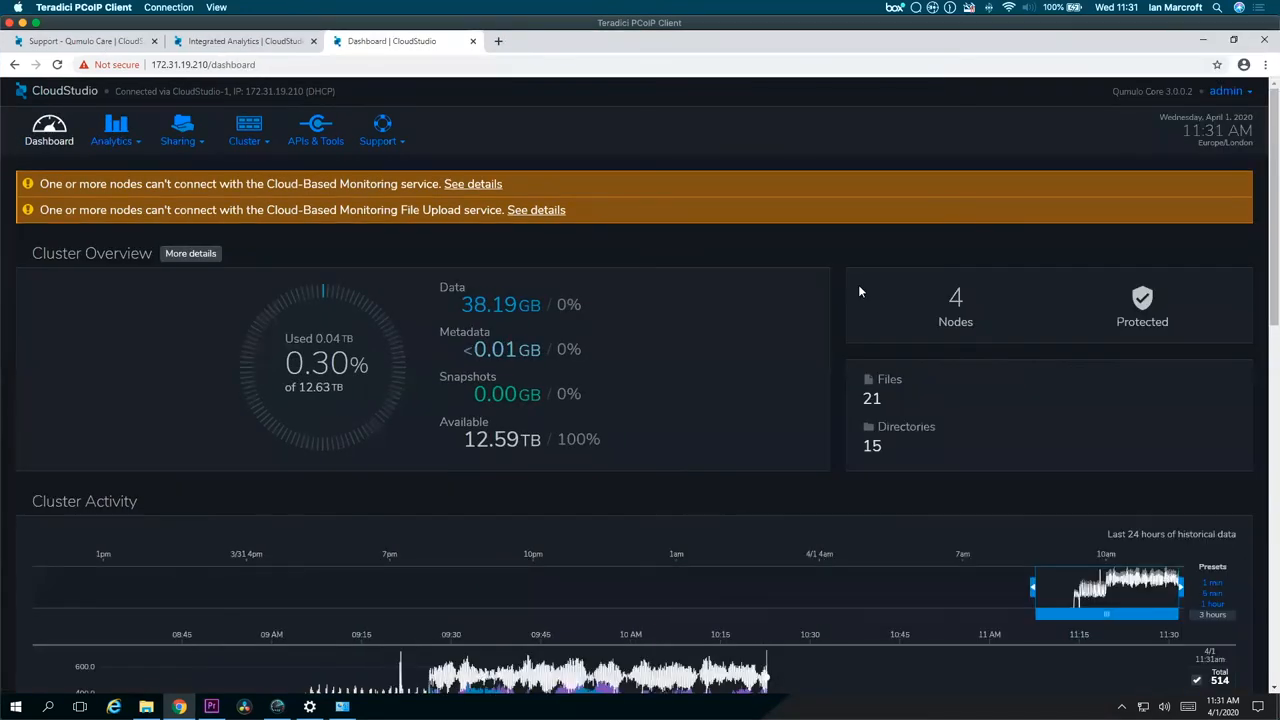
pyautogui.scroll(-3)
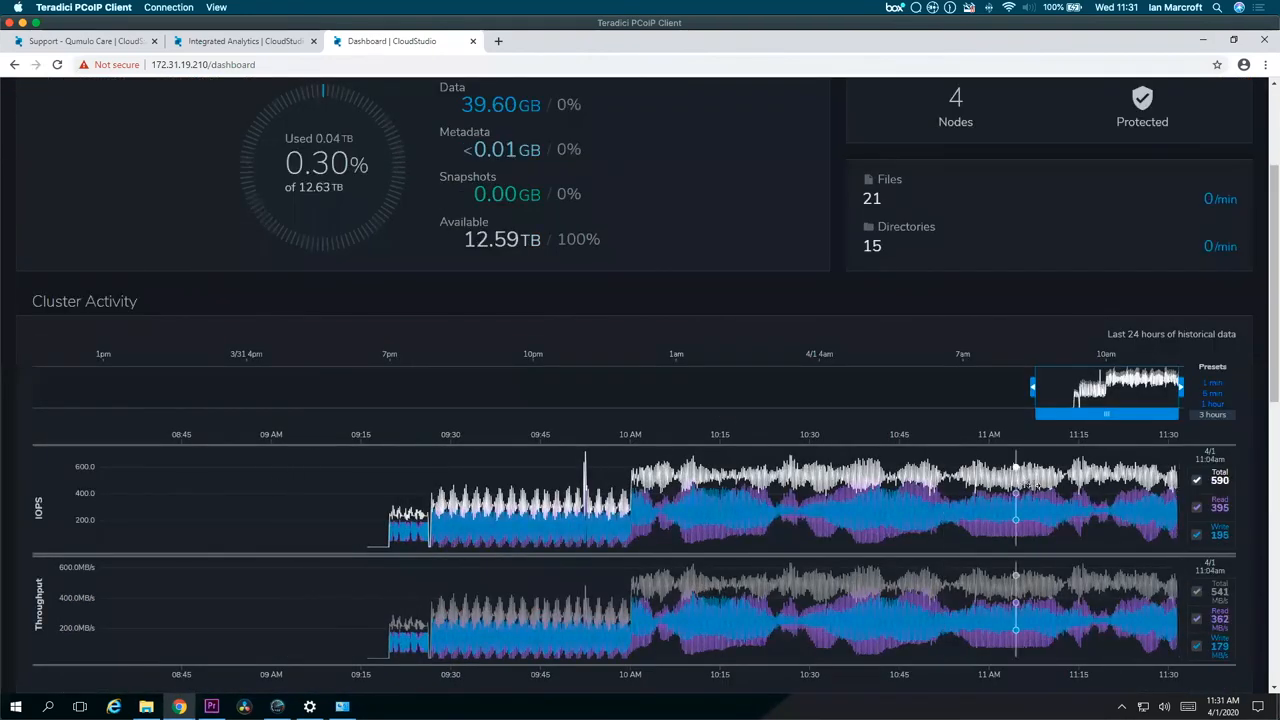
pyautogui.scroll(-3)
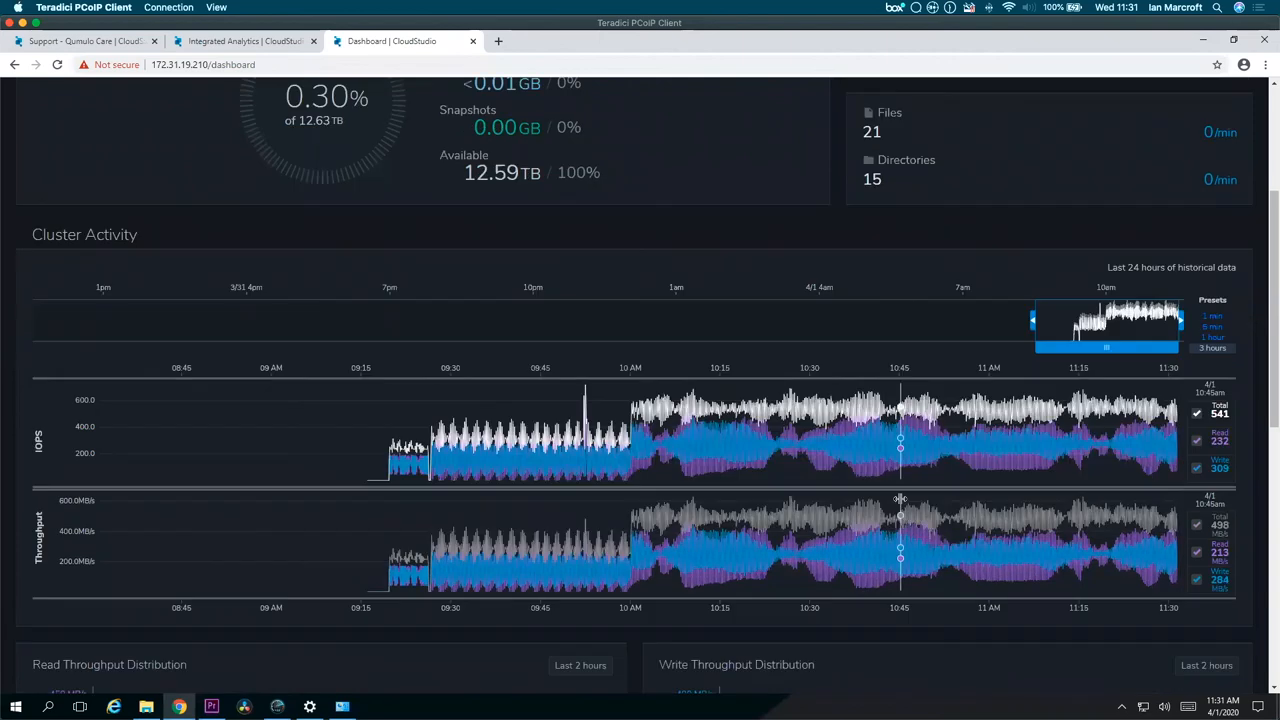
pyautogui.scroll(-3)
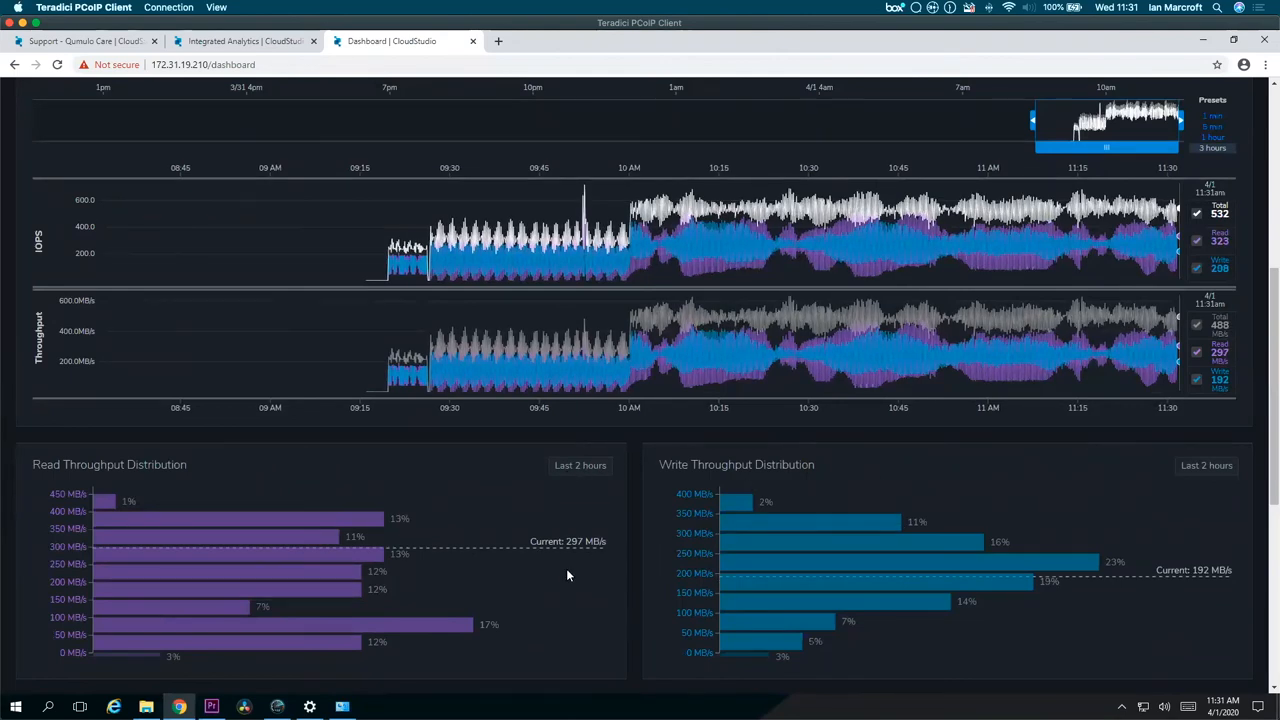
pyautogui.scroll(-3)
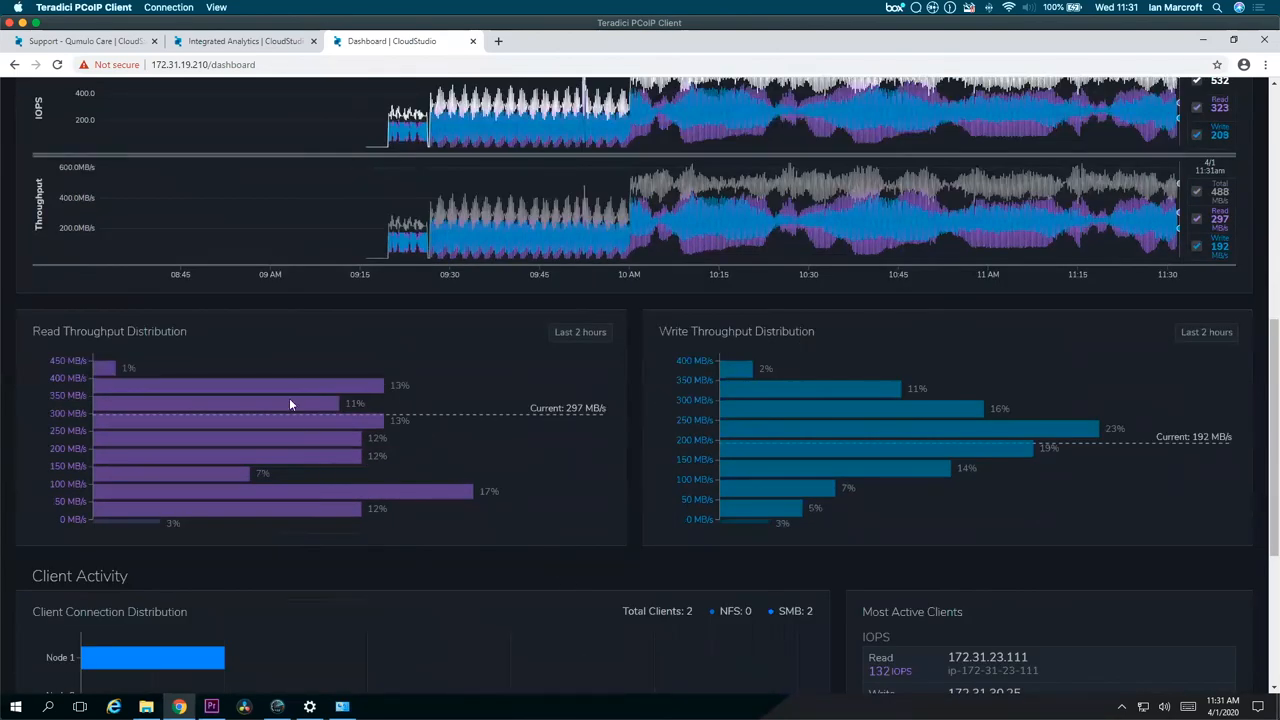
pyautogui.scroll(-3)
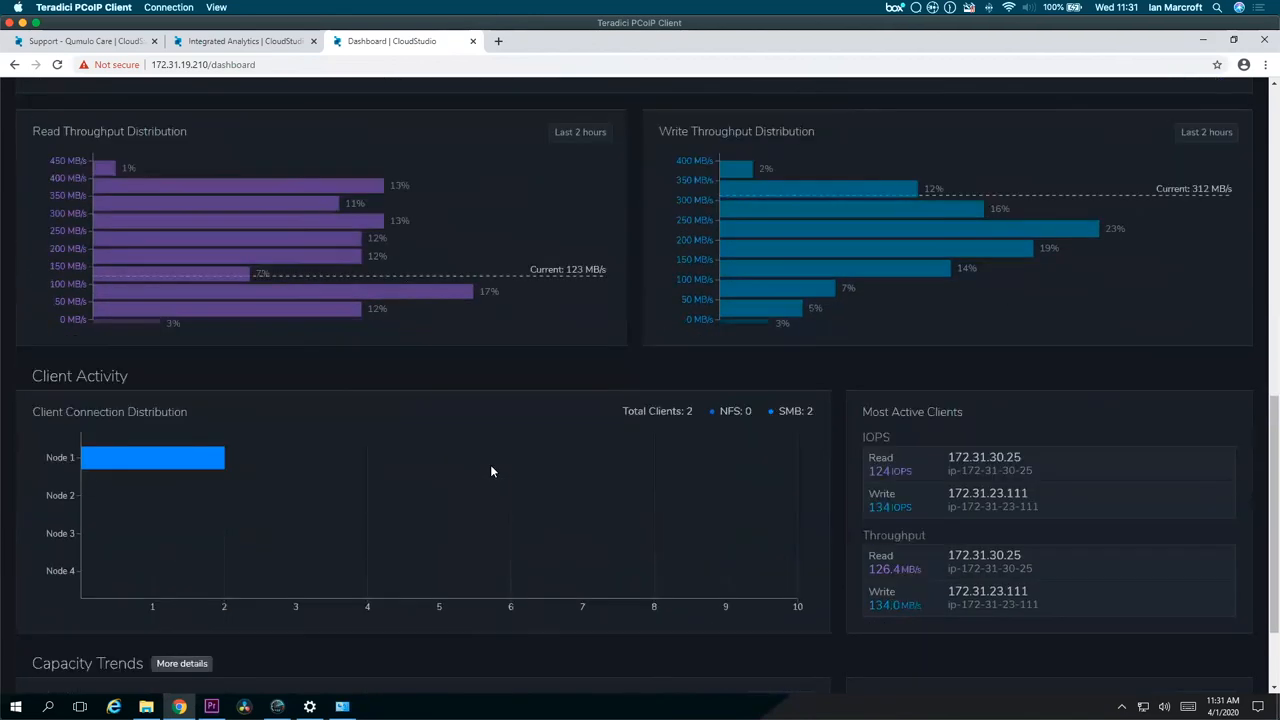
pyautogui.moveTo(183, 463)
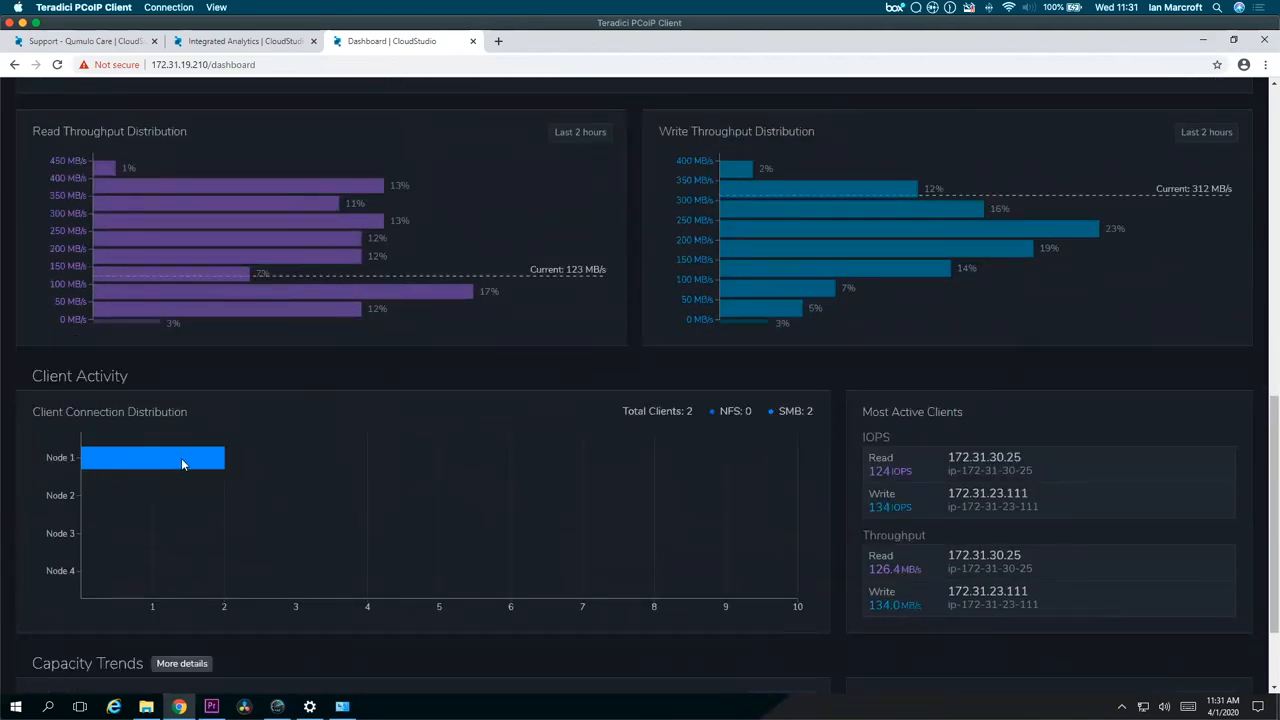
pyautogui.moveTo(197, 471)
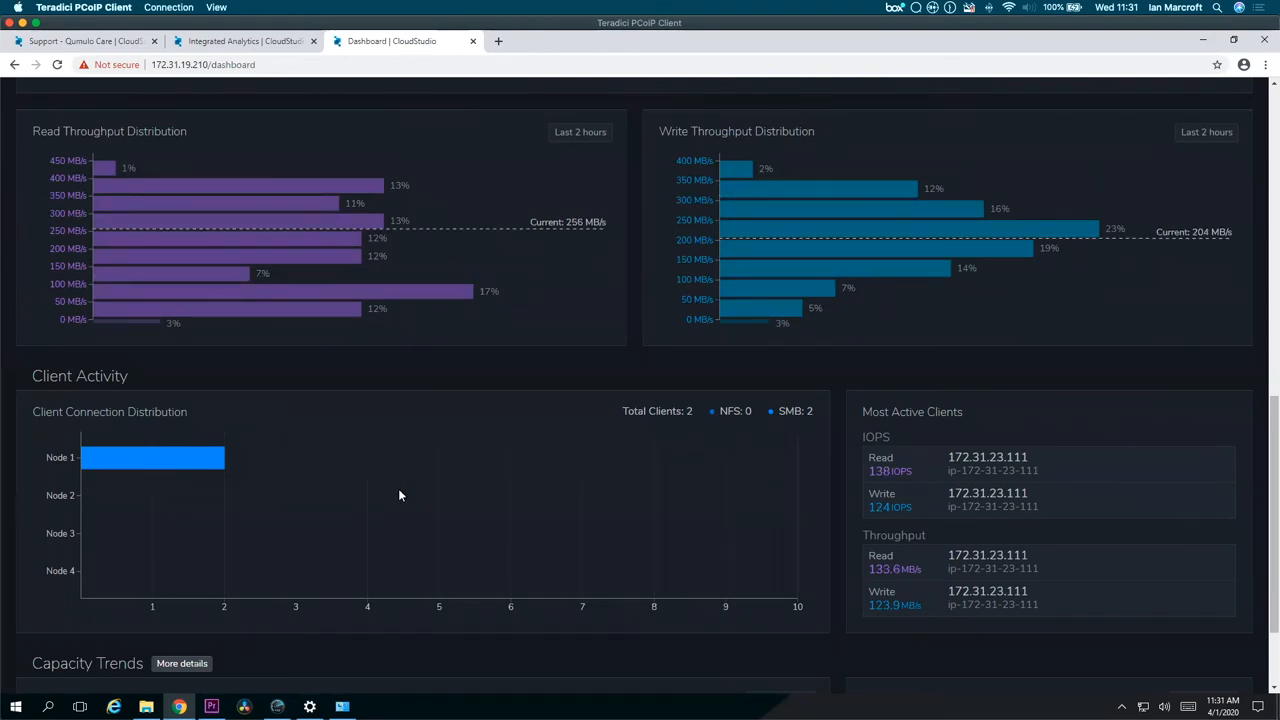
pyautogui.scroll(-3)
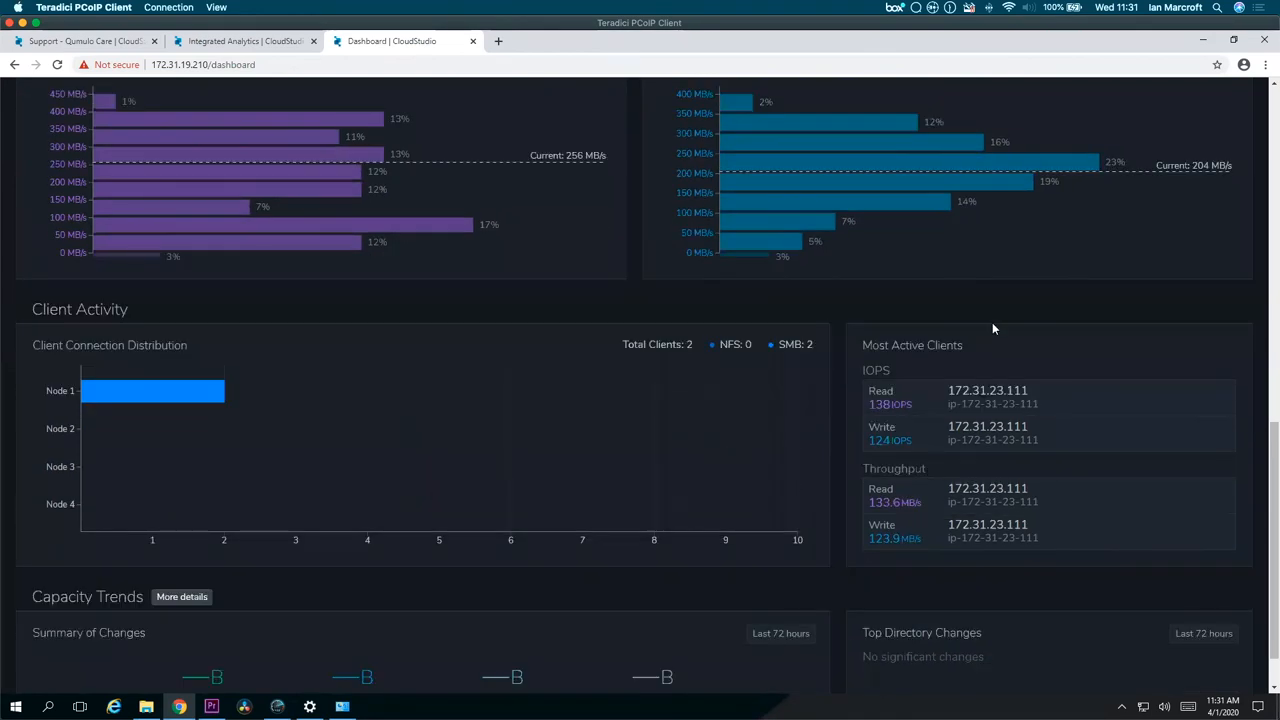
pyautogui.scroll(-3)
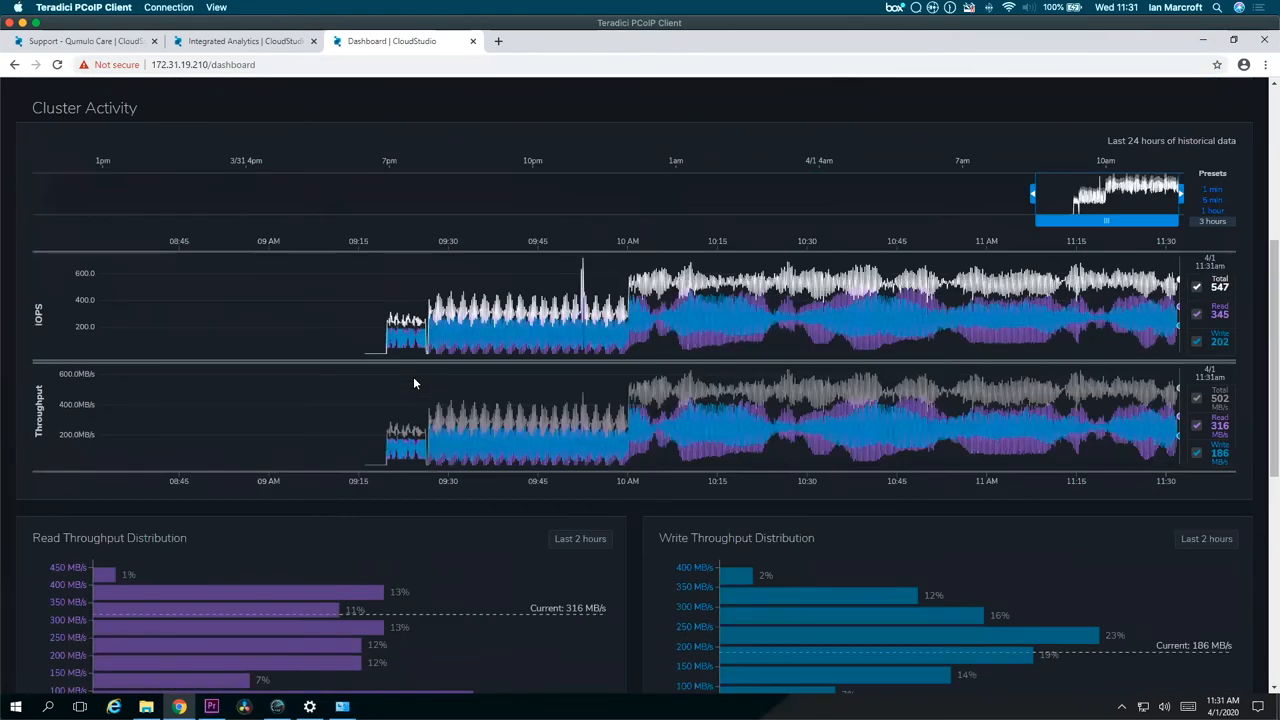
# Open Analytics > Integrated Analytics and re-enable the IOPS write checkbox
pyautogui.click(115, 140)
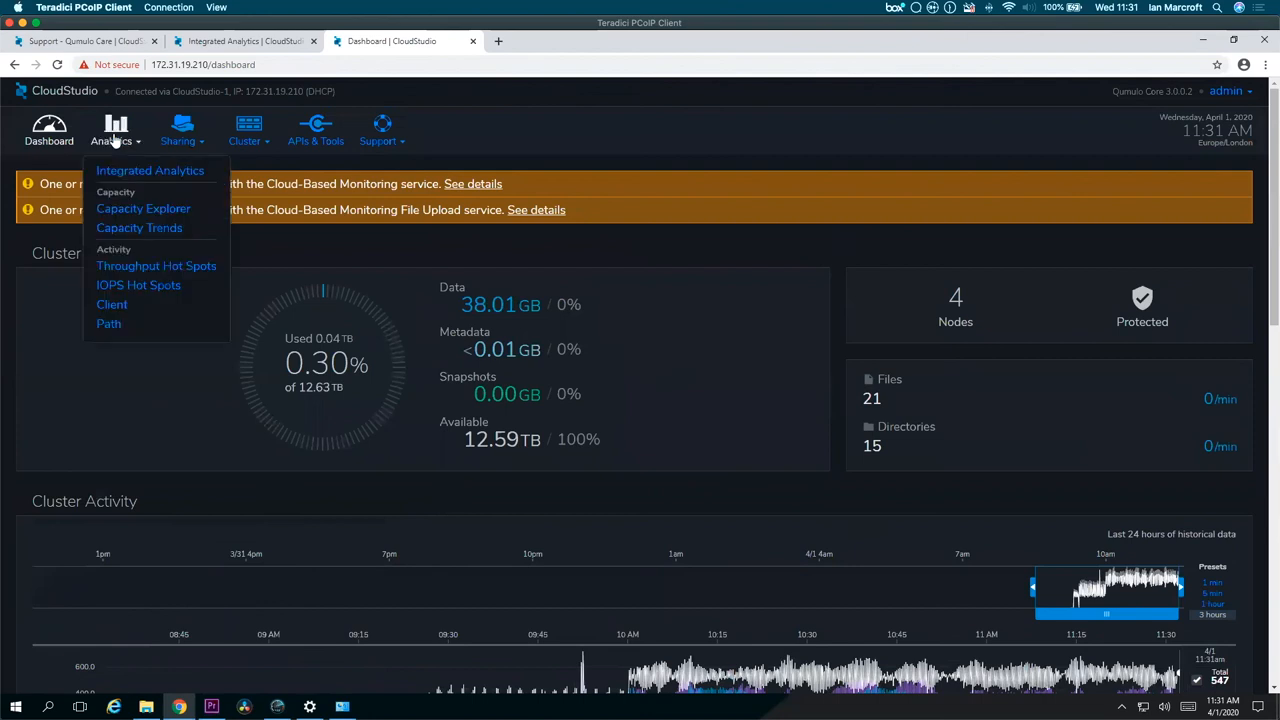
pyautogui.click(150, 170)
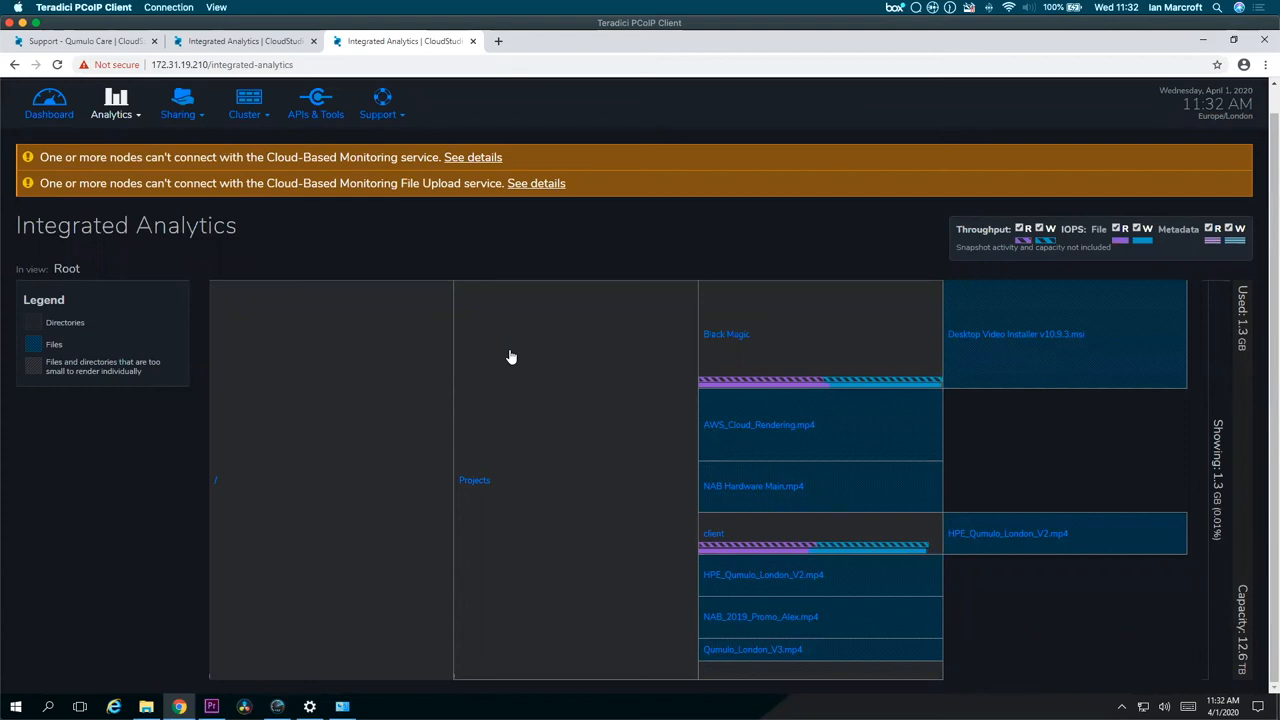
pyautogui.moveTo(858, 398)
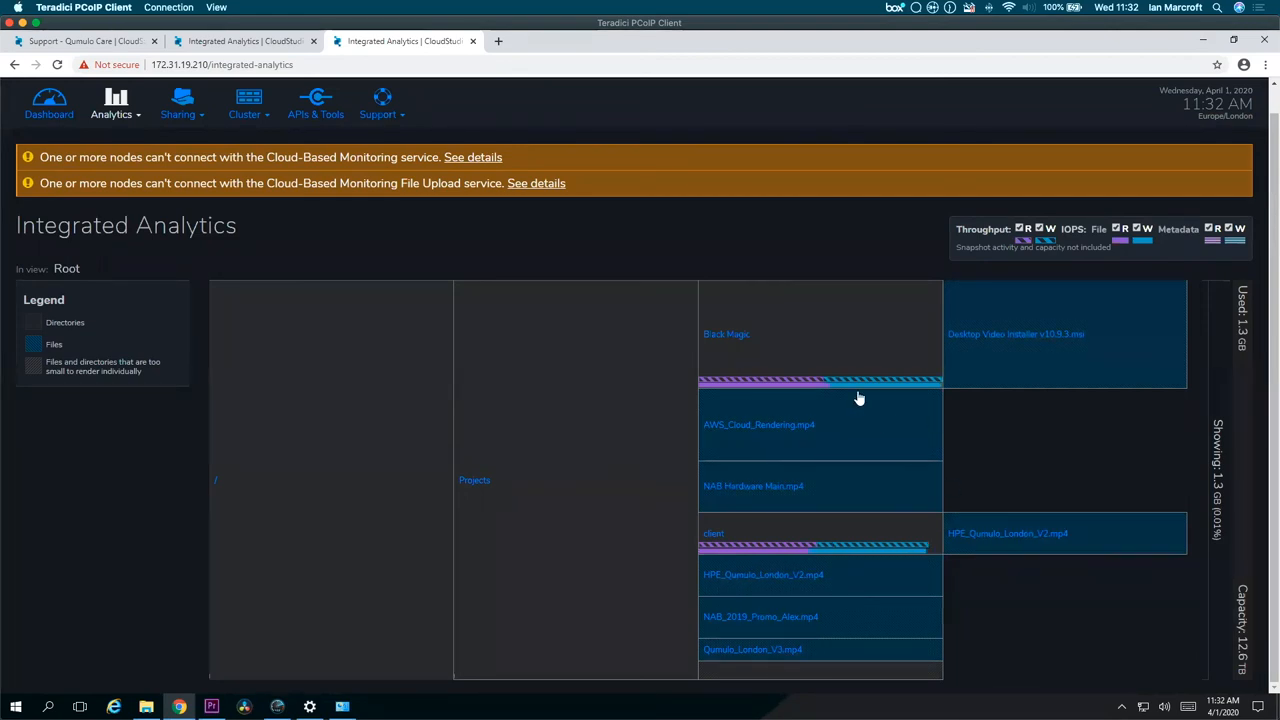
pyautogui.moveTo(333, 450)
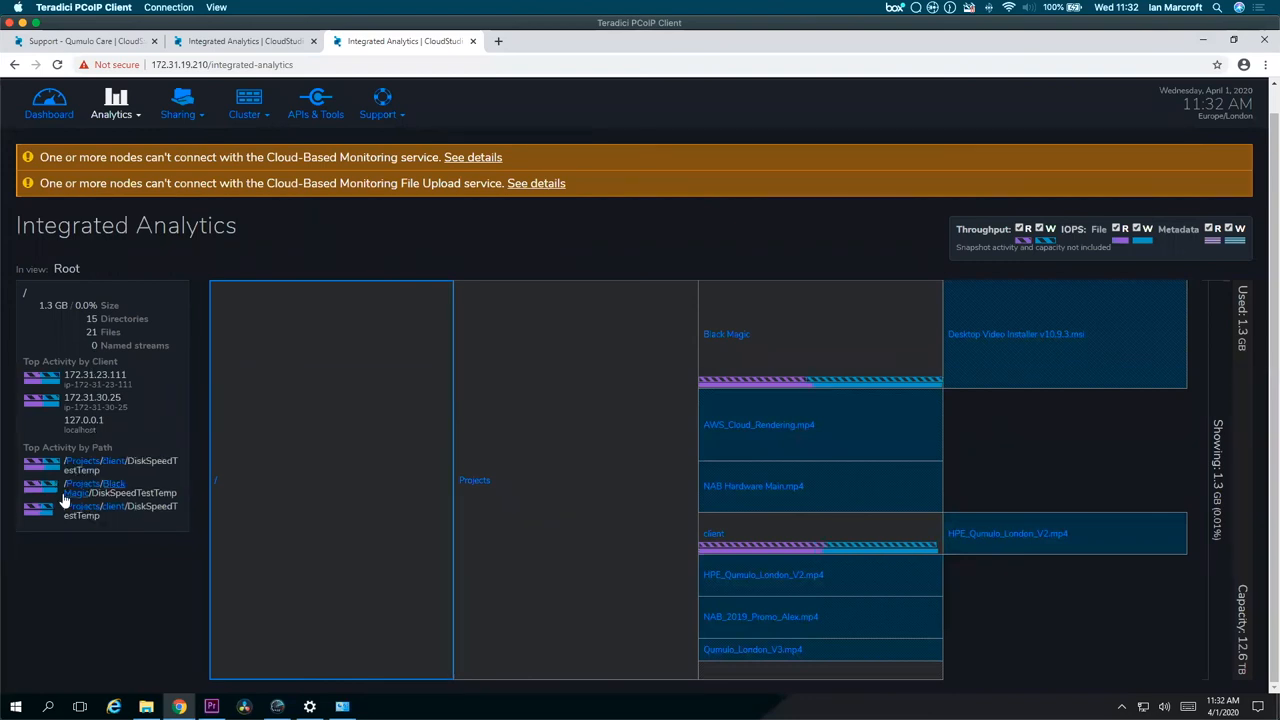
pyautogui.moveTo(1034, 280)
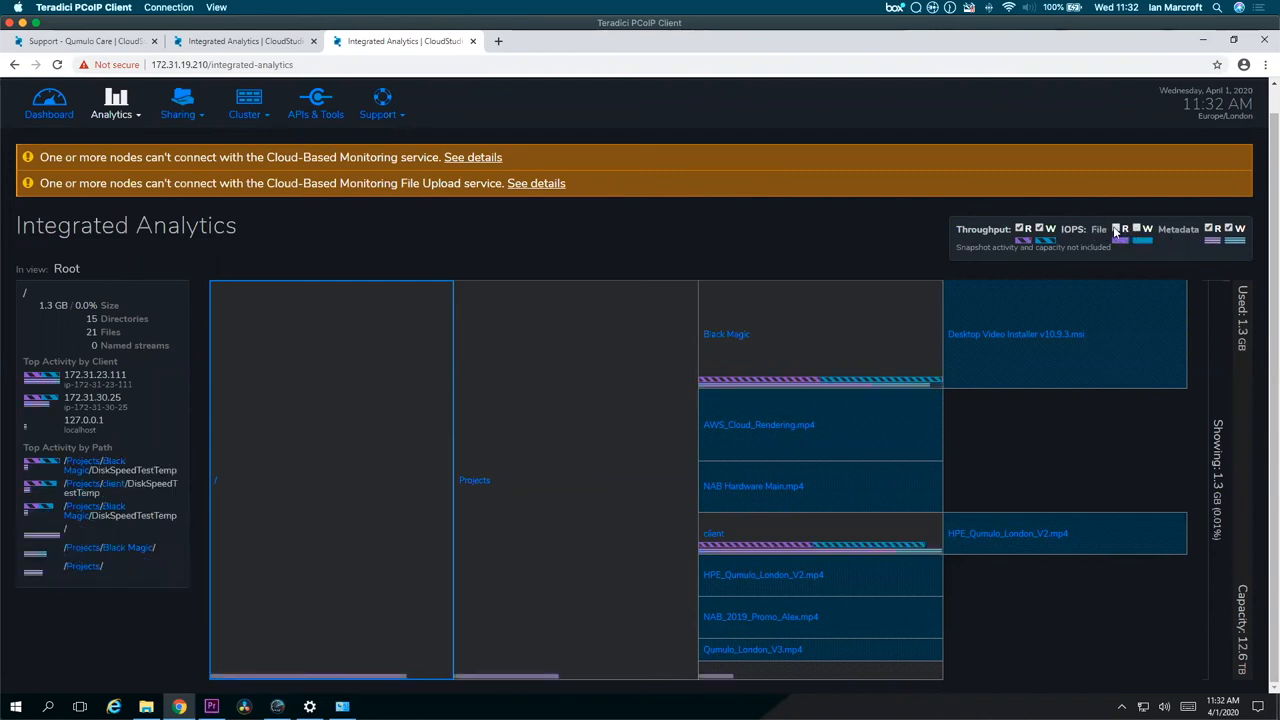
pyautogui.click(111, 113)
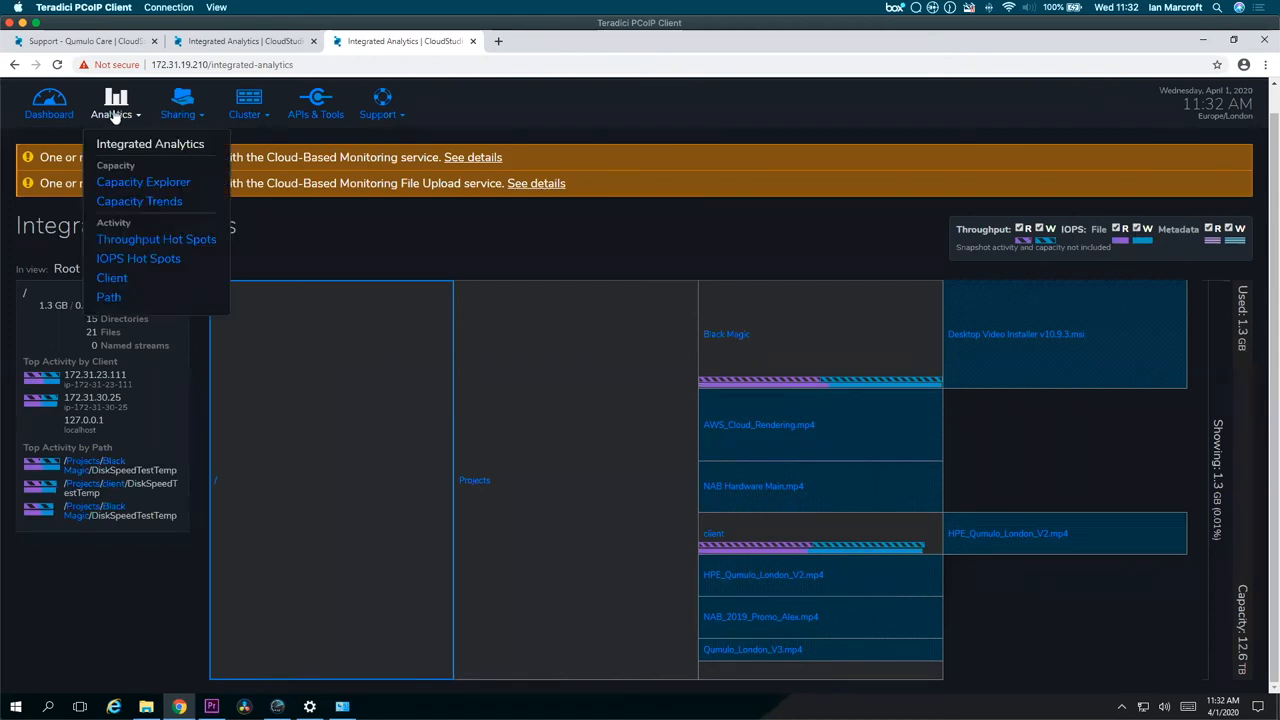
# On Analytics > Client, expand then collapse the paths for 172.31.23.111 and 172.31.30.25
pyautogui.click(111, 277)
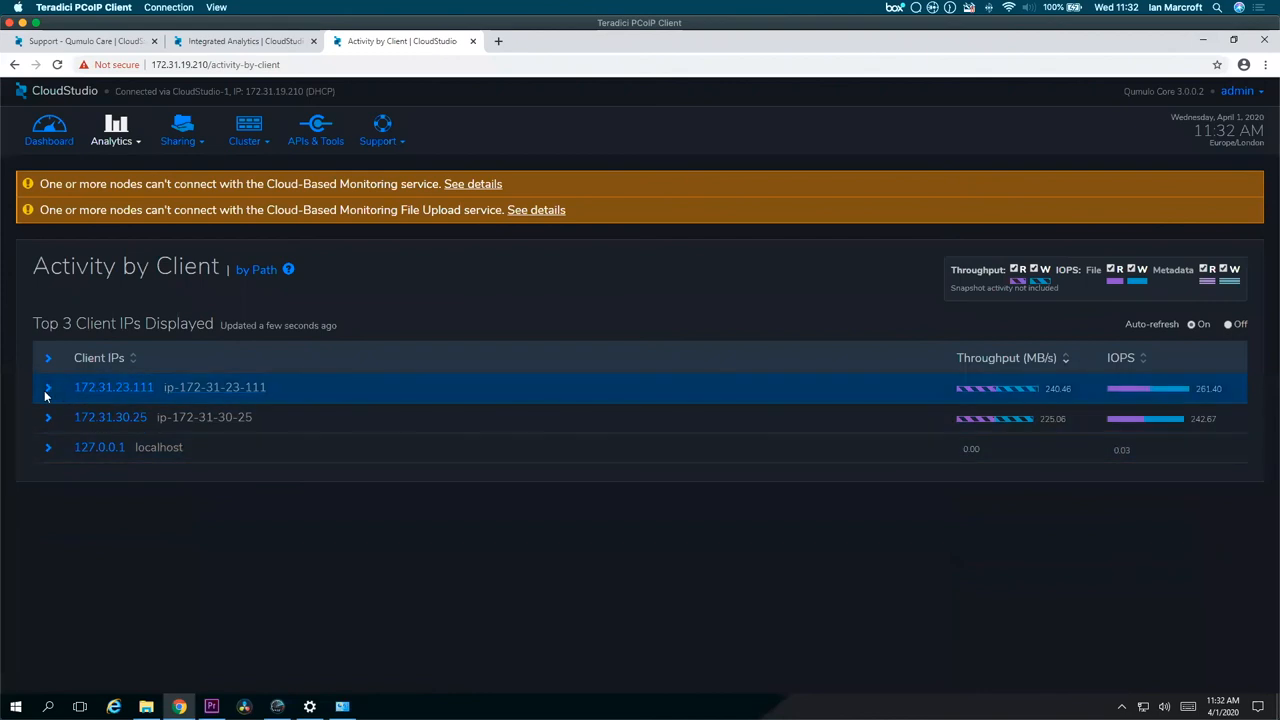
pyautogui.click(48, 387)
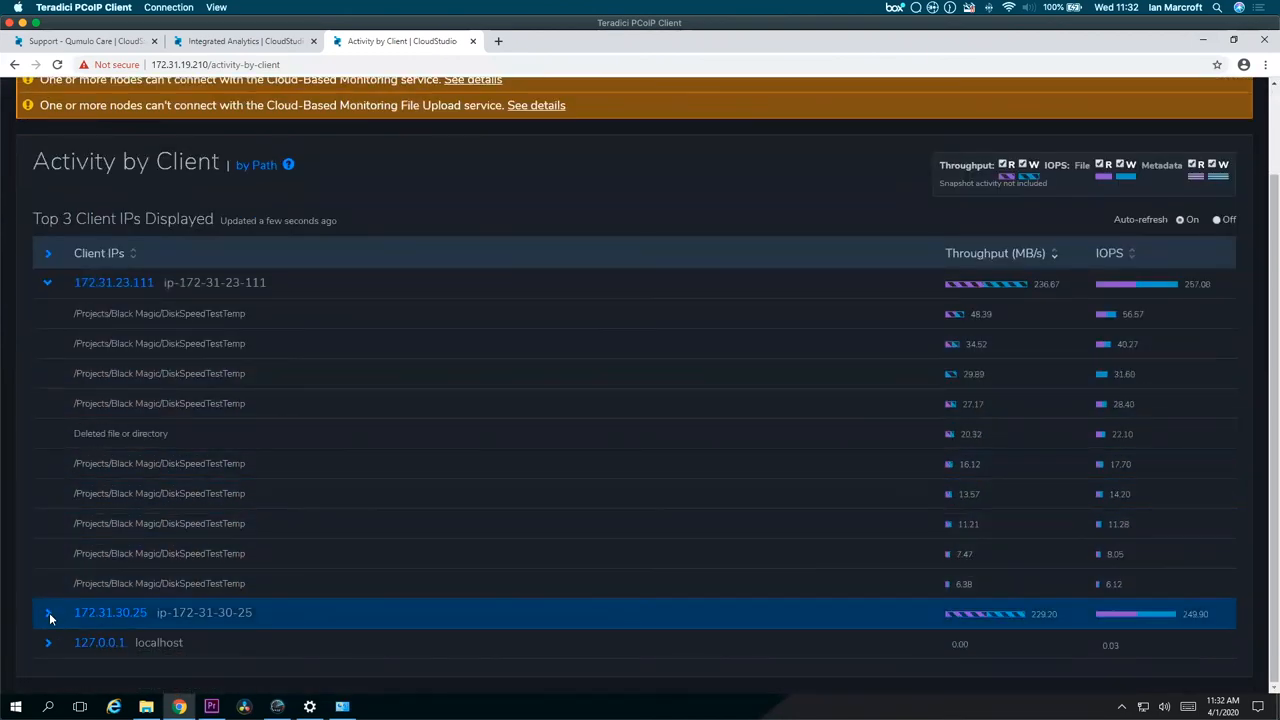
pyautogui.click(48, 612)
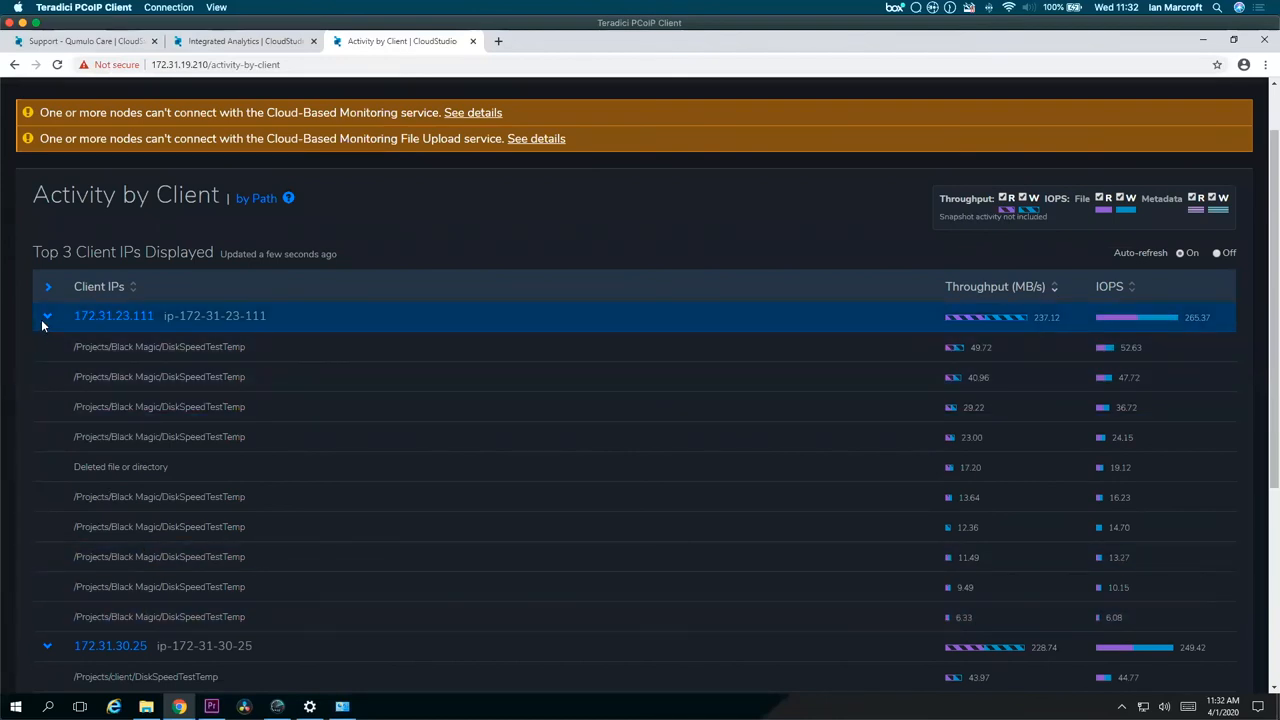
pyautogui.click(47, 315)
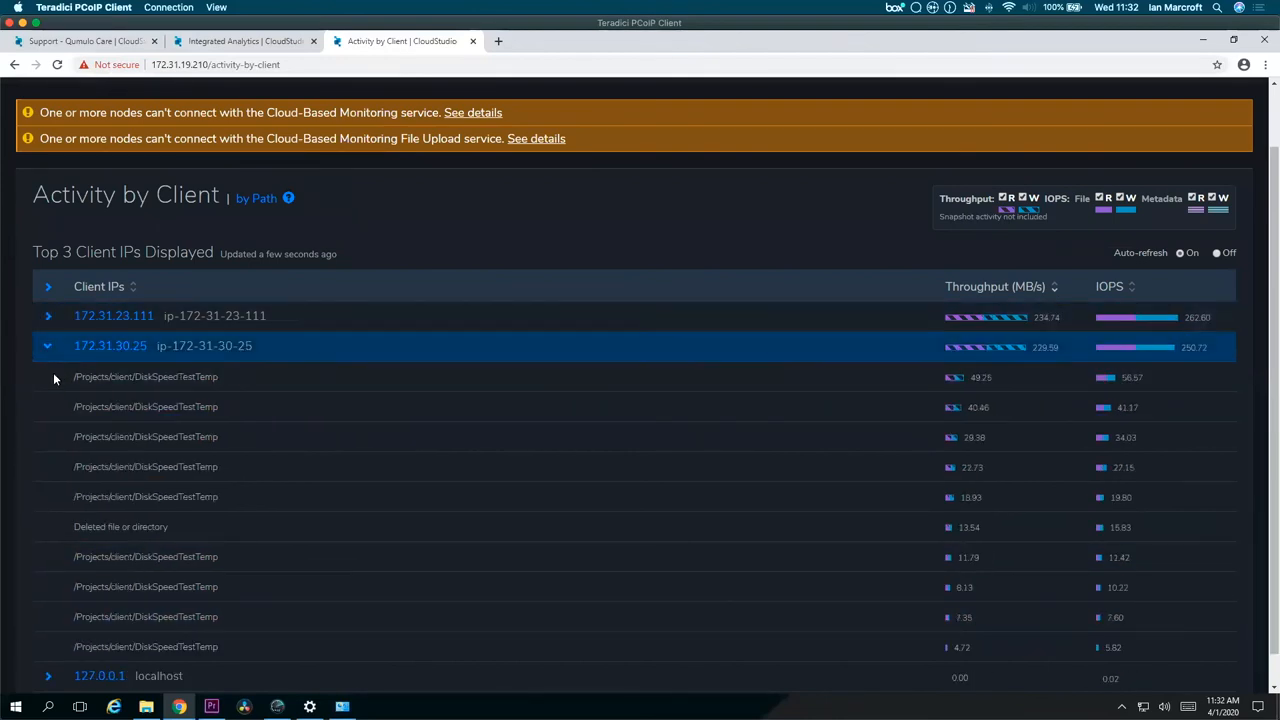
pyautogui.click(47, 345)
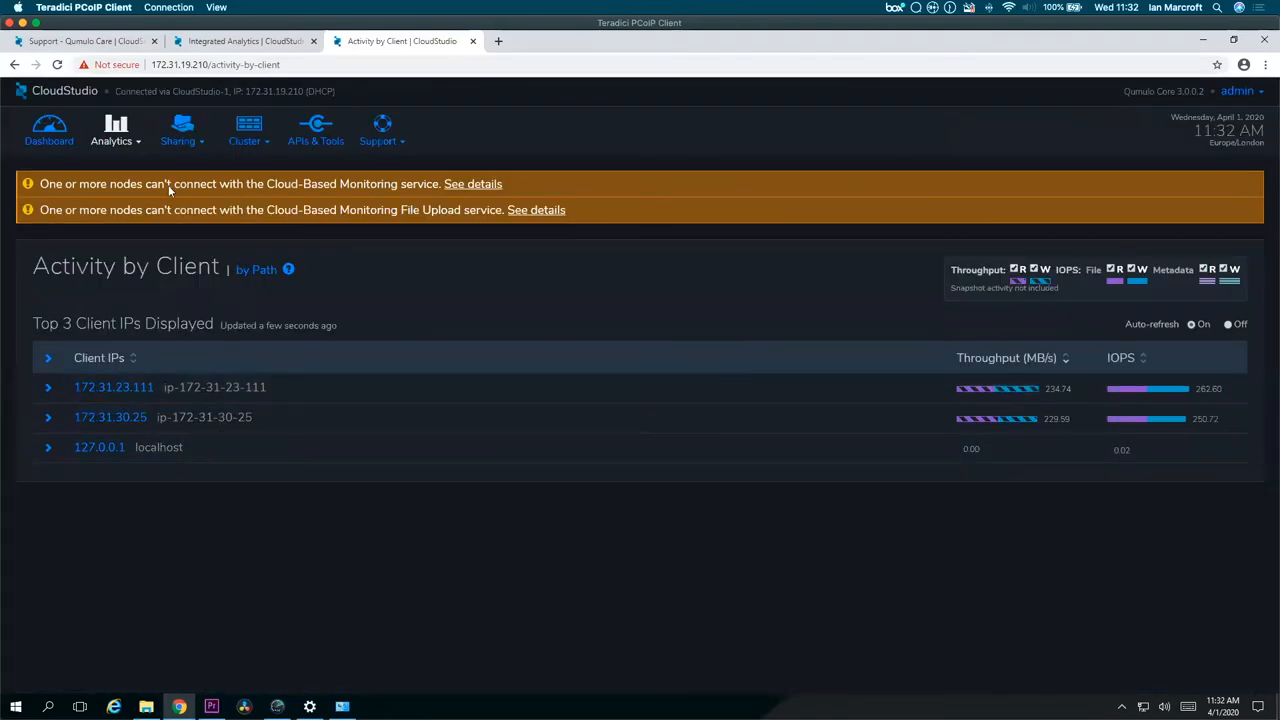
pyautogui.click(112, 140)
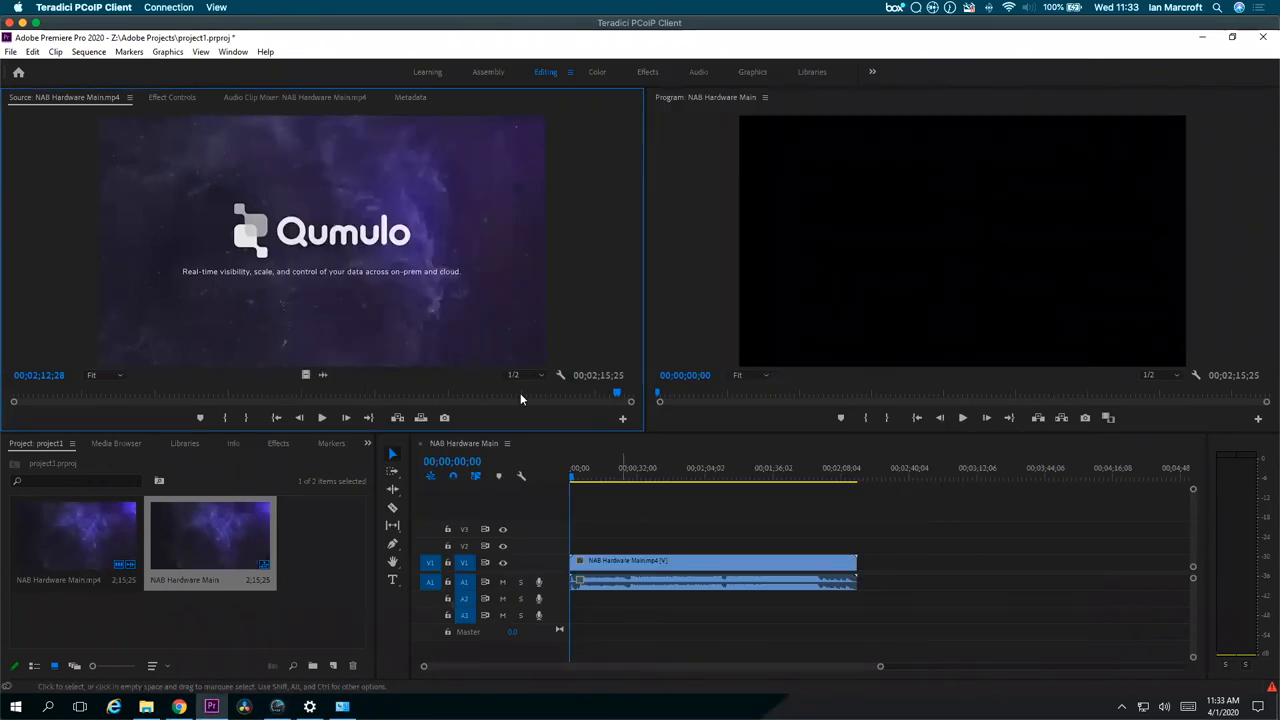
pyautogui.moveTo(231, 174)
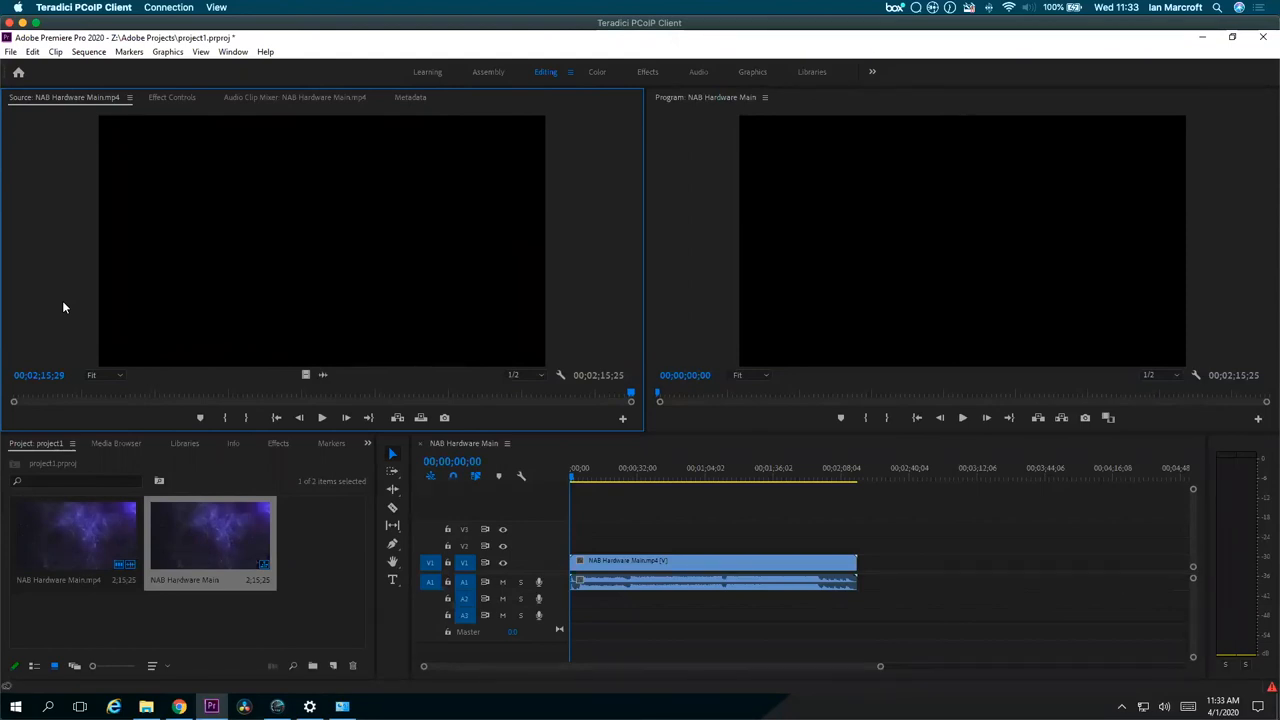
# Play NAB Hardware Main.mp4 in the Source Monitor and pause at 00;00;14;15
pyautogui.click(322, 417)
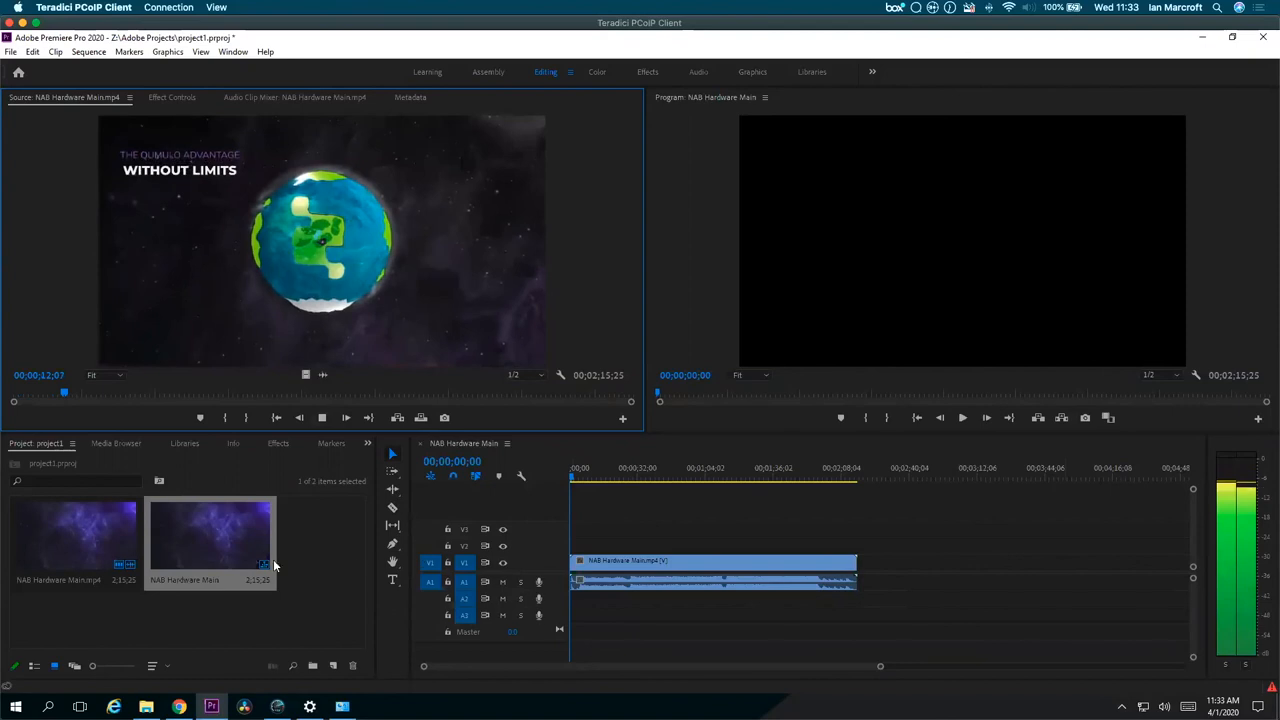
pyautogui.click(322, 417)
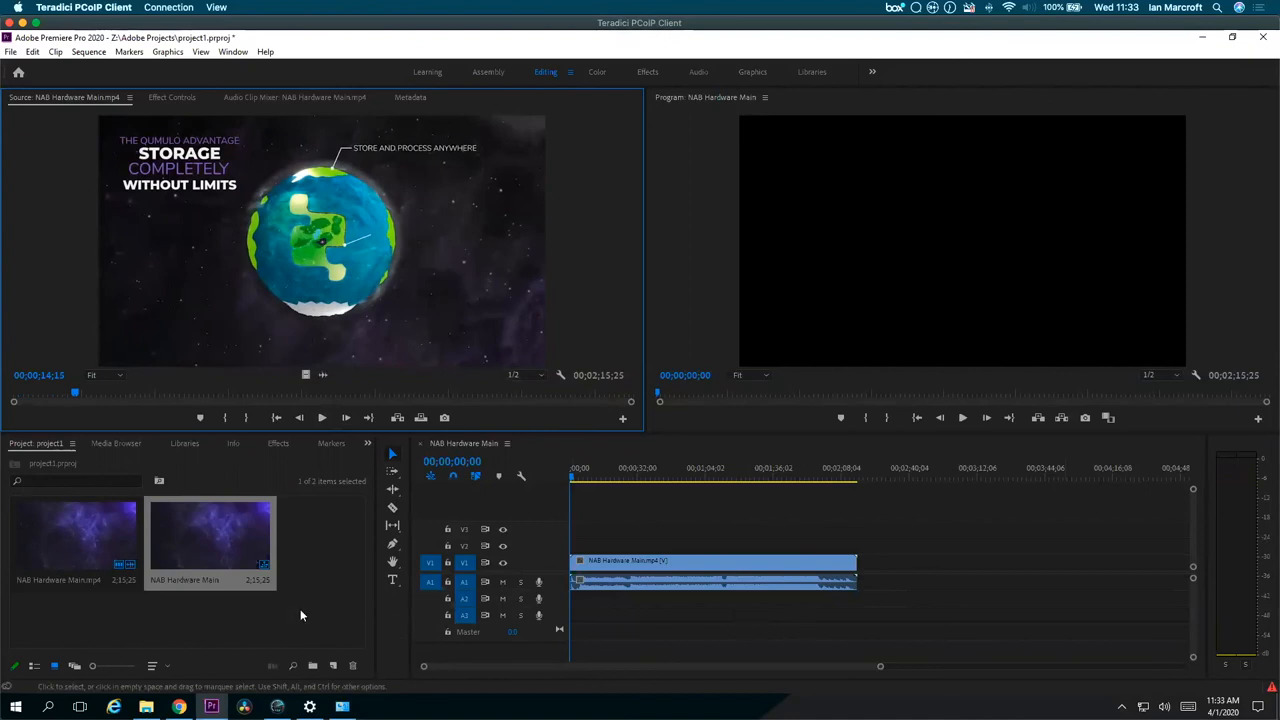
pyautogui.moveTo(227, 282)
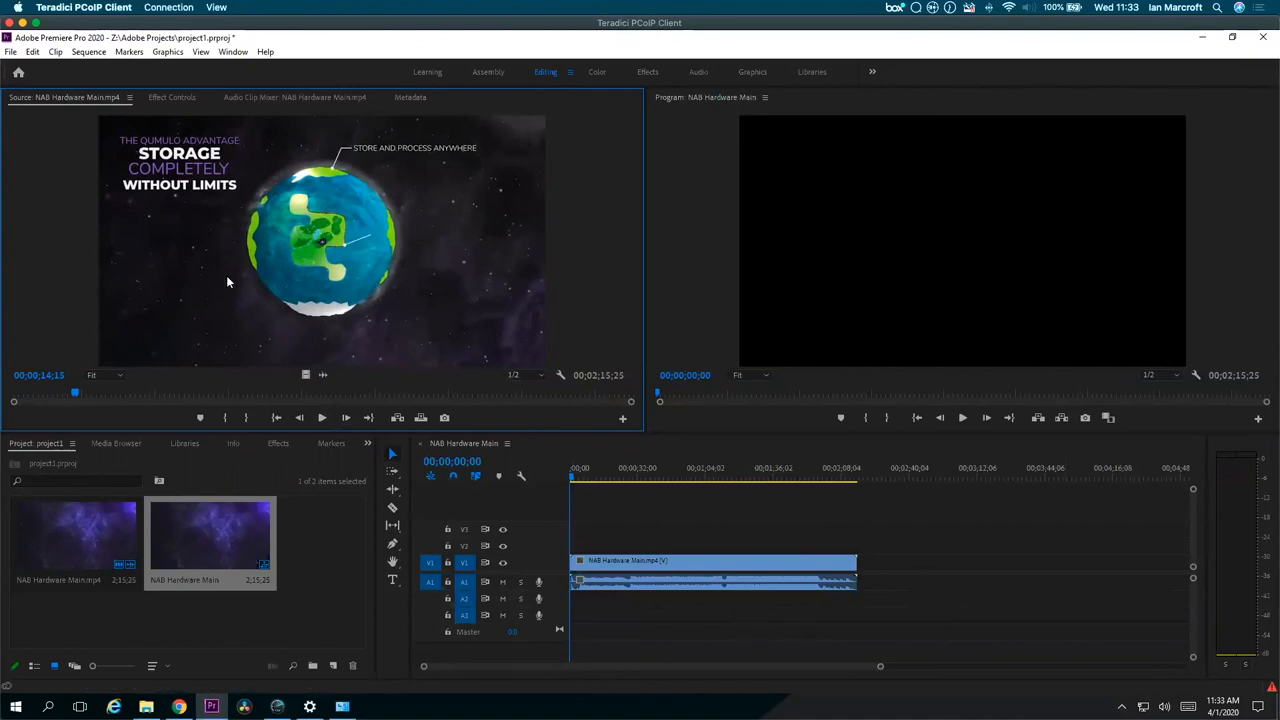
pyautogui.moveTo(240, 337)
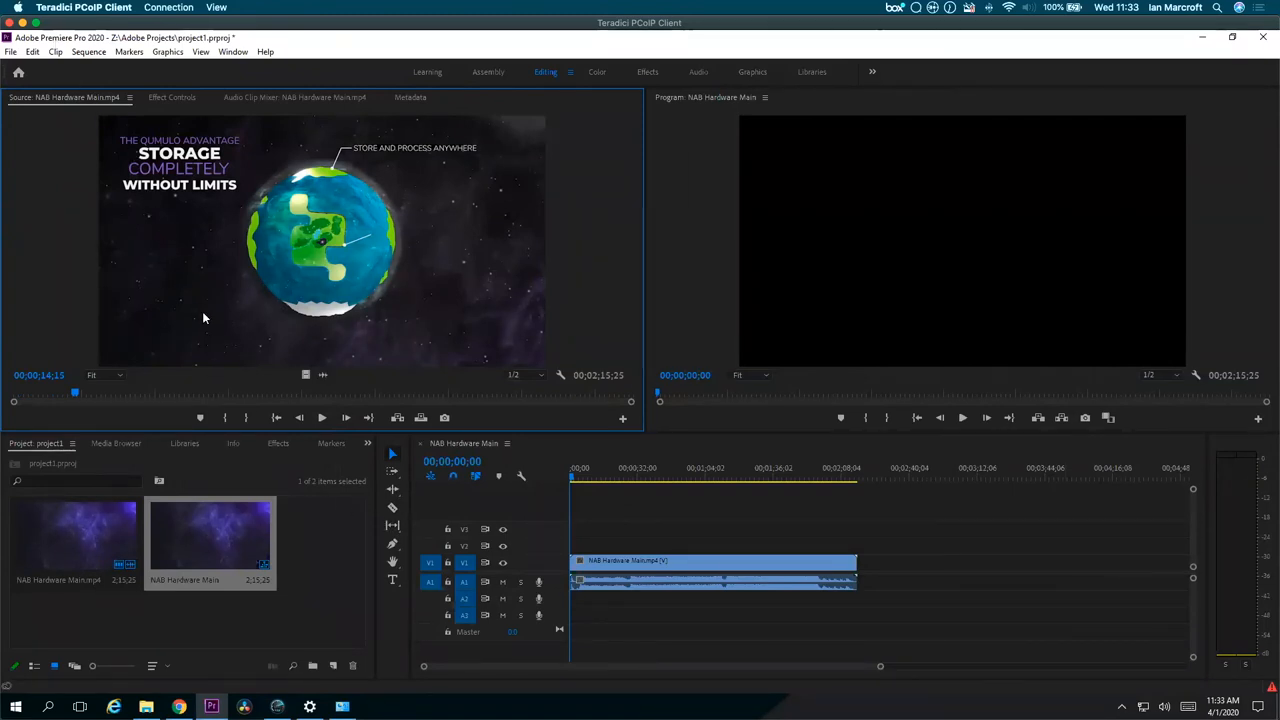
pyautogui.click(595, 478)
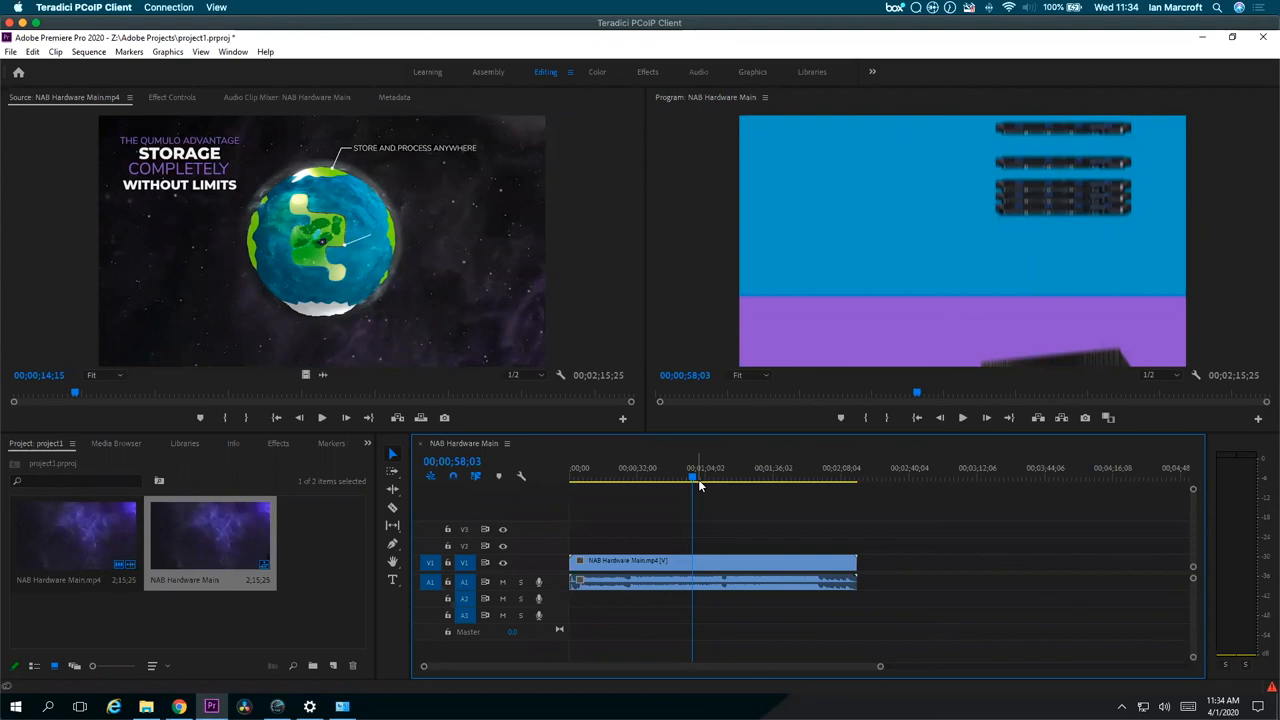
pyautogui.moveTo(125, 213)
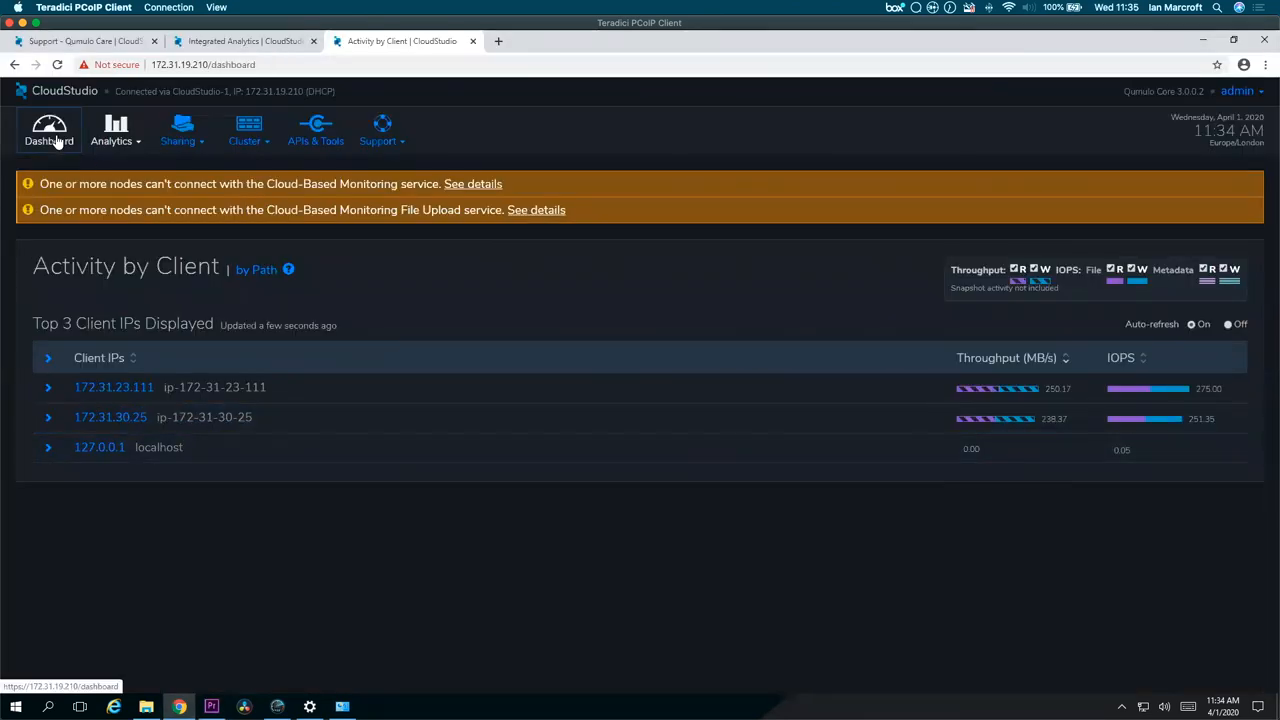
# Go back to the CloudStudio Dashboard and scroll down through cluster capacity and activity
pyautogui.click(49, 130)
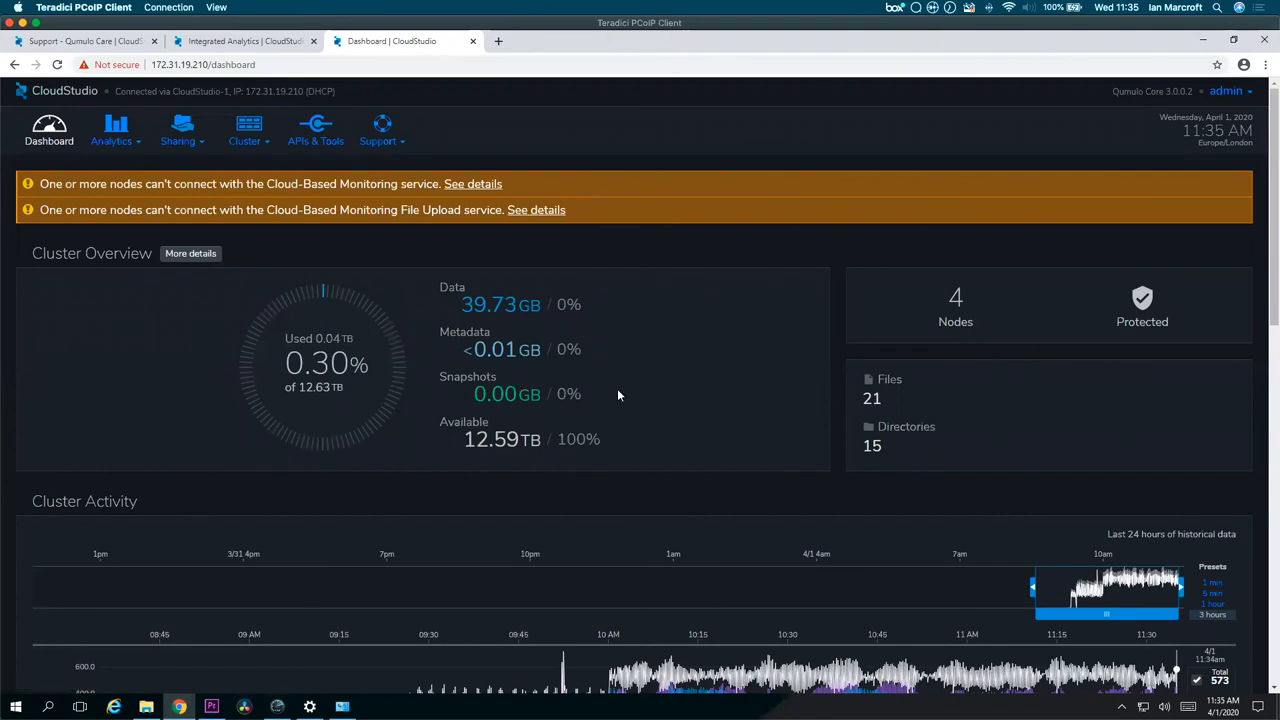
pyautogui.scroll(-3)
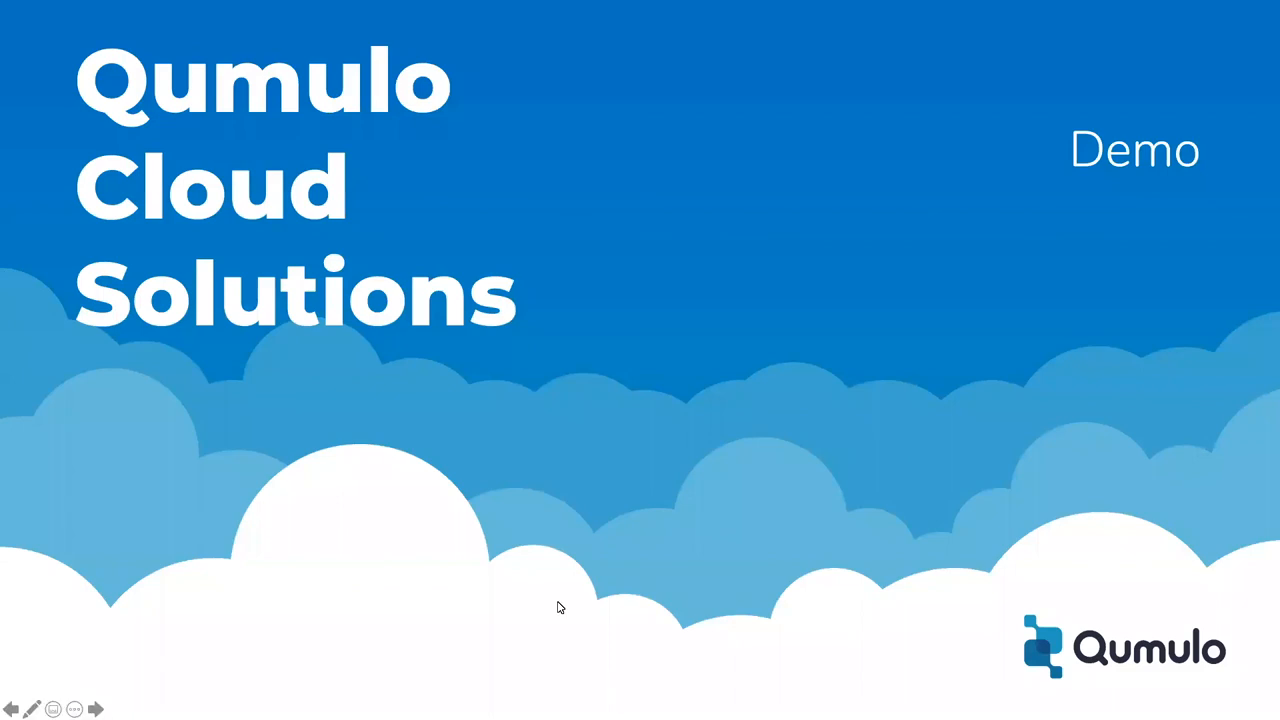
# Move from the Qumulo Cloud Solutions Demo slide to the Questions slide
pyautogui.click(95, 708)
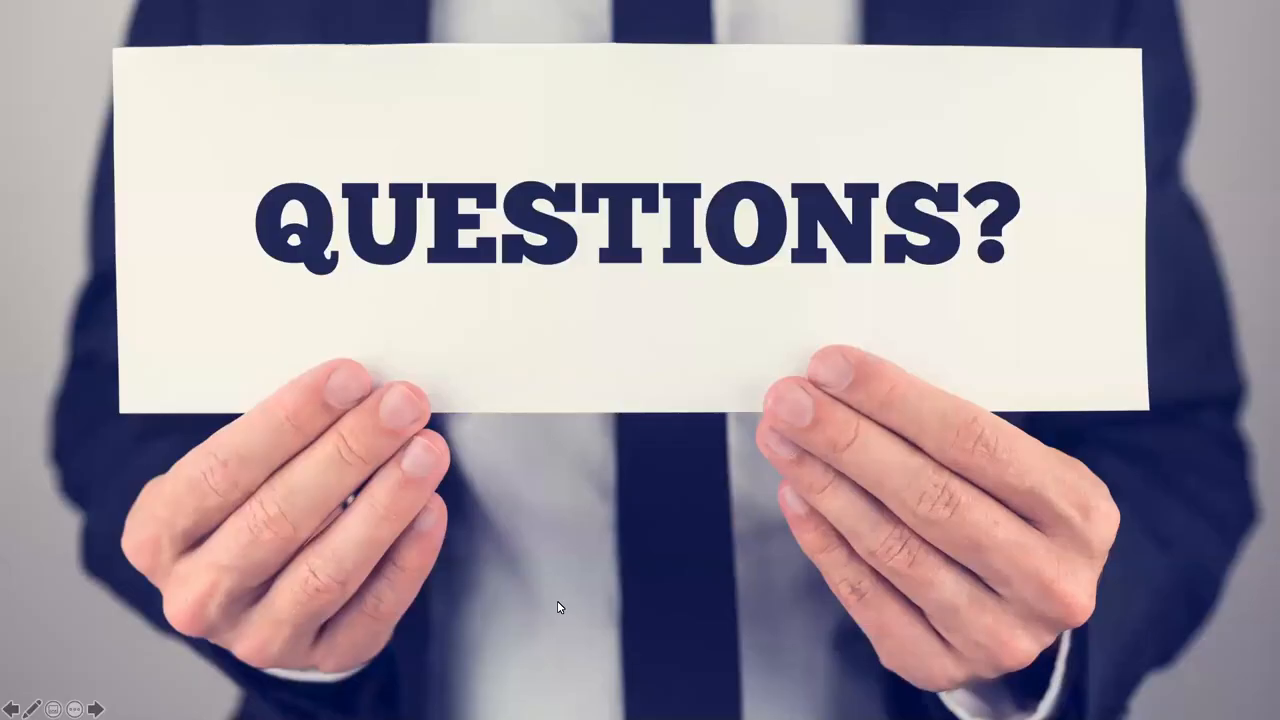
pyautogui.moveTo(675, 460)
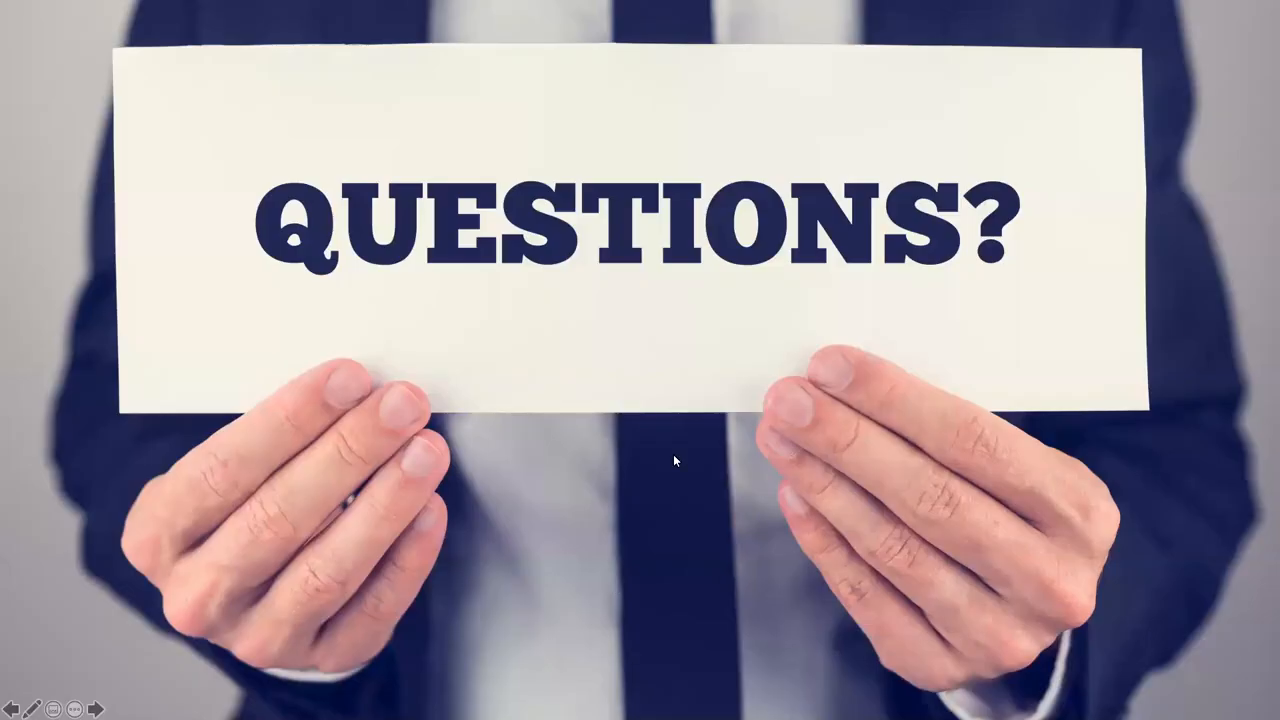